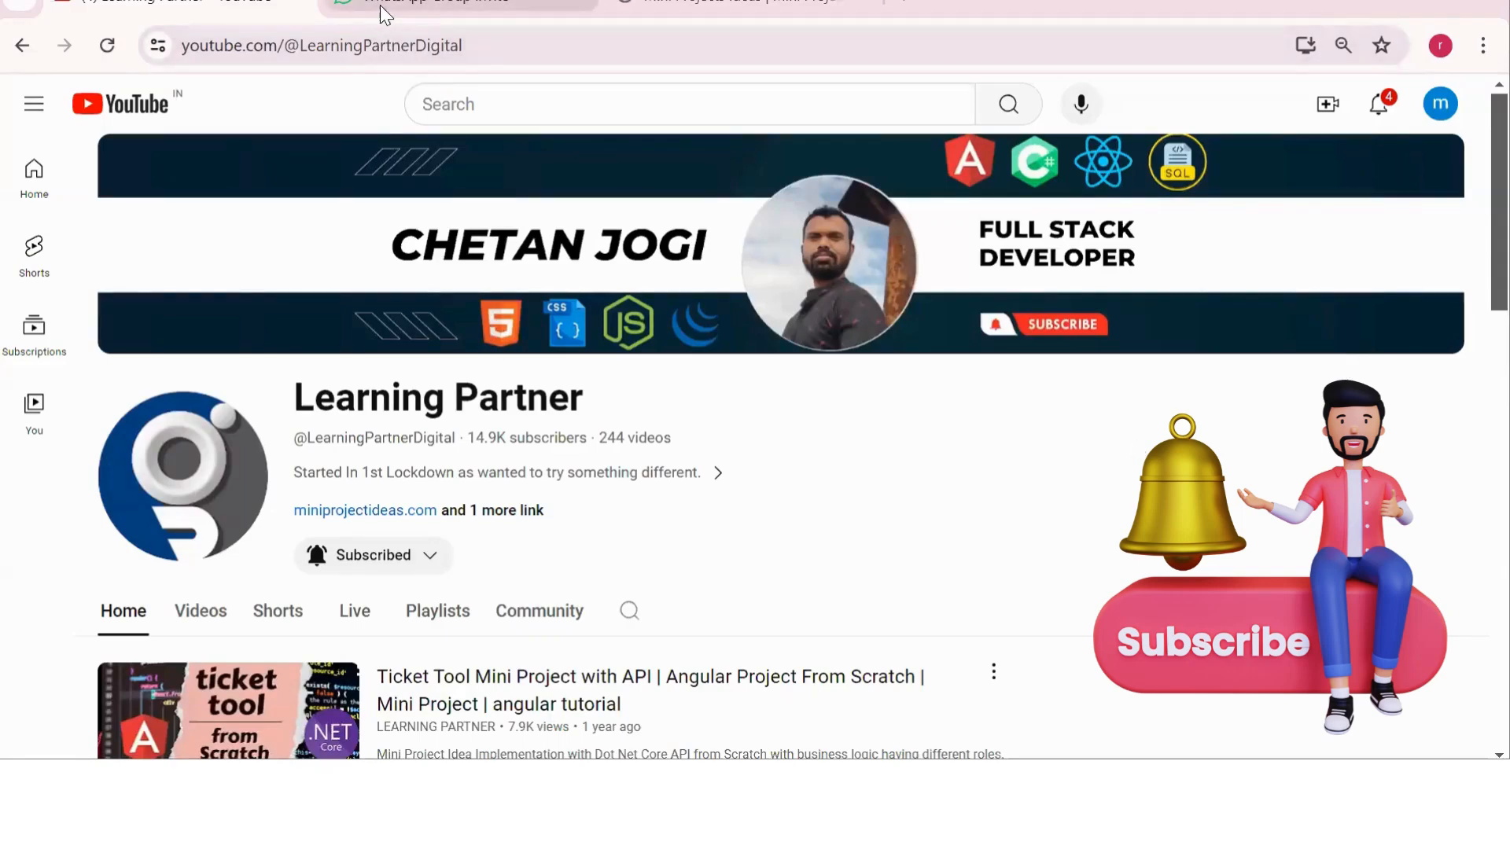
Switch to the Angular Academy WhatsApp group invite tab in Chrome.
{"action": "left_click", "coordinate": [453, 3]}
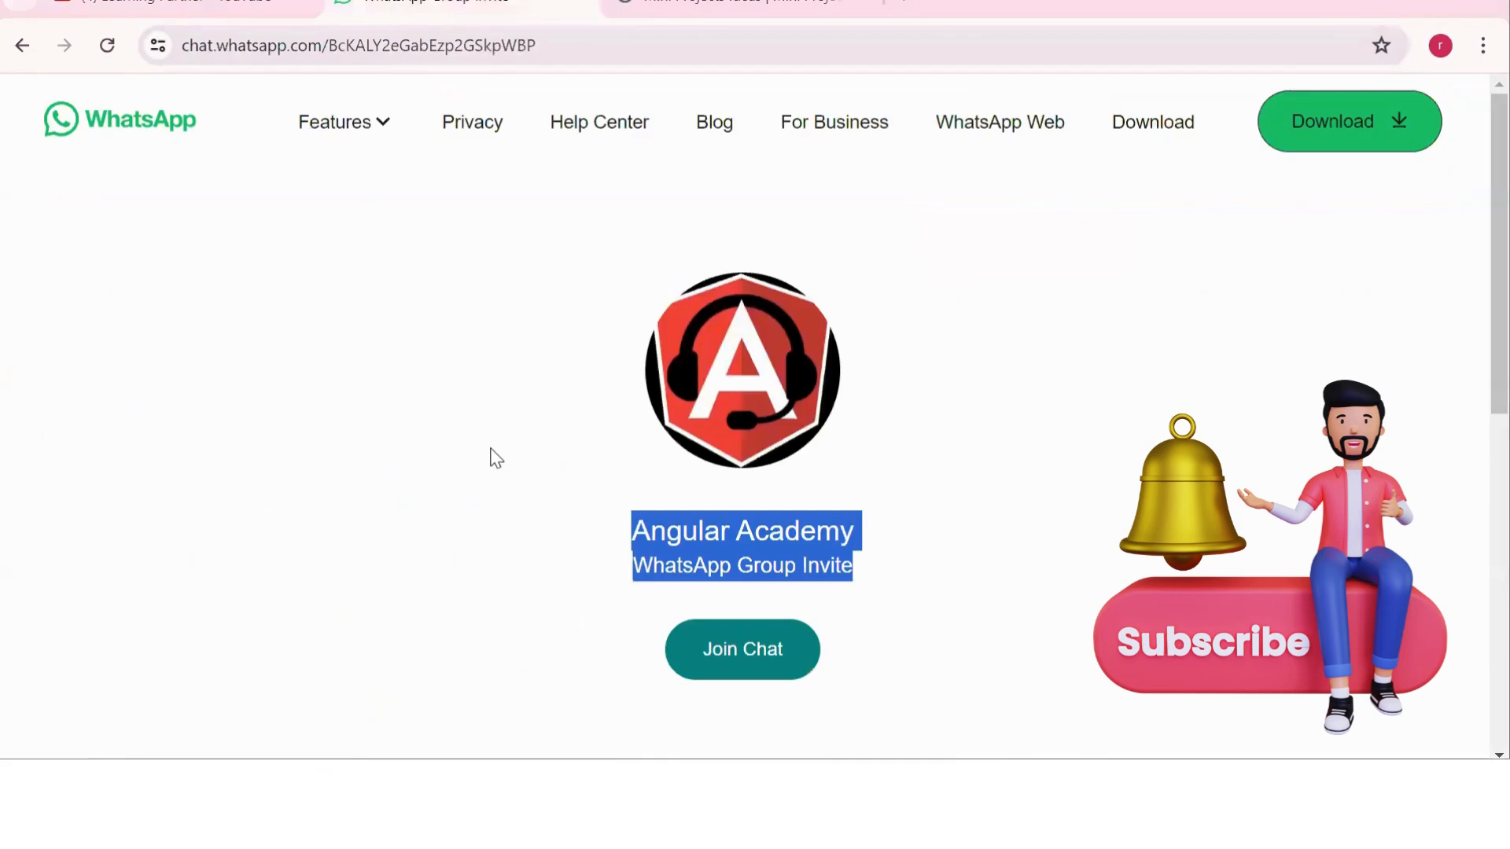
{"action": "mouse_move", "coordinate": [879, 567]}
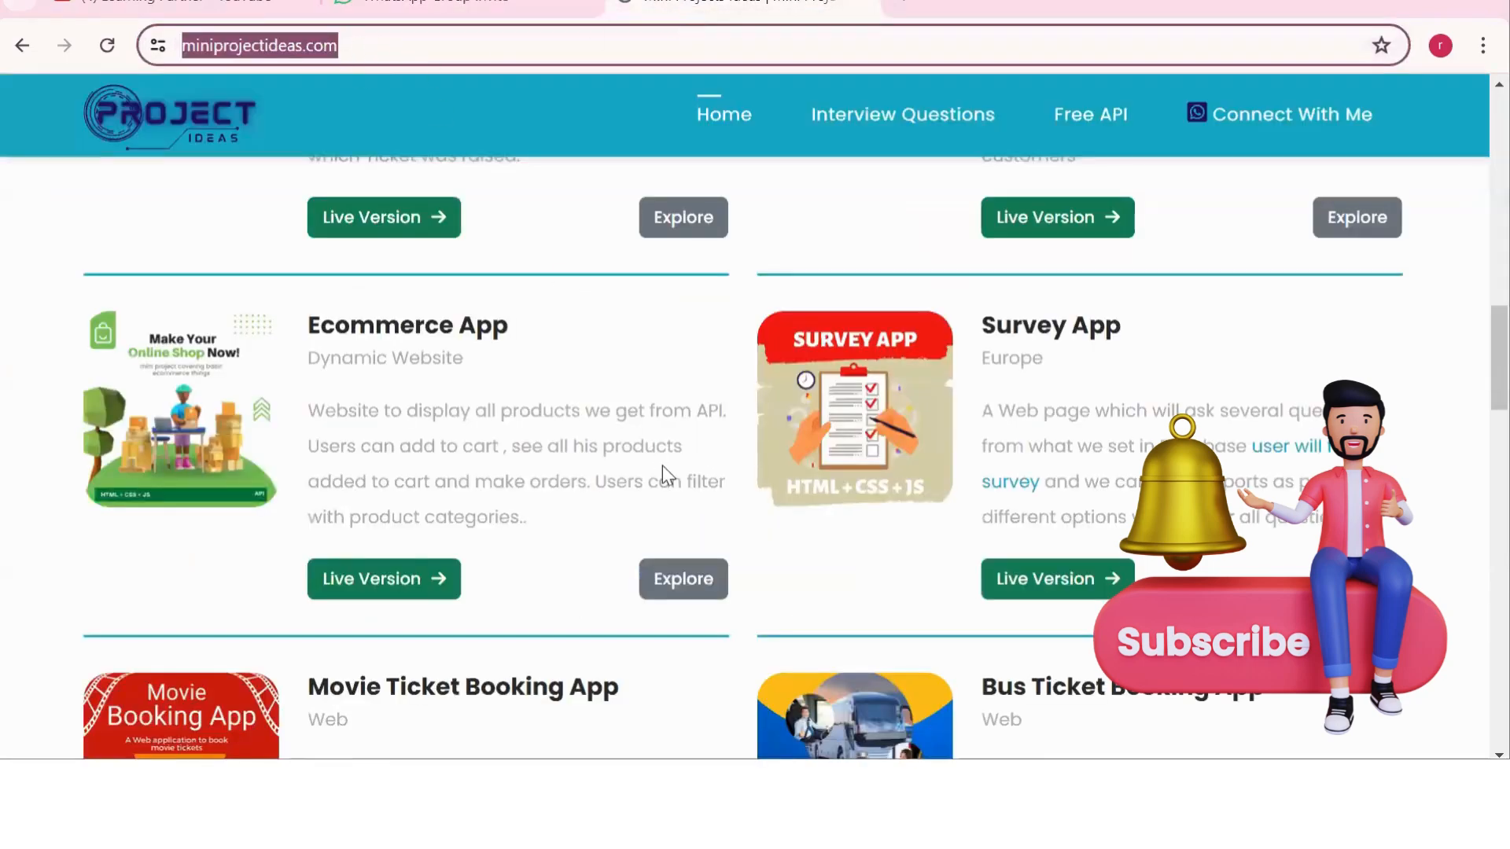
{"action": "mouse_move", "coordinate": [537, 534]}
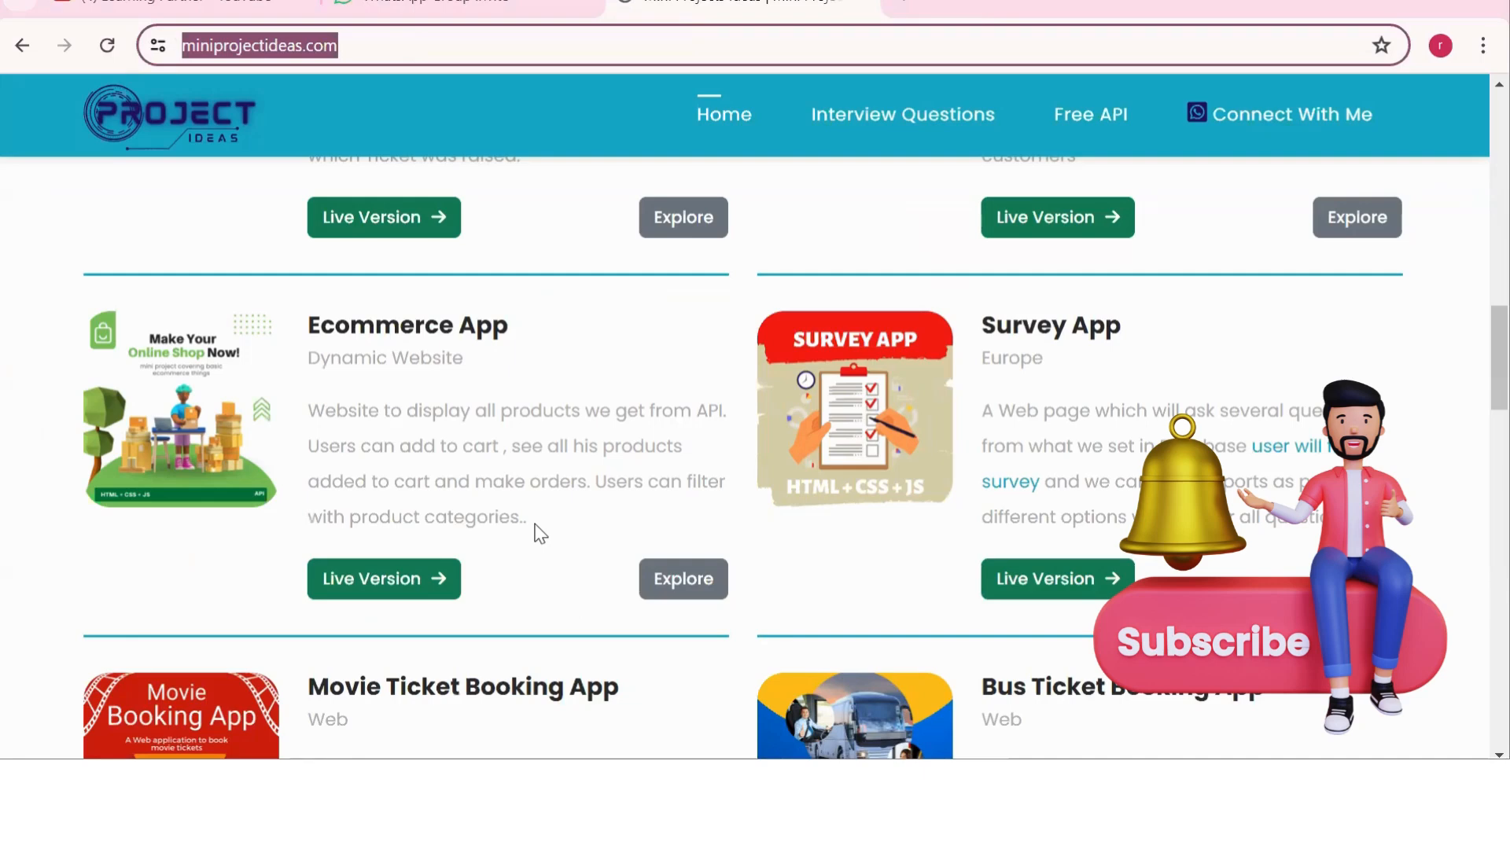
{"action": "mouse_move", "coordinate": [1011, 712]}
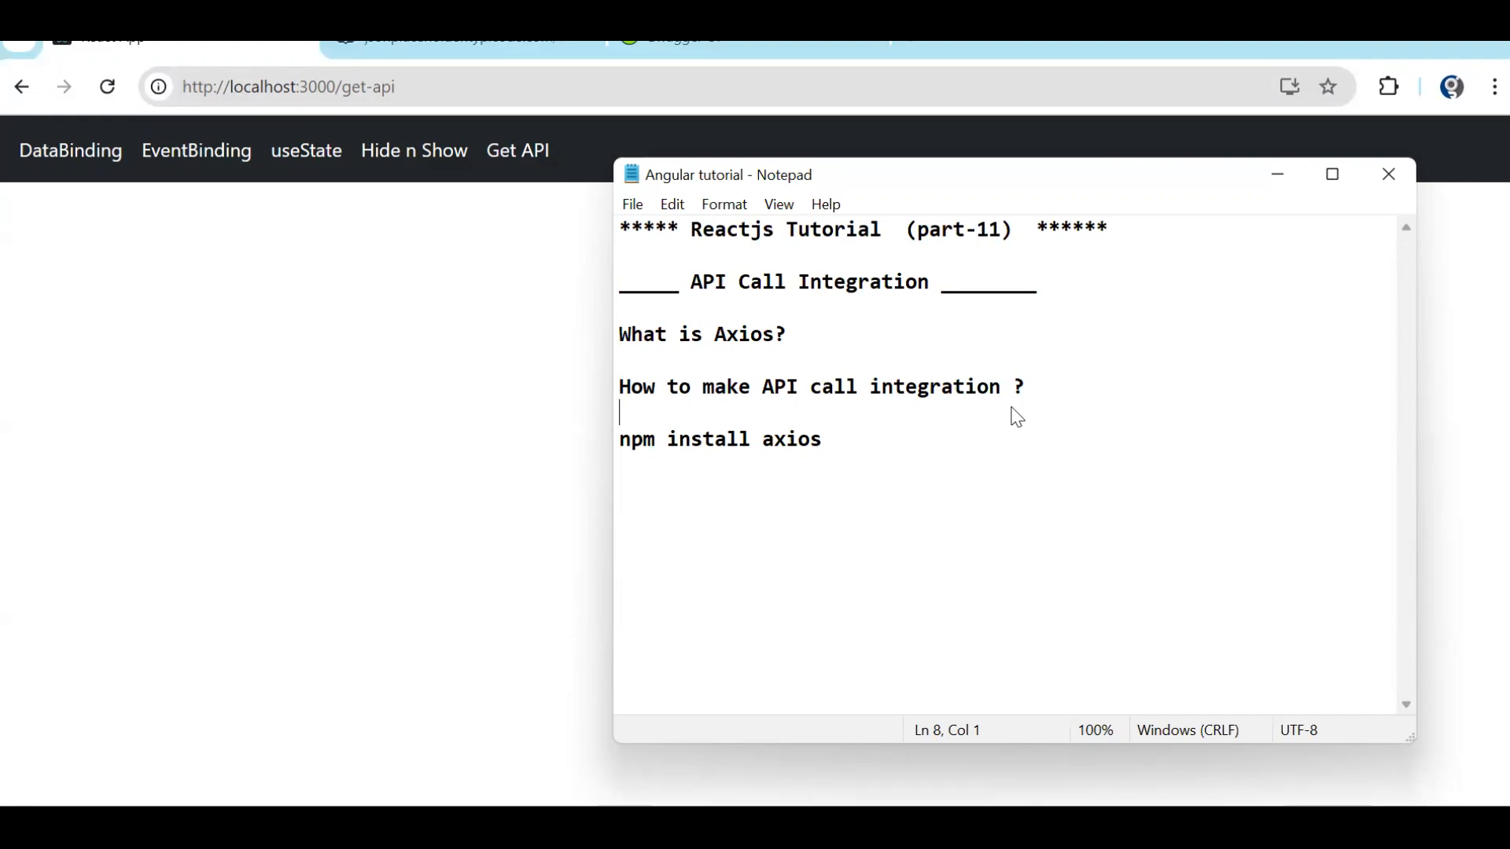
Add 'fetch api =>' and 'axios =>' note lines below 'npm install axios'.
{"action": "left_click", "coordinate": [824, 439]}
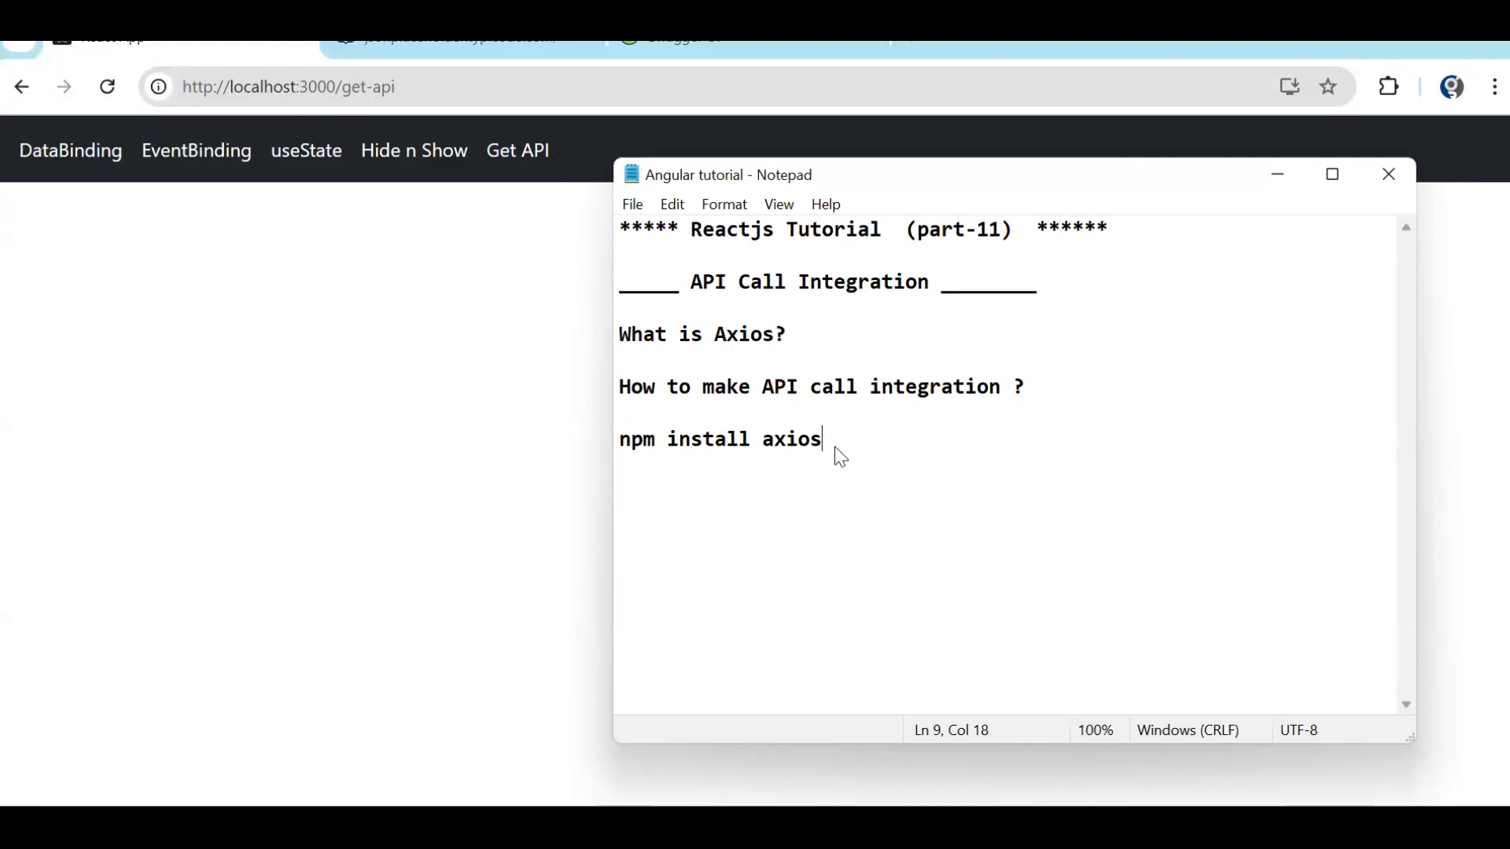
{"action": "key", "text": "Enter"}
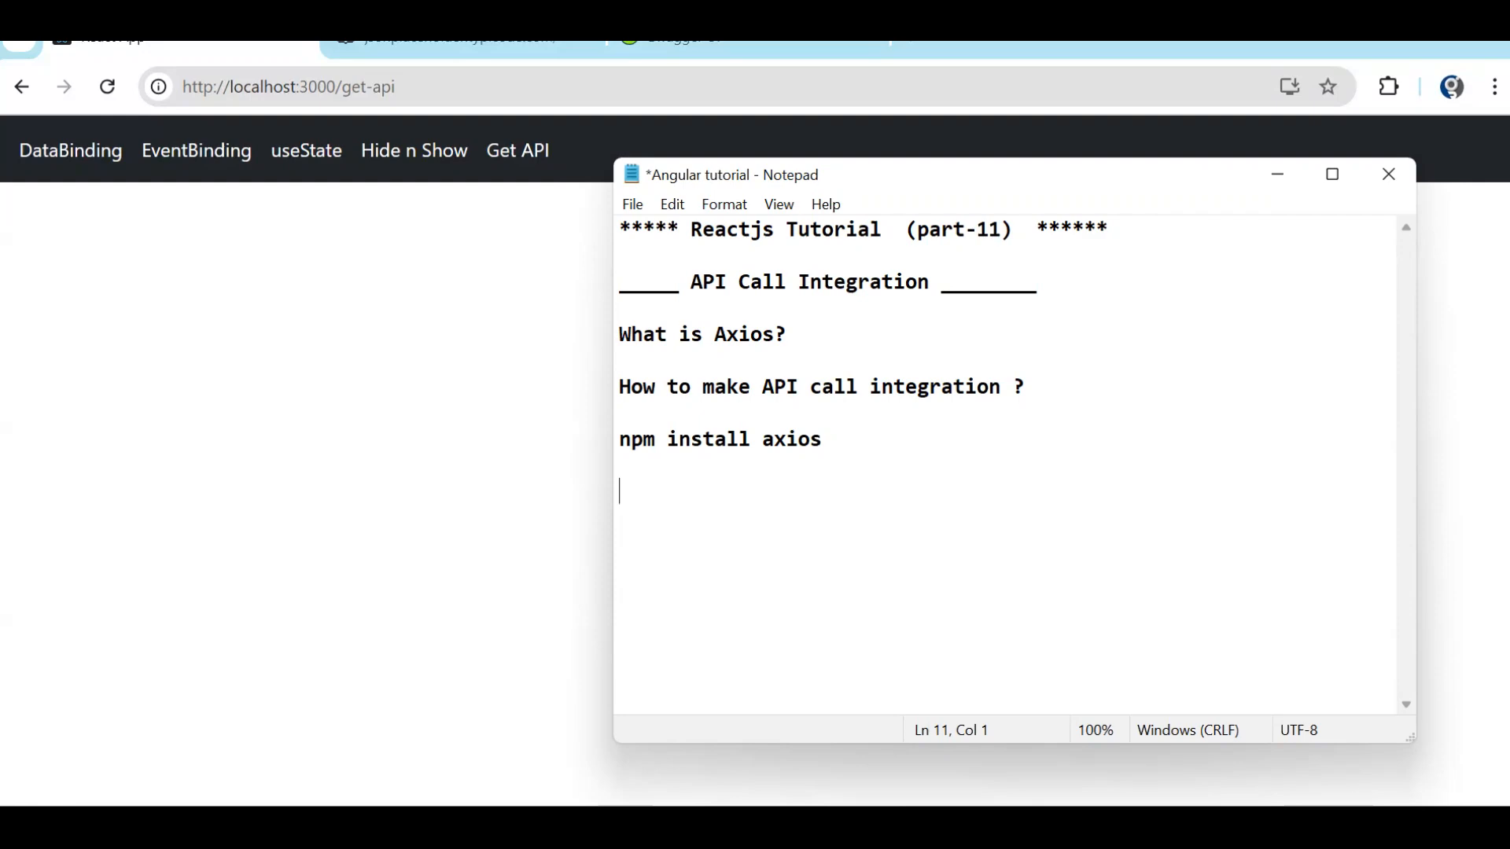
{"action": "type", "text": "fetch"}
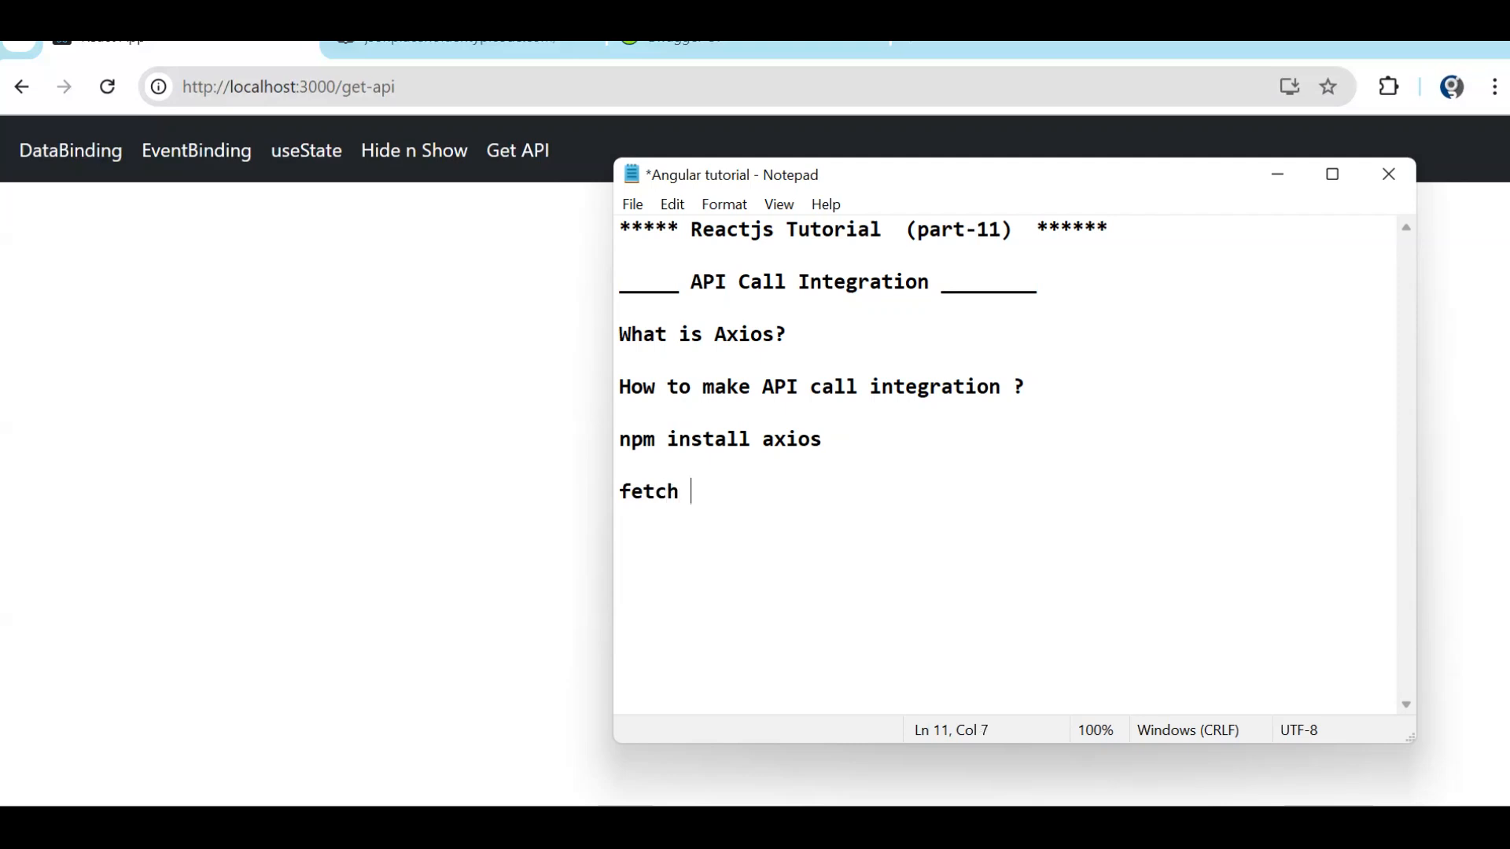
{"action": "type", "text": "api =>"}
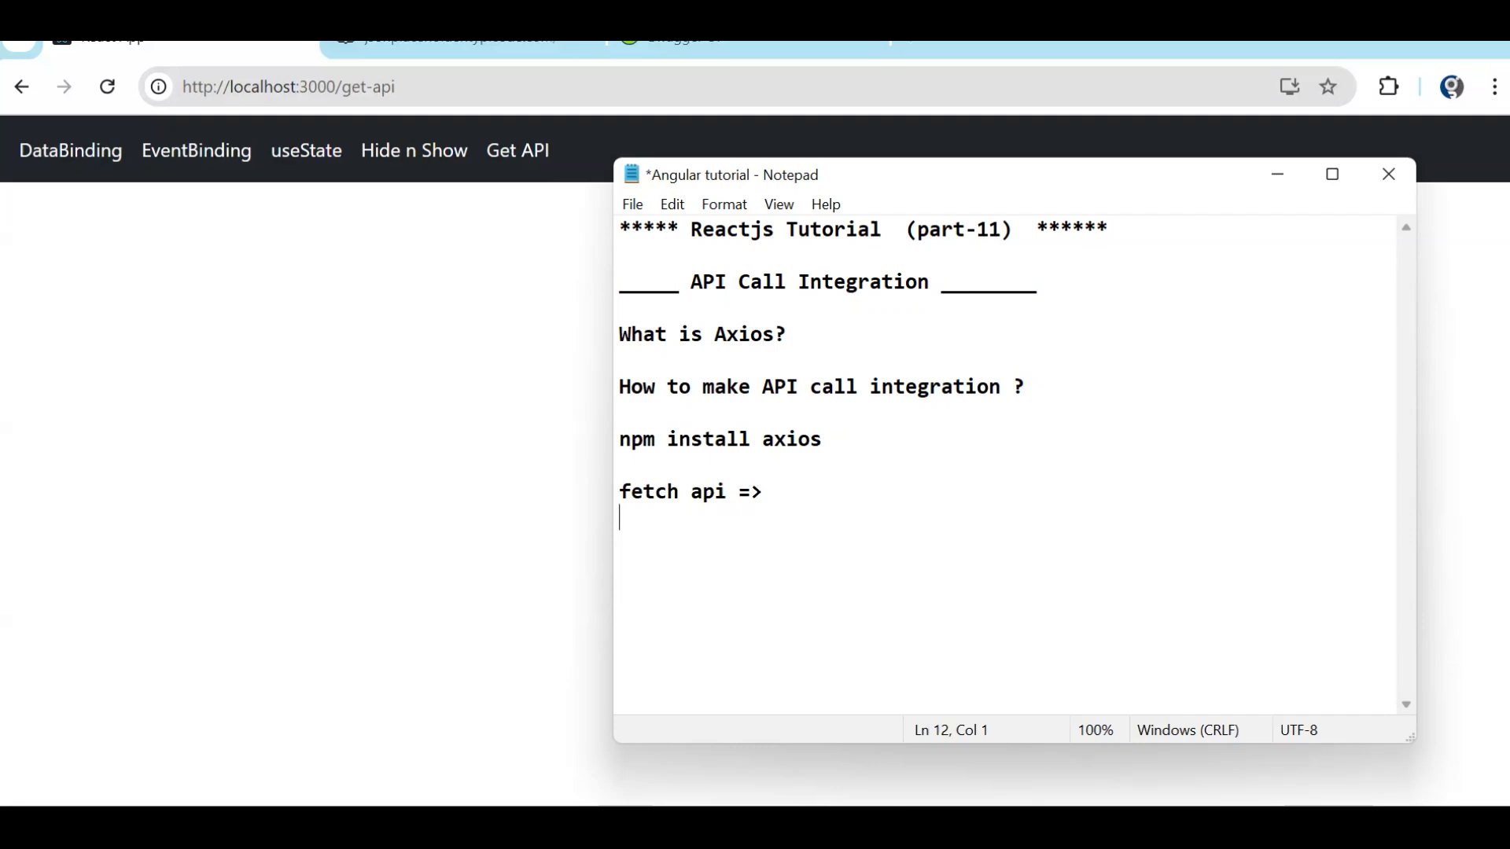
{"action": "type", "text": "axios"}
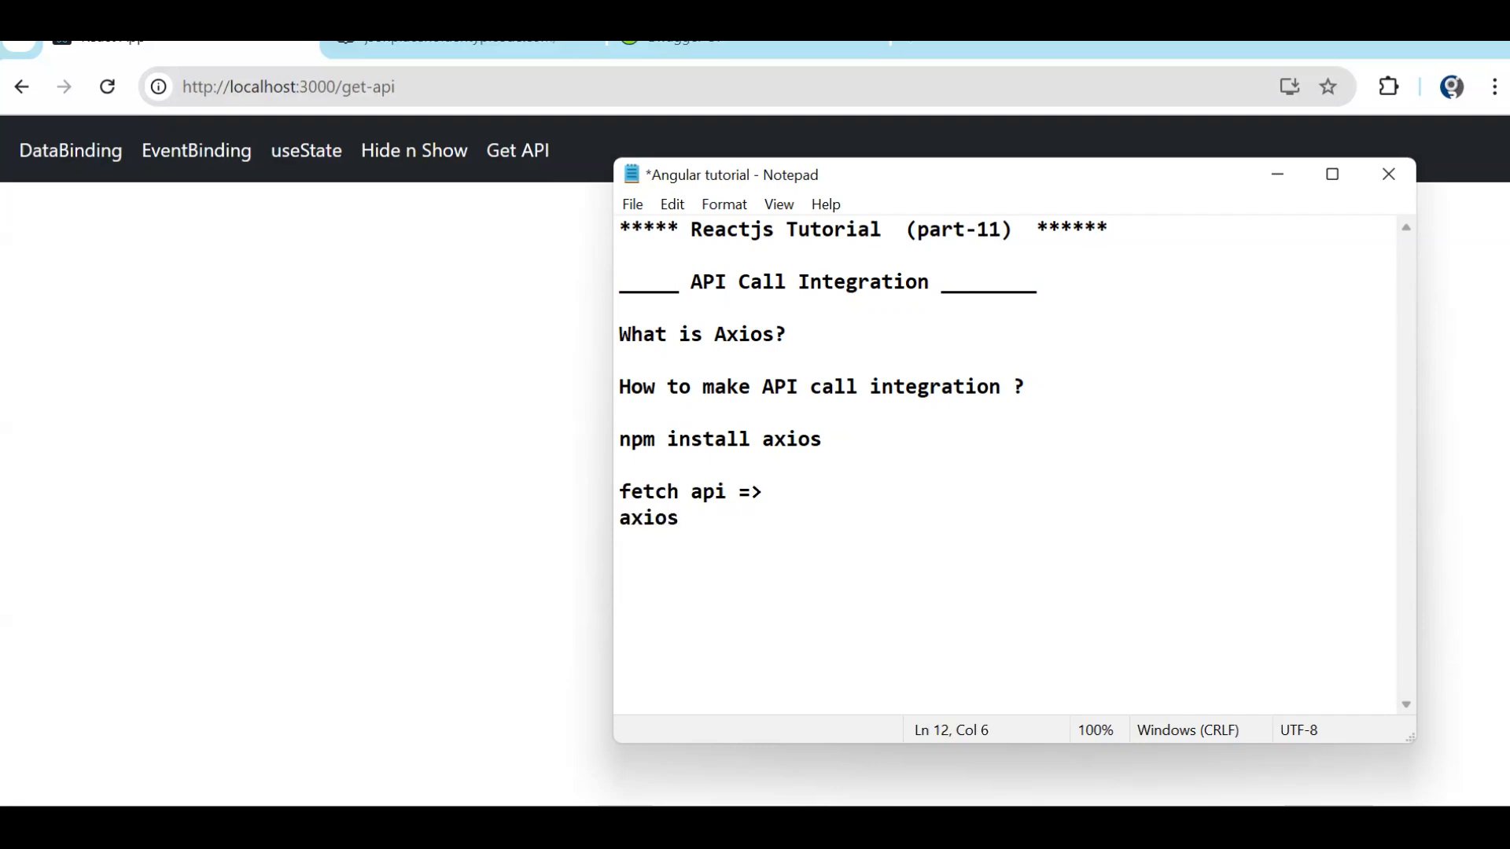
{"action": "type", "text": "=>"}
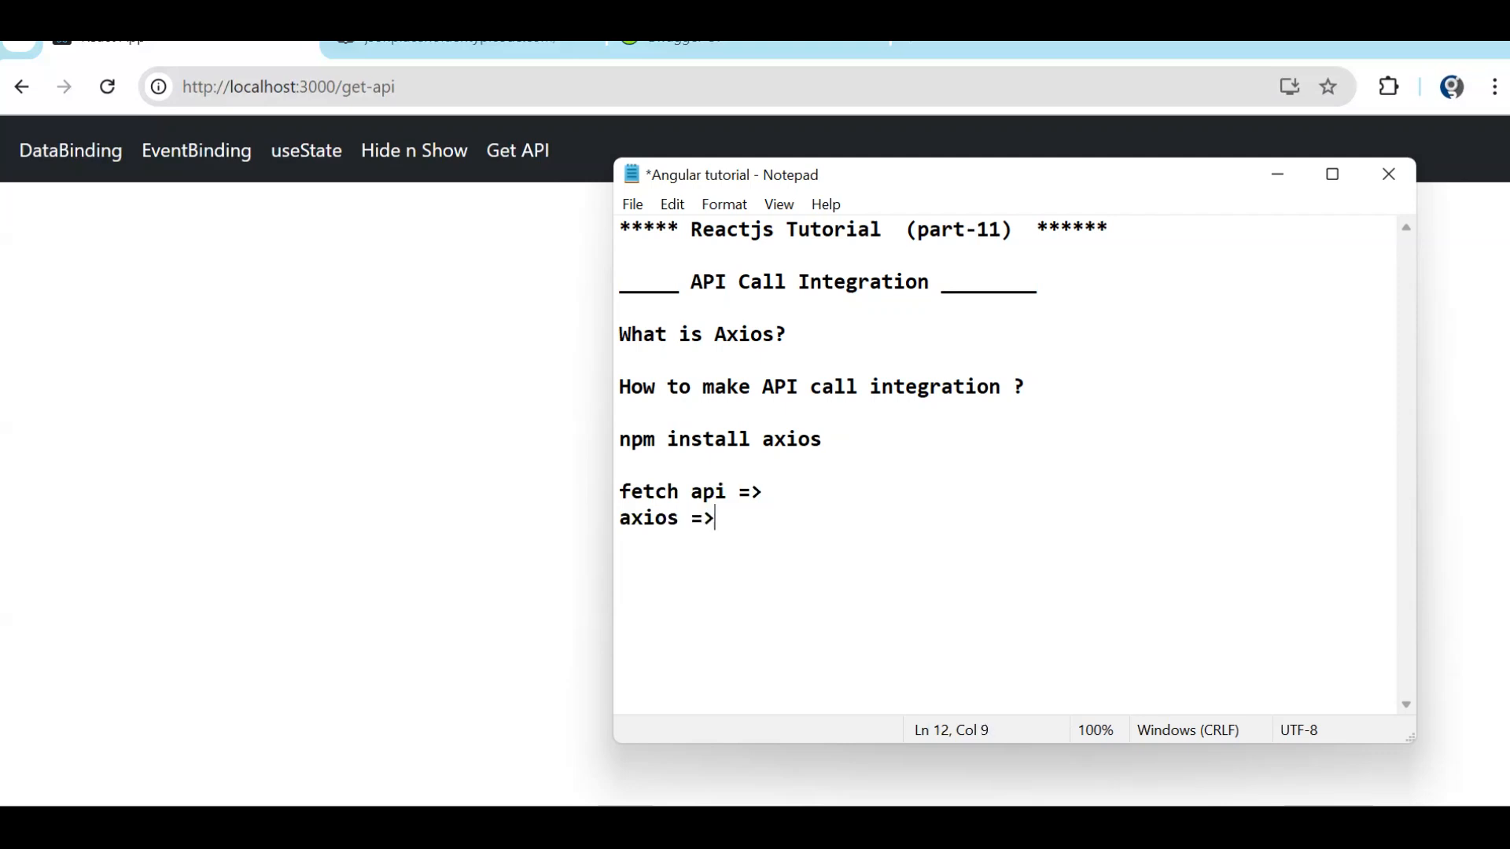
{"action": "mouse_move", "coordinate": [819, 489]}
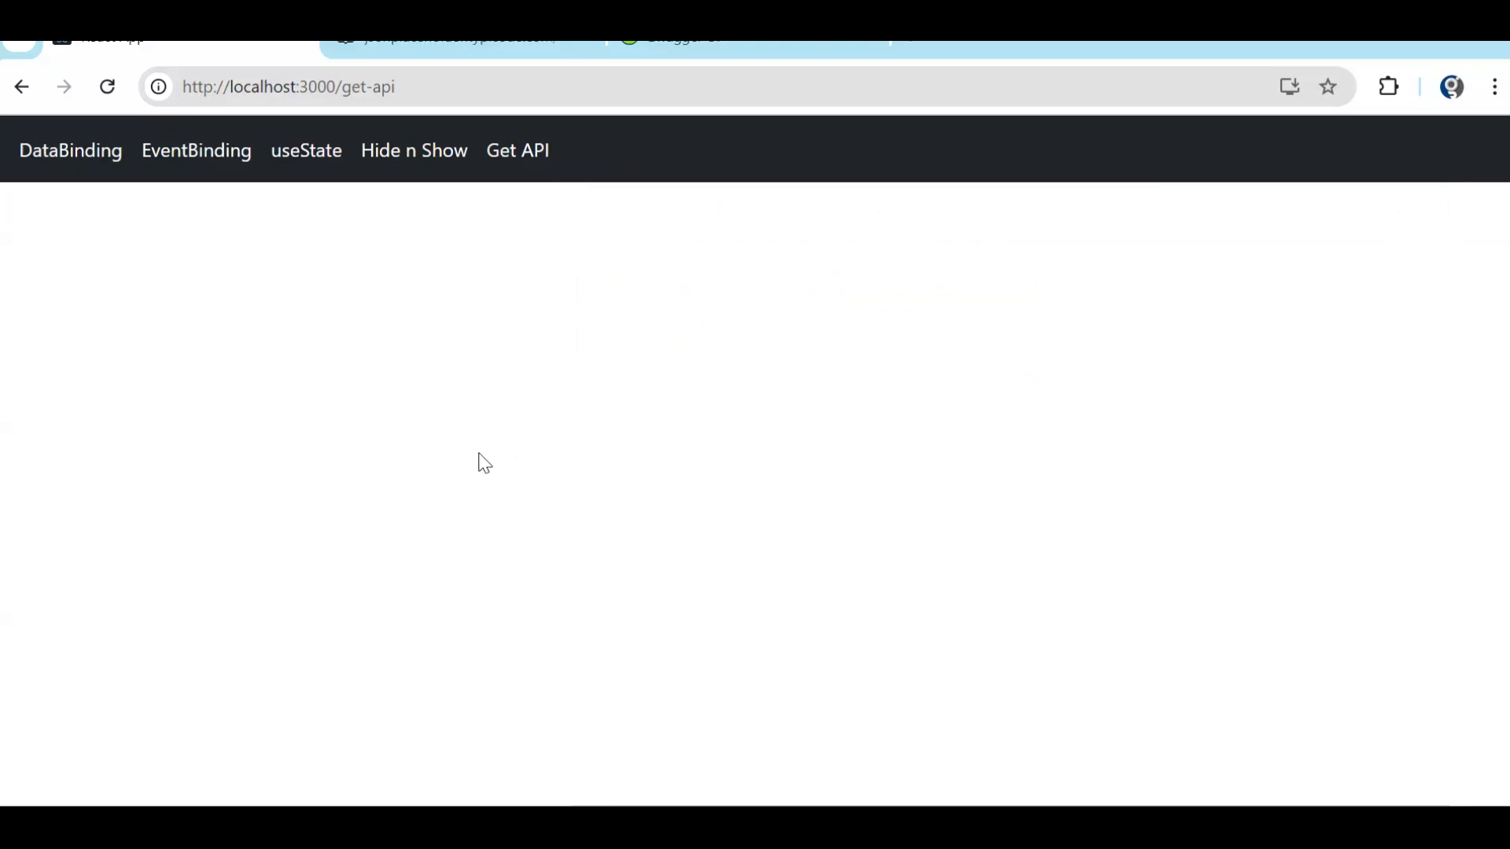
{"action": "mouse_move", "coordinate": [375, 321]}
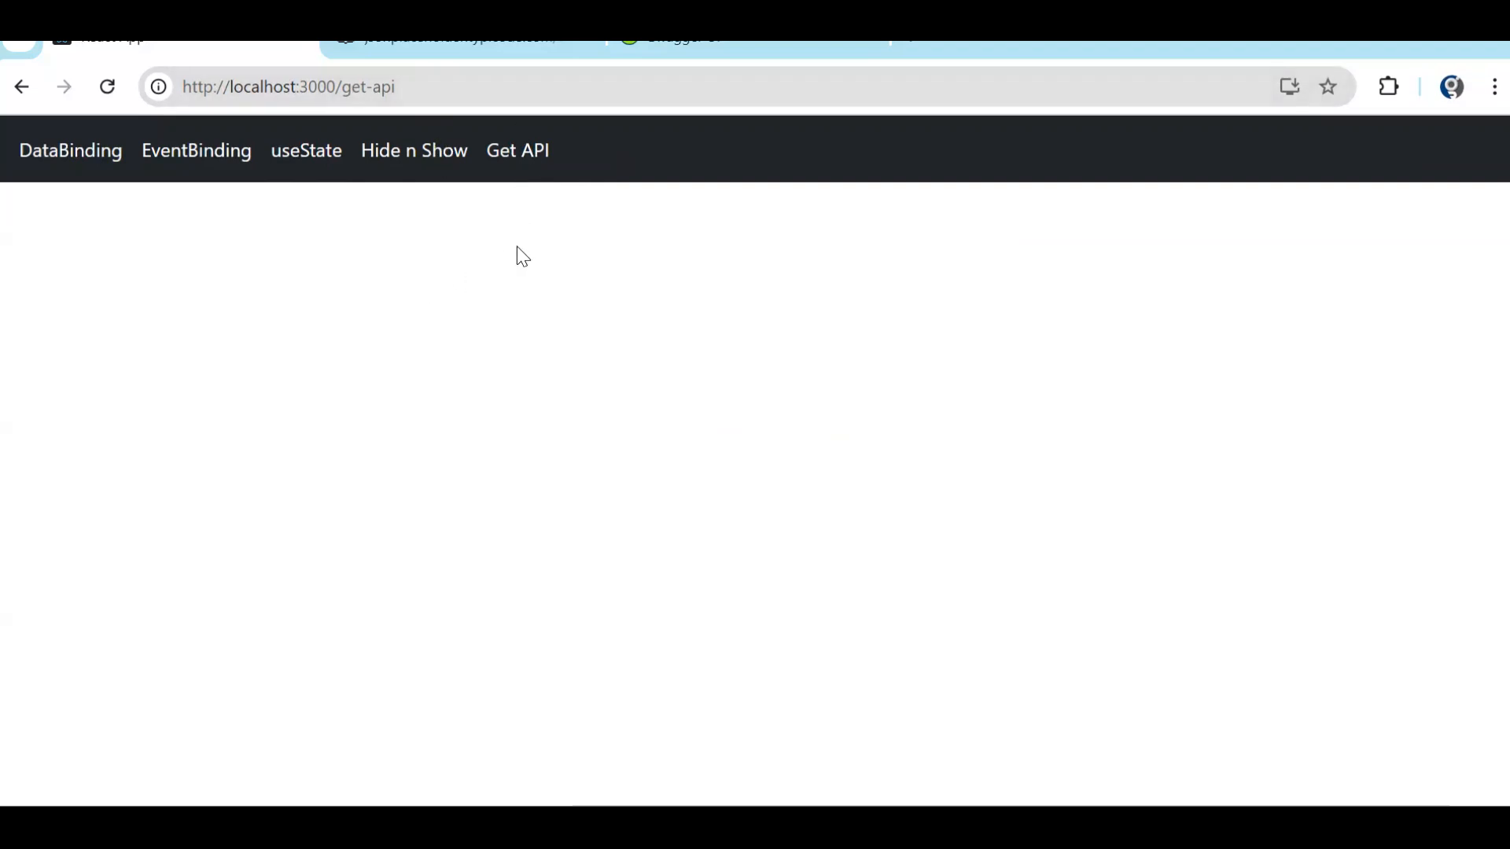
{"action": "mouse_move", "coordinate": [518, 150]}
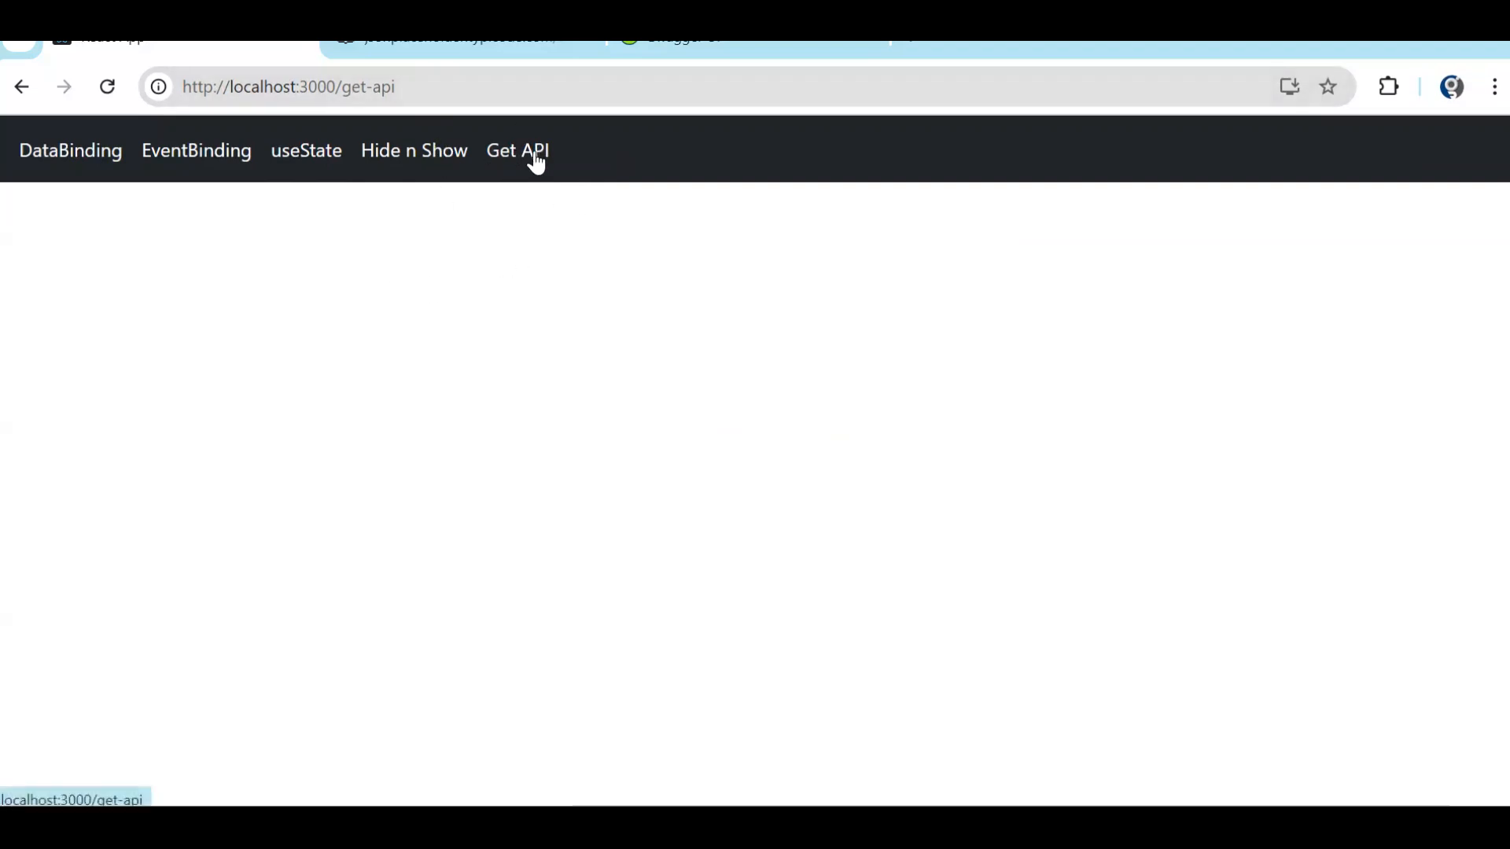
{"action": "mouse_move", "coordinate": [436, 56]}
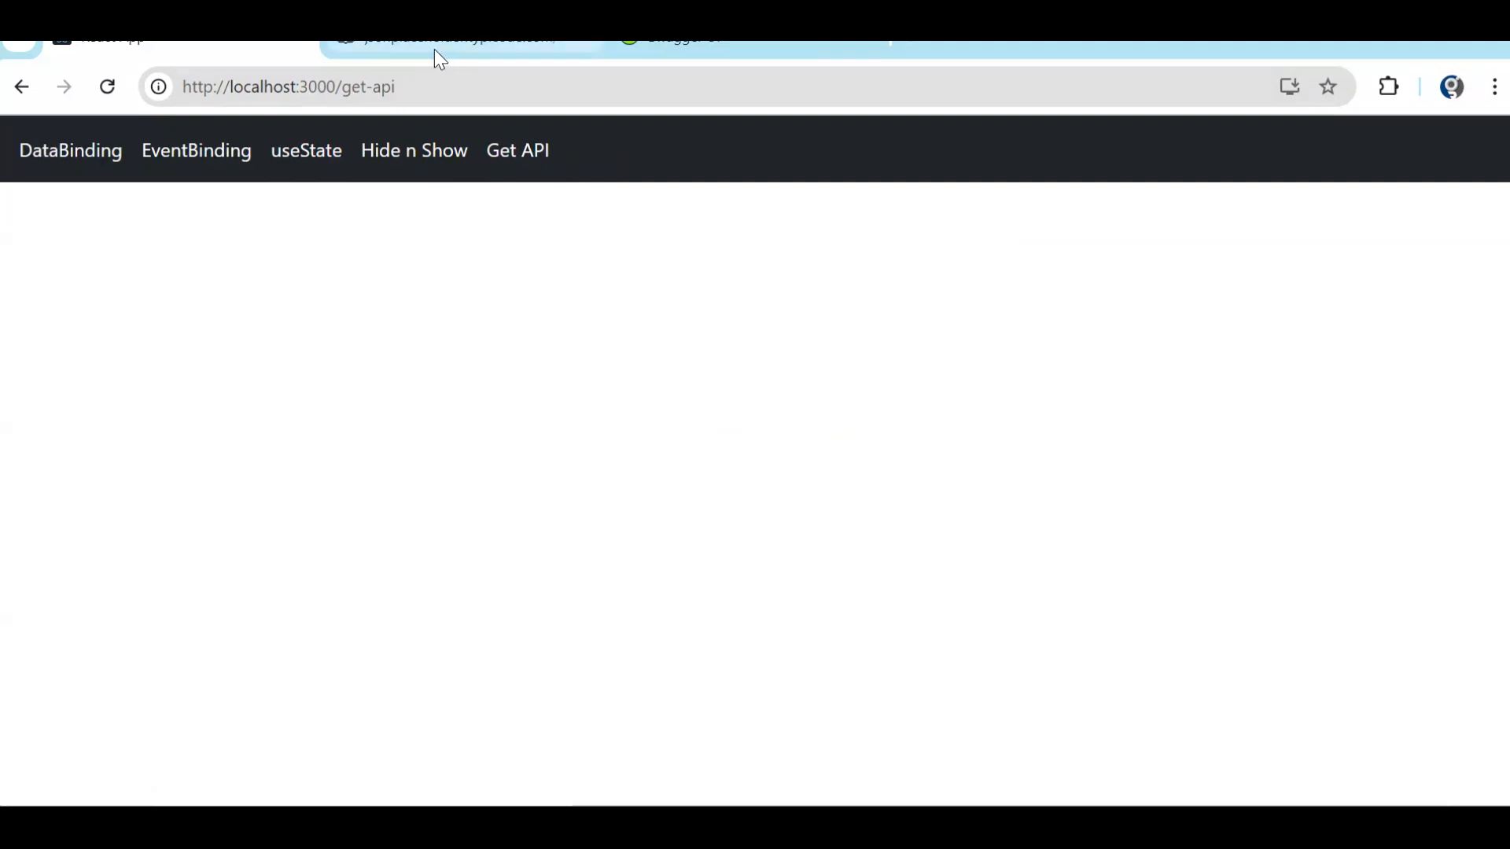
Show the Swagger mini project API docs and collapse the BudgetPlanner and Complaint groups.
{"action": "left_click", "coordinate": [462, 38]}
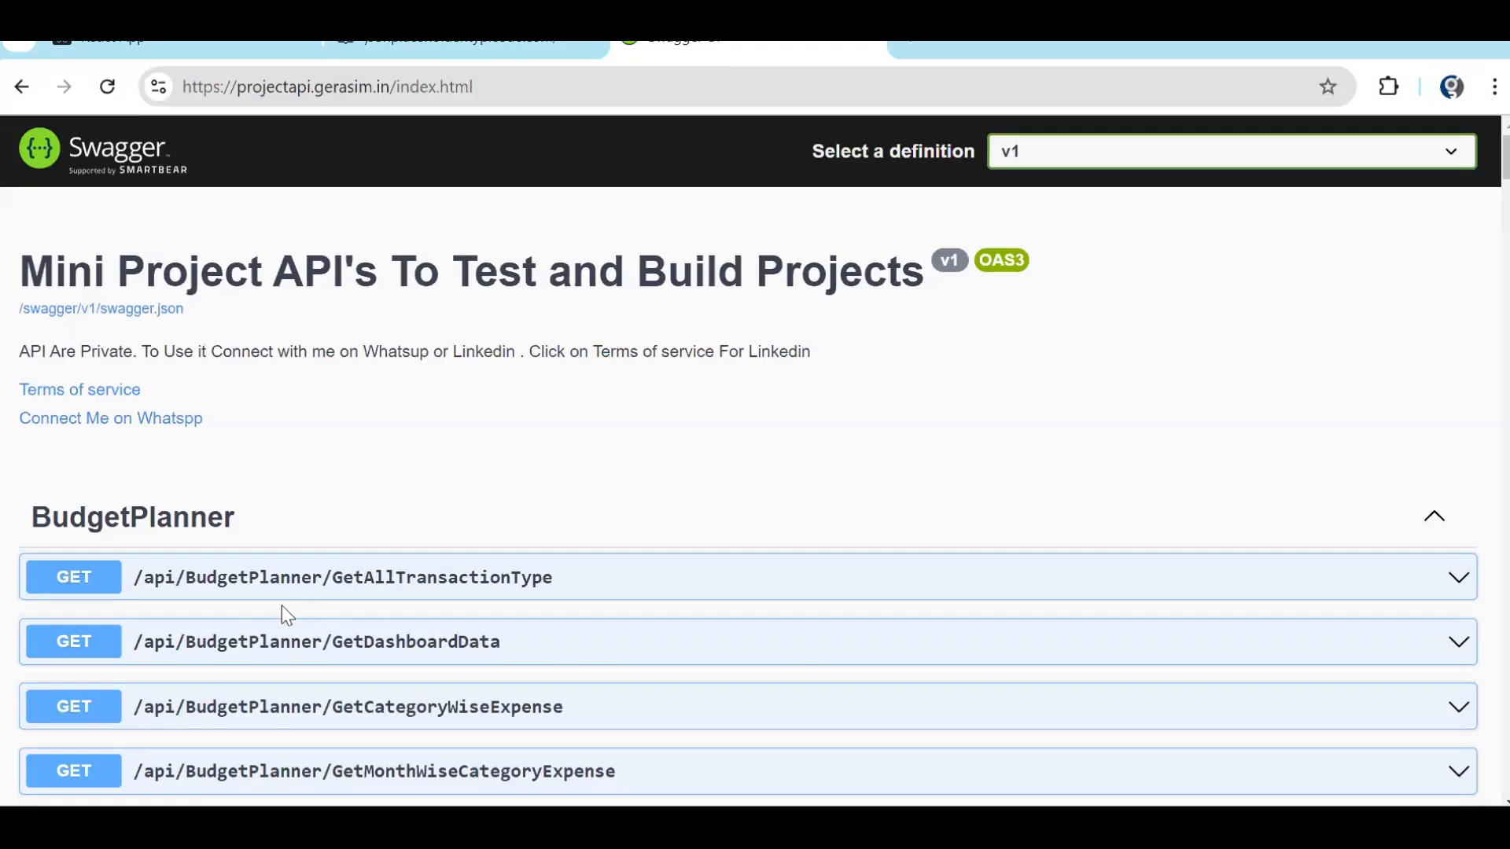
{"action": "left_click", "coordinate": [133, 516]}
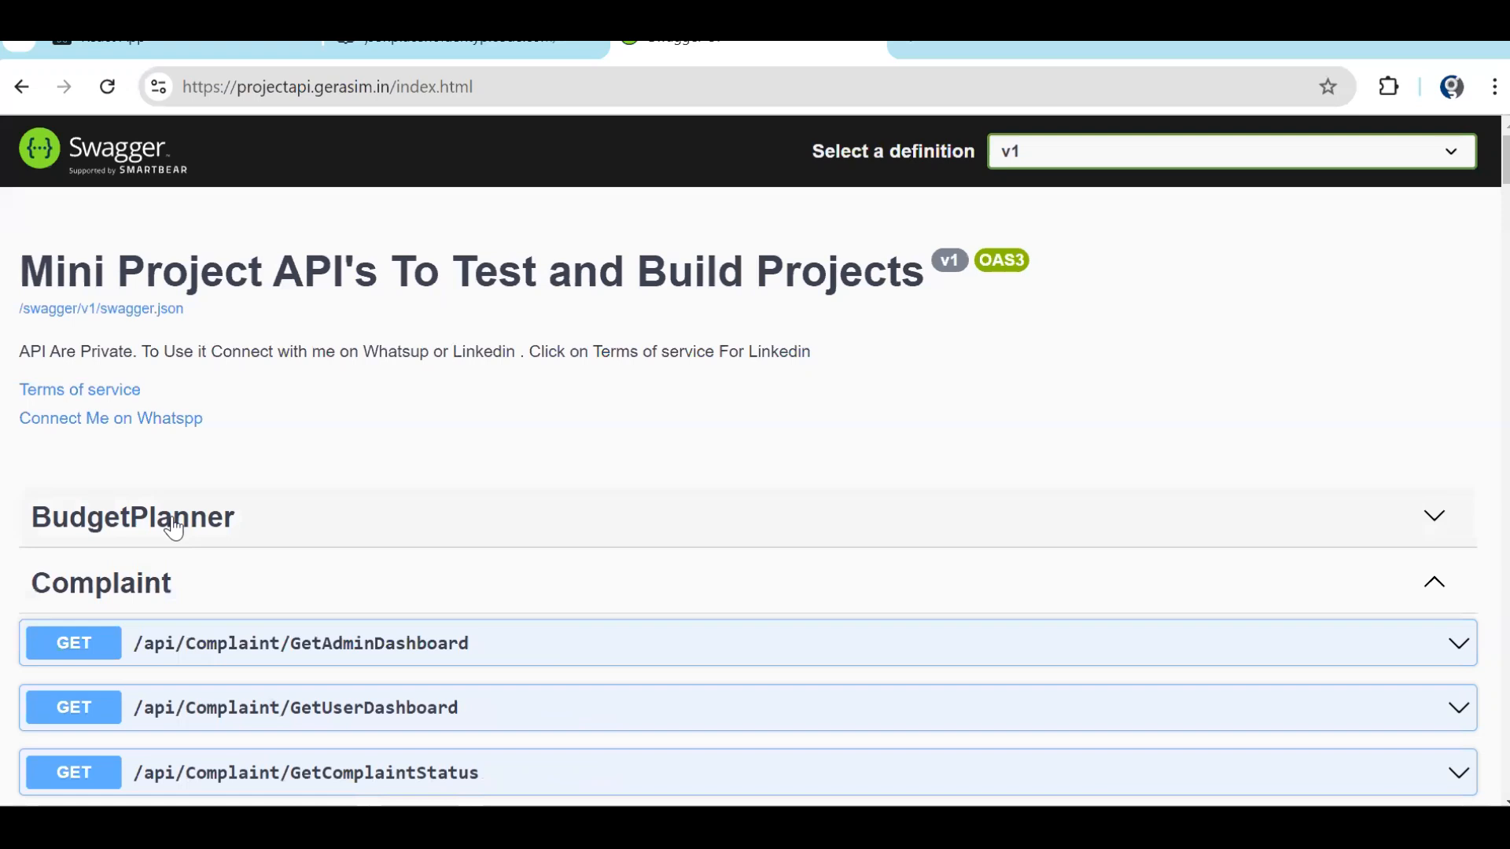
{"action": "left_click", "coordinate": [100, 582]}
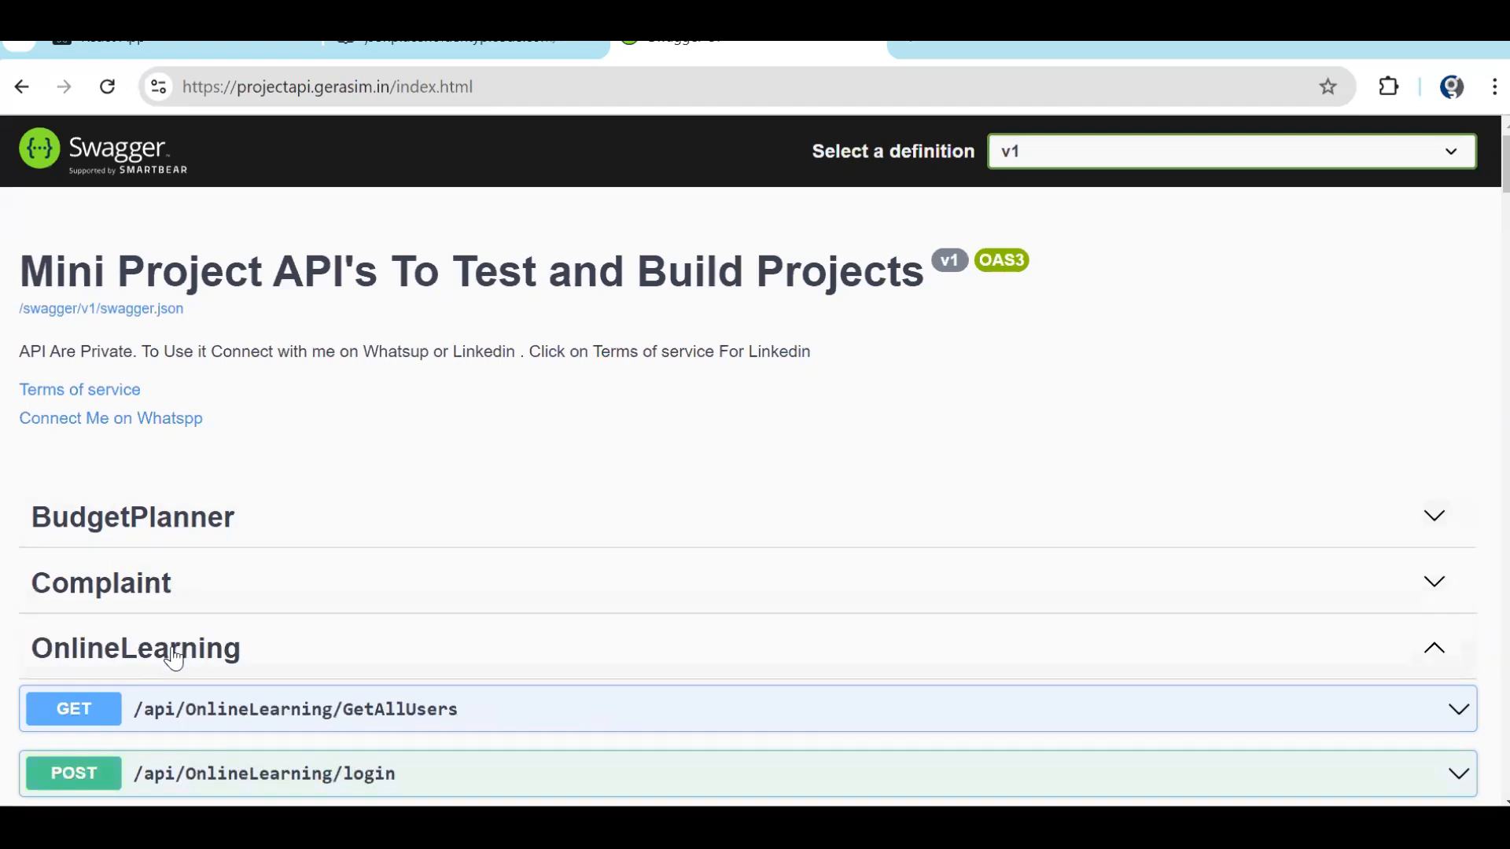
{"action": "left_click", "coordinate": [132, 517]}
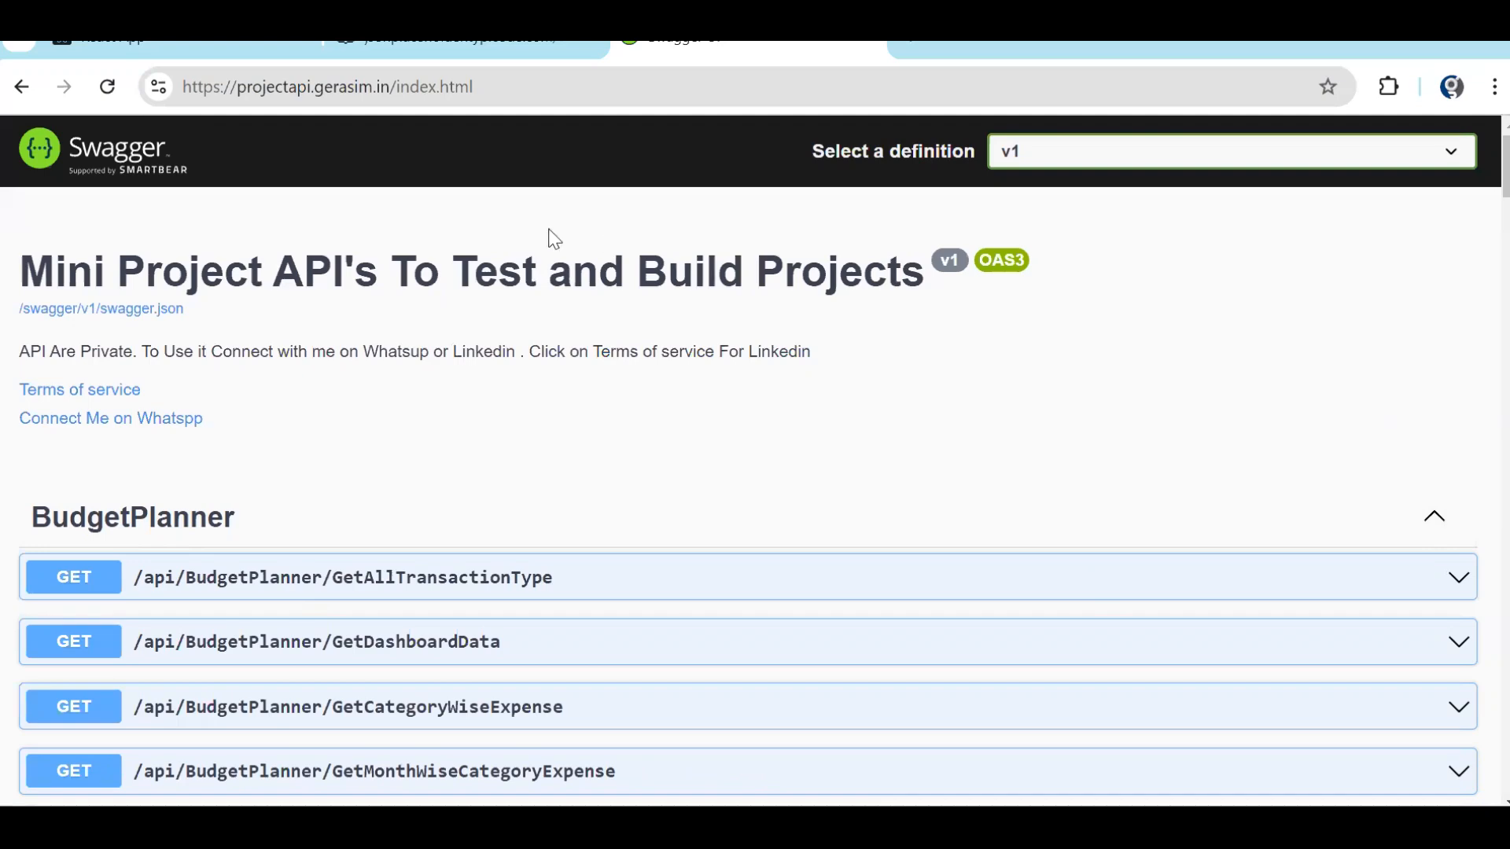
{"action": "left_click", "coordinate": [106, 38]}
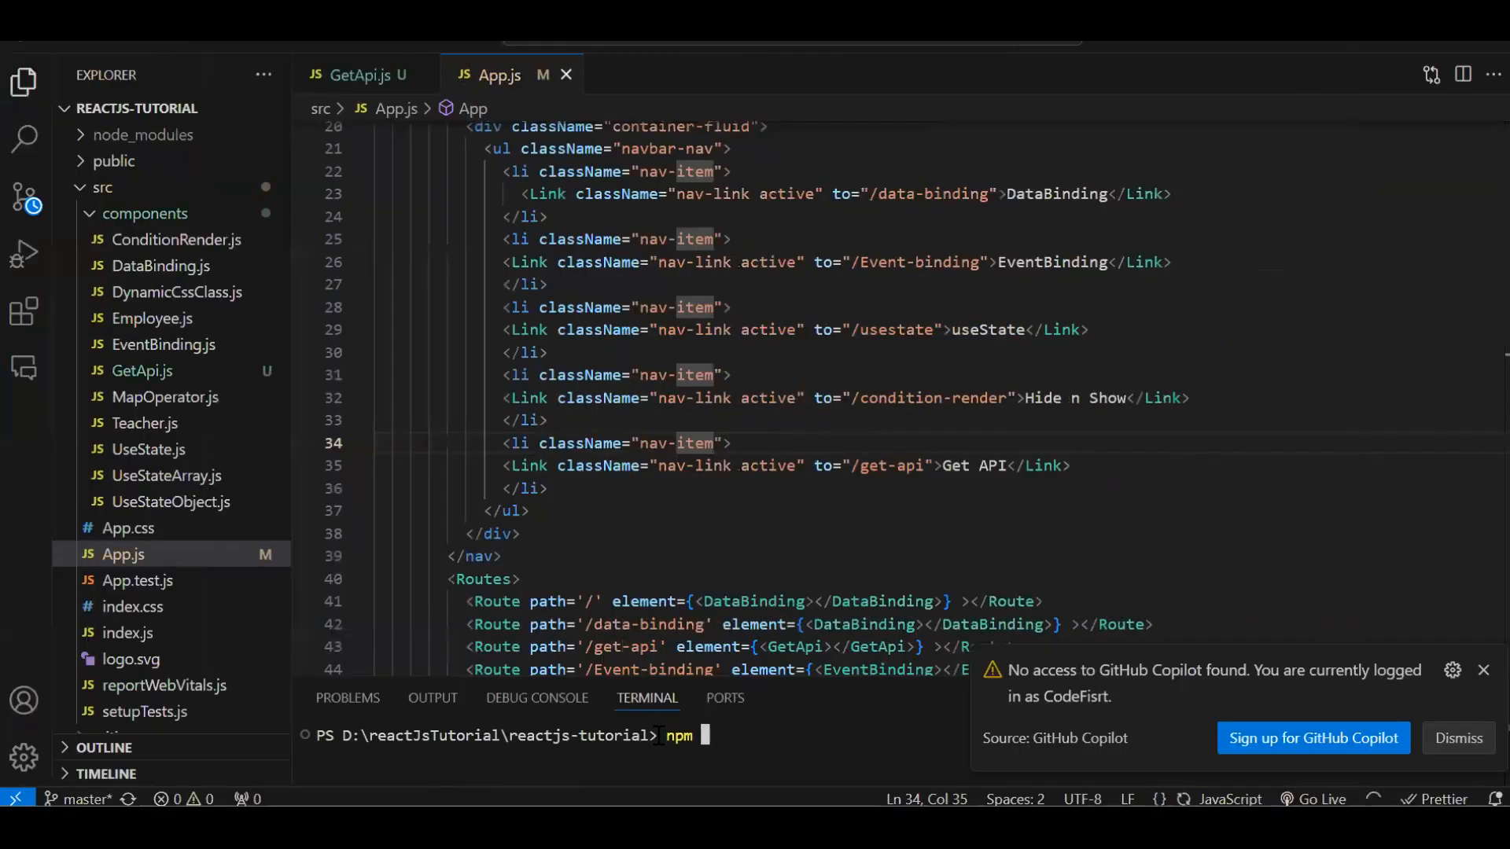
Run npm start, return to GetApi.js, and add a second terminal.
{"action": "type", "text": "start"}
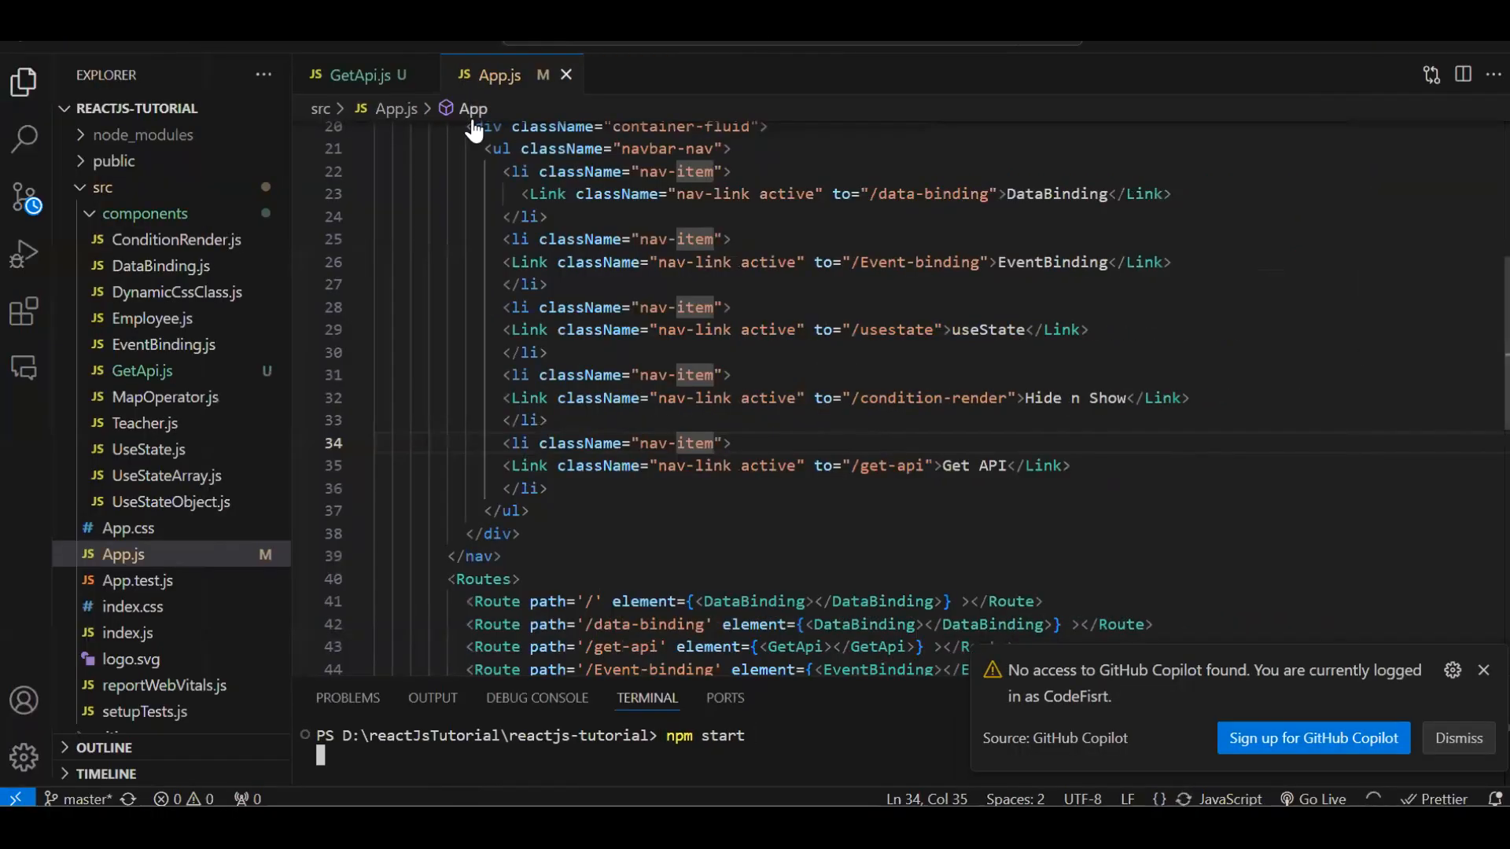
{"action": "left_click", "coordinate": [567, 76]}
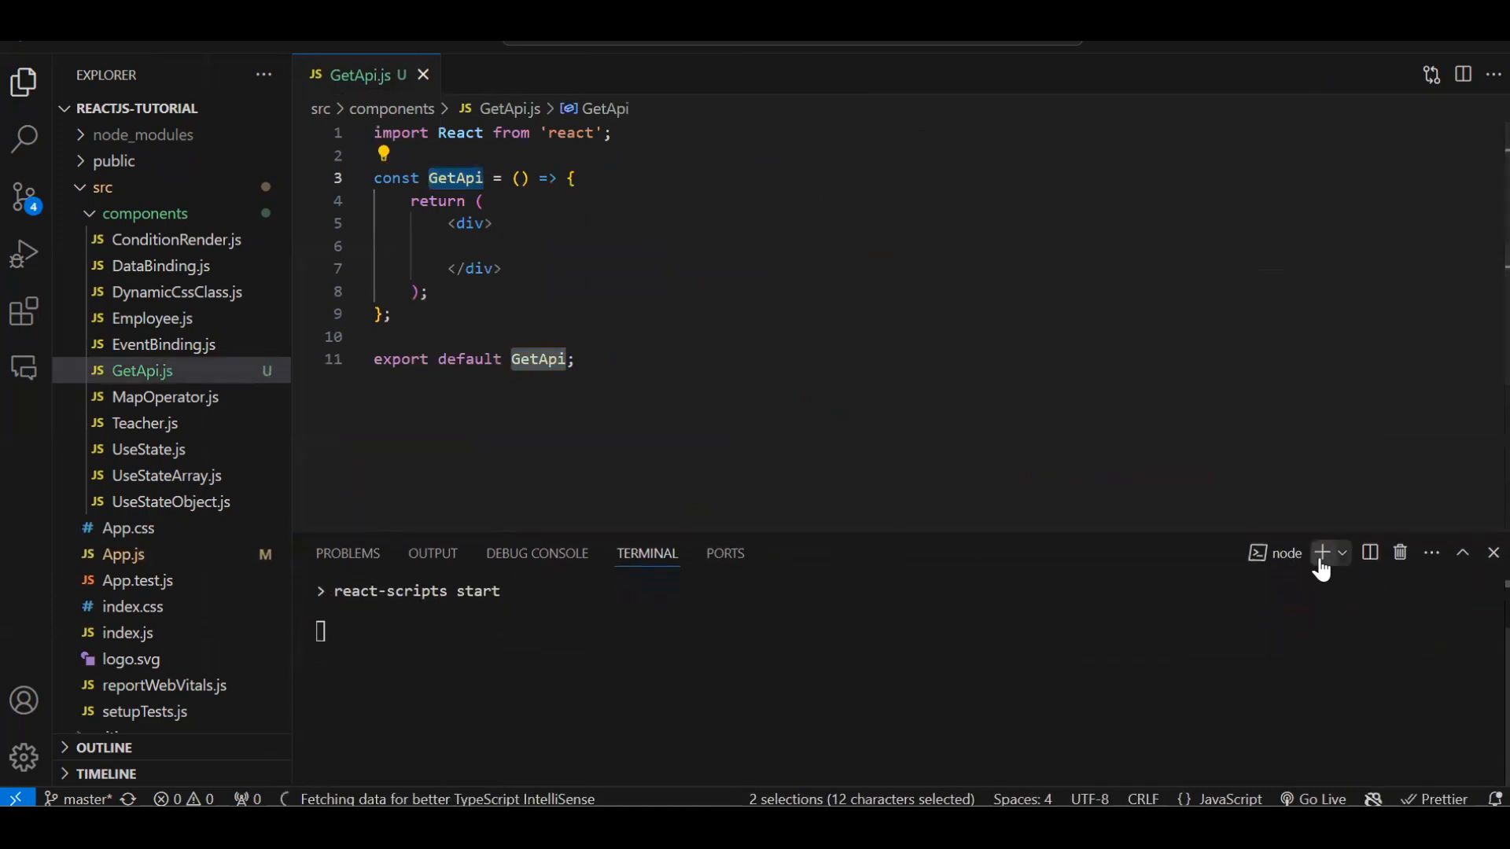
{"action": "left_click", "coordinate": [1322, 553]}
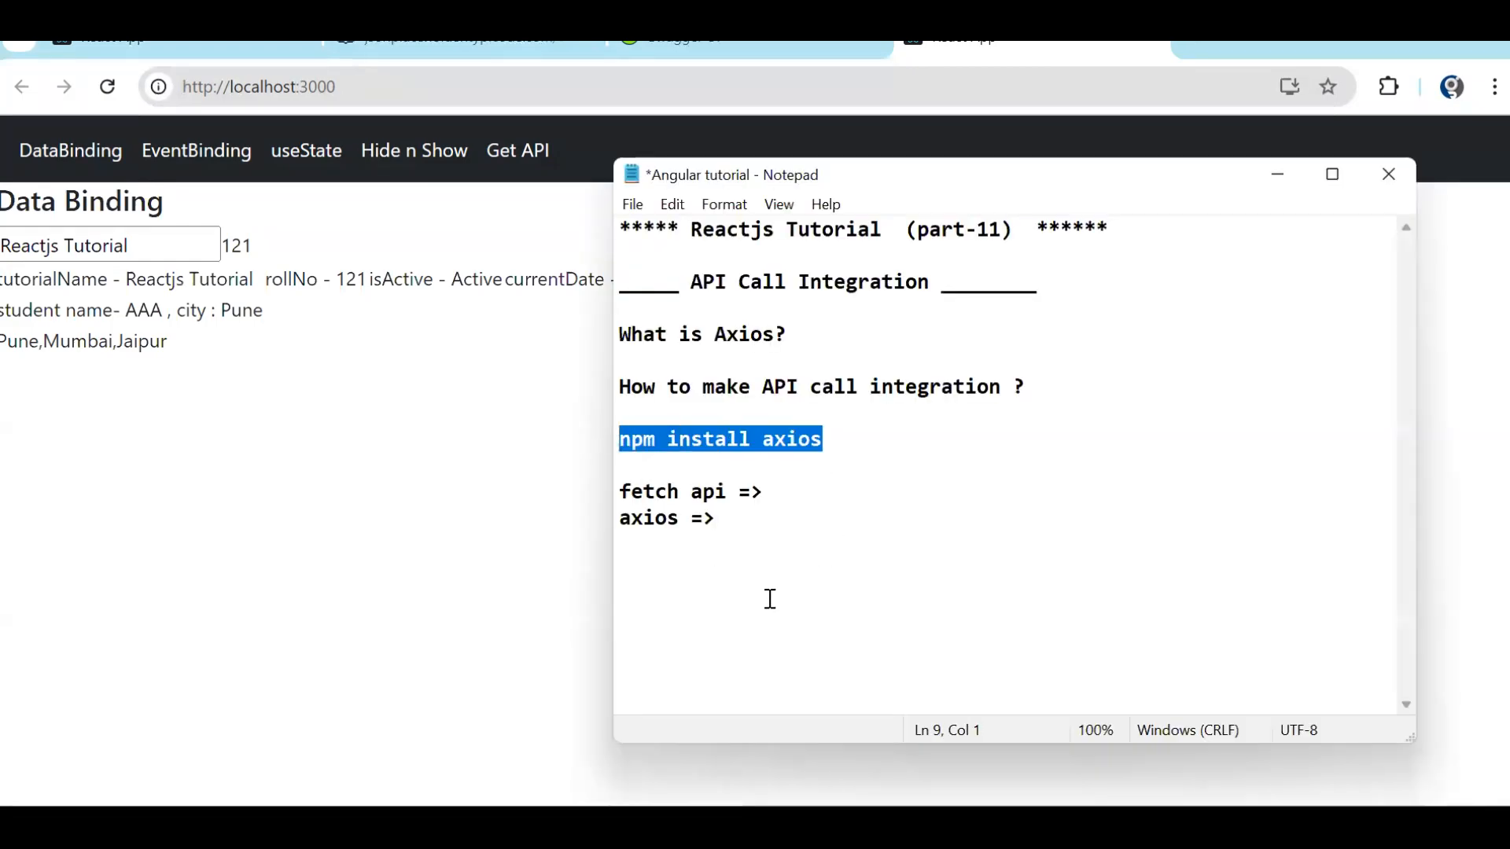
{"action": "mouse_move", "coordinate": [845, 626]}
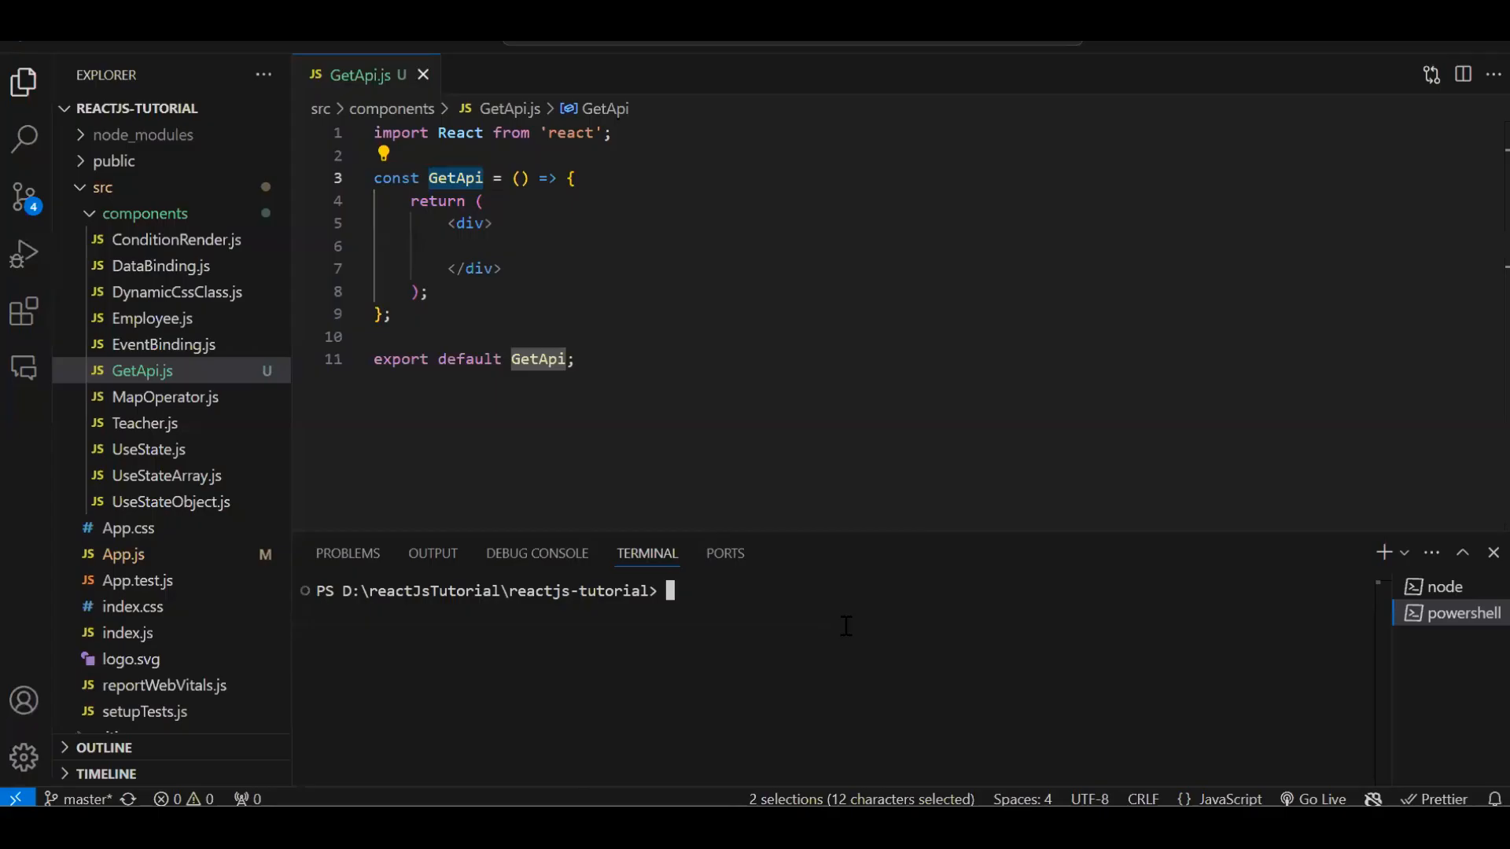
Install axios with npm install axios and confirm it in package.json dependencies.
{"action": "type", "text": "npm install axios"}
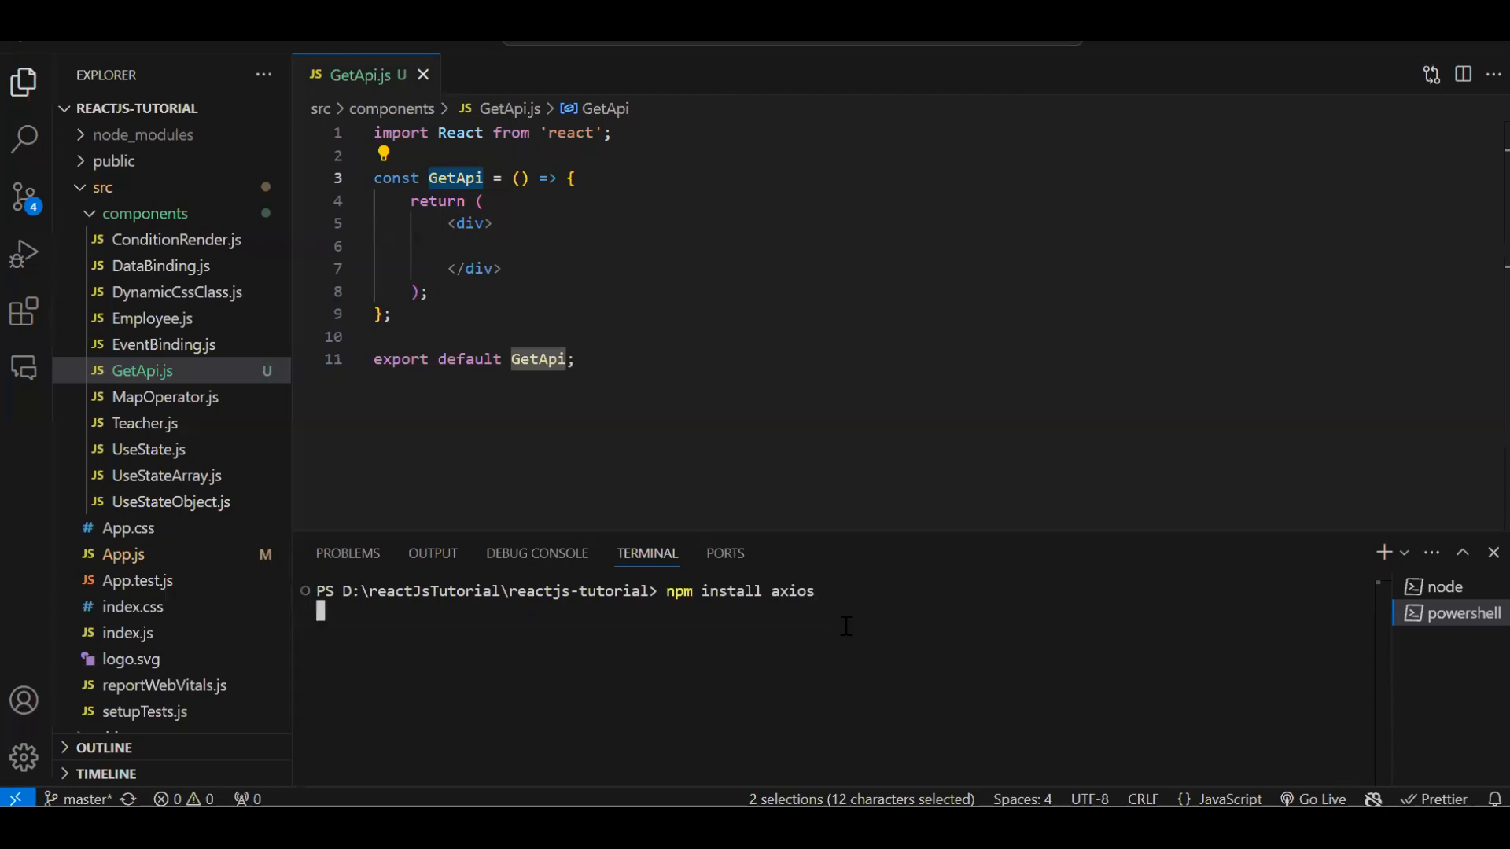
{"action": "key", "text": "Enter"}
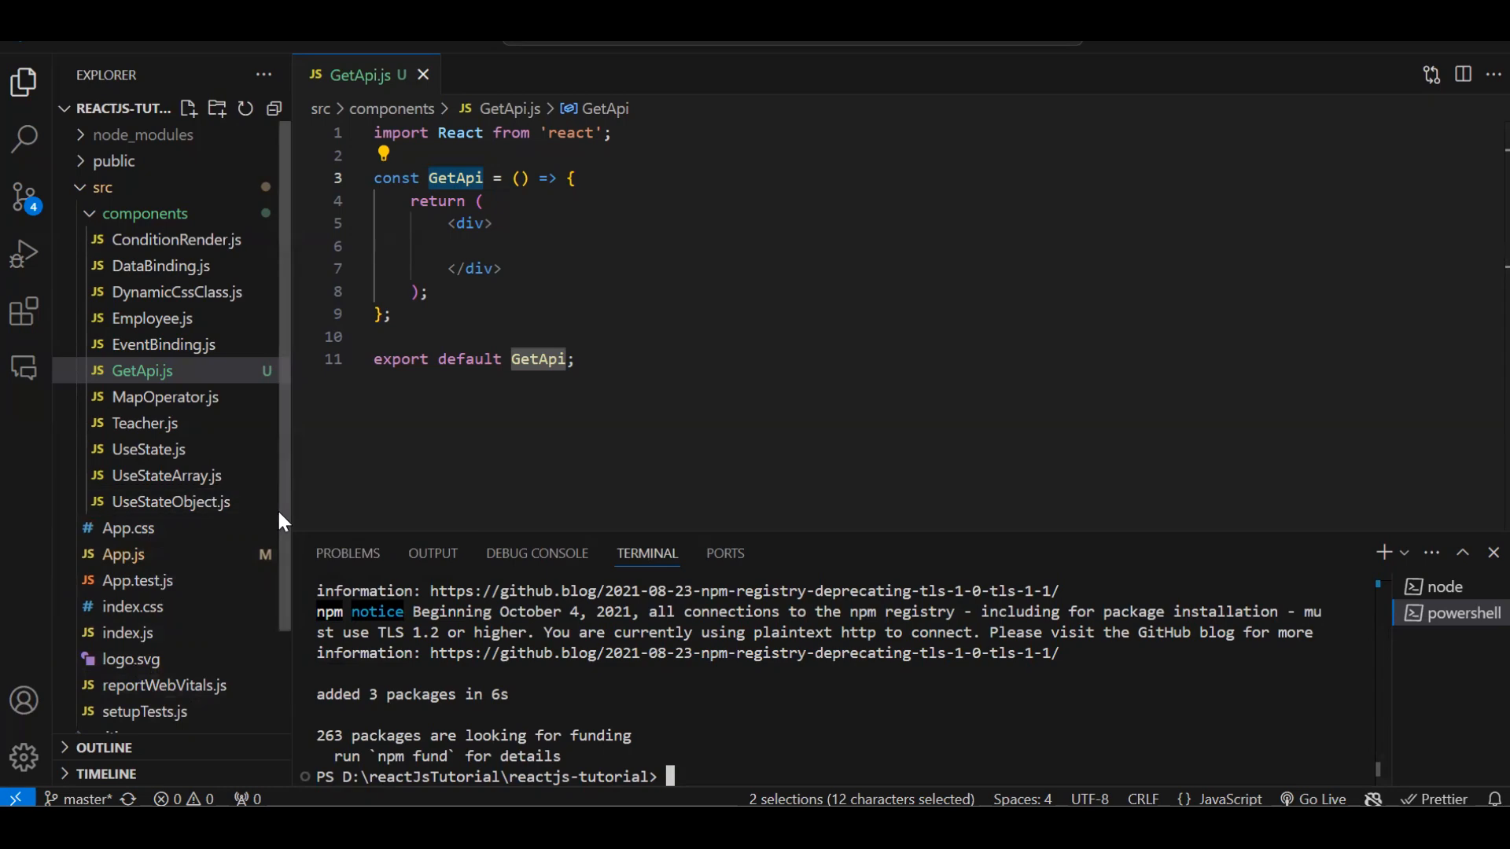
{"action": "left_click", "coordinate": [137, 668]}
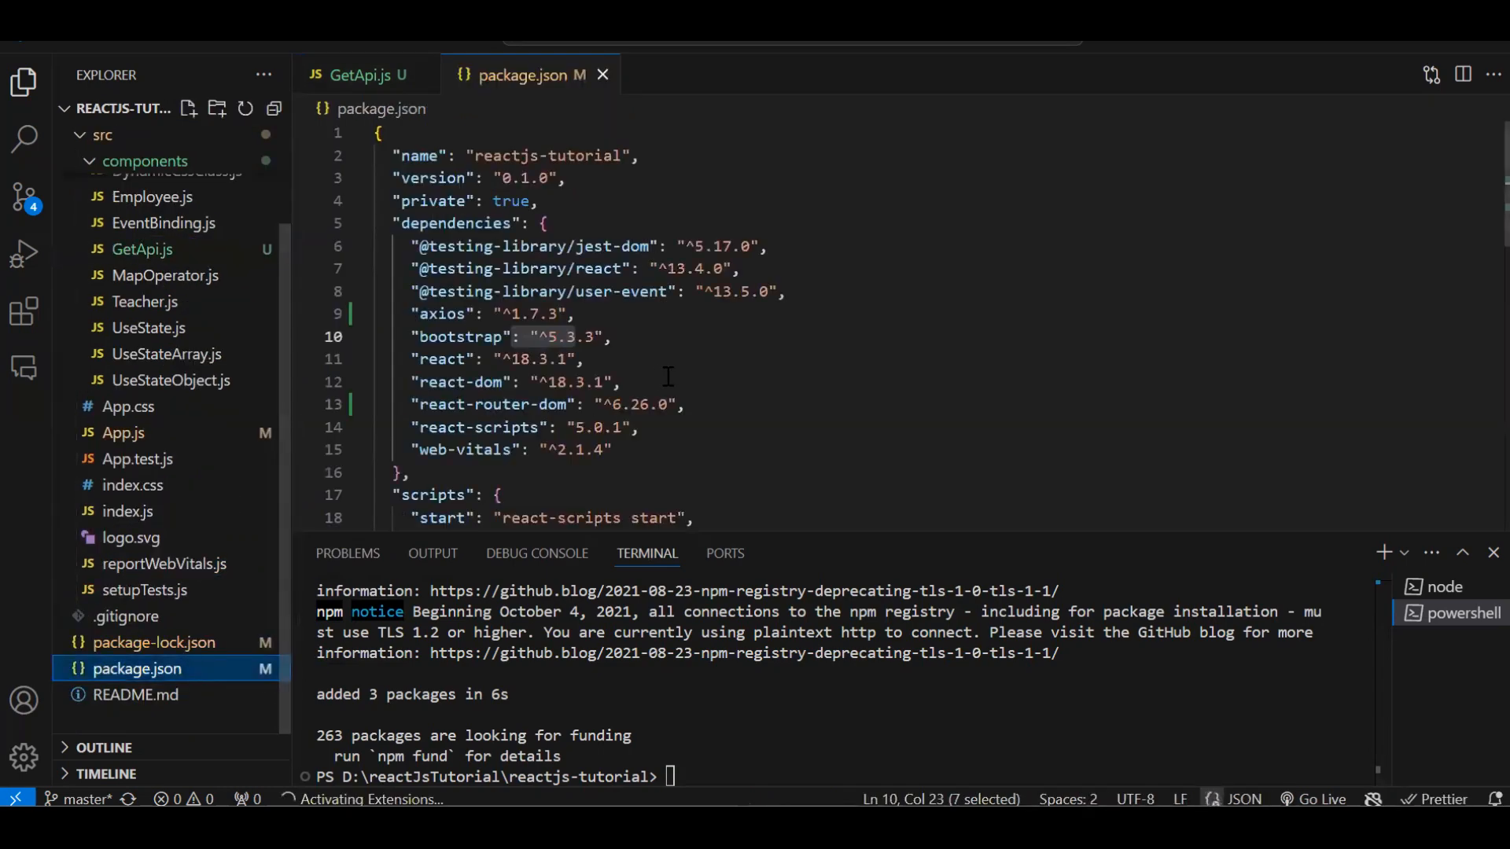
{"action": "left_click", "coordinate": [578, 450]}
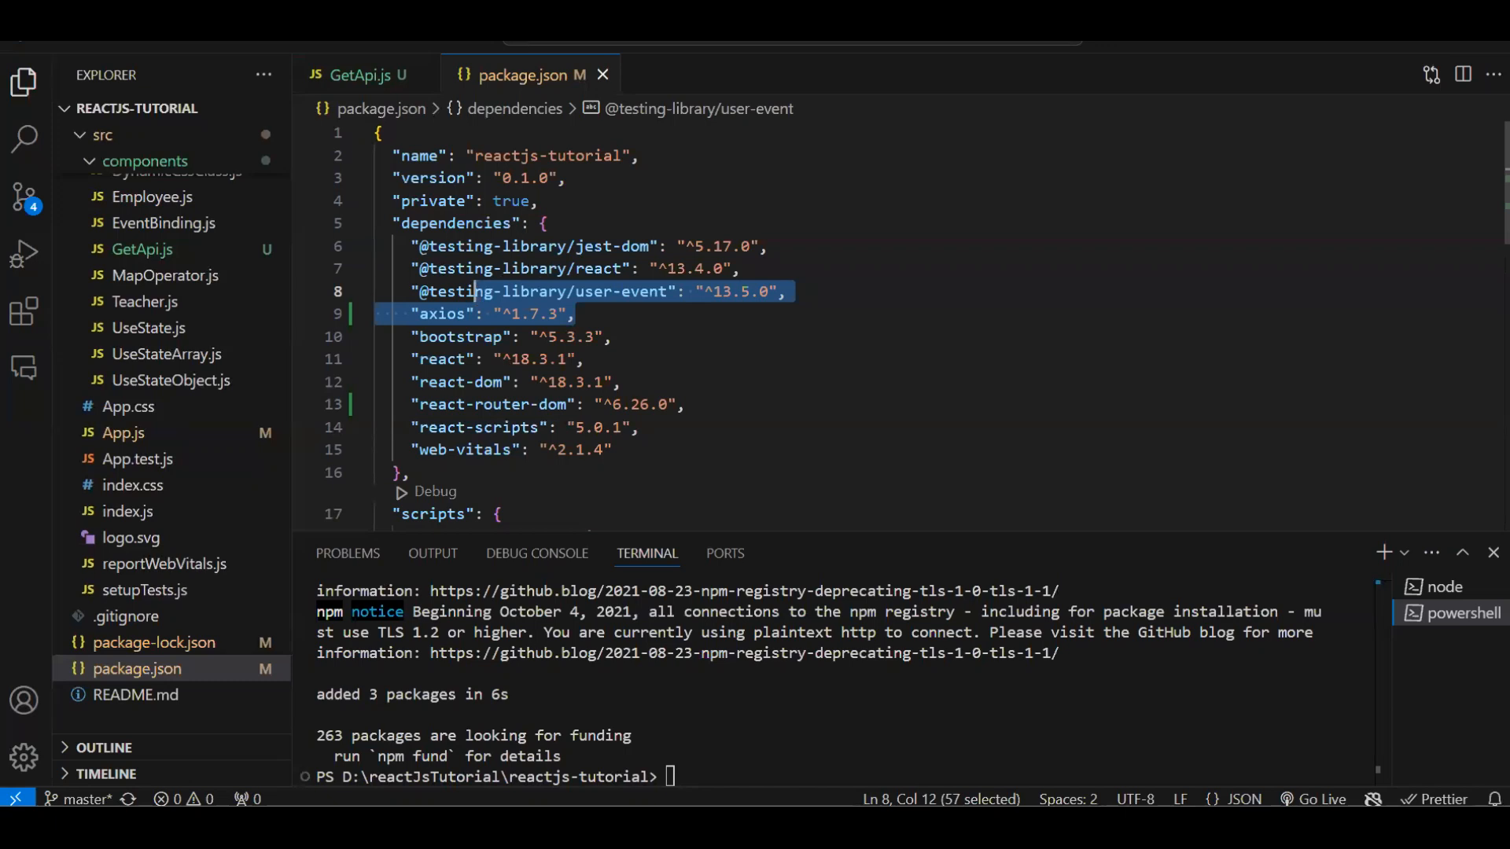
{"action": "left_click", "coordinate": [361, 76]}
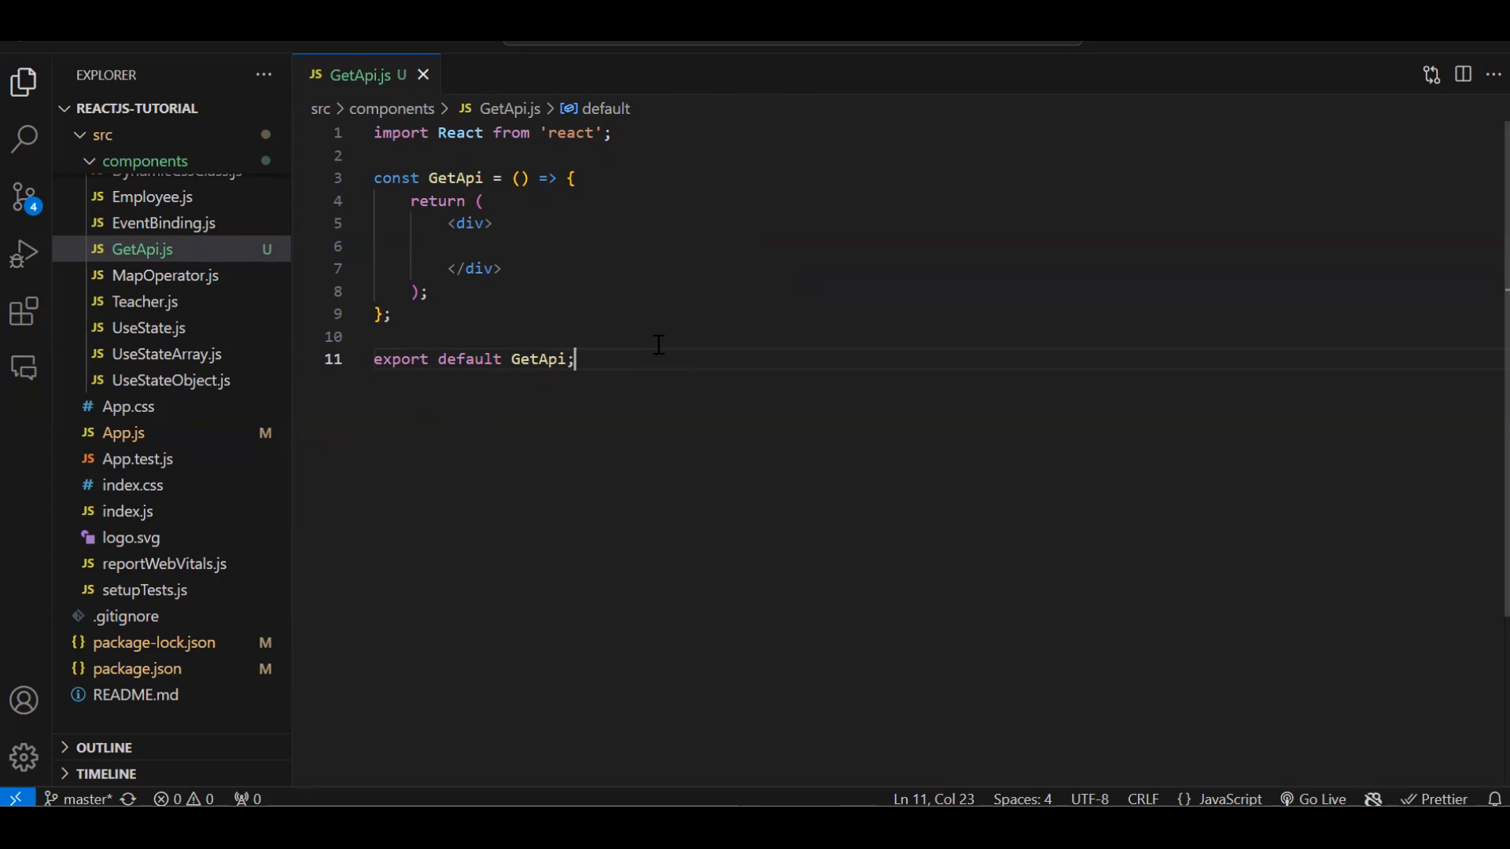
{"action": "mouse_move", "coordinate": [835, 472]}
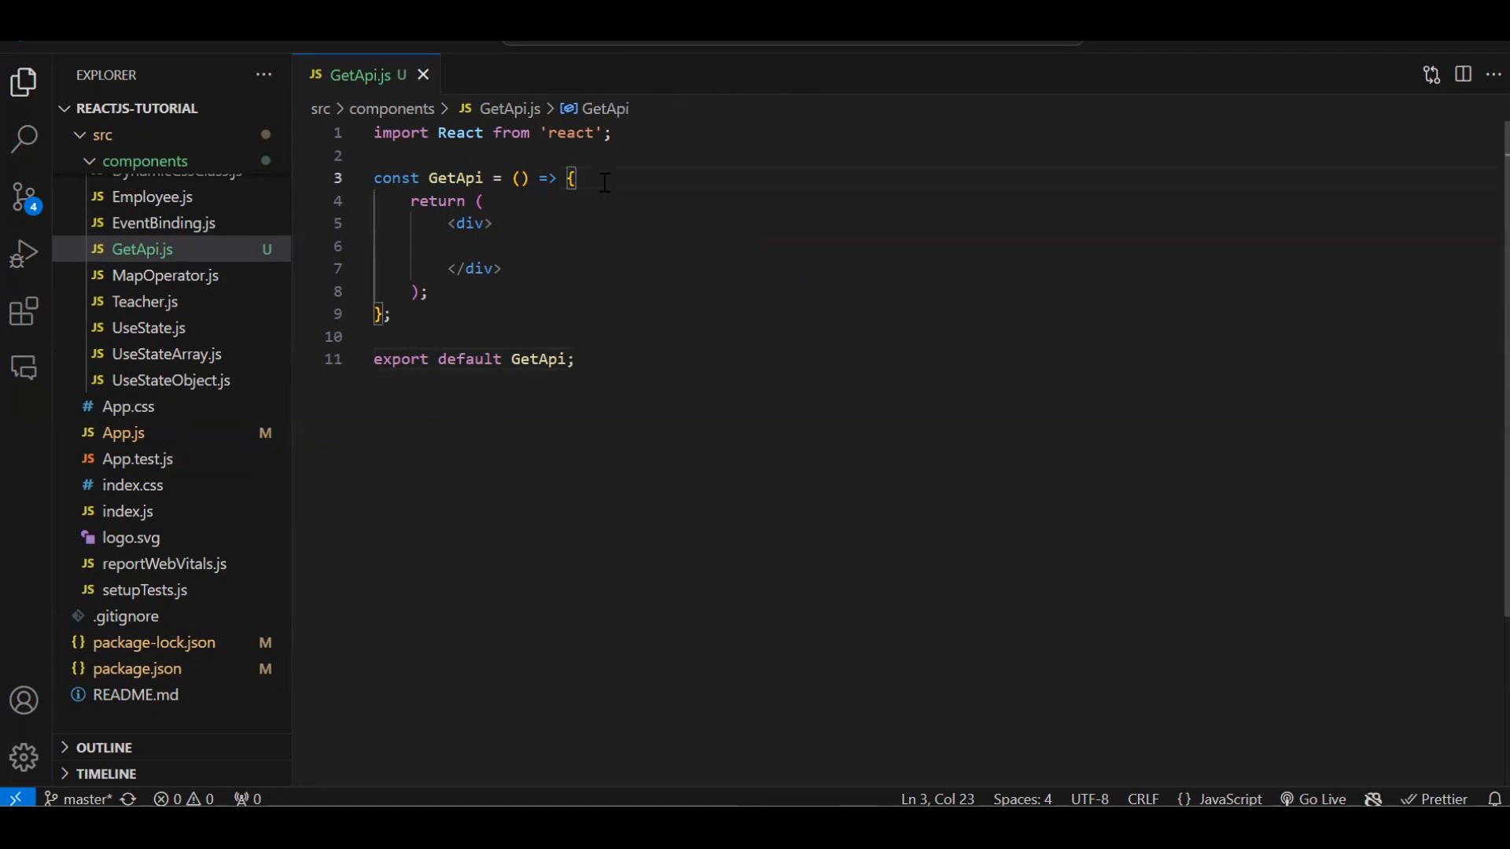
Add the state const [userList, setUserList] = useState([]) to GetApi.
{"action": "key", "text": "Enter"}
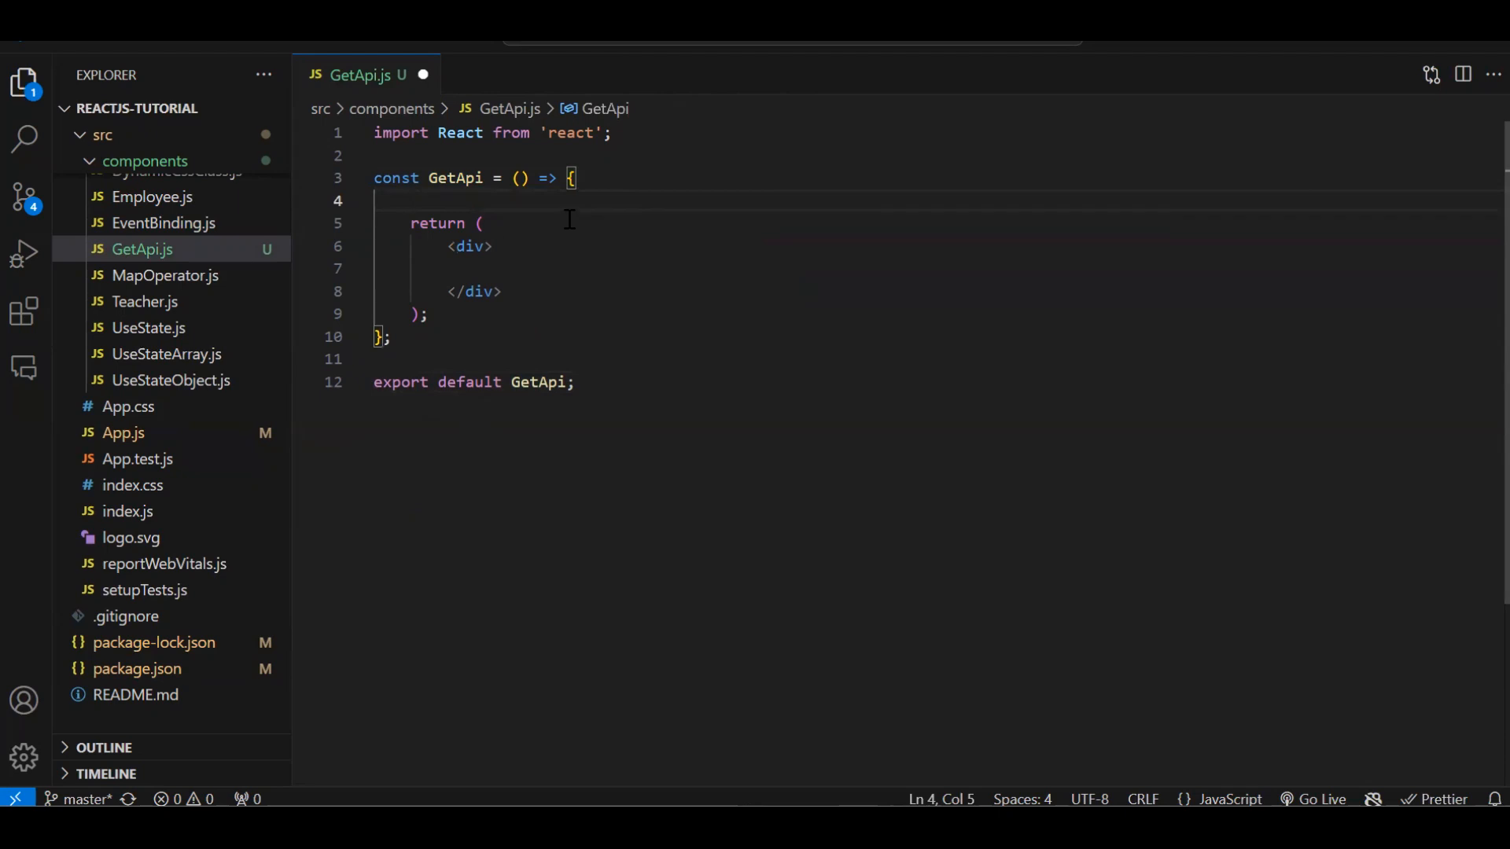
{"action": "type", "text": "const"}
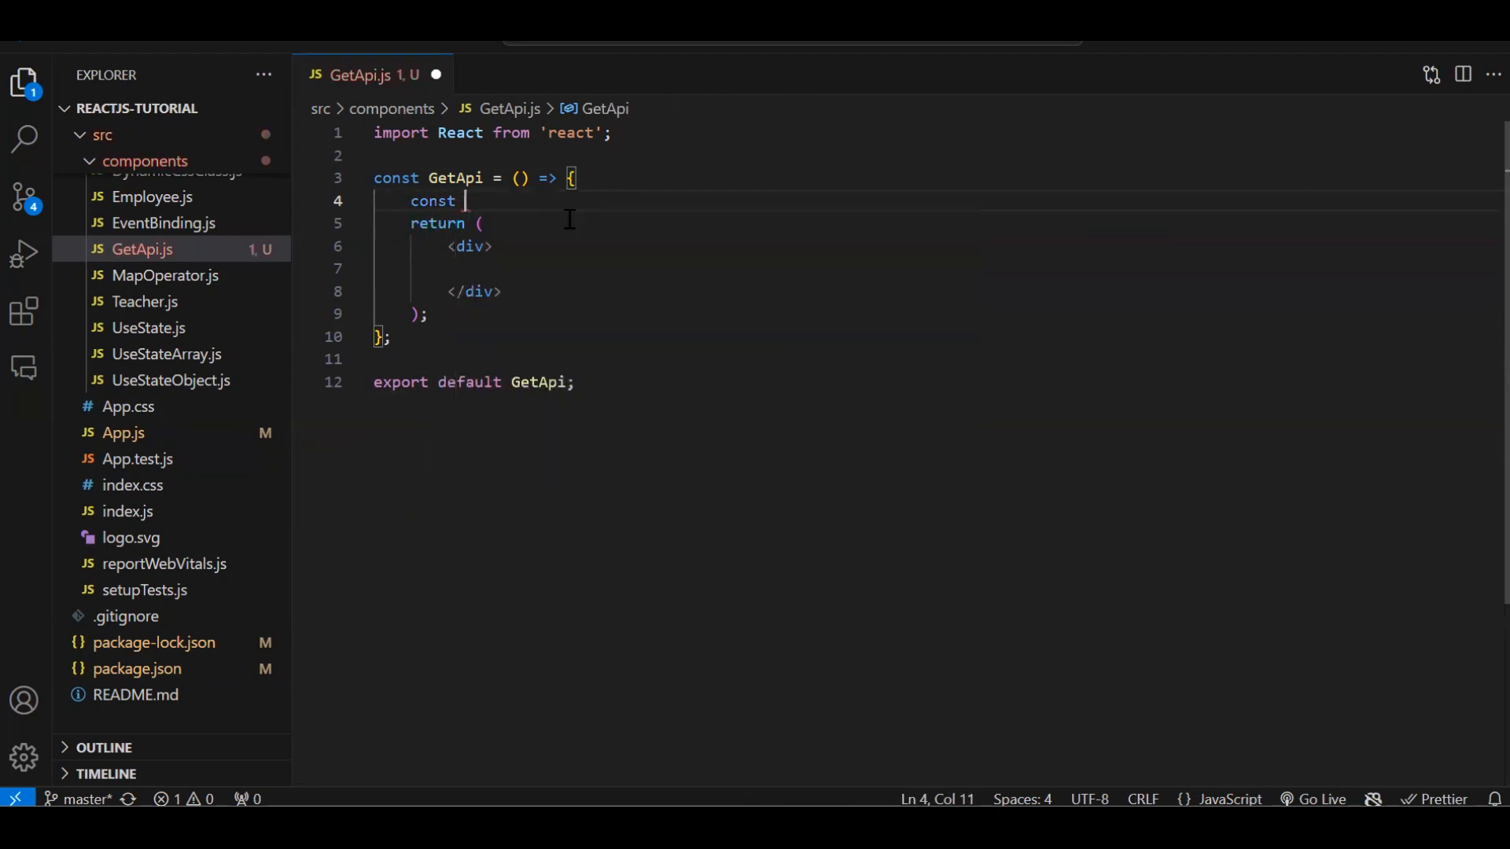
{"action": "type", "text": "[]"}
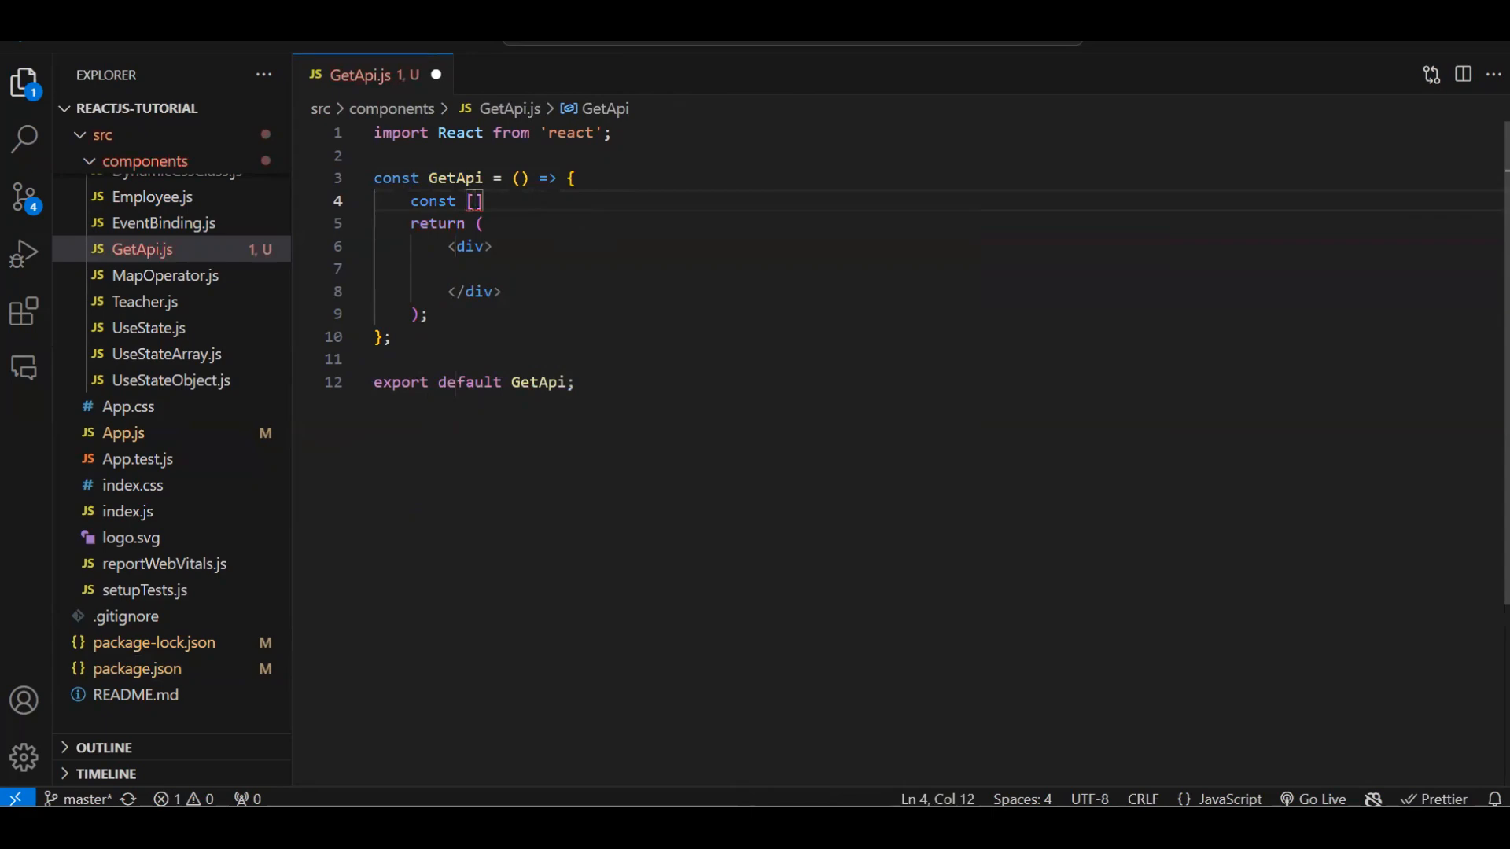
{"action": "mouse_move", "coordinate": [540, 108]}
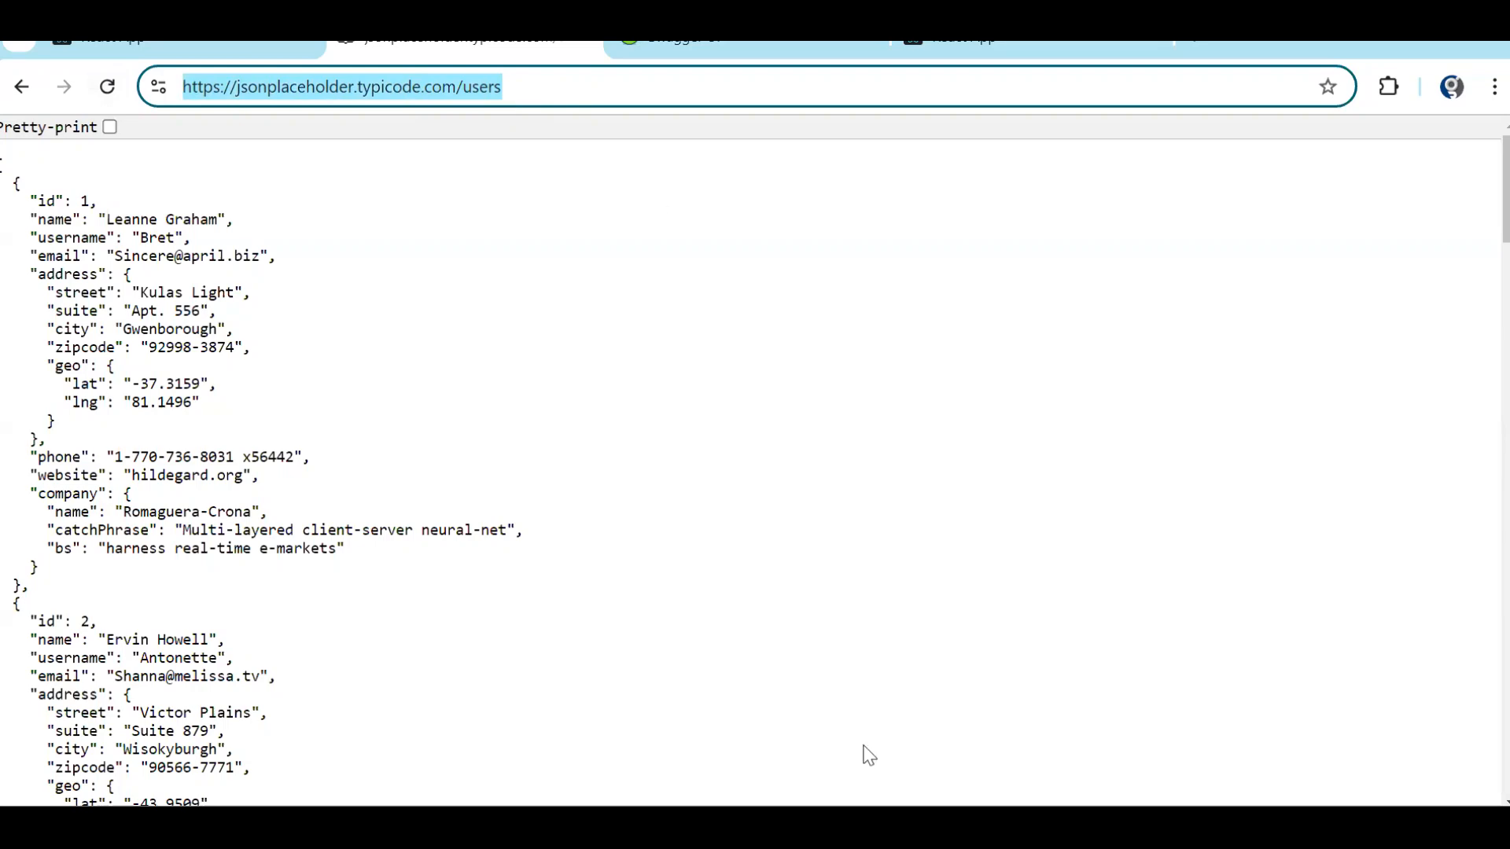
{"action": "mouse_move", "coordinate": [349, 357]}
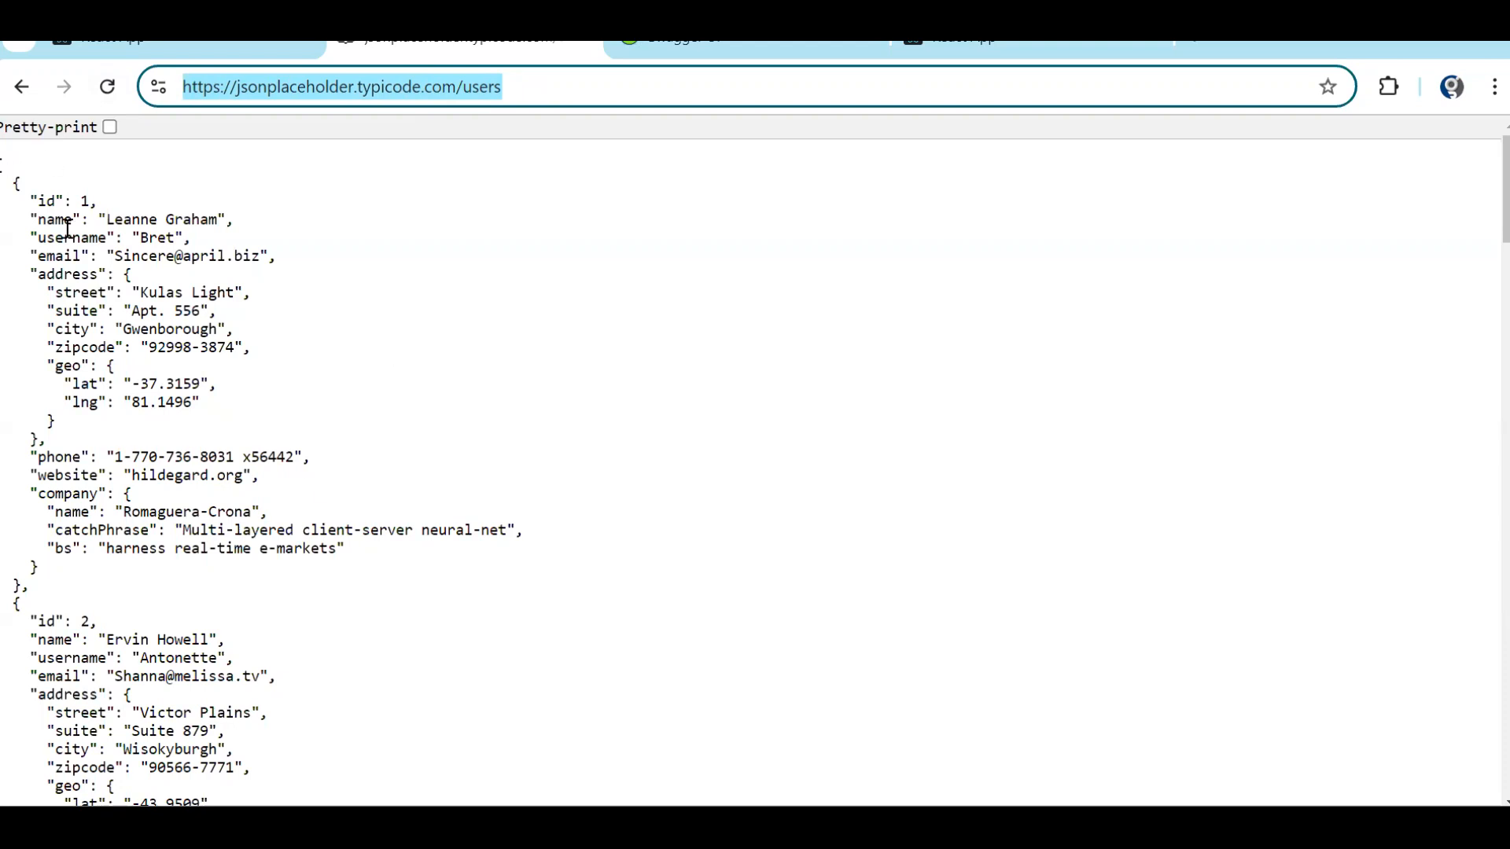
{"action": "mouse_move", "coordinate": [249, 54]}
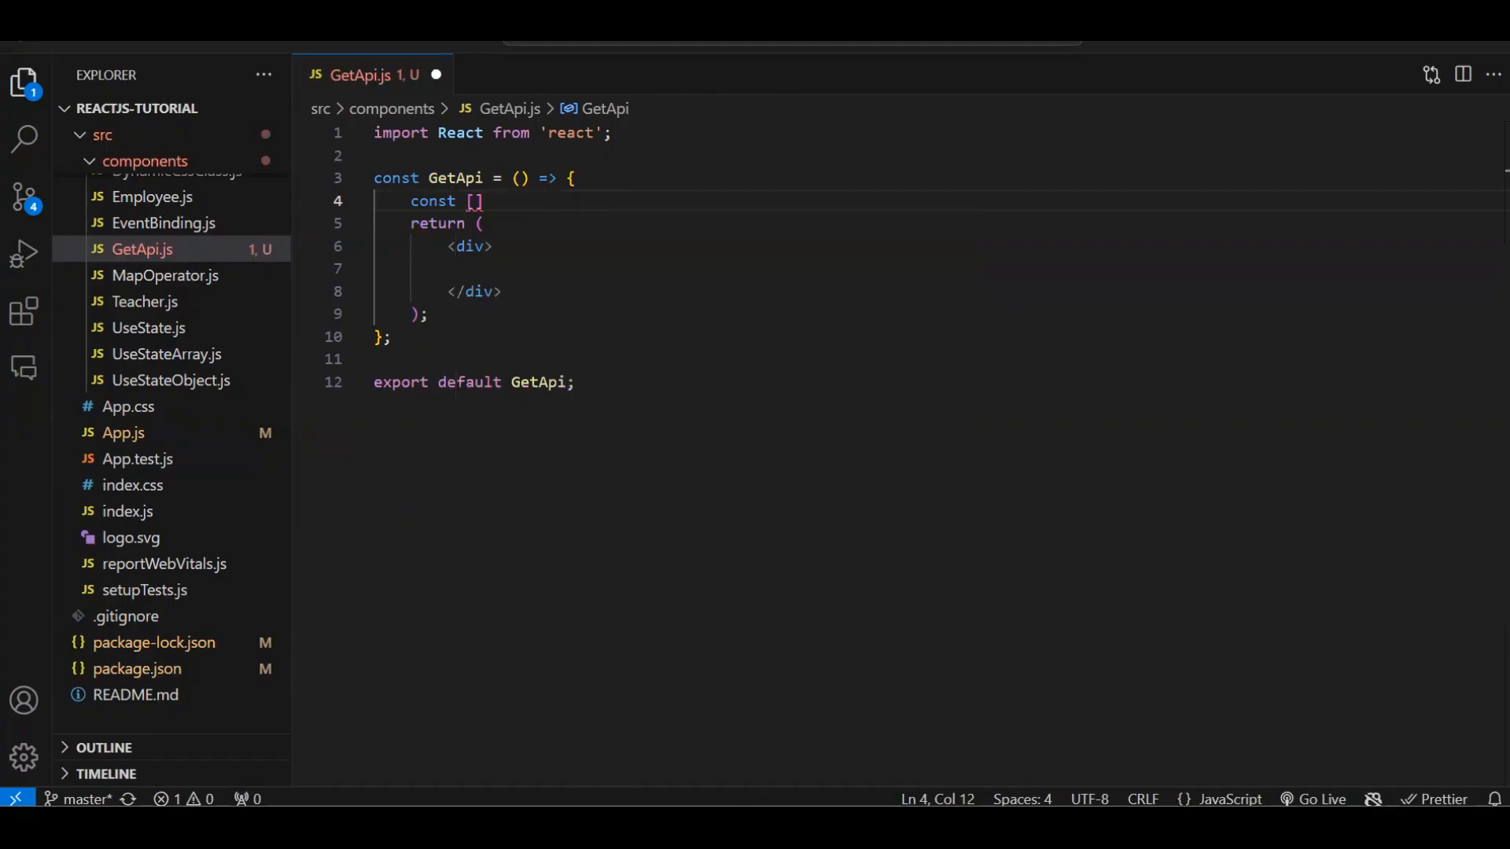
{"action": "type", "text": "userList,setUserList"}
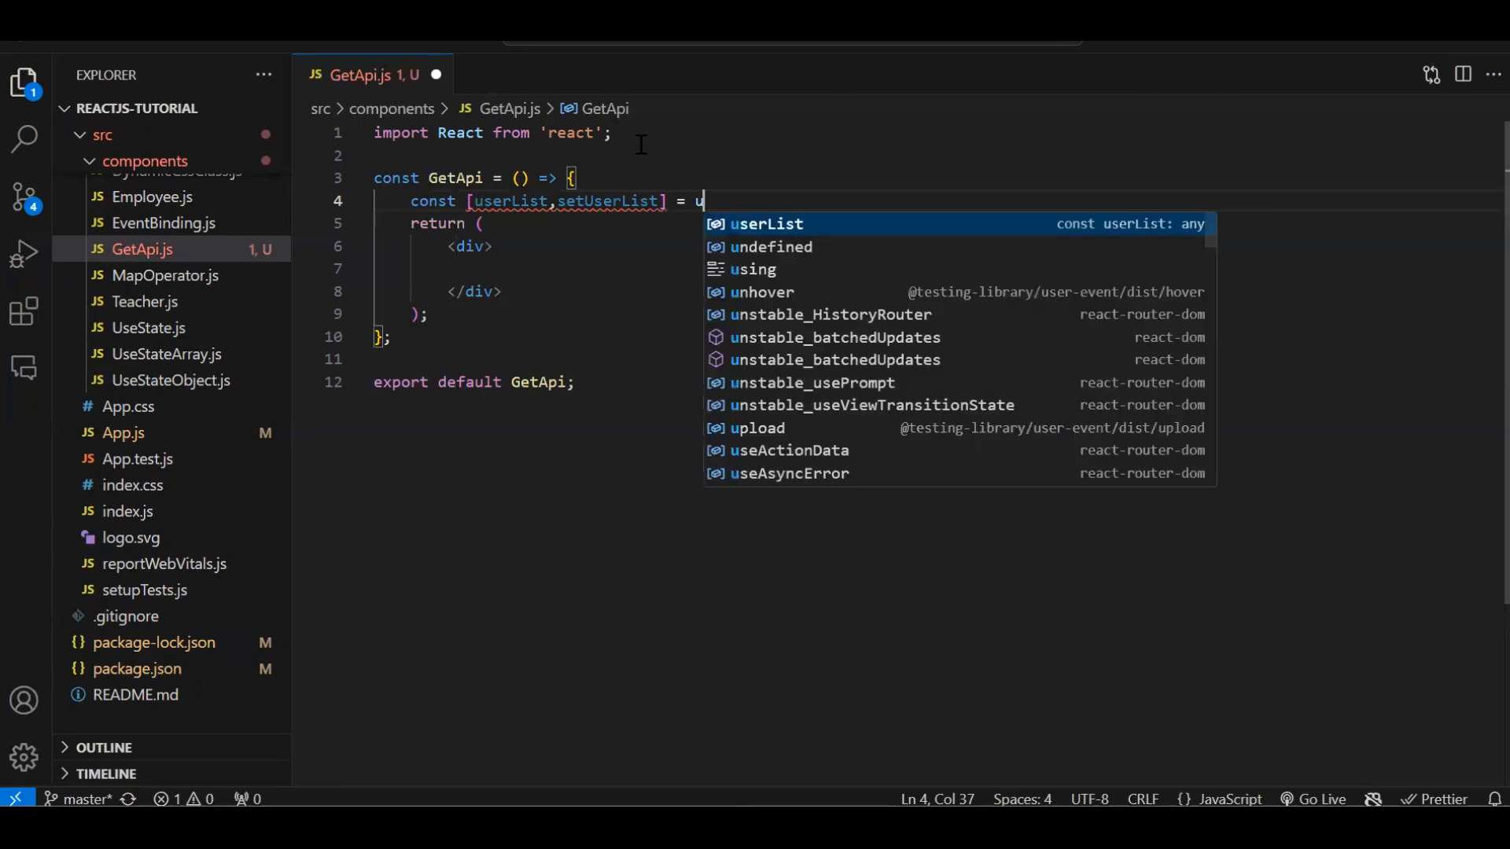
{"action": "type", "text": "seState(["}
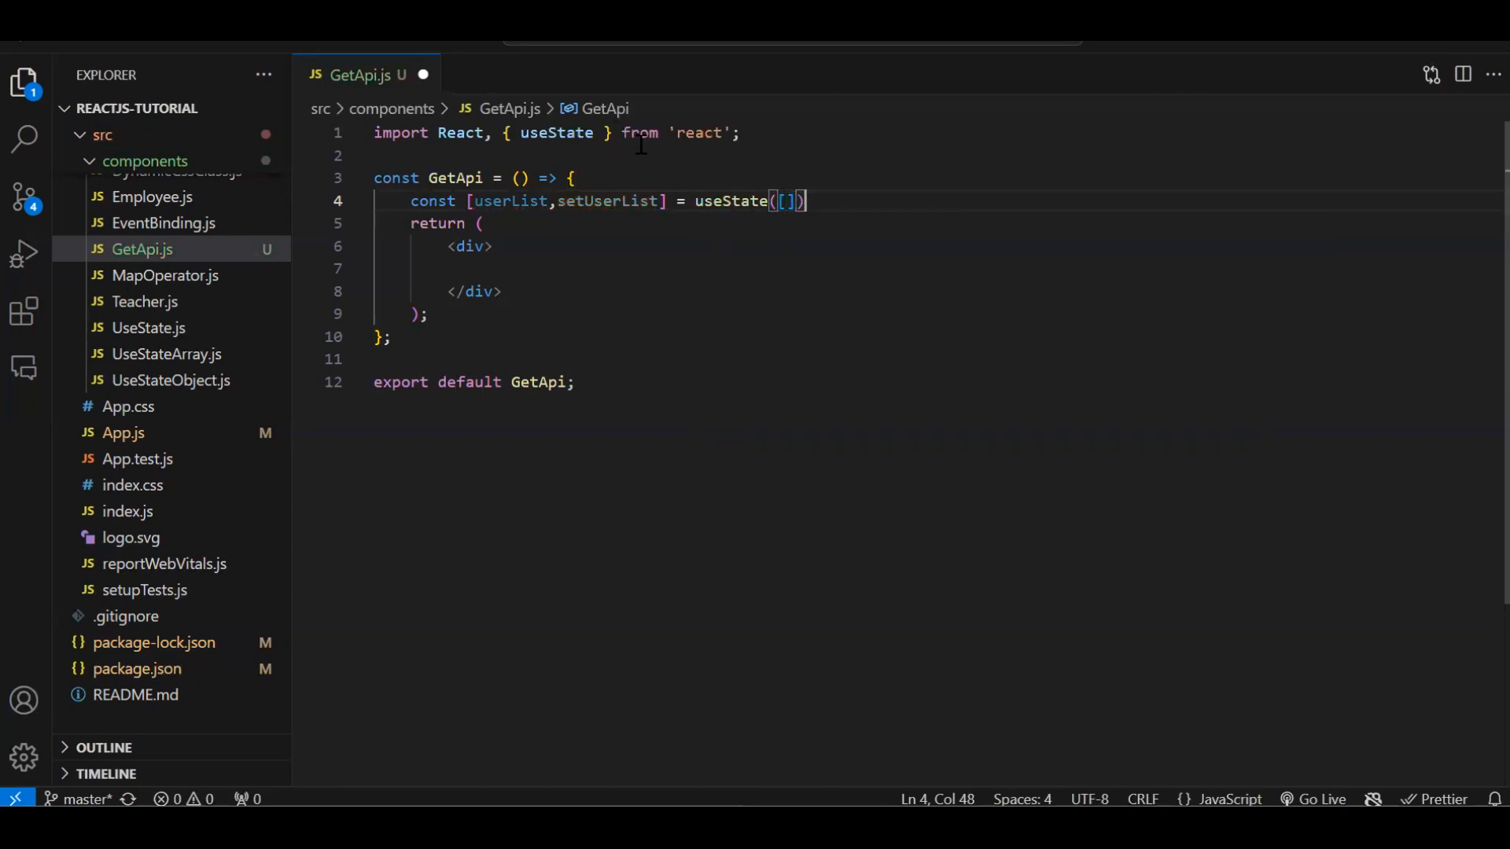
{"action": "key", "text": "Enter"}
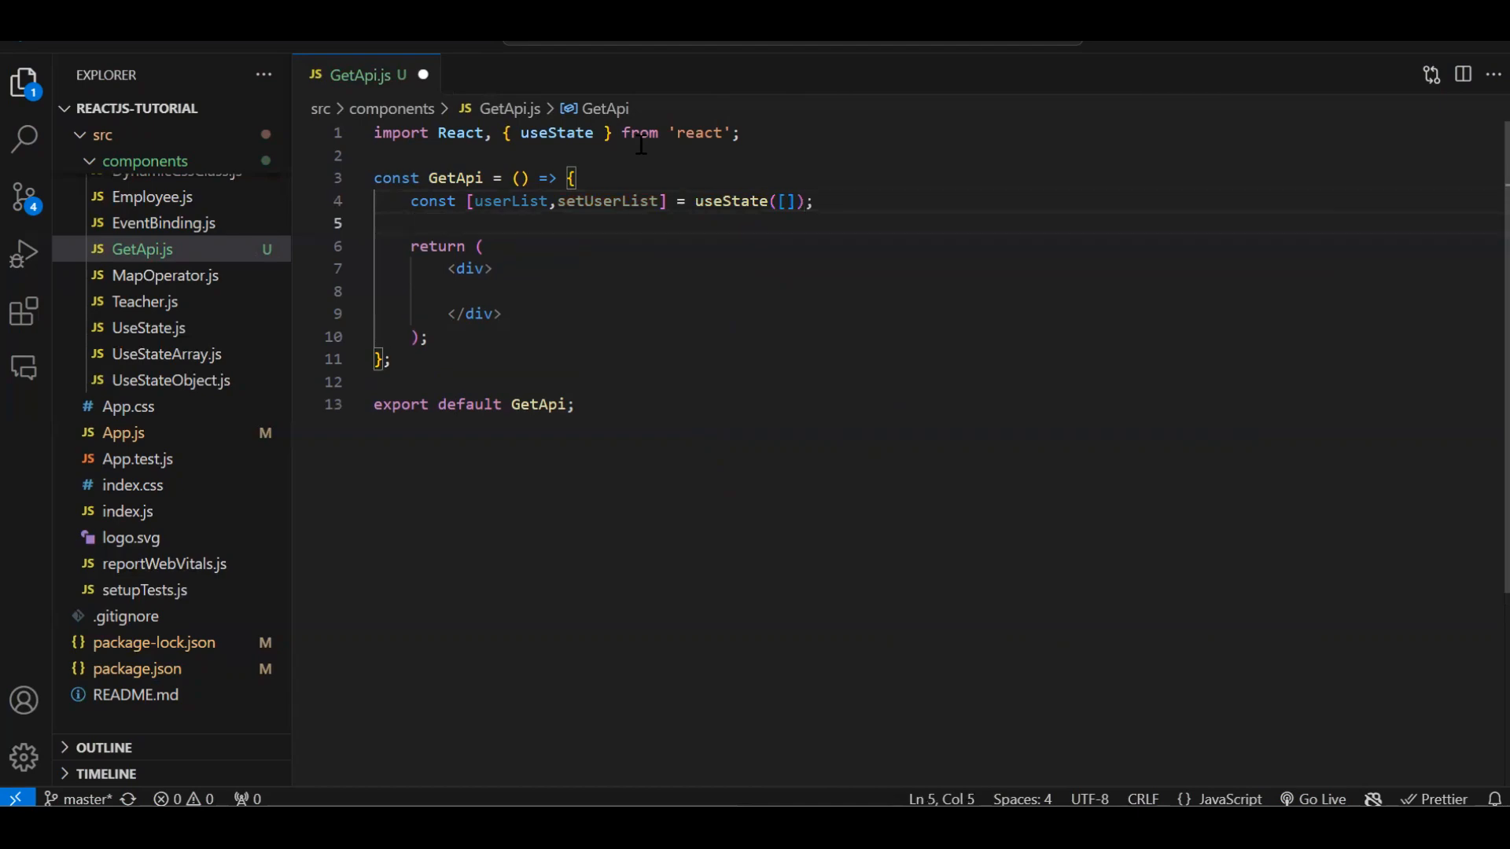
{"action": "key", "text": "Enter"}
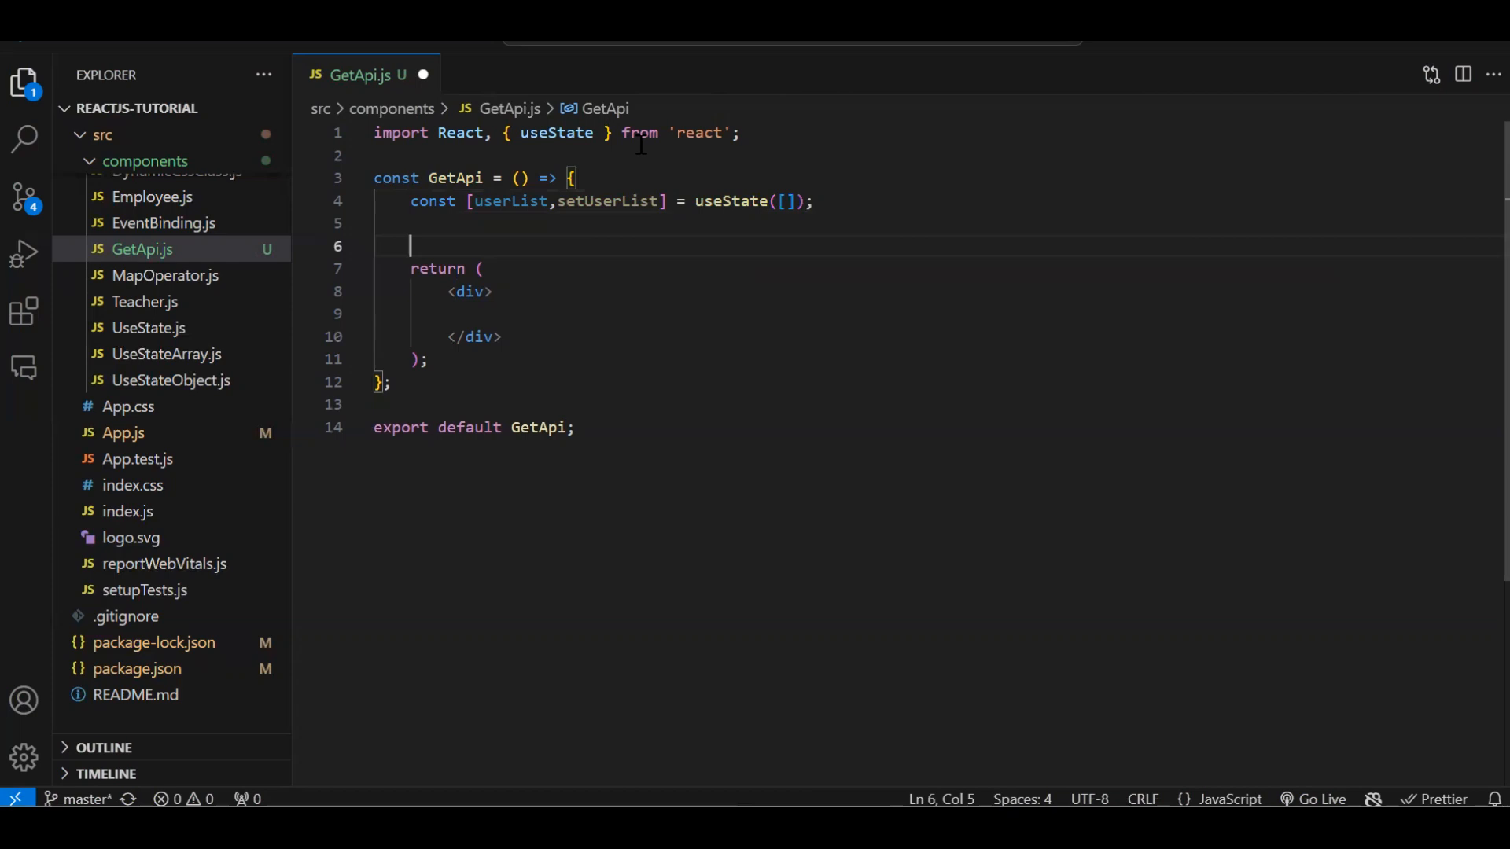
{"action": "type", "text": "const"}
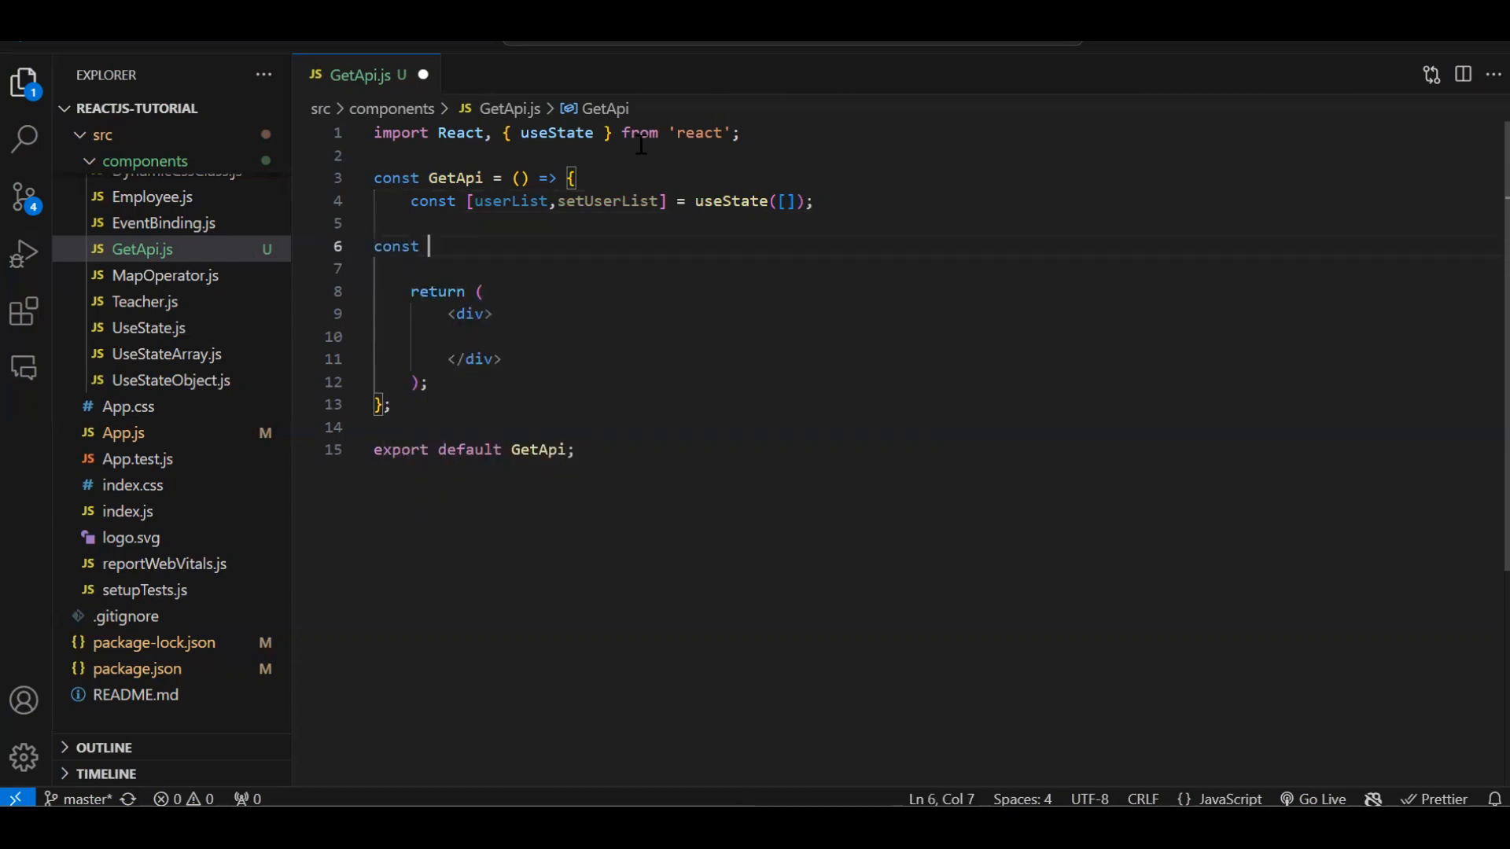
{"action": "type", "text": "getUsers = () =>"}
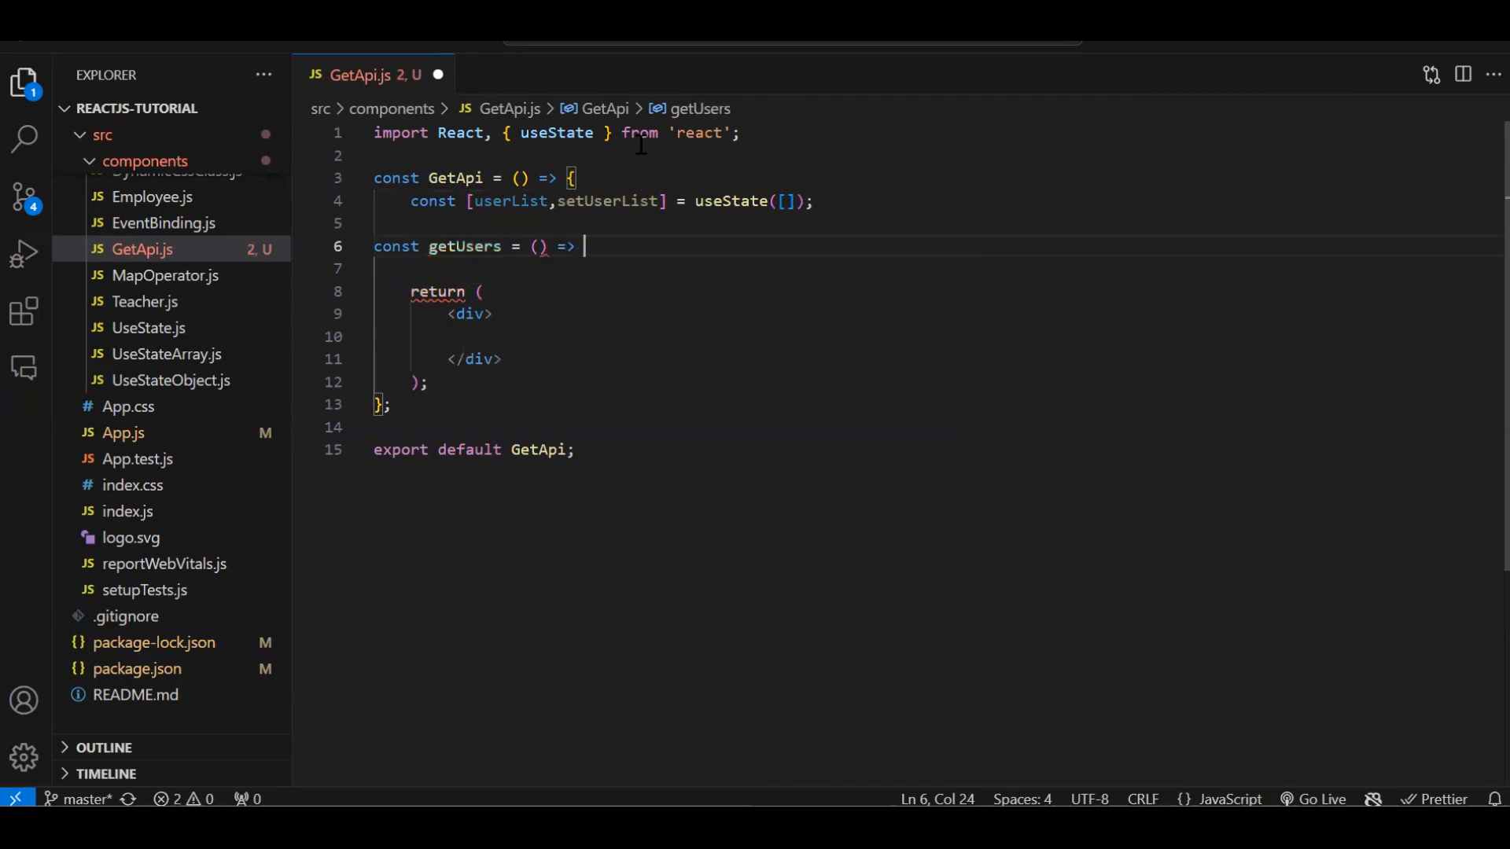
{"action": "type", "text": "{"}
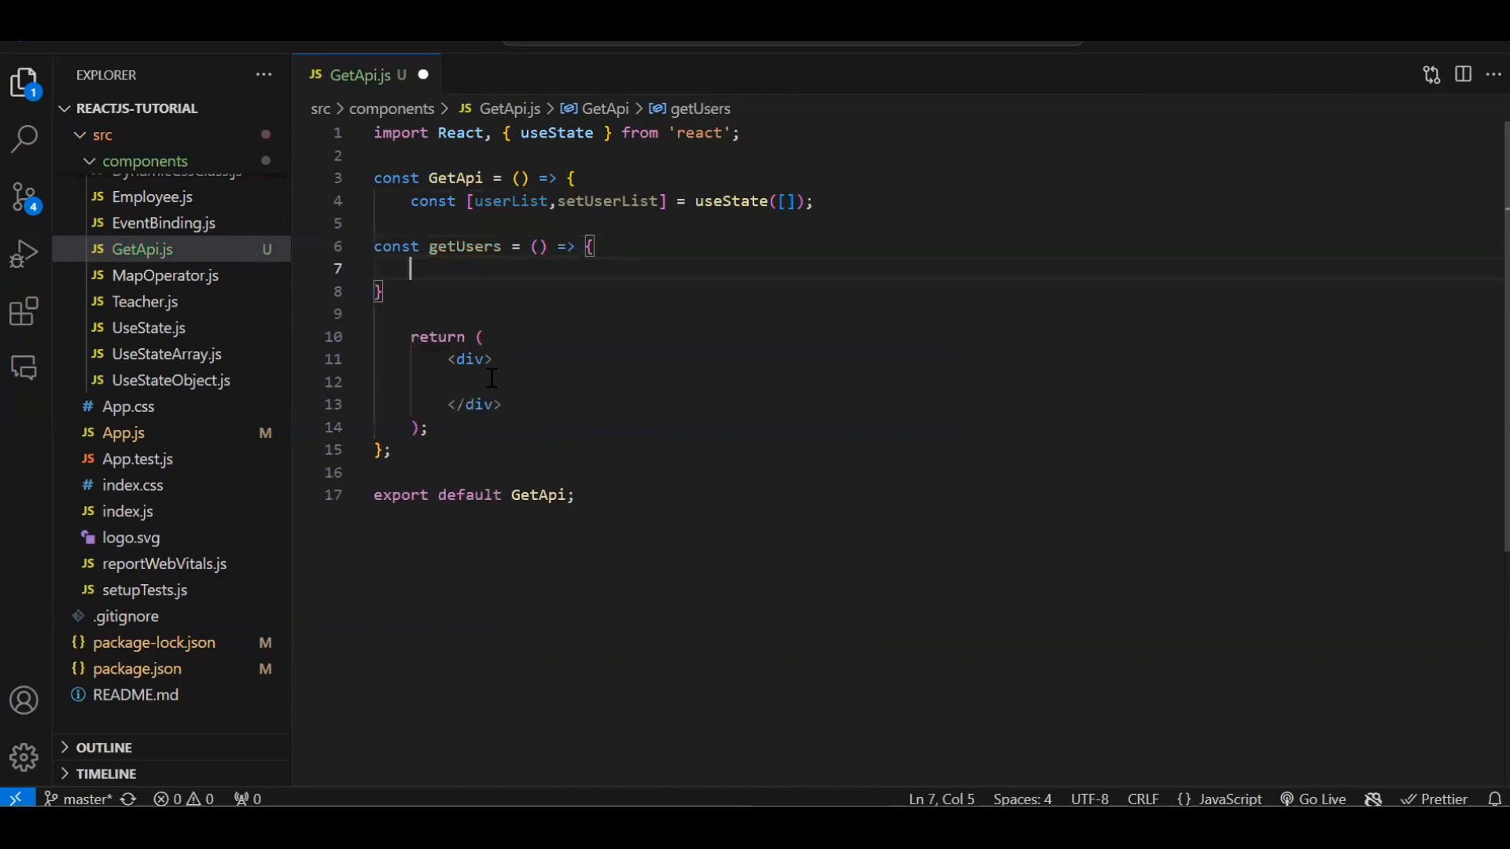
{"action": "mouse_move", "coordinate": [537, 287]}
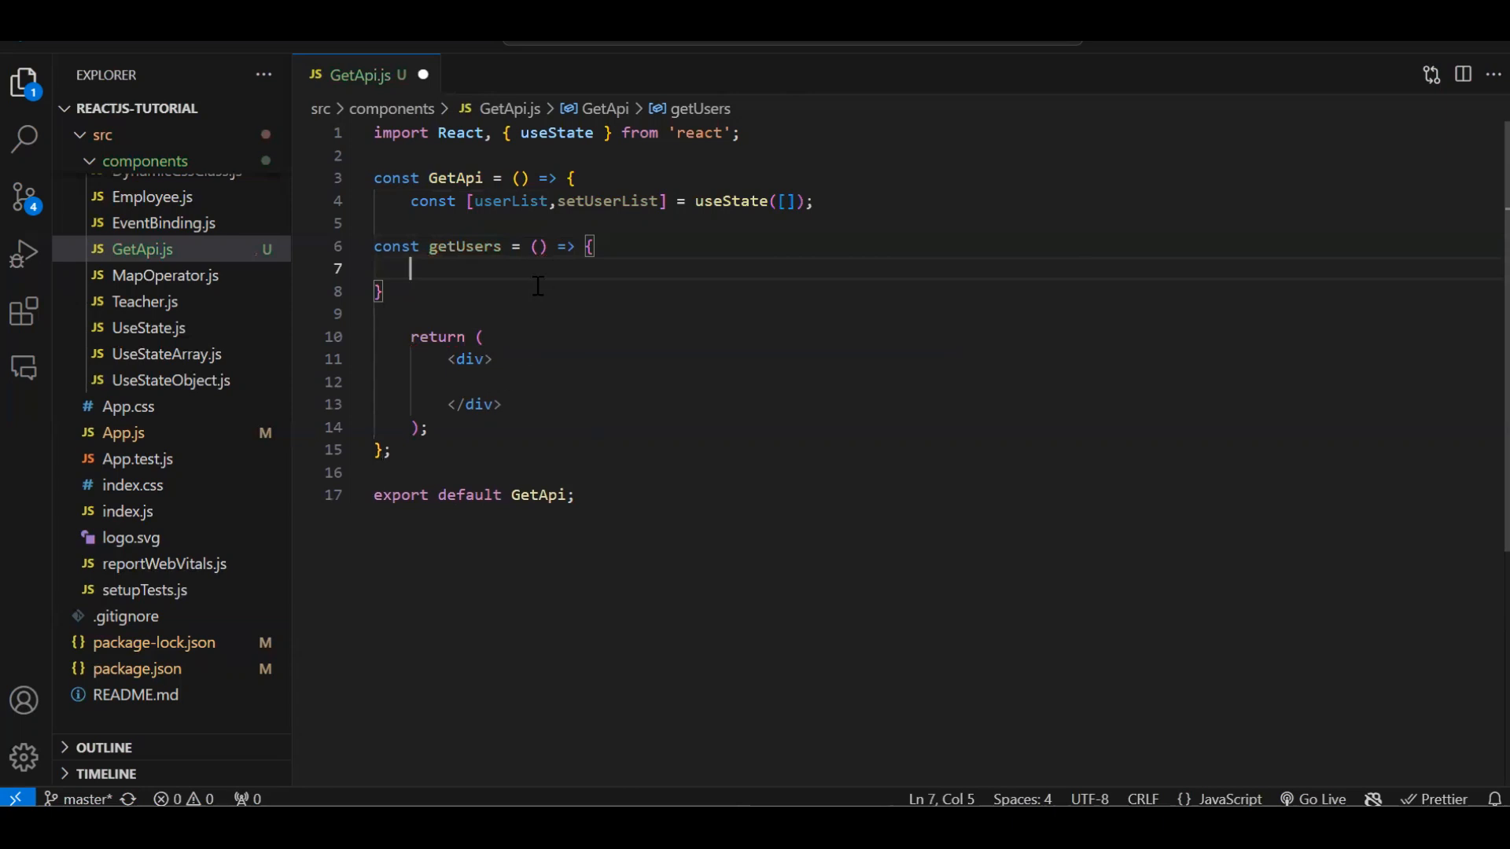
{"action": "type", "text": "const"}
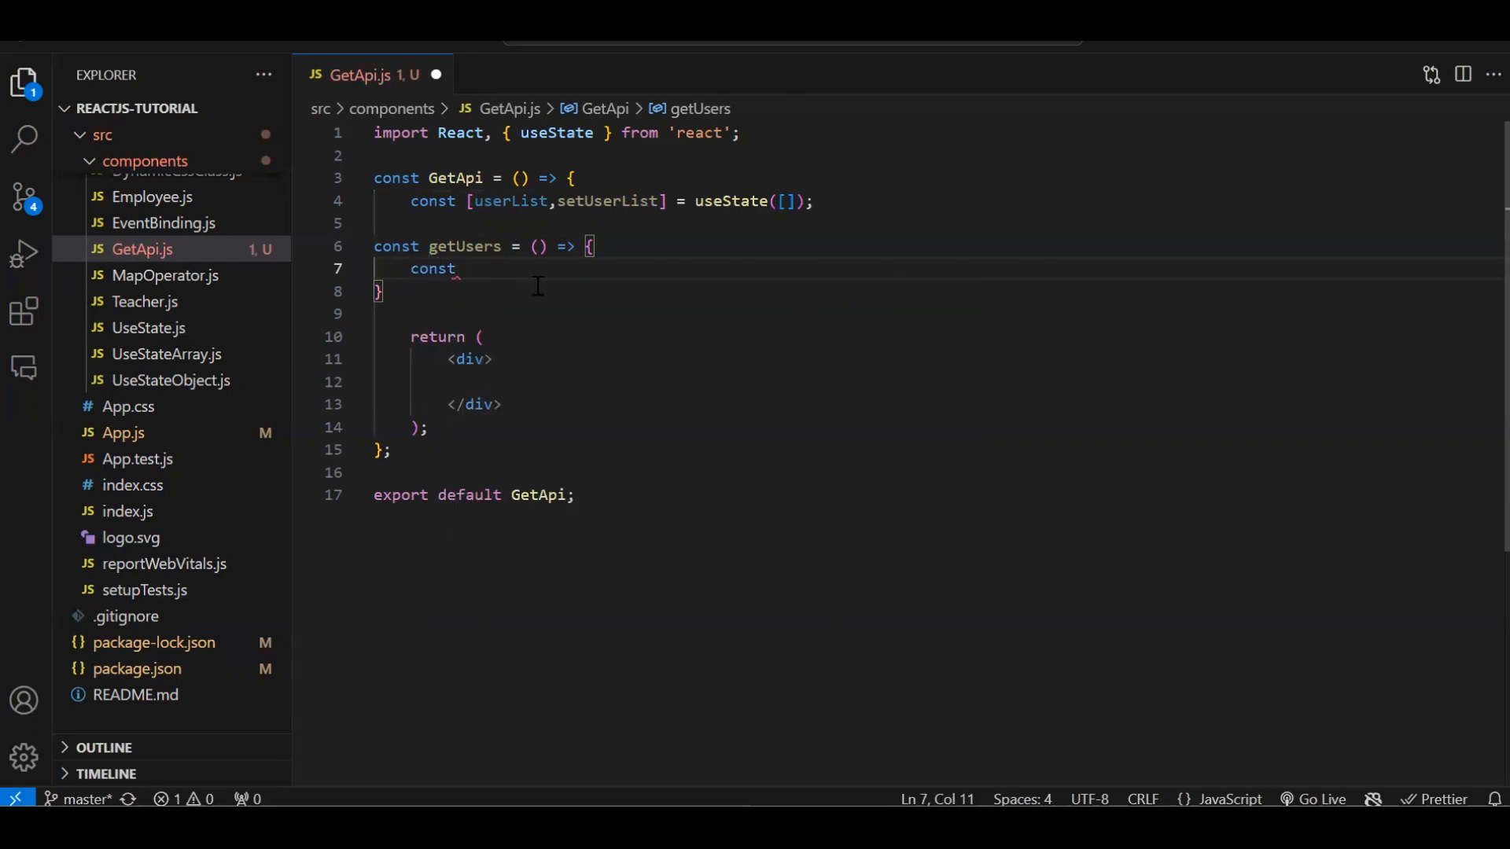
{"action": "type", "text": "apiRe"}
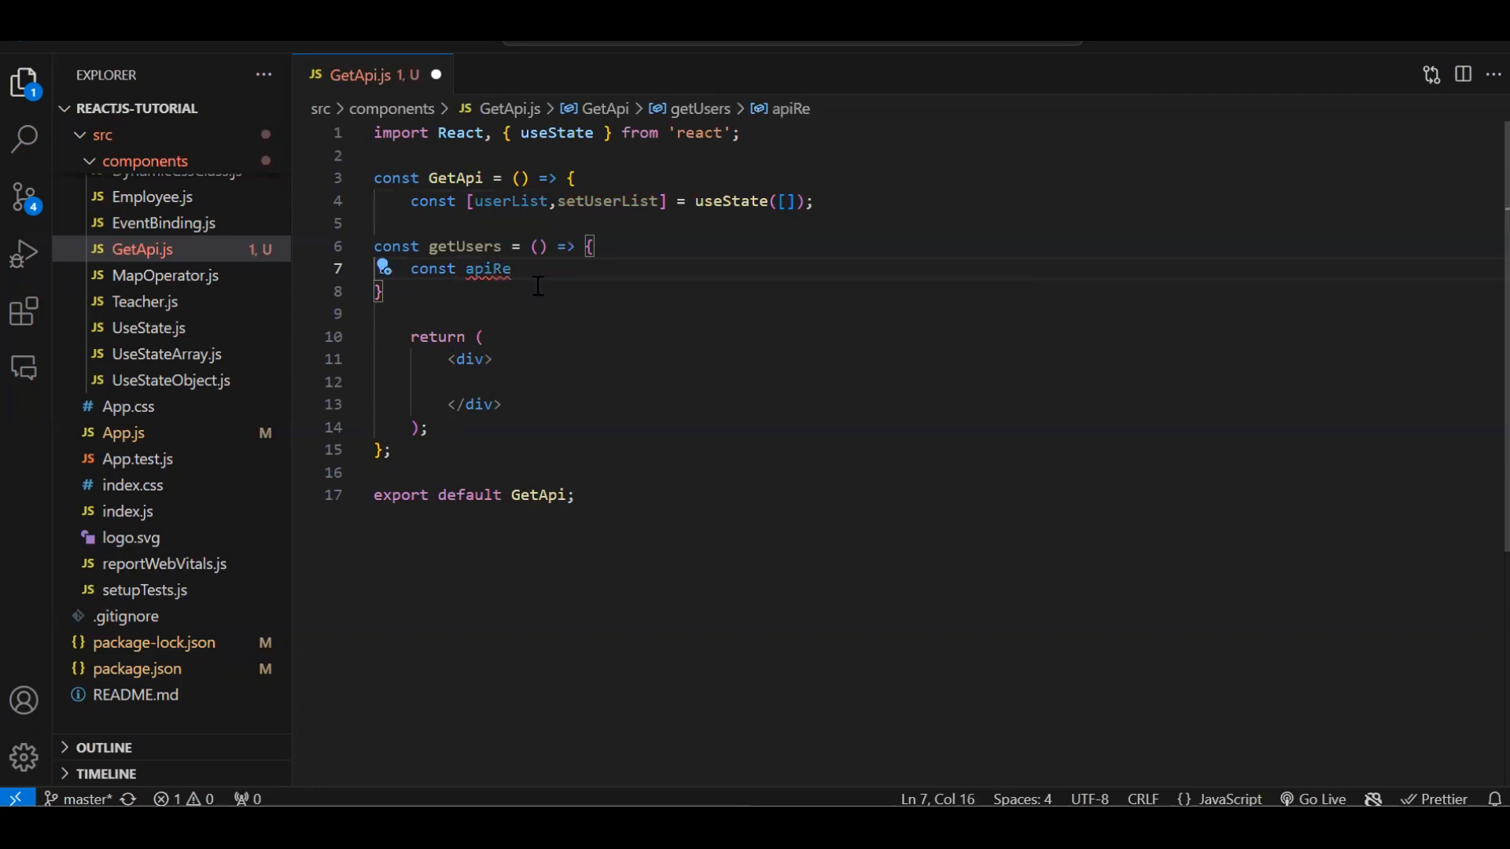
{"action": "type", "text": "spos"}
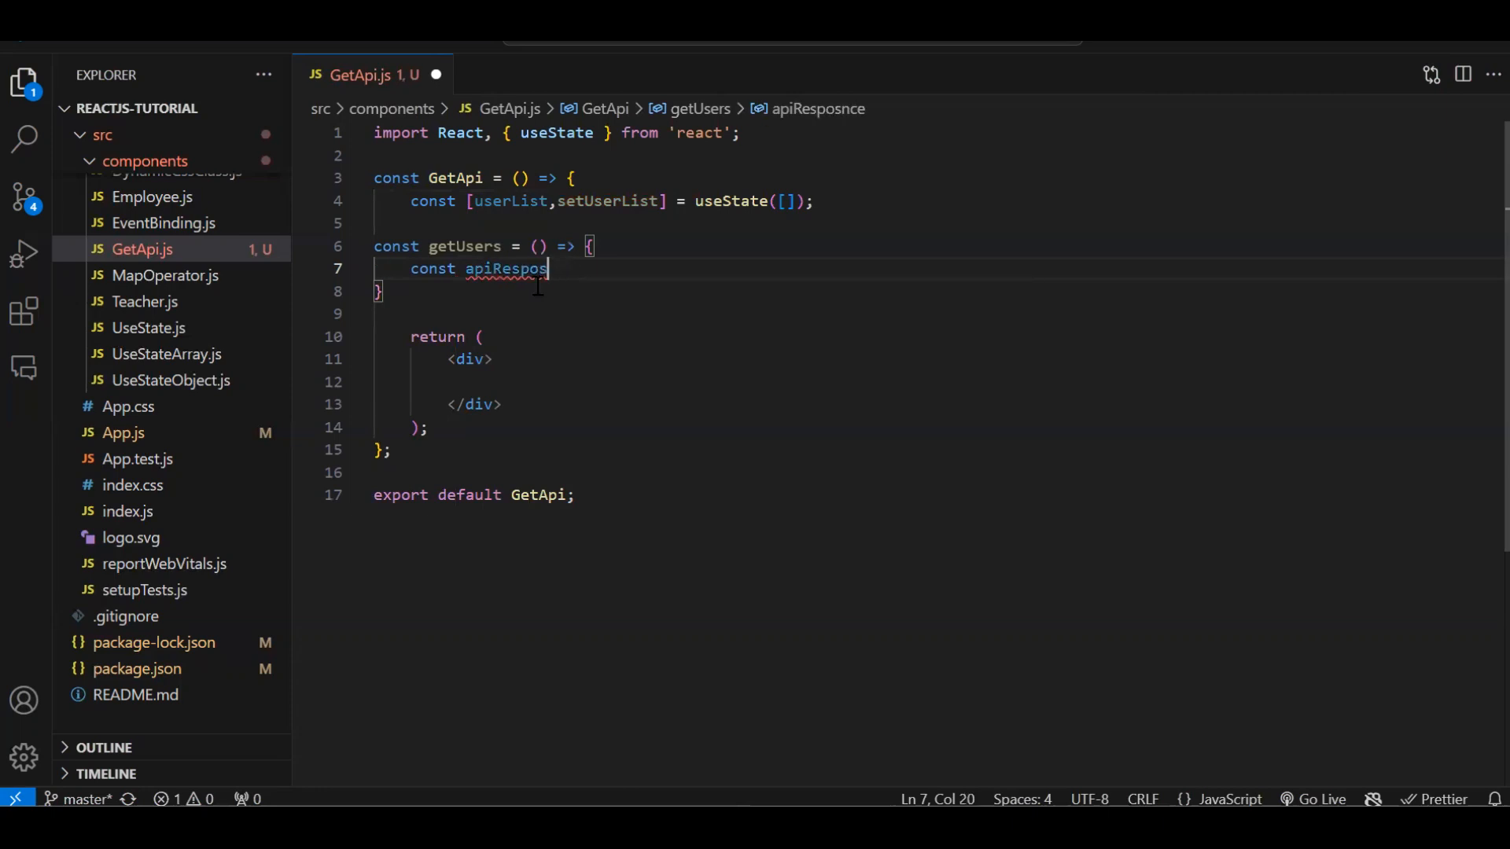
{"action": "type", "text": "nse ="}
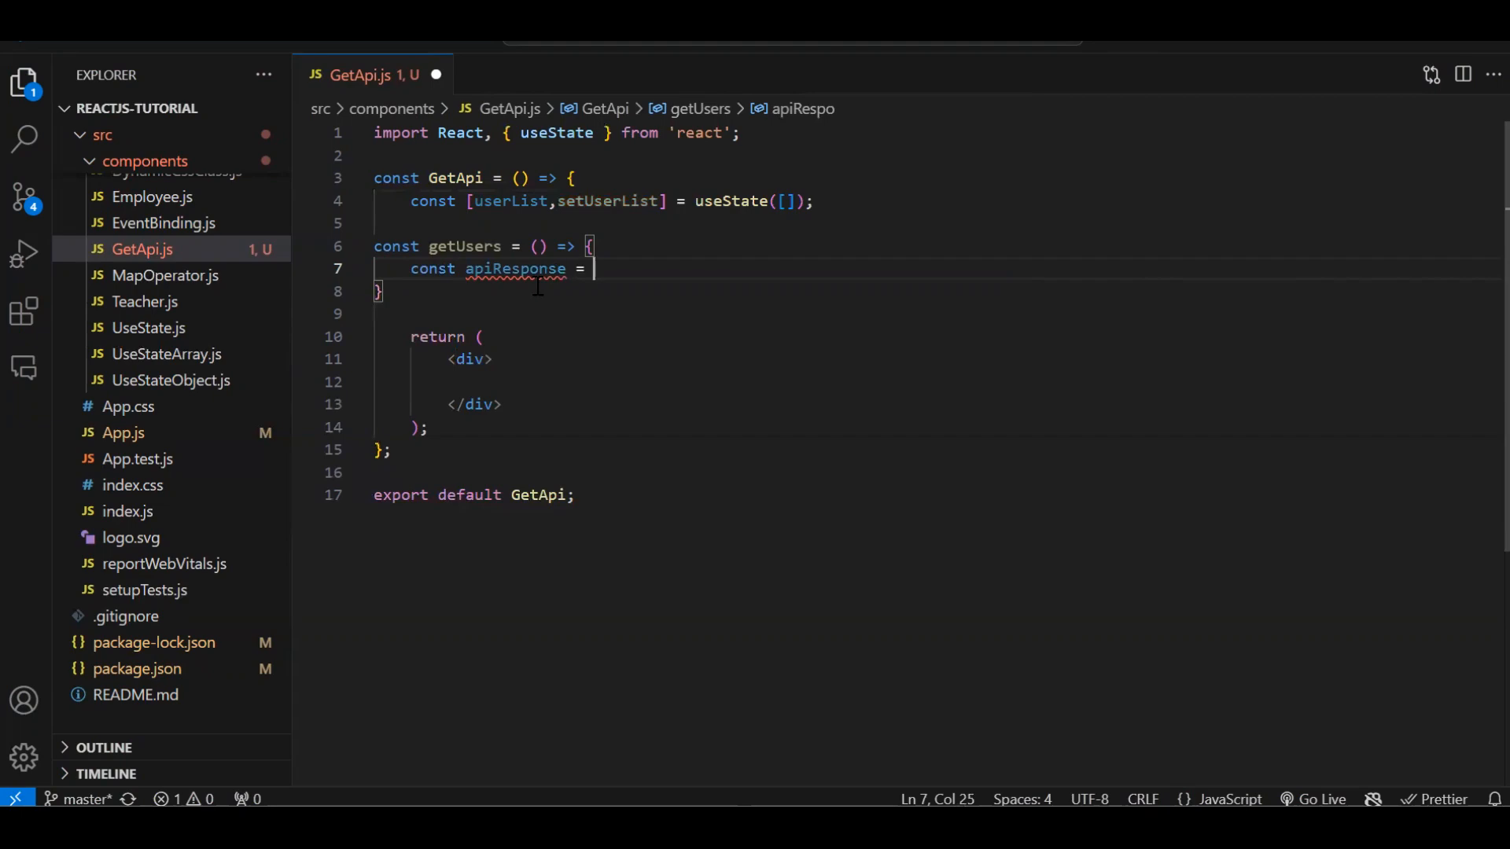
{"action": "type", "text": "axios"}
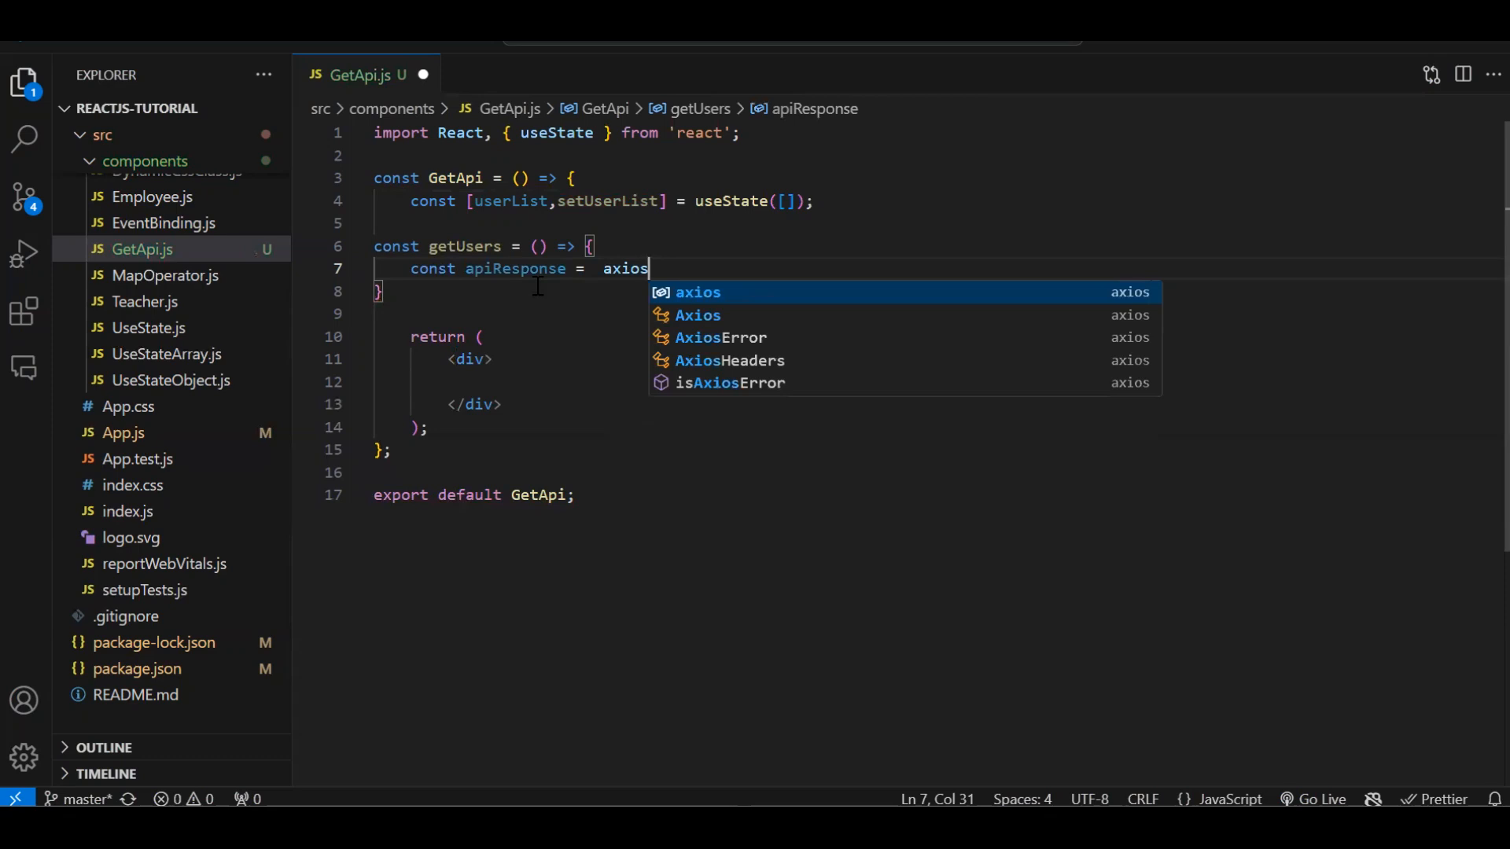
{"action": "type", "text": ".get"}
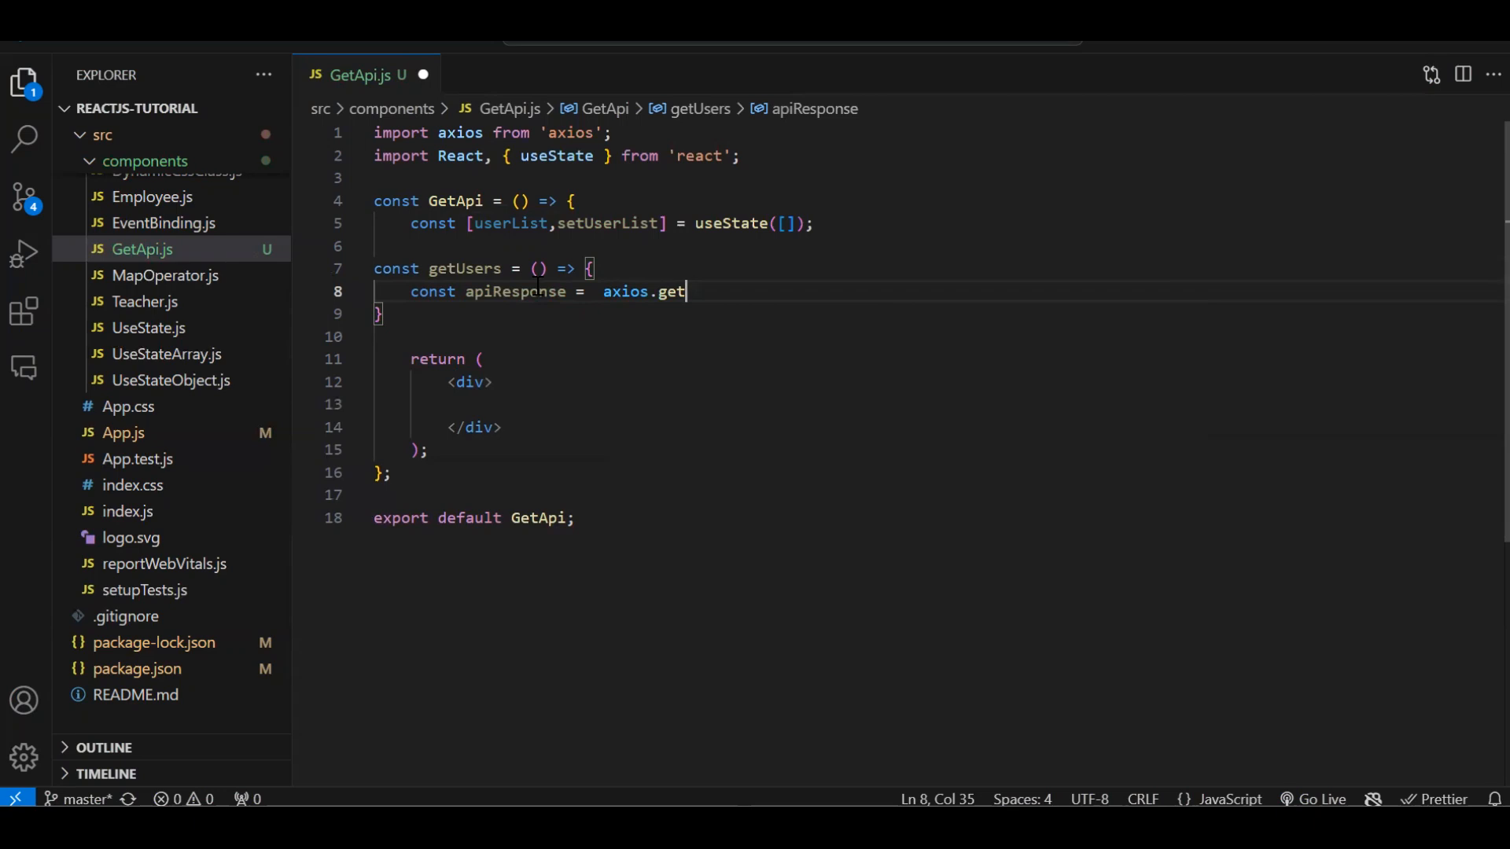
{"action": "type", "text": "("}
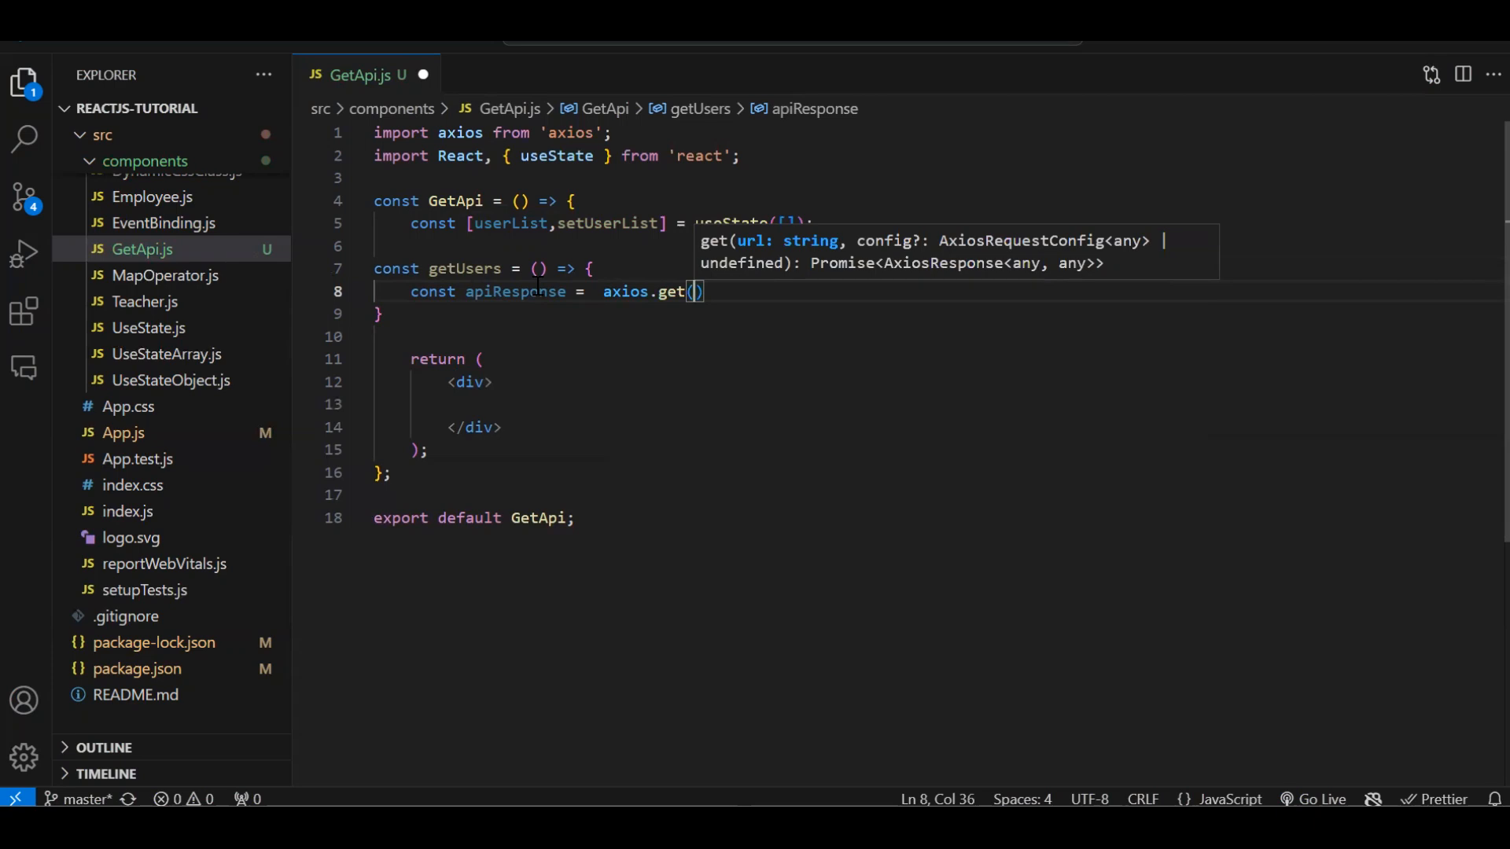
{"action": "type", "text": "\""}
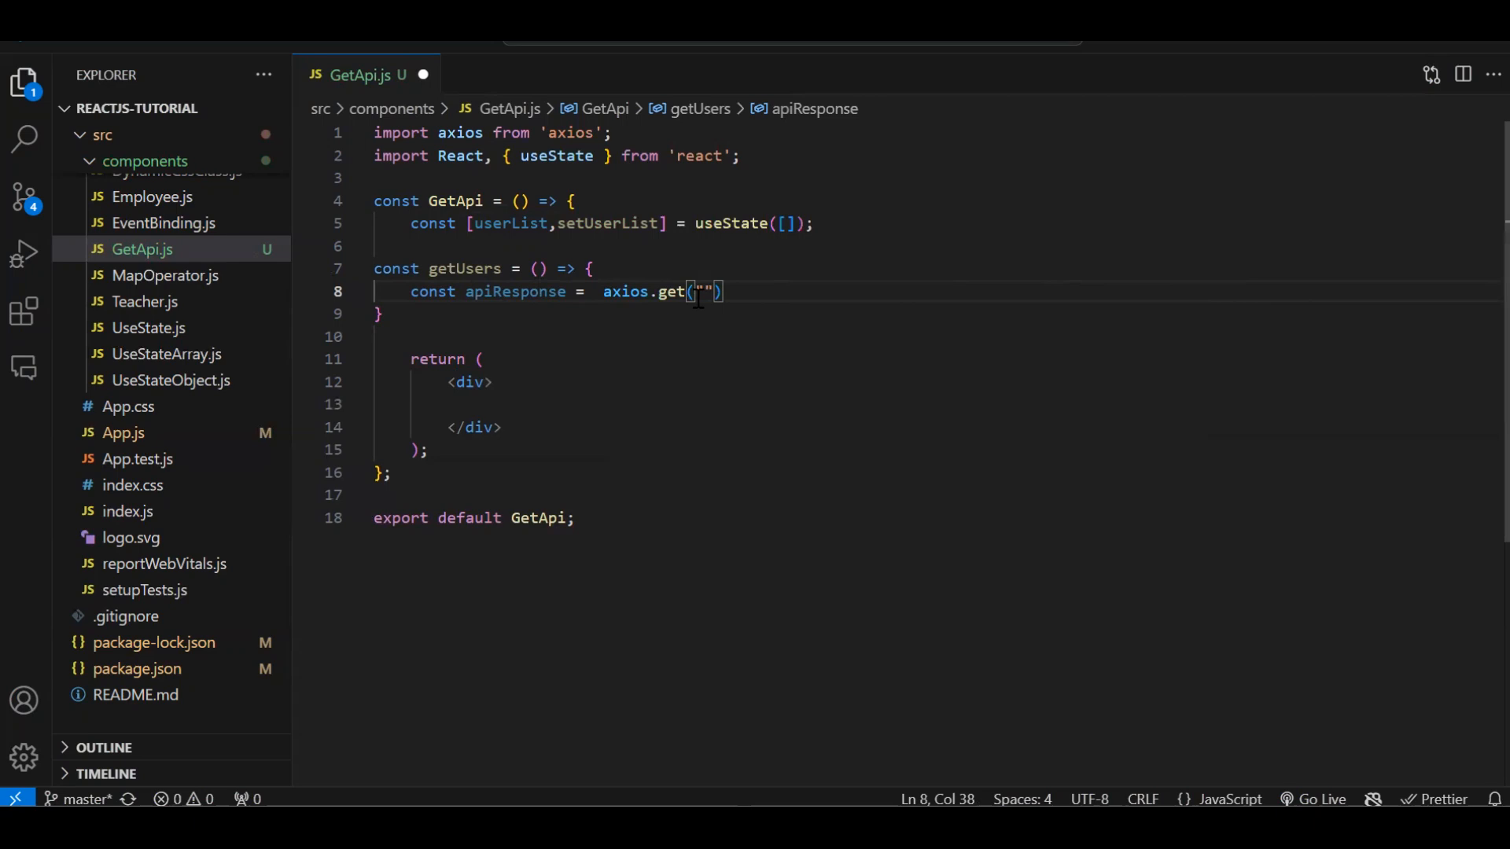
{"action": "type", "text": "https://jsonplaceholder.typicode.com/users"}
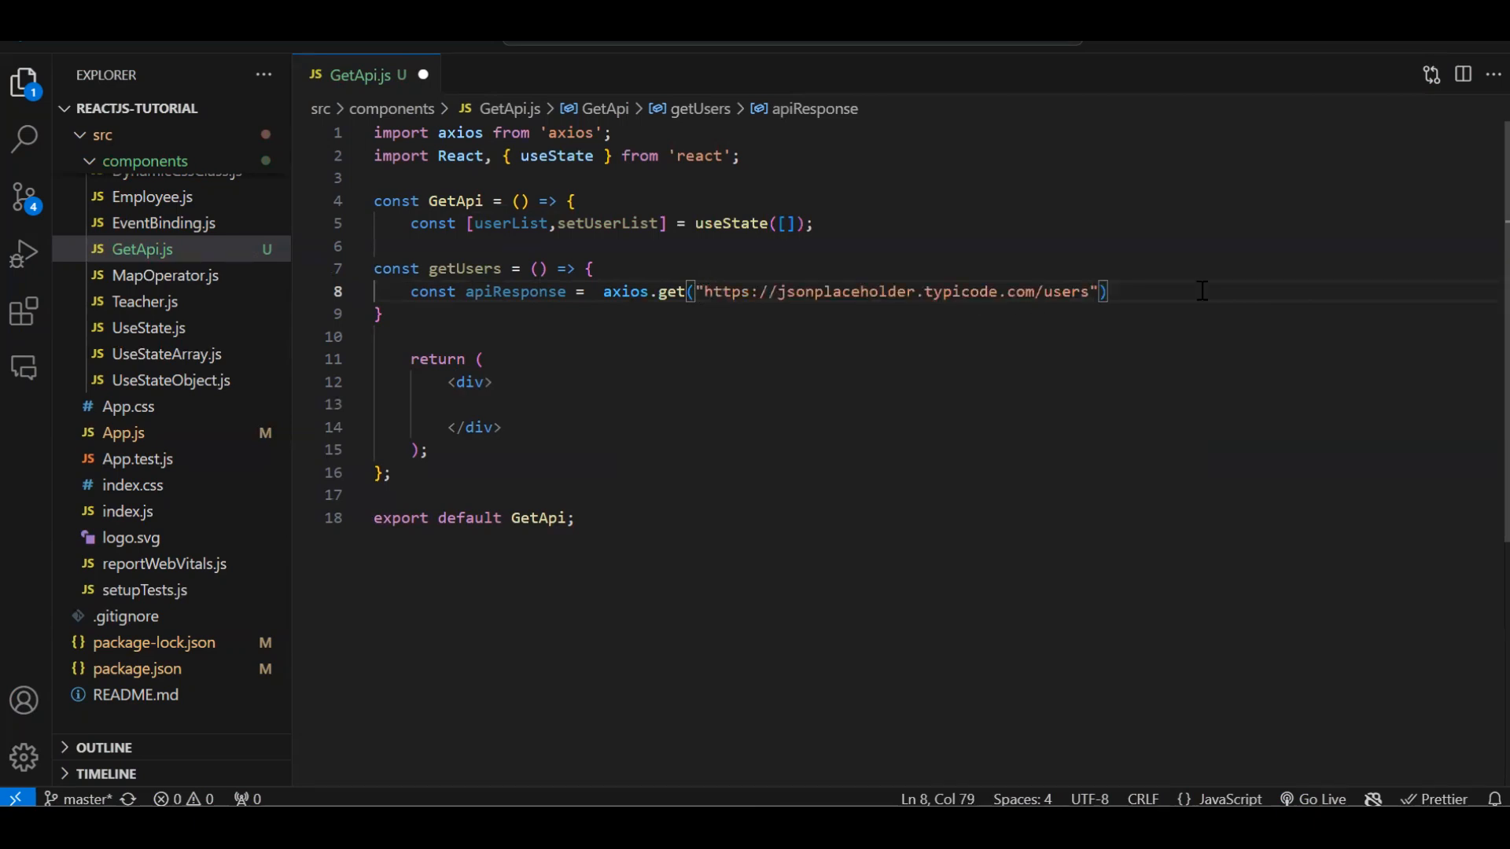
{"action": "type", "text": ";"}
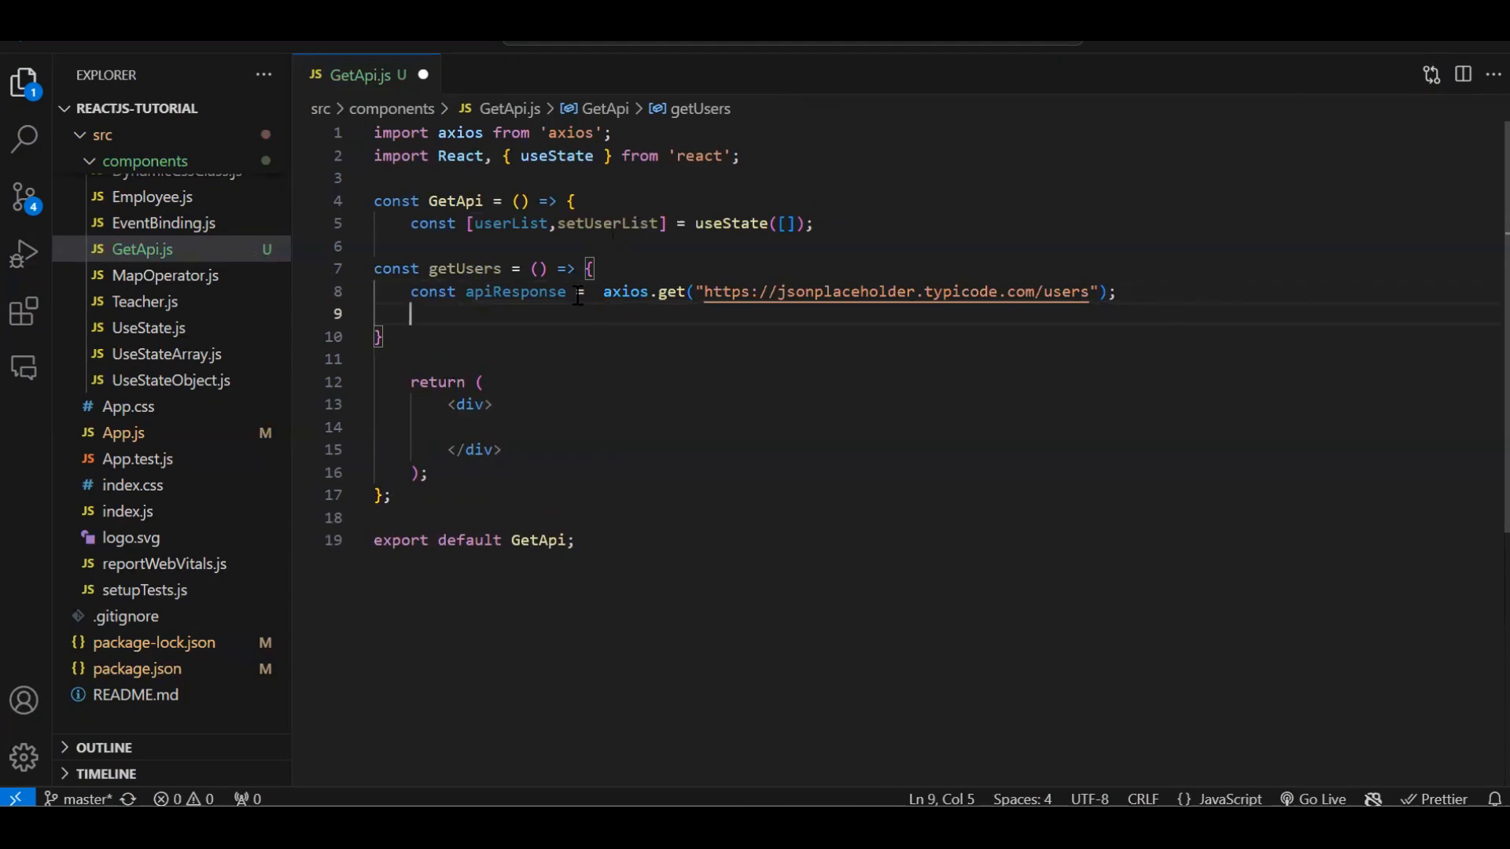
{"action": "mouse_move", "coordinate": [515, 292]}
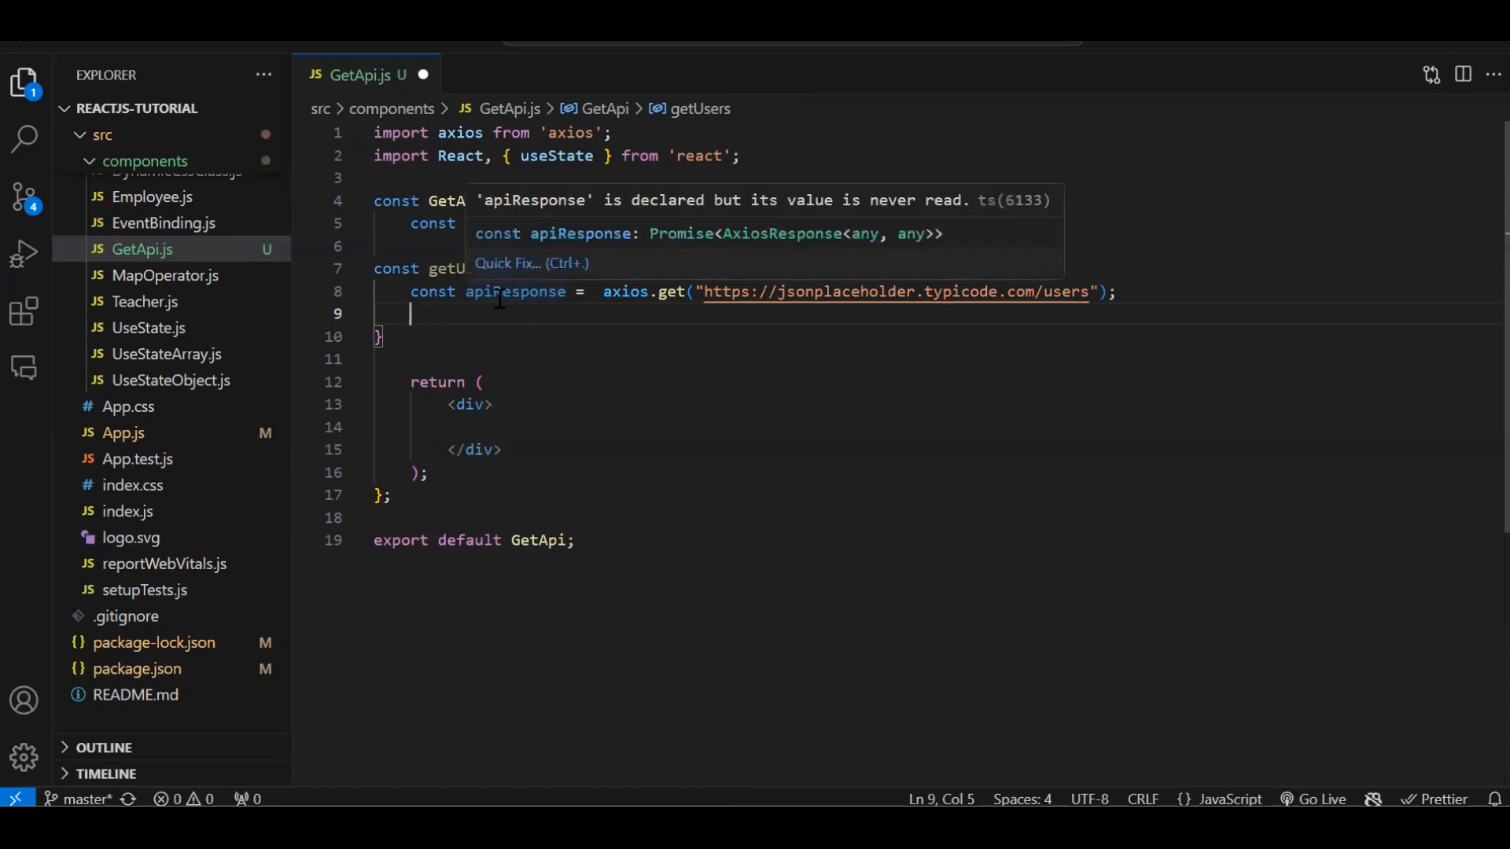
Add setUserList(apiResponse) and a debugger; statement inside getUsers.
{"action": "double_click", "coordinate": [515, 291]}
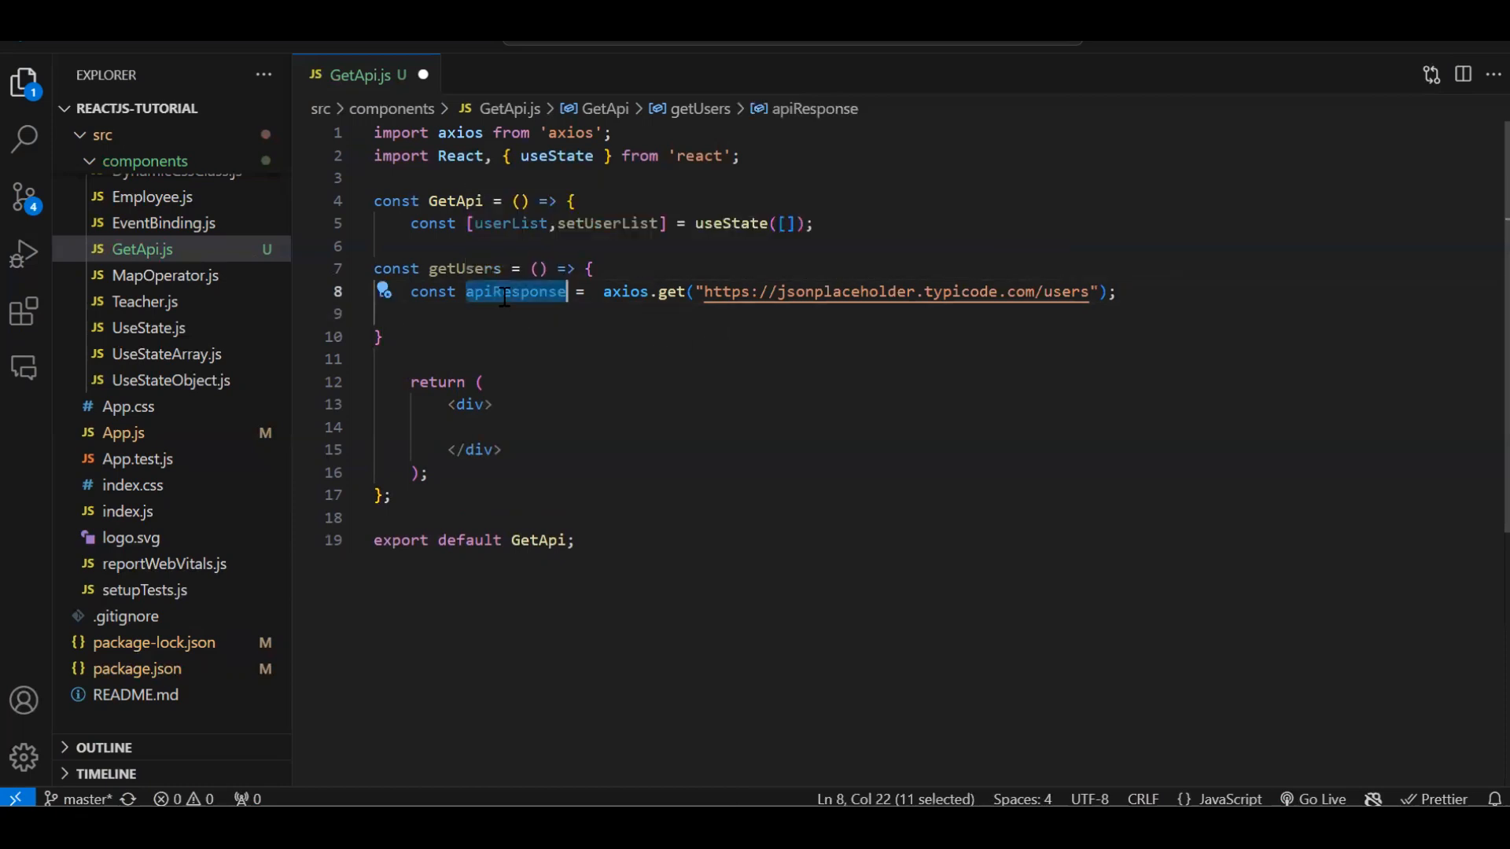
{"action": "double_click", "coordinate": [607, 224]}
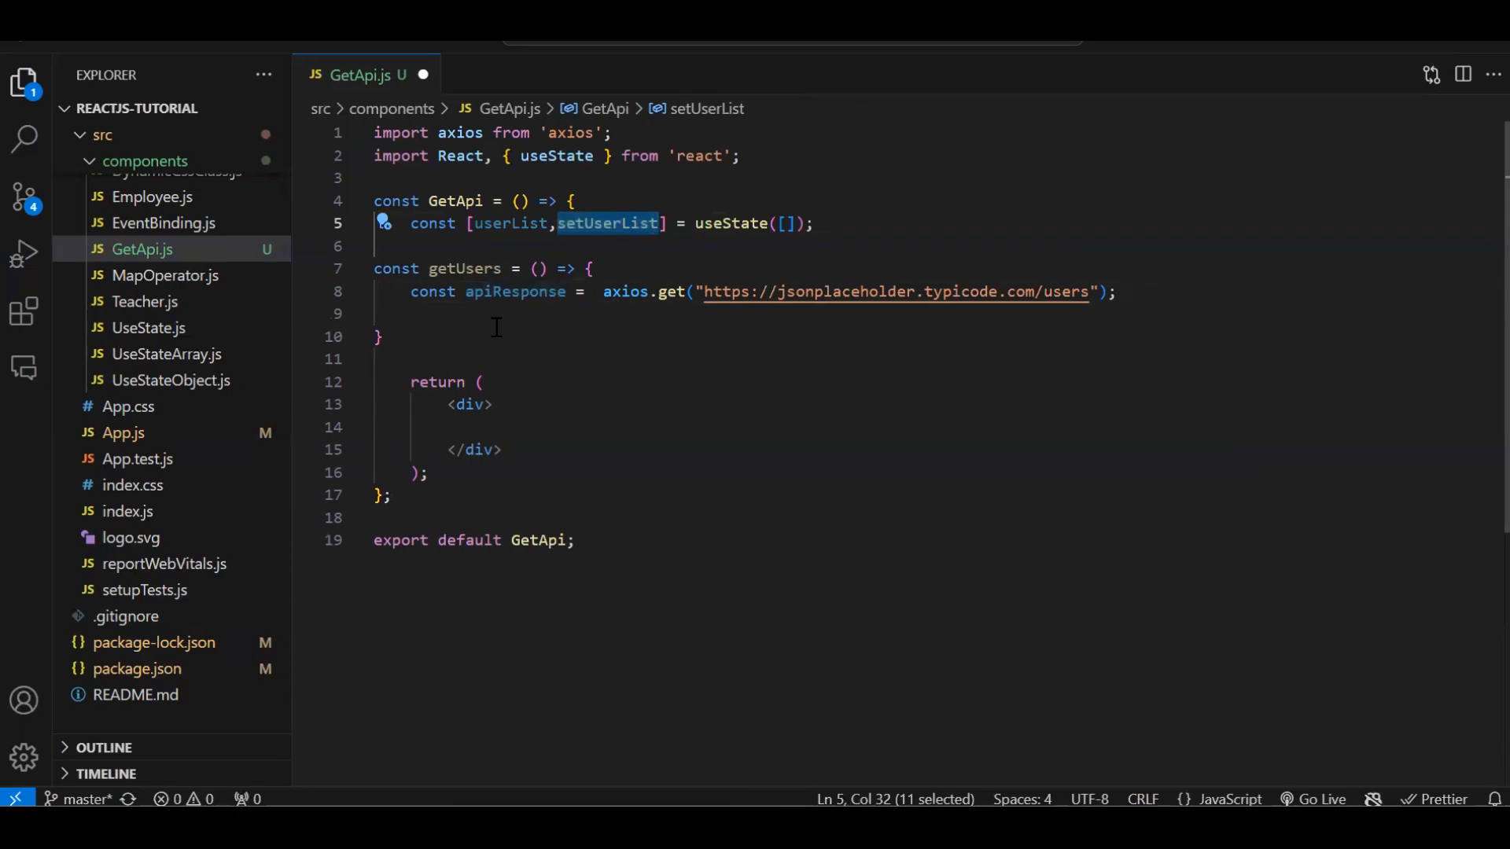
{"action": "type", "text": "setUserList("}
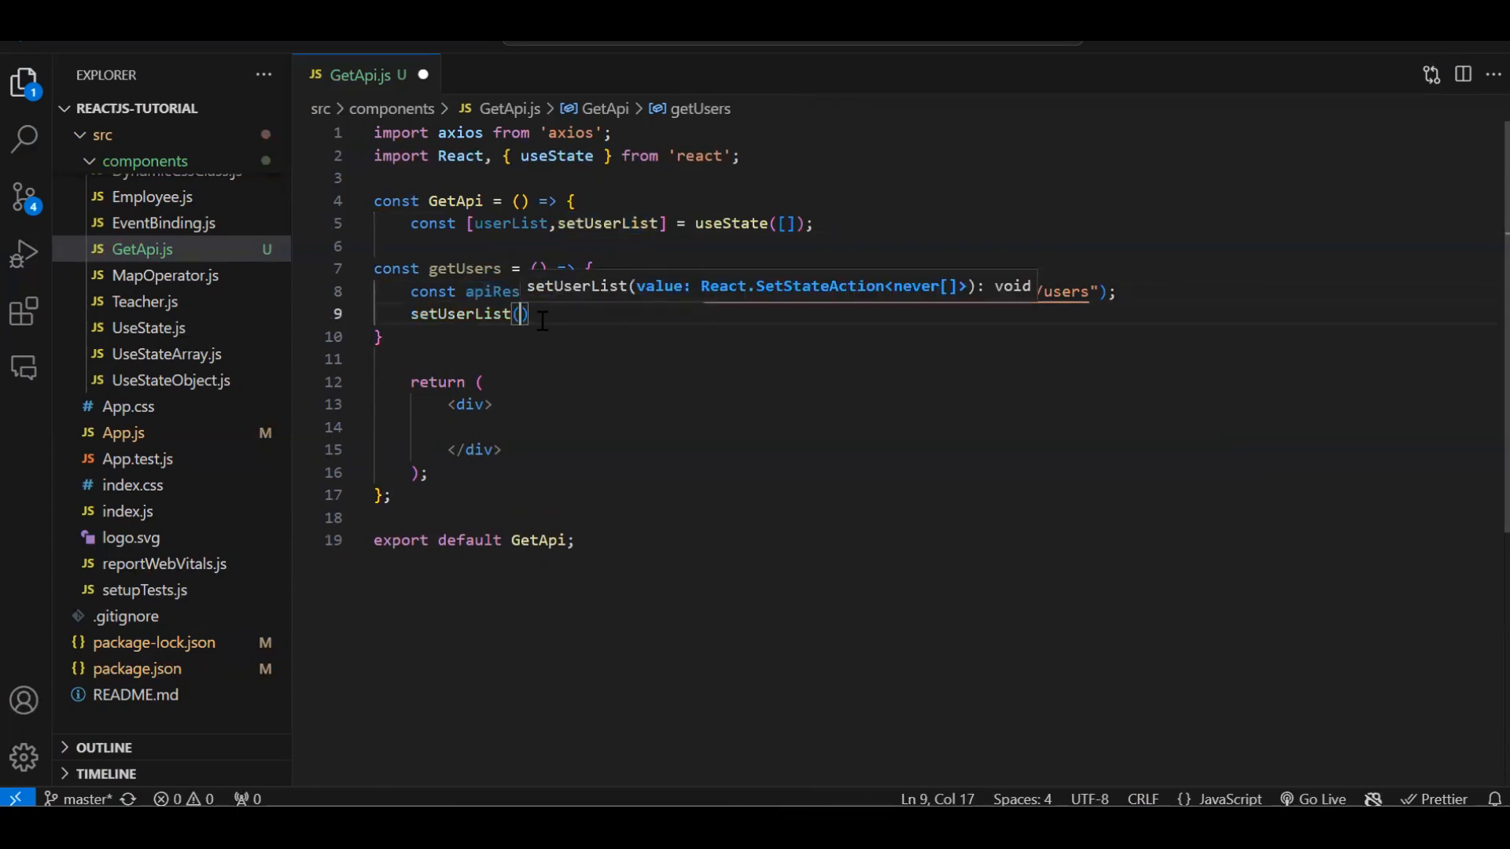
{"action": "double_click", "coordinate": [516, 292]}
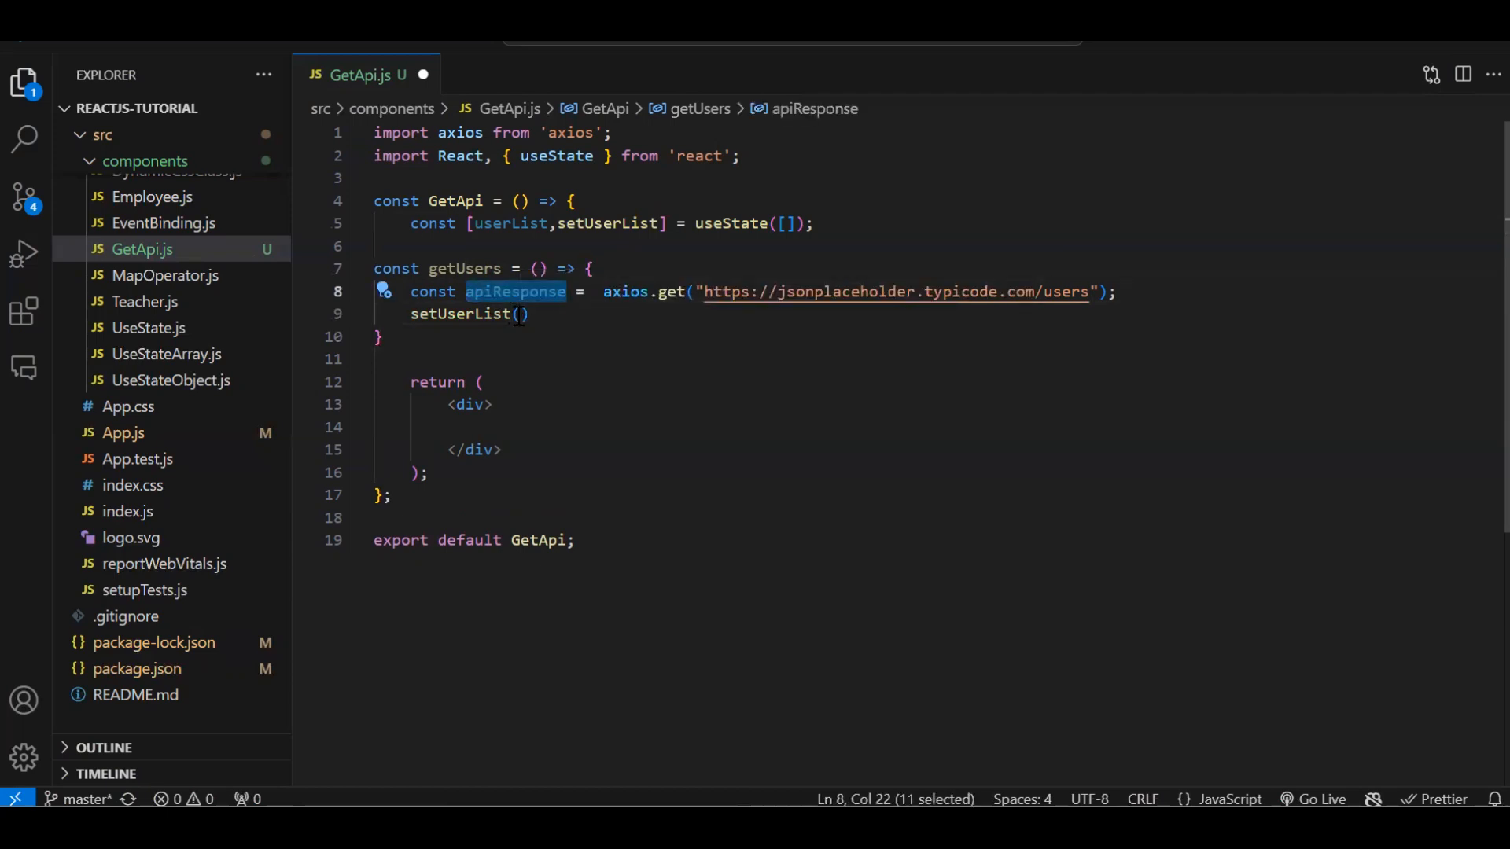
{"action": "type", "text": "apiResponse."}
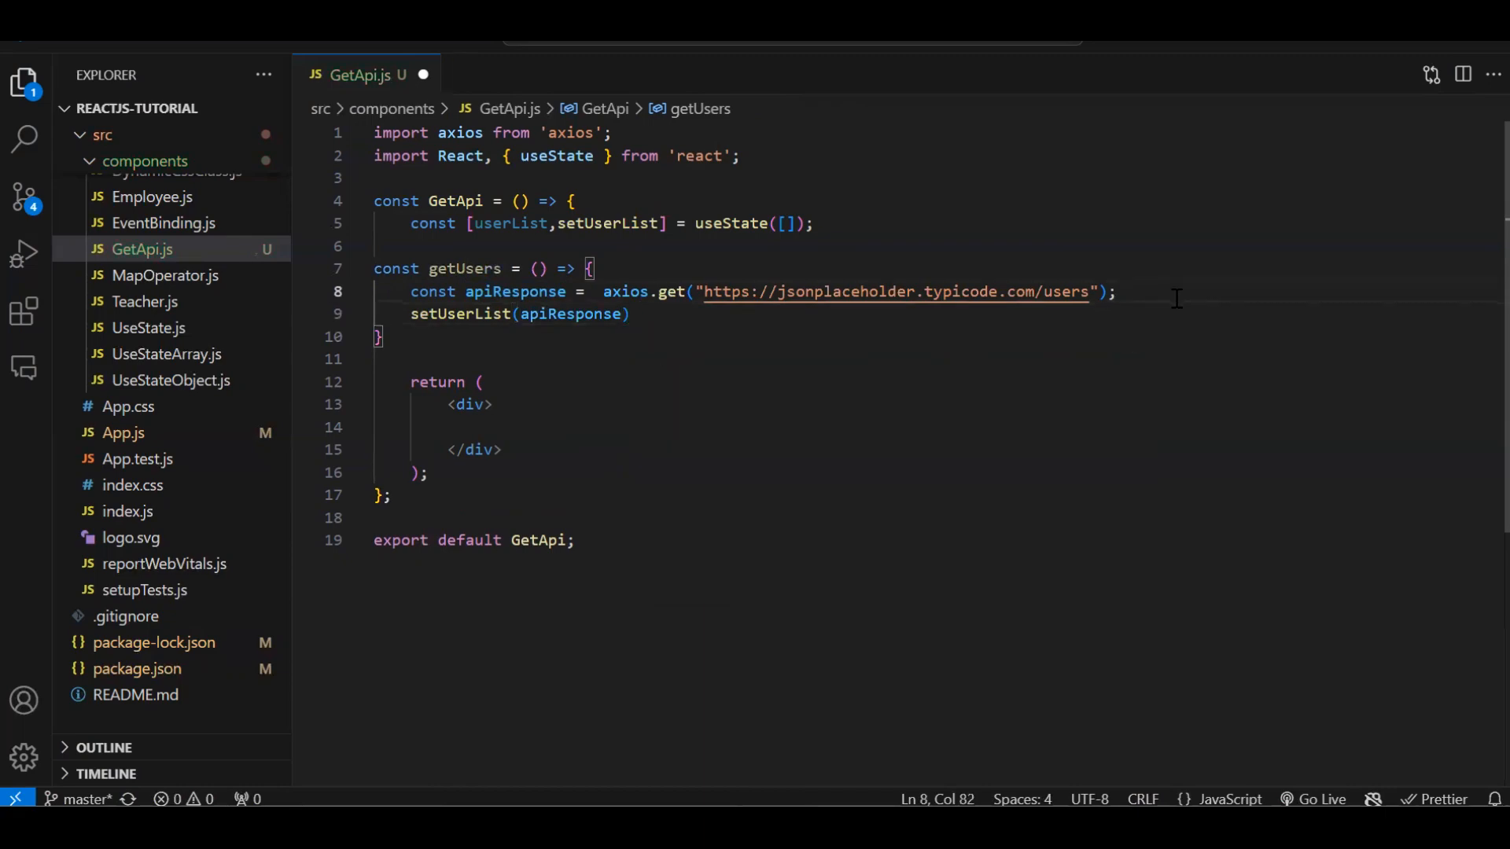
{"action": "type", "text": "debugger;"}
{"action": "left_click", "coordinate": [936, 427]}
{"action": "type", "text": "<button className='btn bnt-'></button>"}
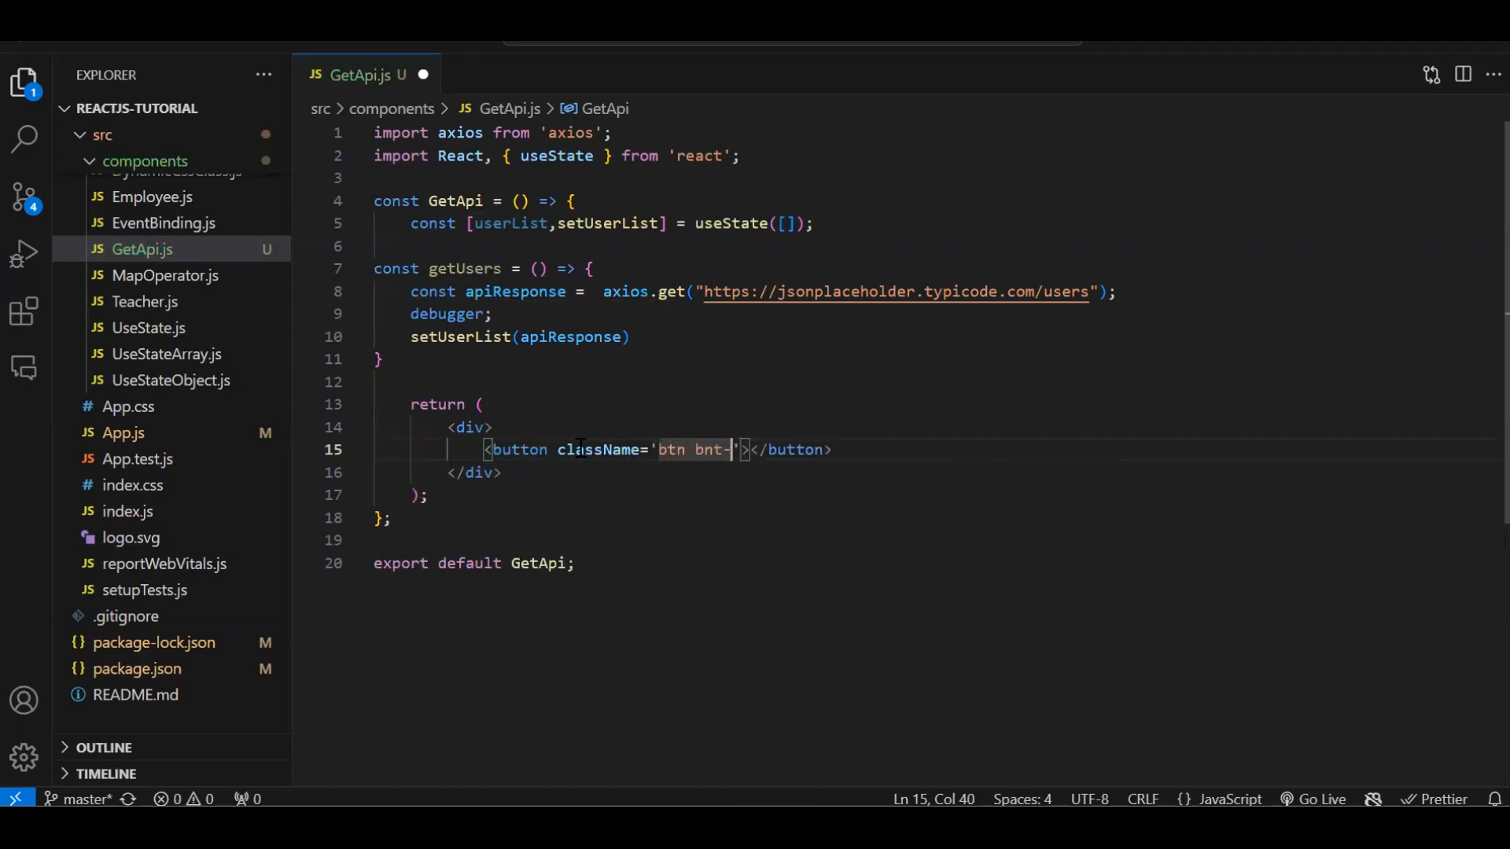
Add a btn-success 'Get Users' button with onClick={getUsers}.
{"action": "type", "text": "success"}
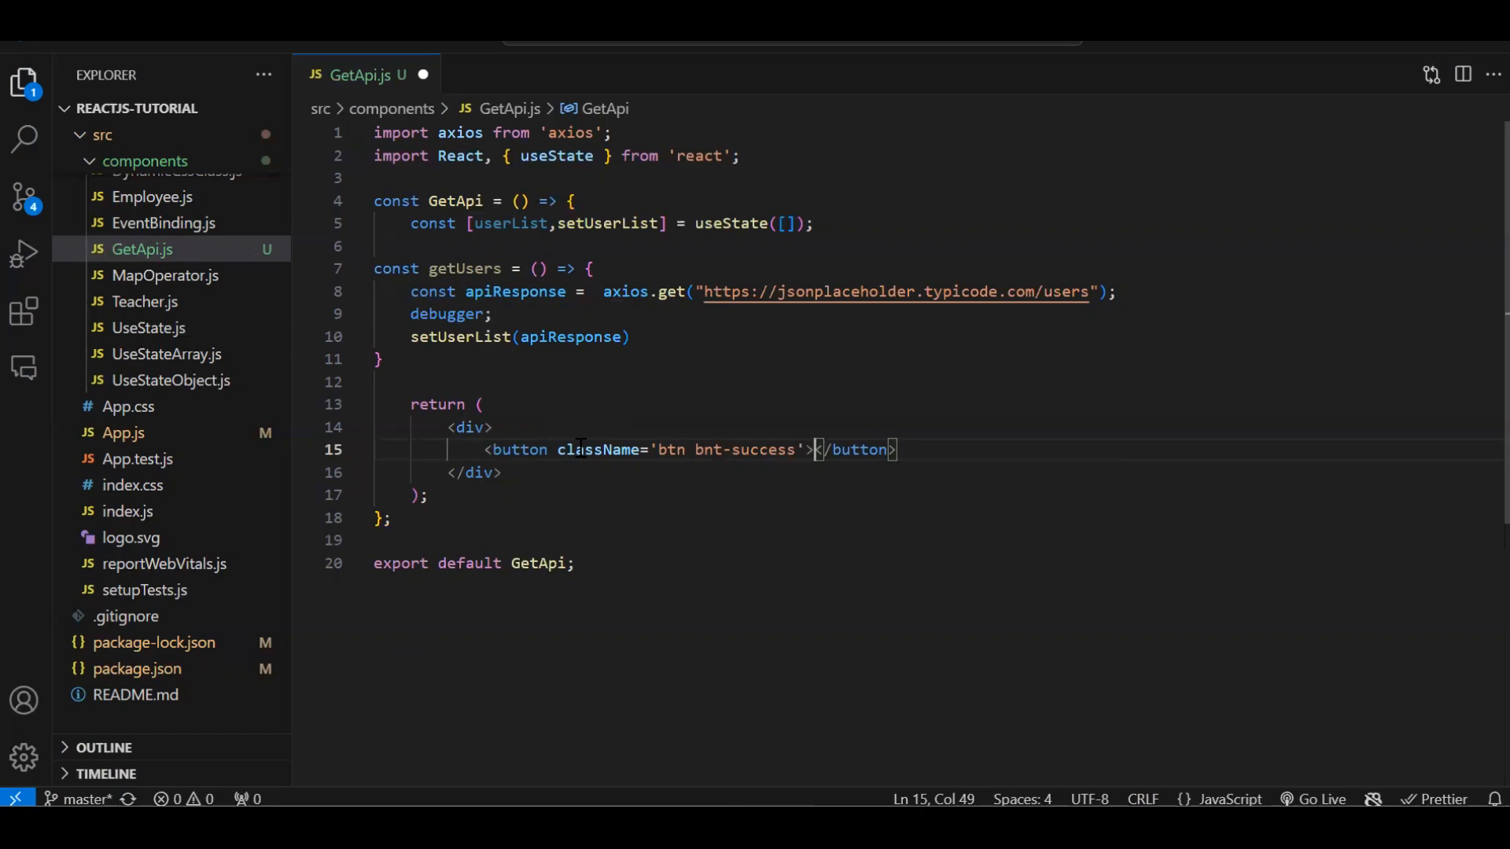
{"action": "type", "text": "Get Us"}
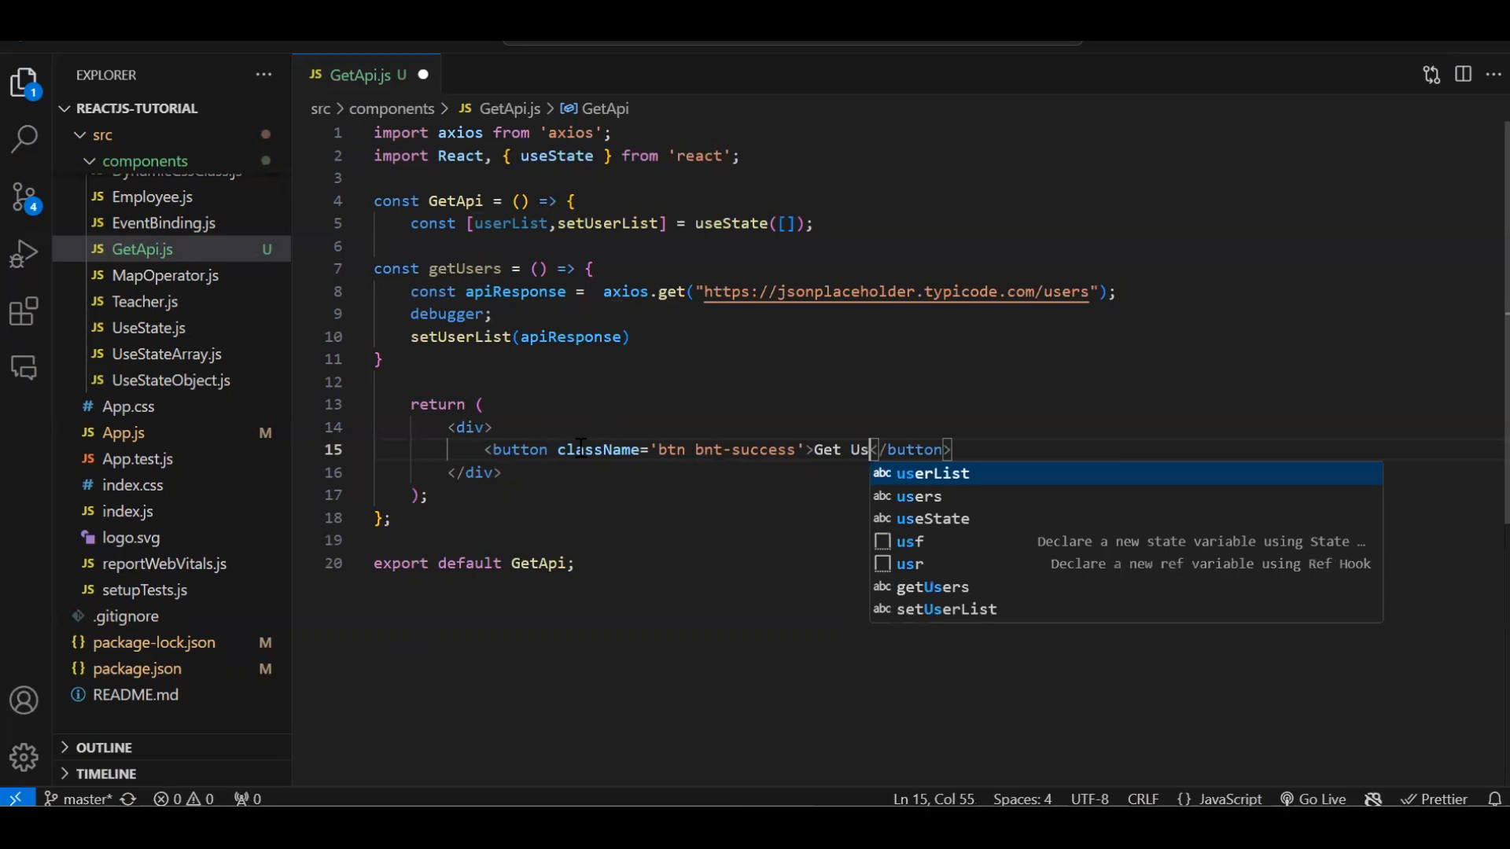
{"action": "type", "text": "ers"}
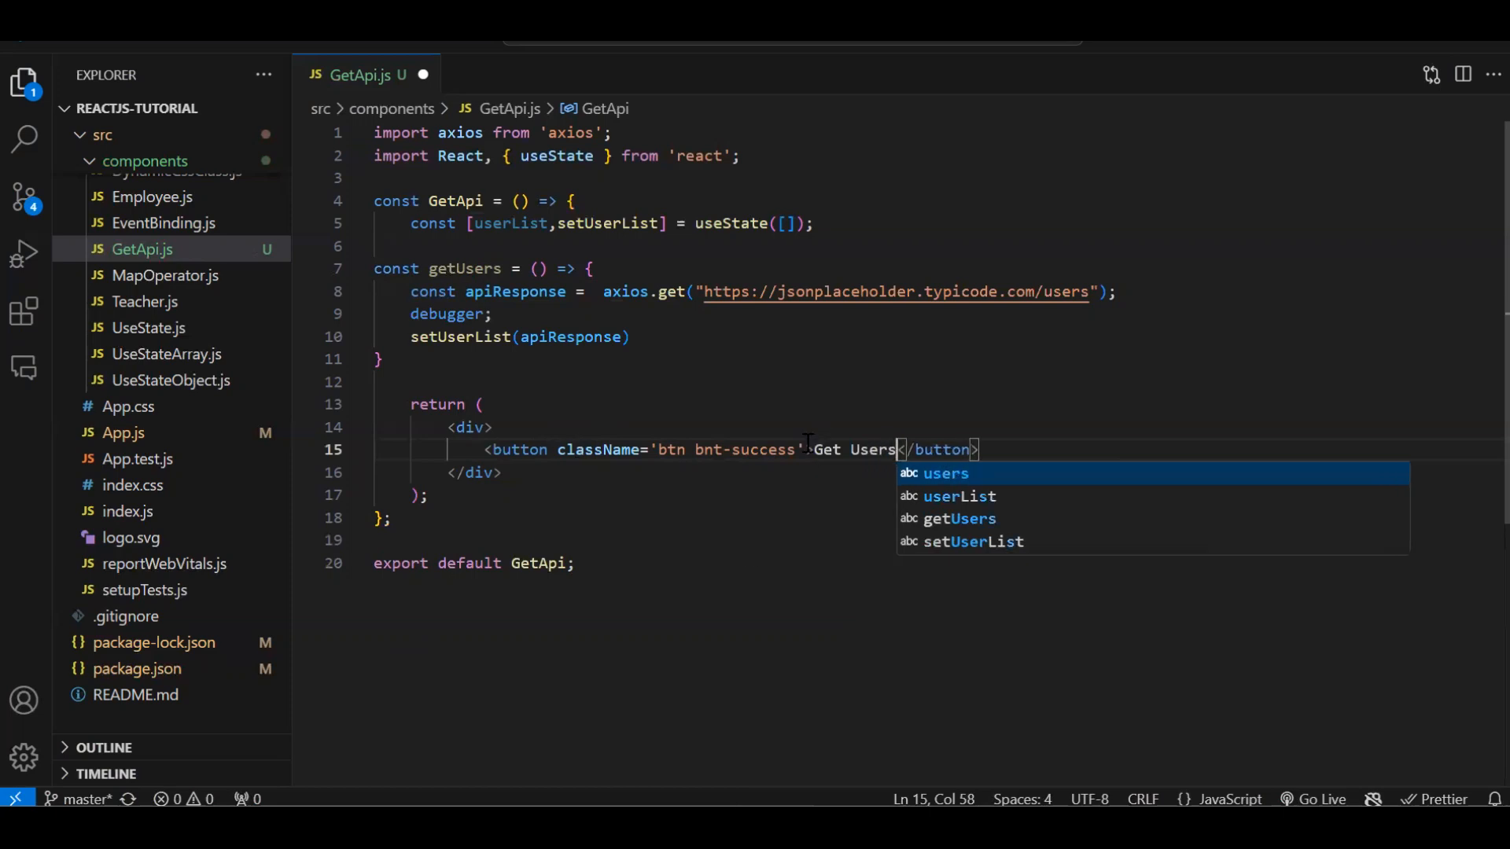
{"action": "type", "text": "oncl"}
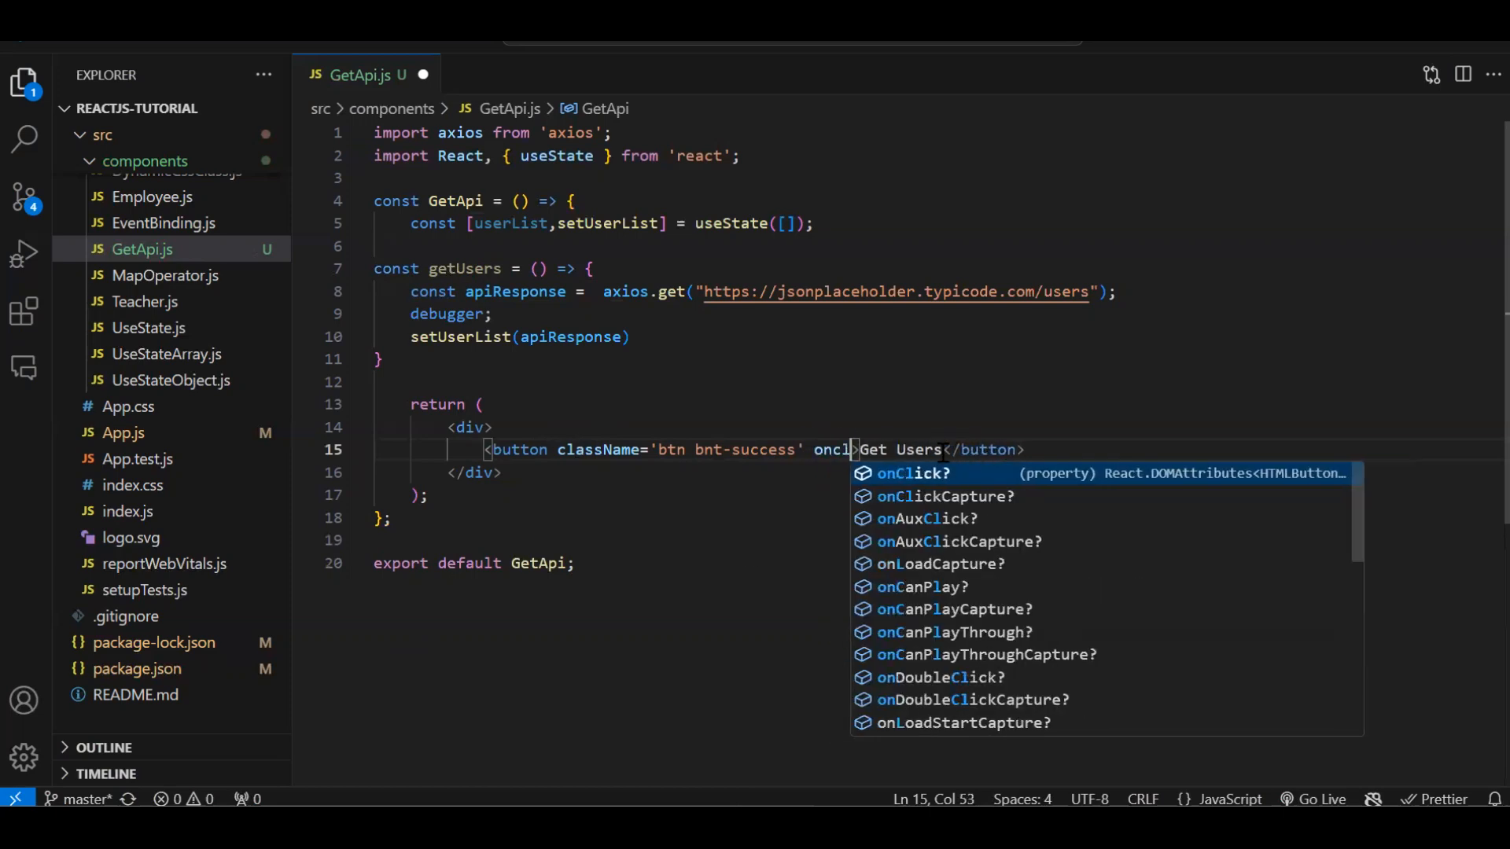
{"action": "key", "text": "Enter"}
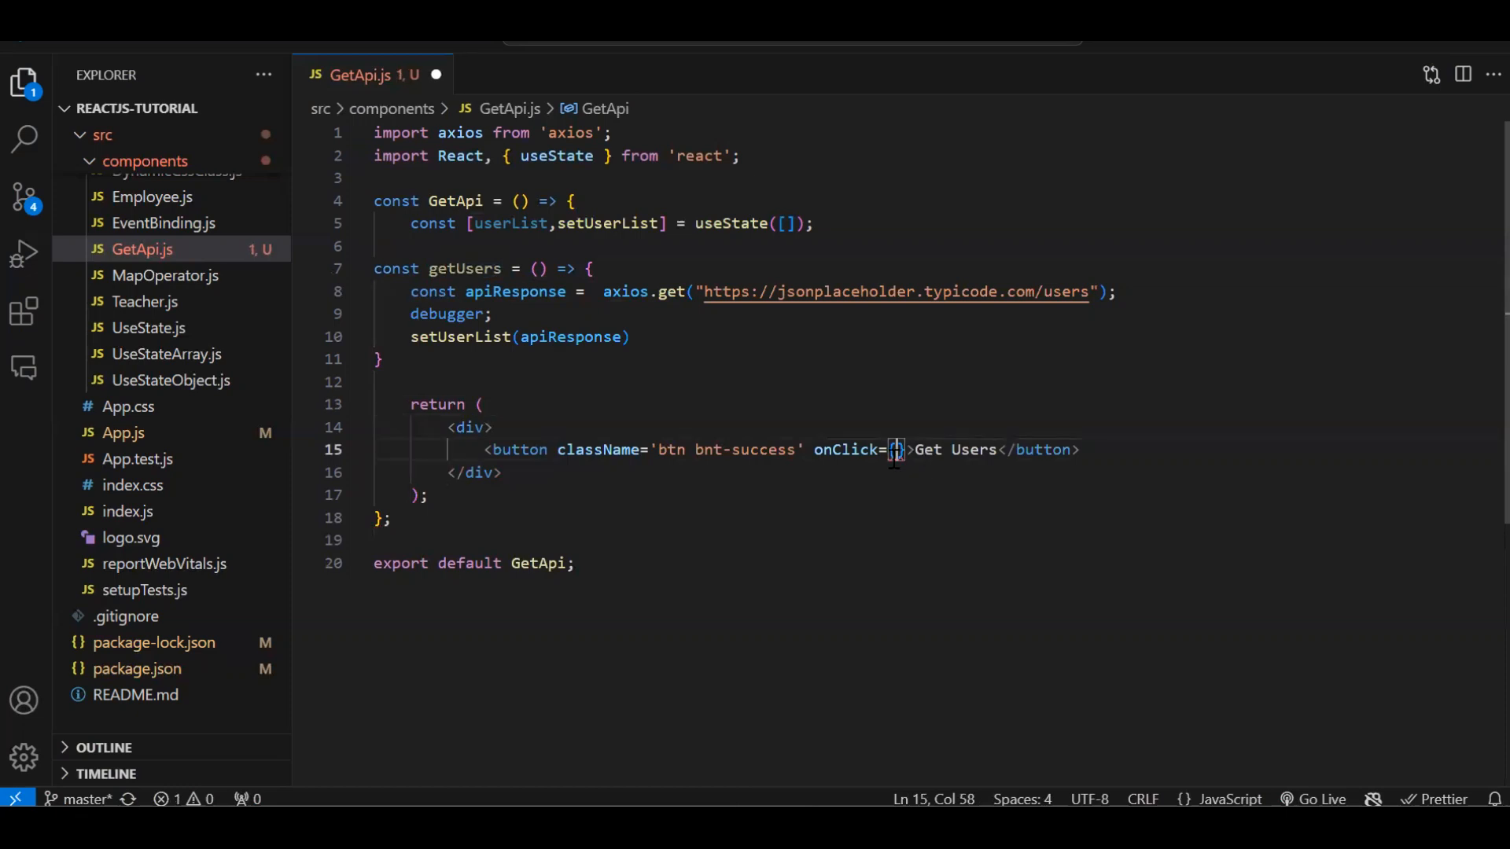
{"action": "type", "text": "getUsers"}
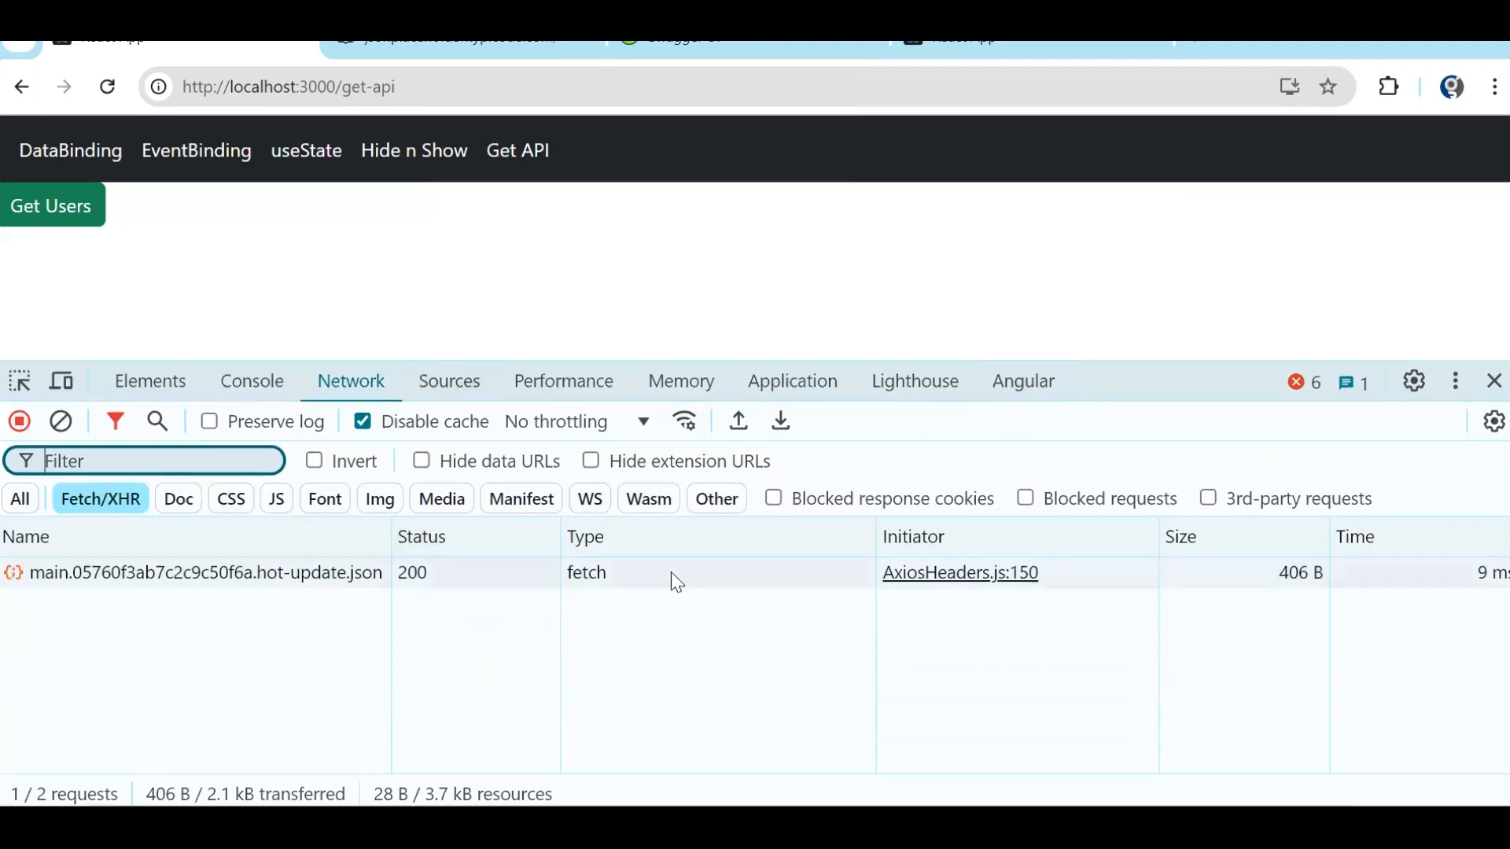
{"action": "mouse_move", "coordinate": [113, 511]}
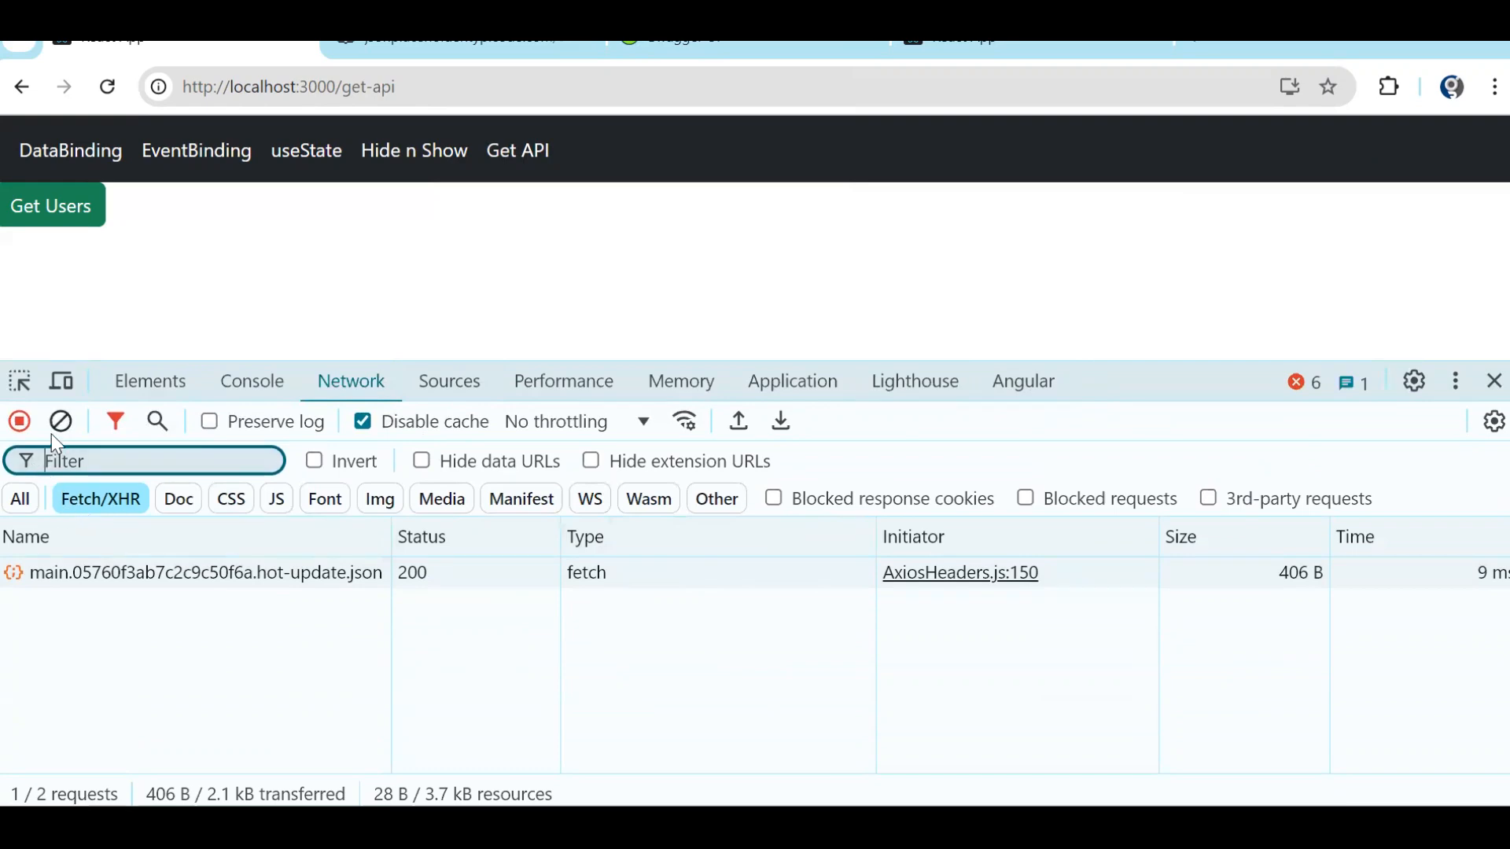
Clear the Network log, click Get Users, and view the paused code in Sources.
{"action": "left_click", "coordinate": [60, 421]}
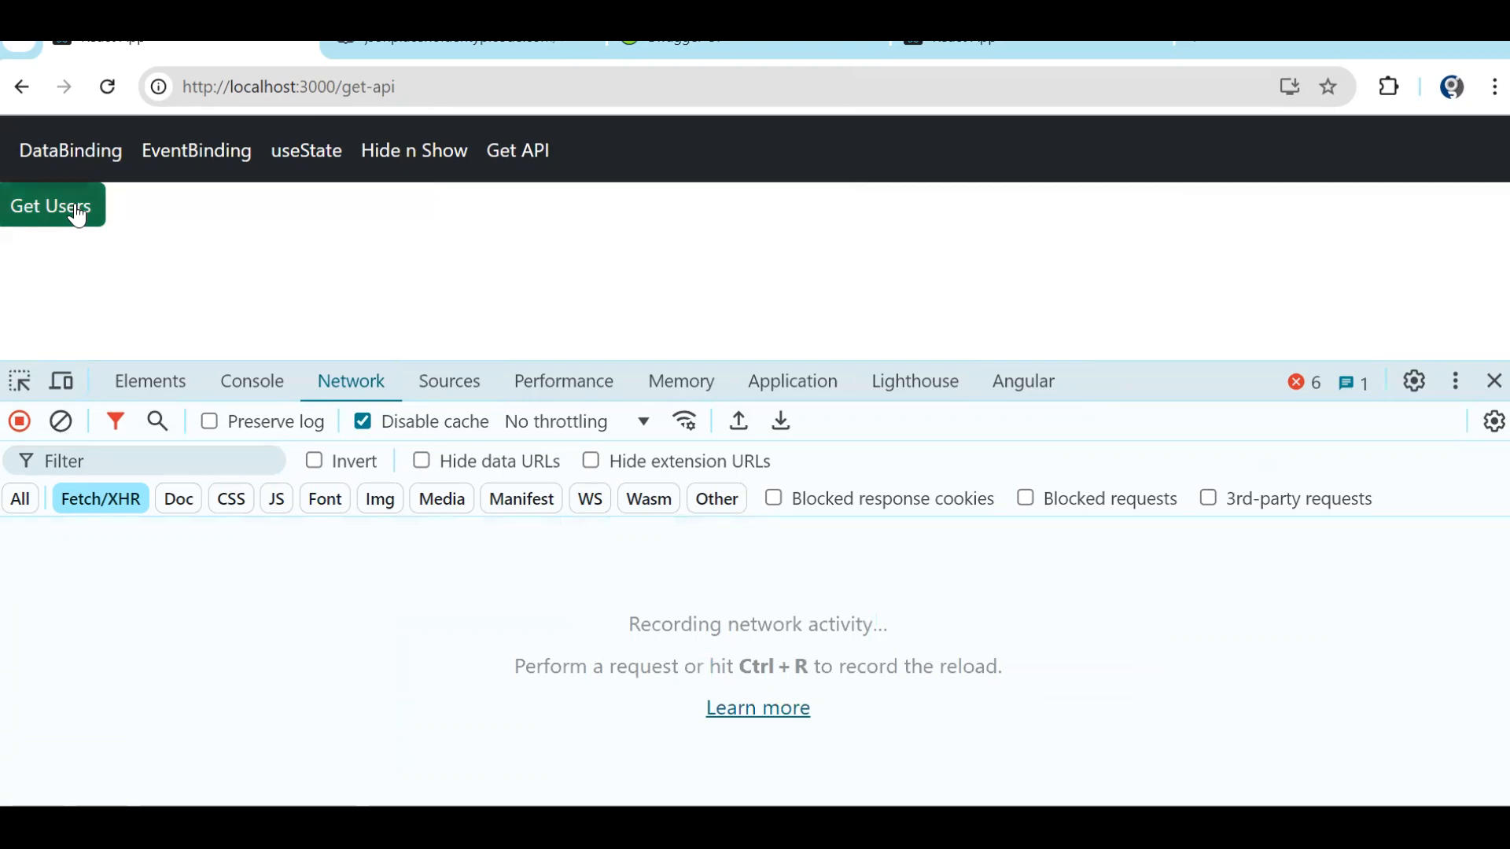
{"action": "left_click", "coordinate": [50, 206]}
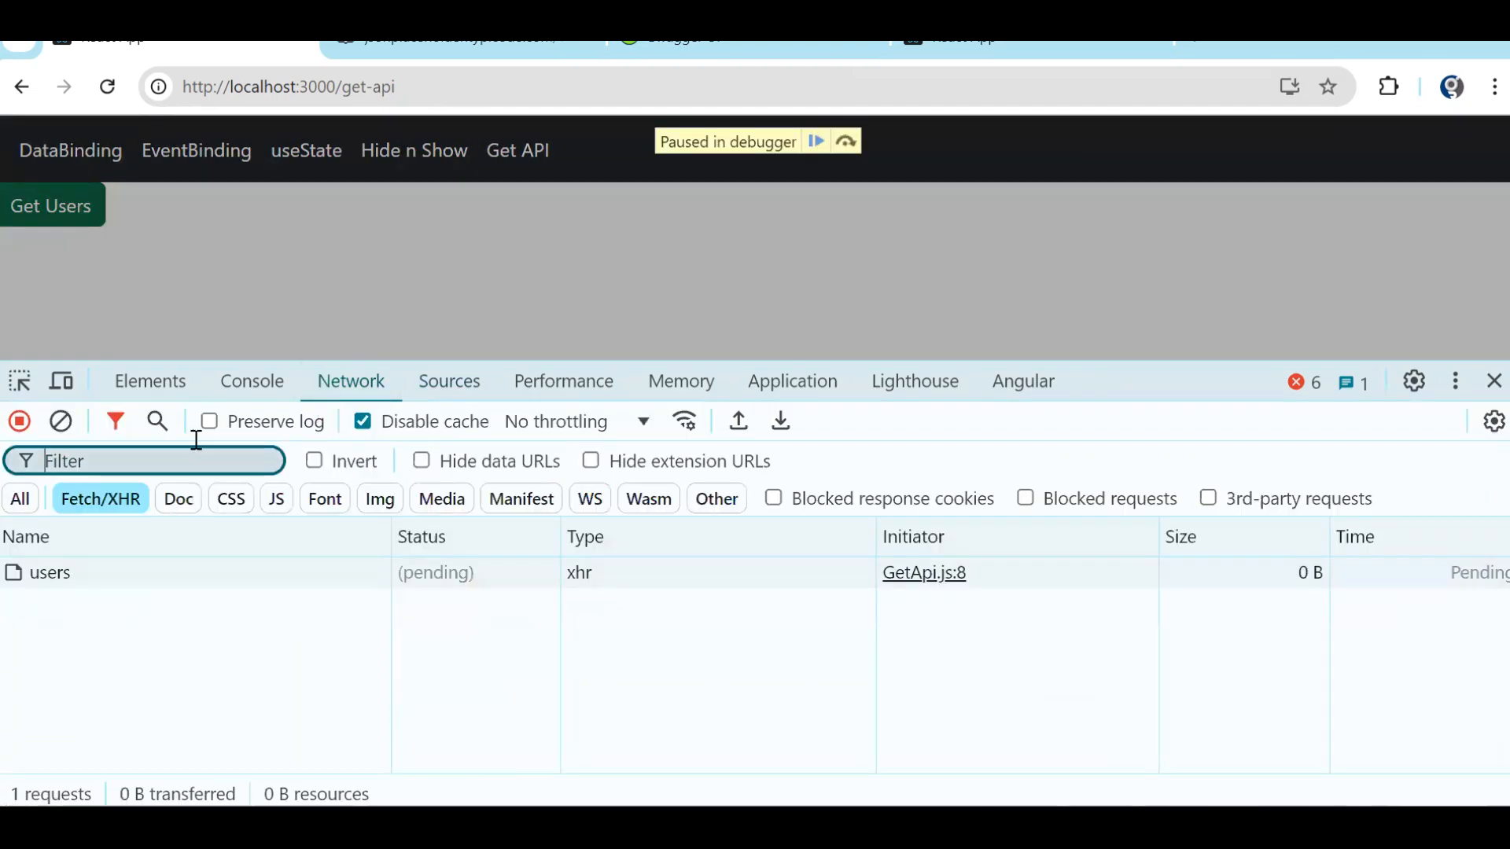
{"action": "left_click", "coordinate": [448, 381]}
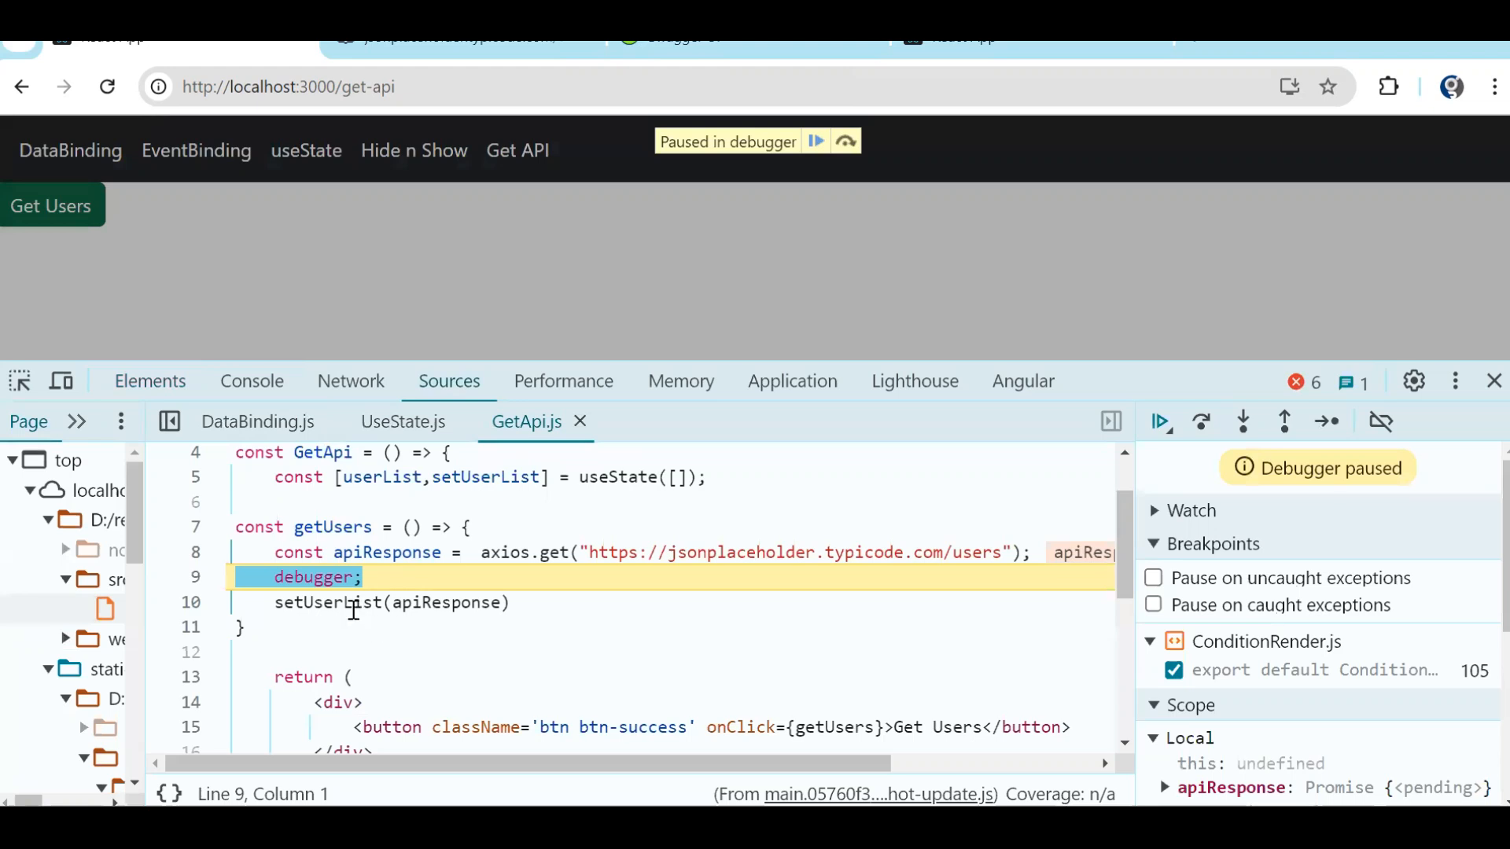
{"action": "mouse_move", "coordinate": [386, 552]}
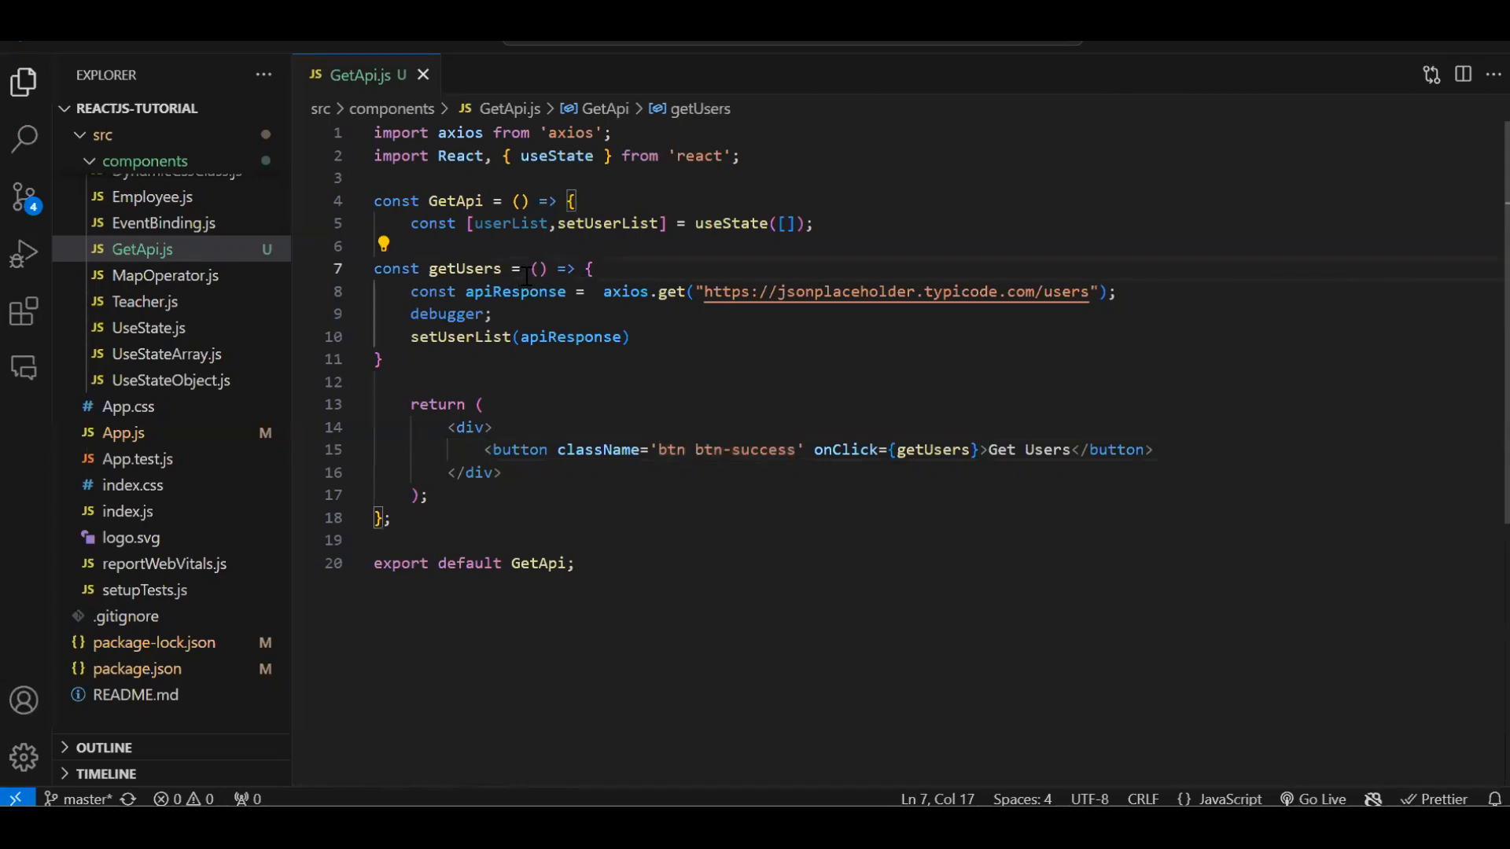
Mark getUsers async and await the axios.get call.
{"action": "type", "text": "async"}
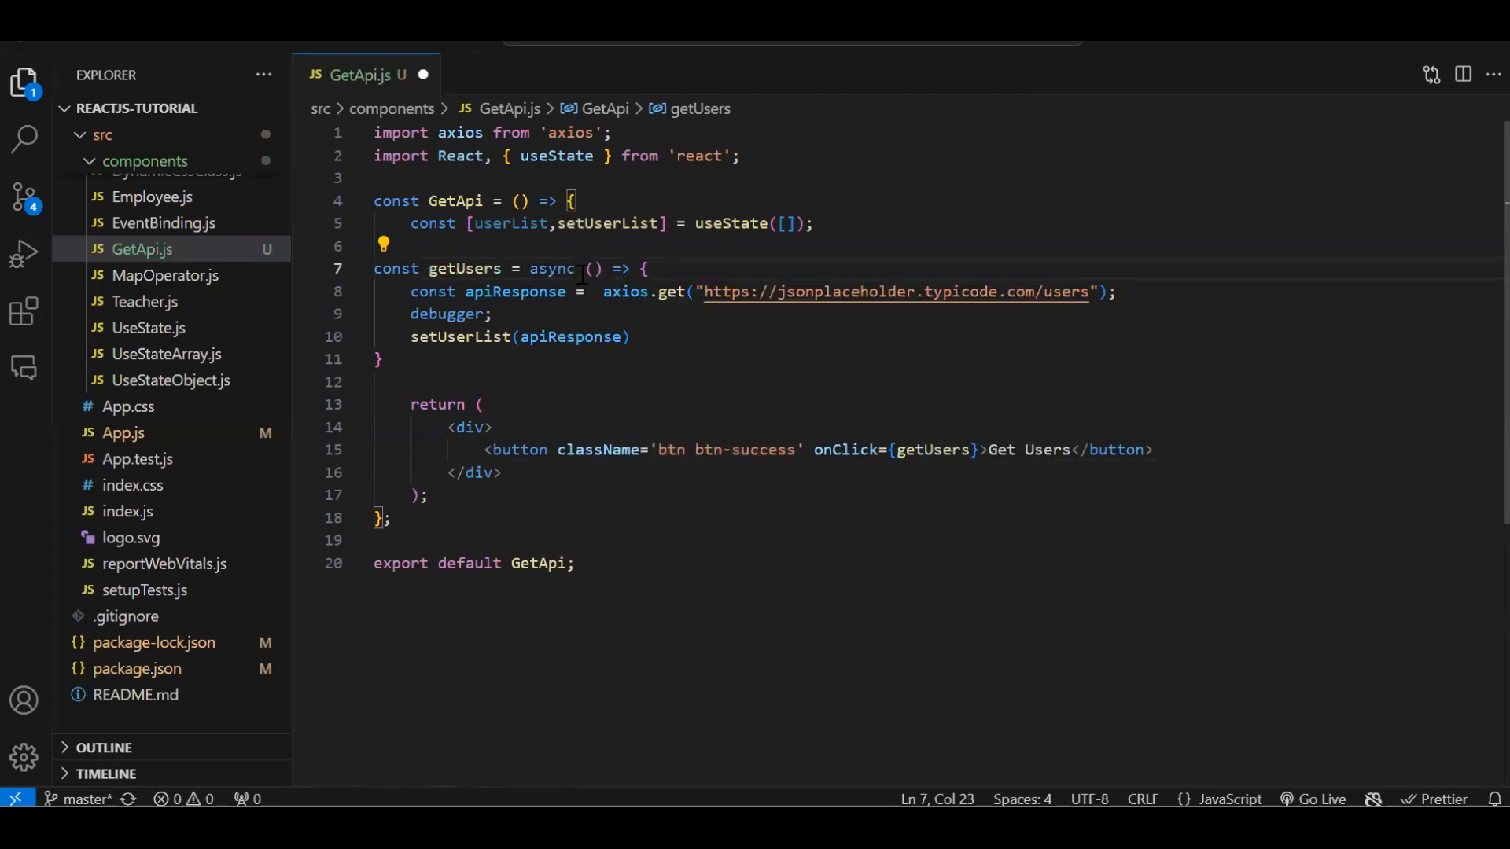
{"action": "type", "text": "awa"}
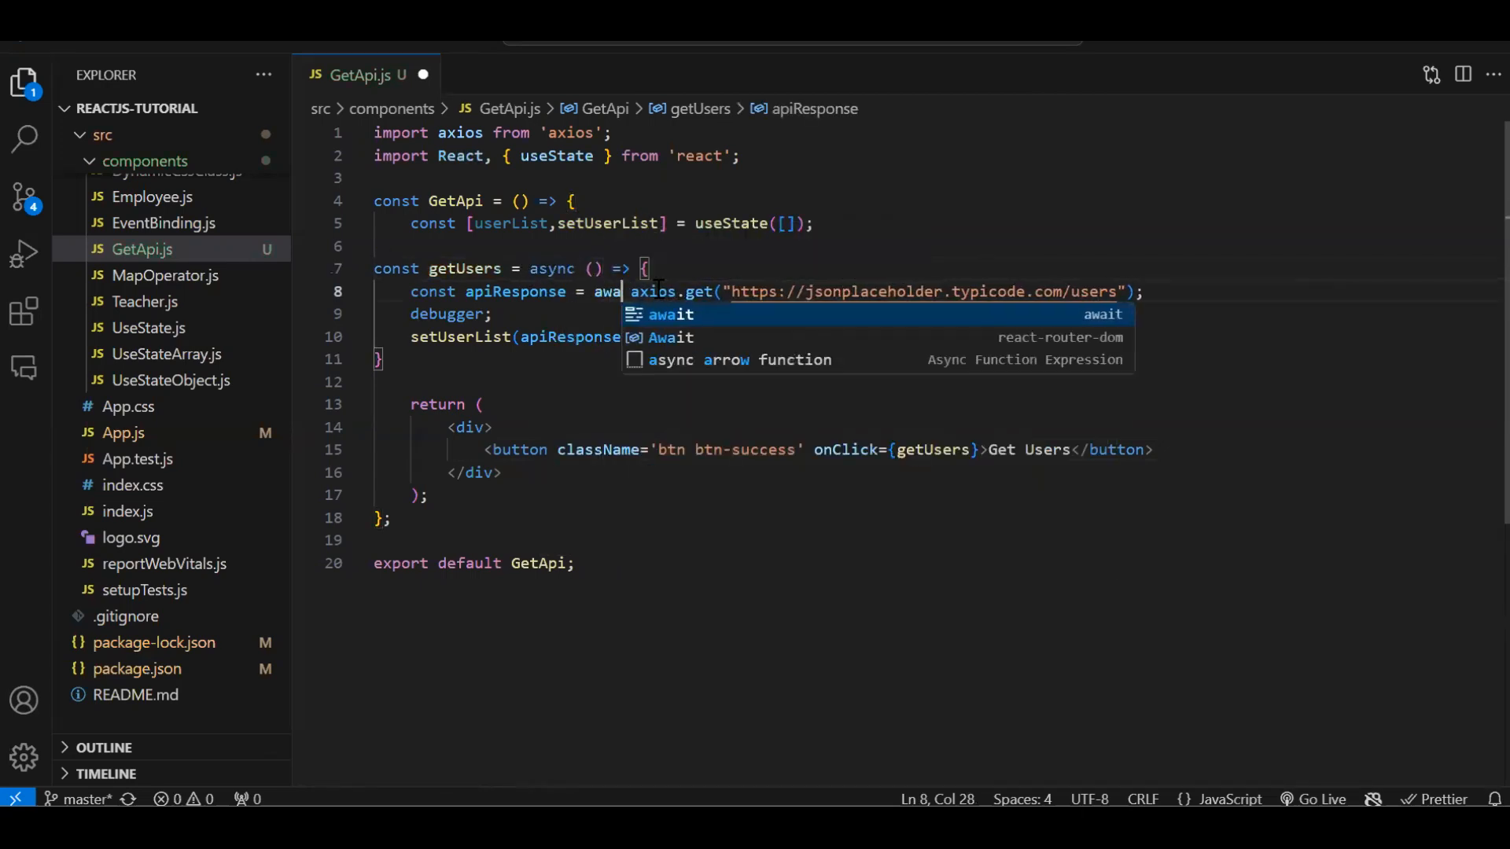
{"action": "key", "text": "Tab"}
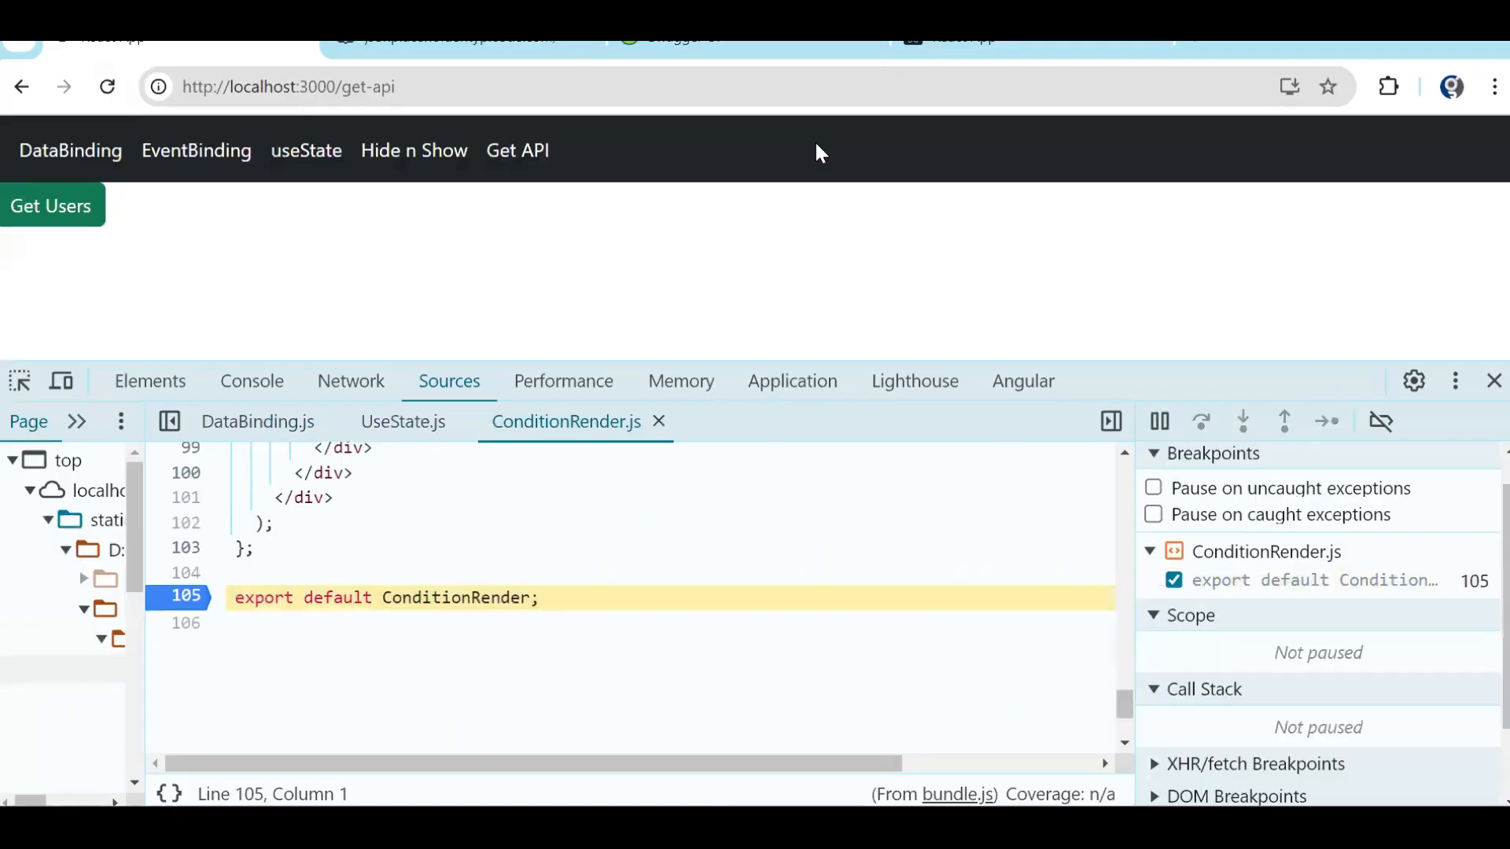
Rerun Get Users, step past the debugger, and expand apiResponse.data to see ten users with status 200.
{"action": "left_click", "coordinate": [51, 205]}
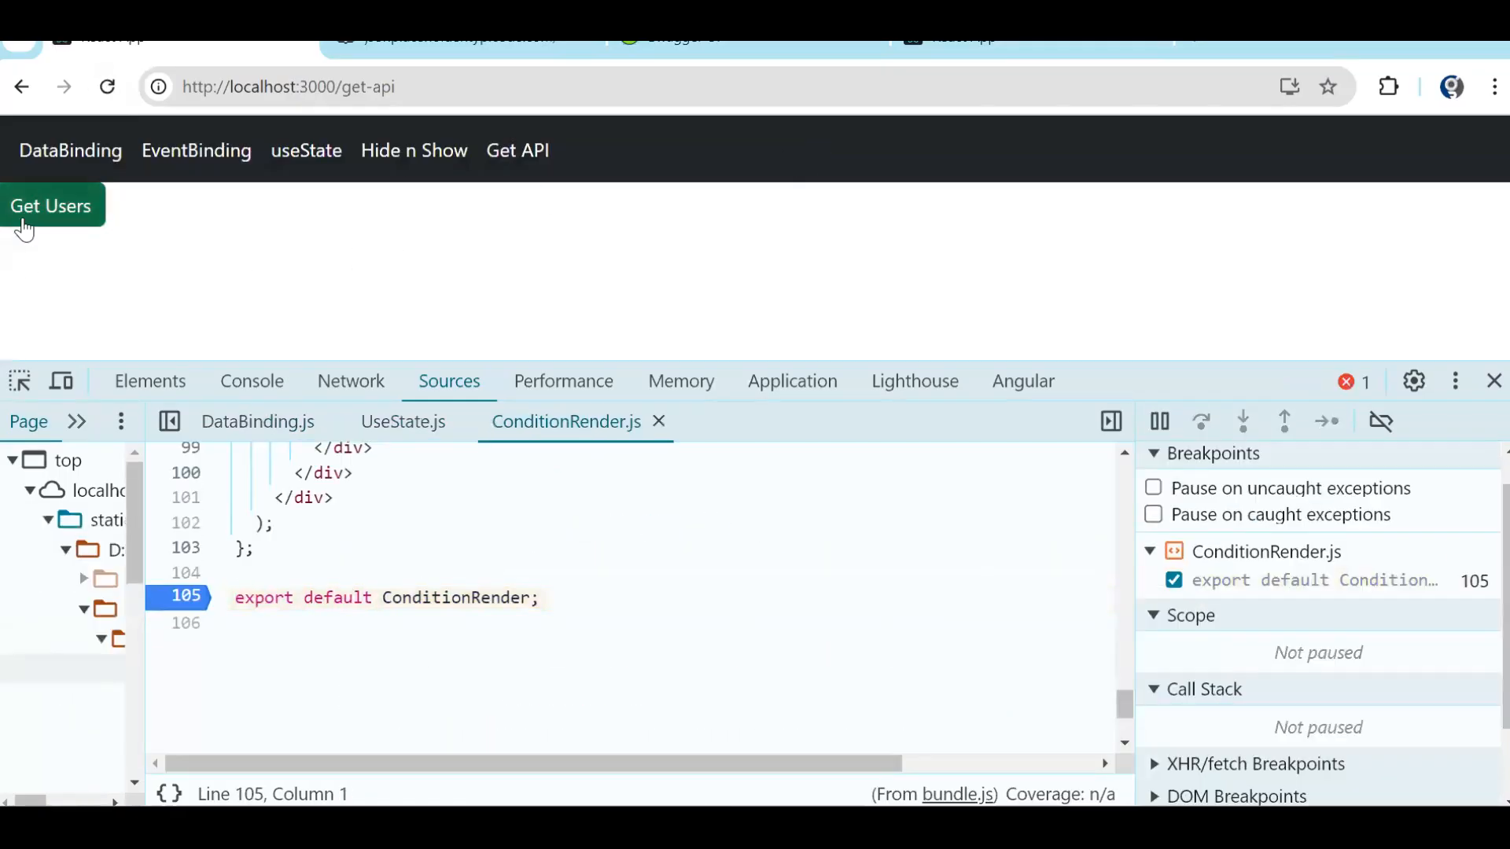
{"action": "left_click", "coordinate": [49, 206]}
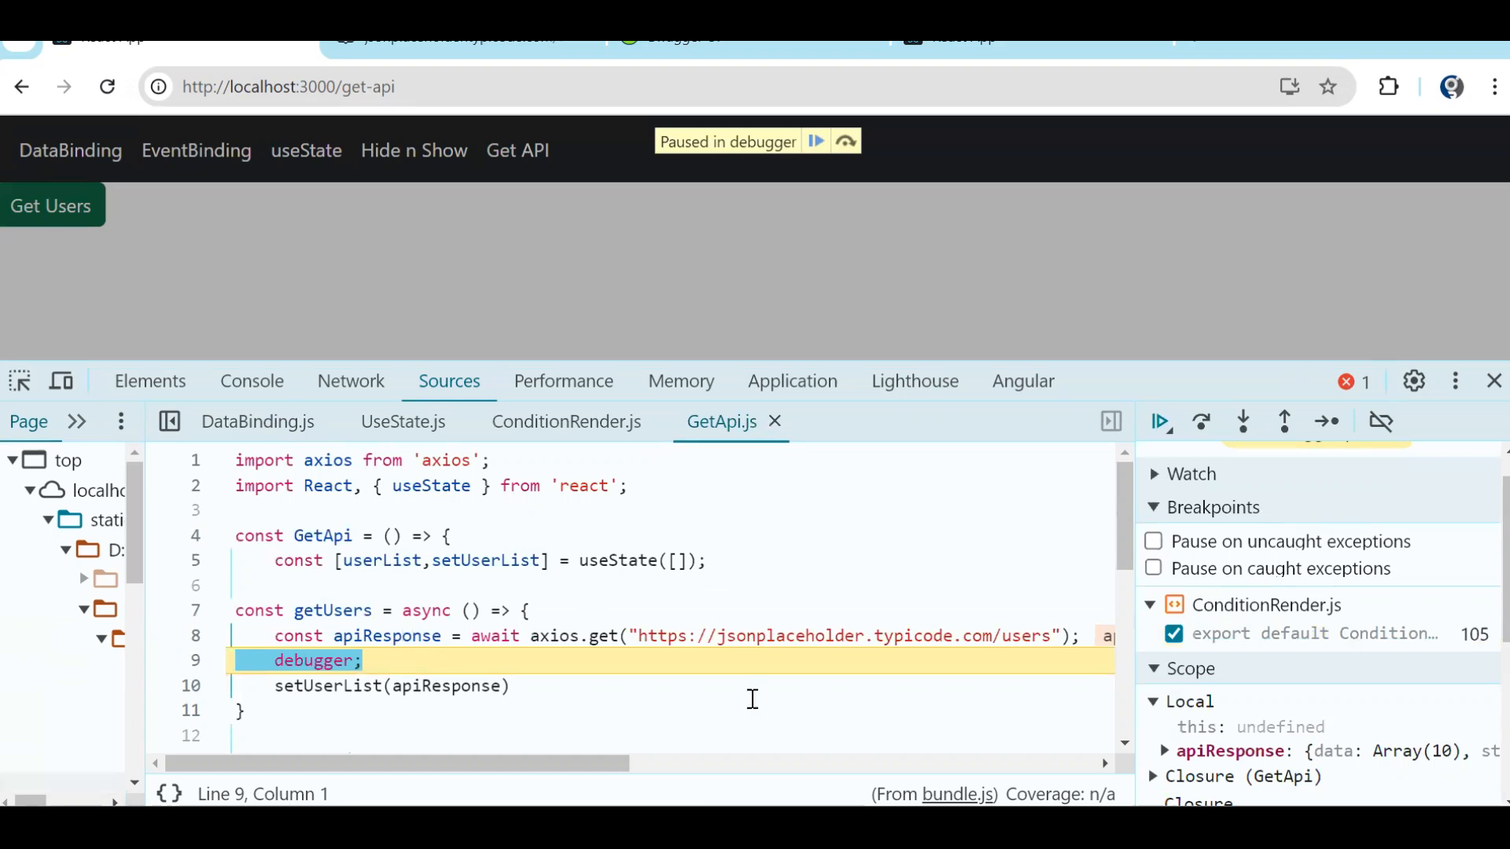
{"action": "left_click", "coordinate": [1241, 421]}
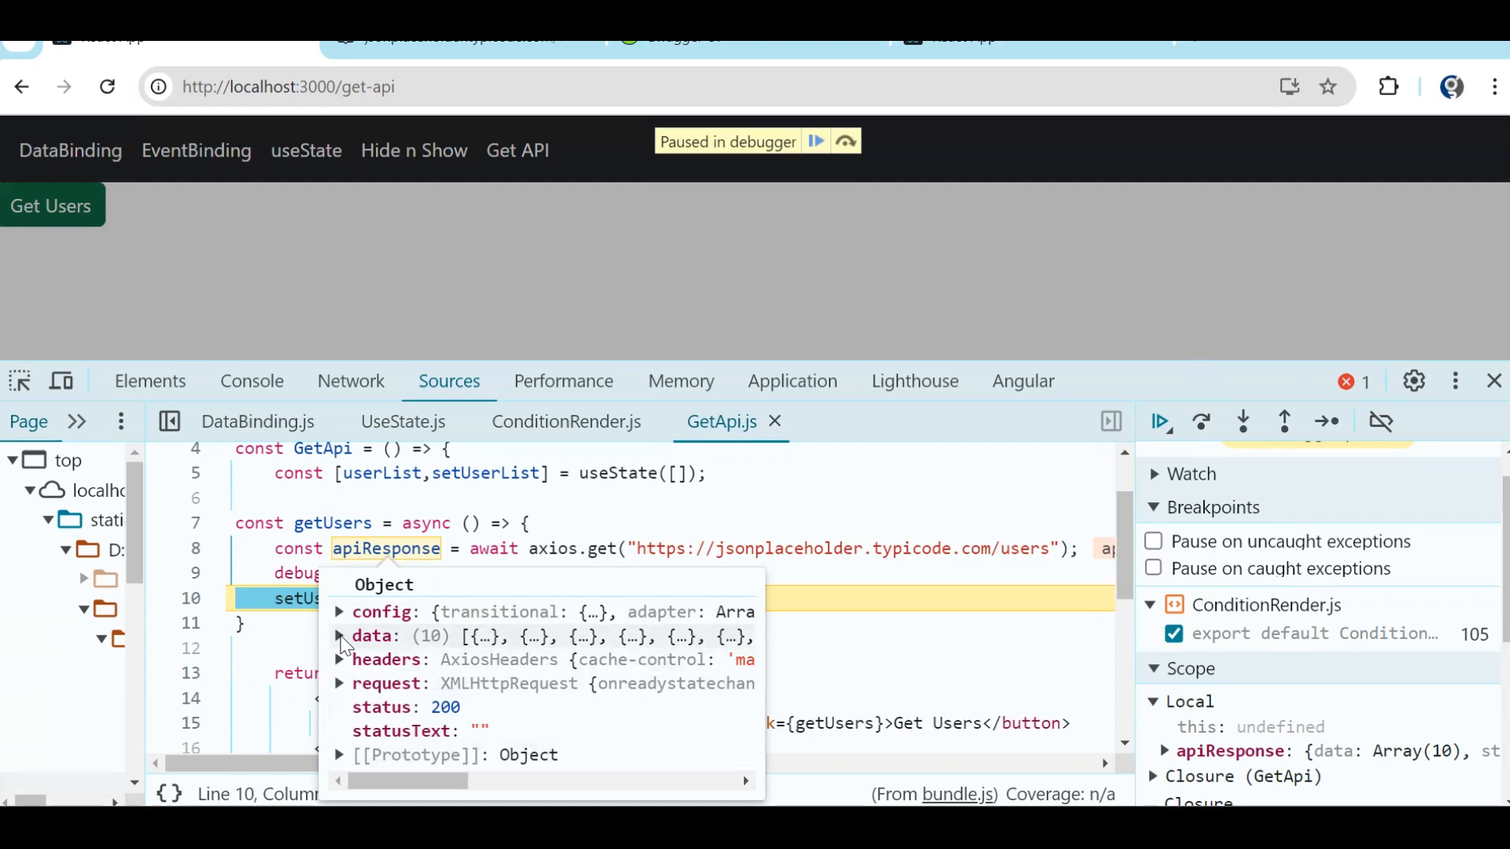
{"action": "left_click", "coordinate": [339, 636]}
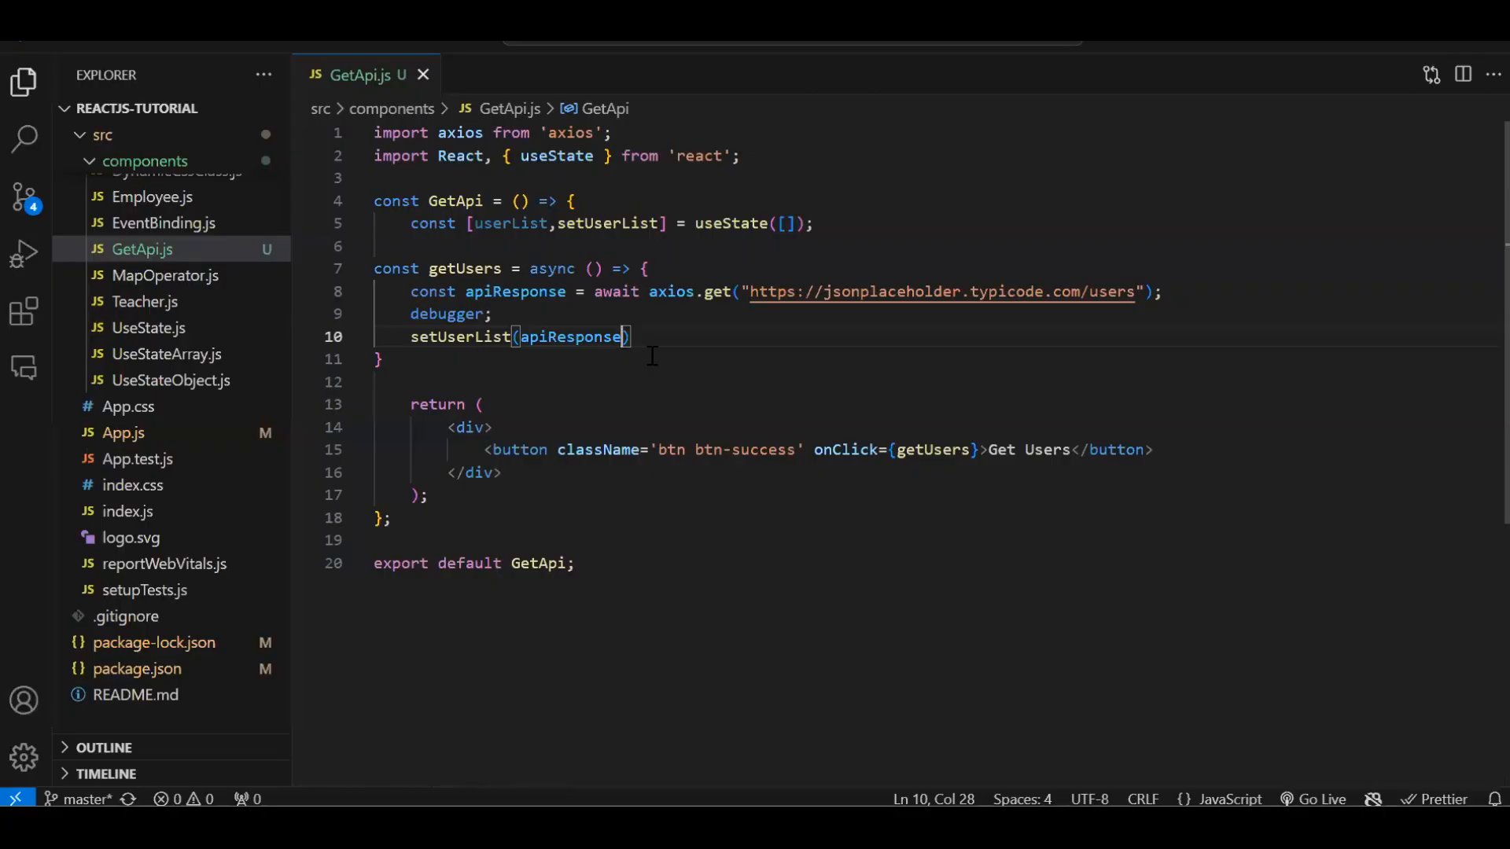
Pass apiResponse.data to setUserList and add row and col-4 divs below the button.
{"action": "type", "text": ".data"}
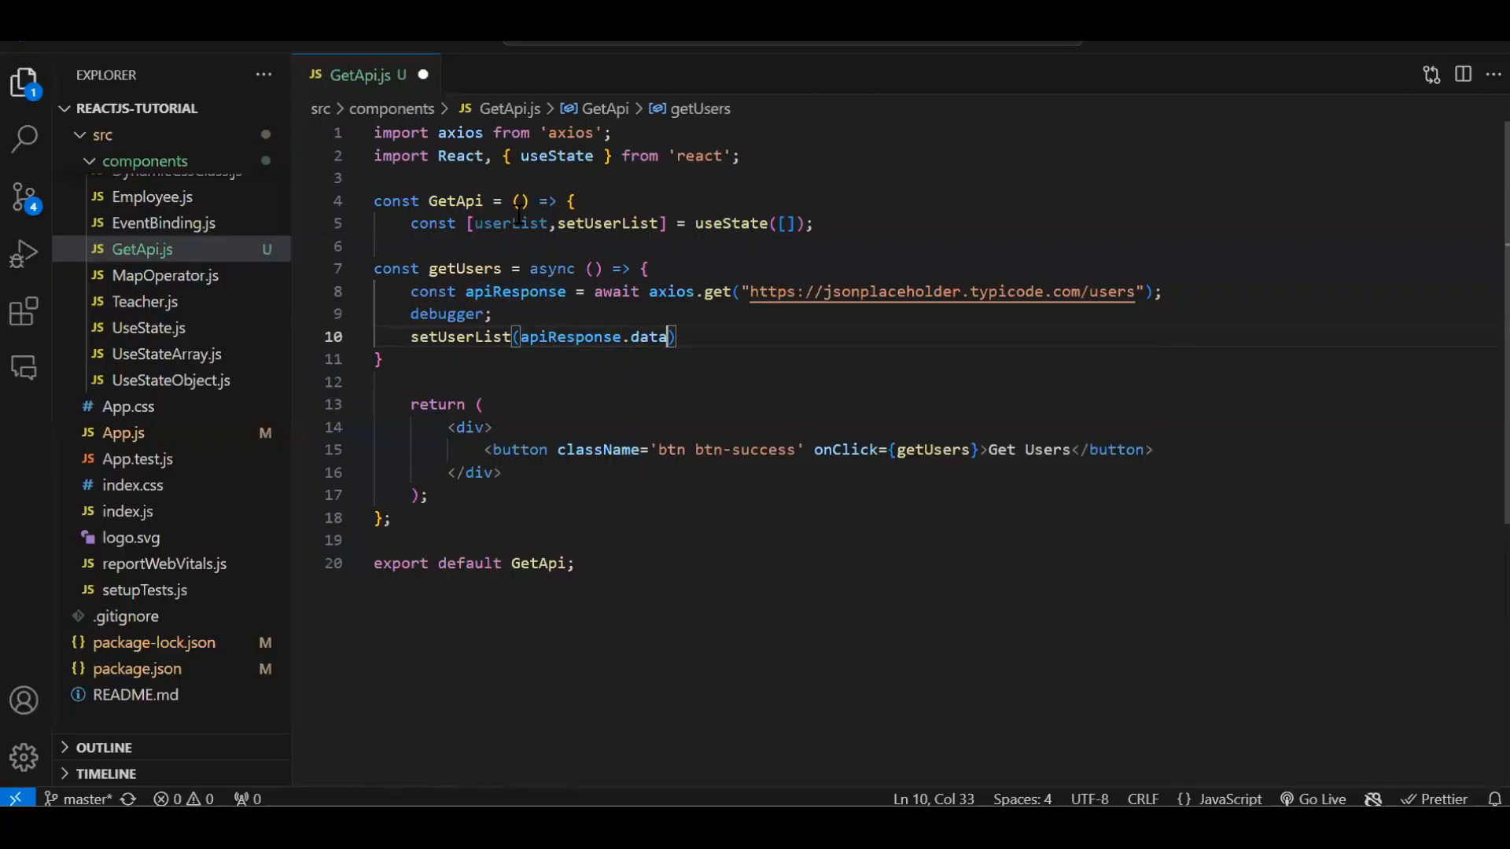
{"action": "double_click", "coordinate": [510, 224]}
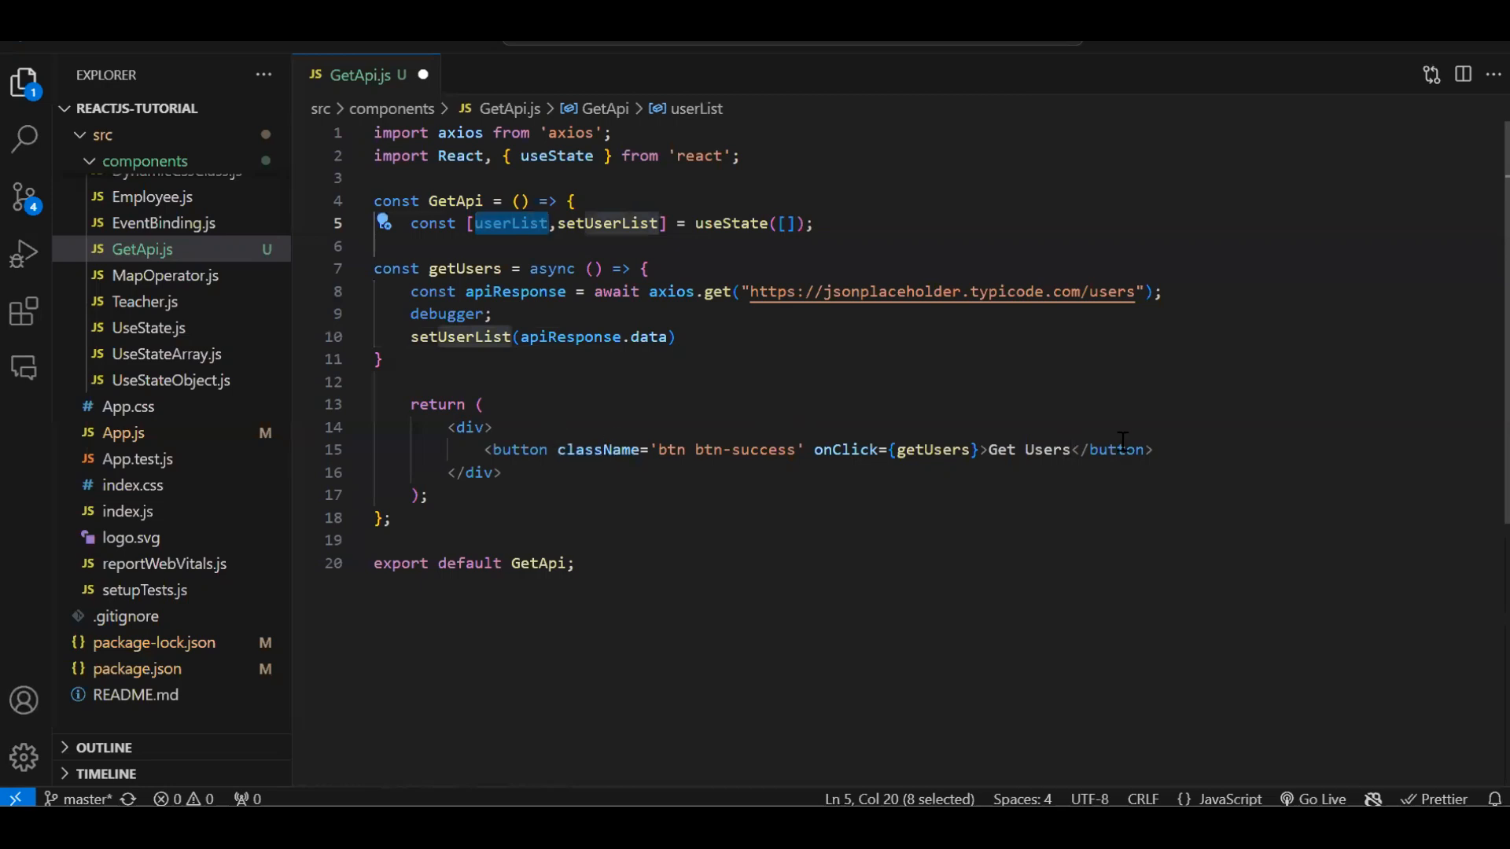
{"action": "type", "text": "<div class"}
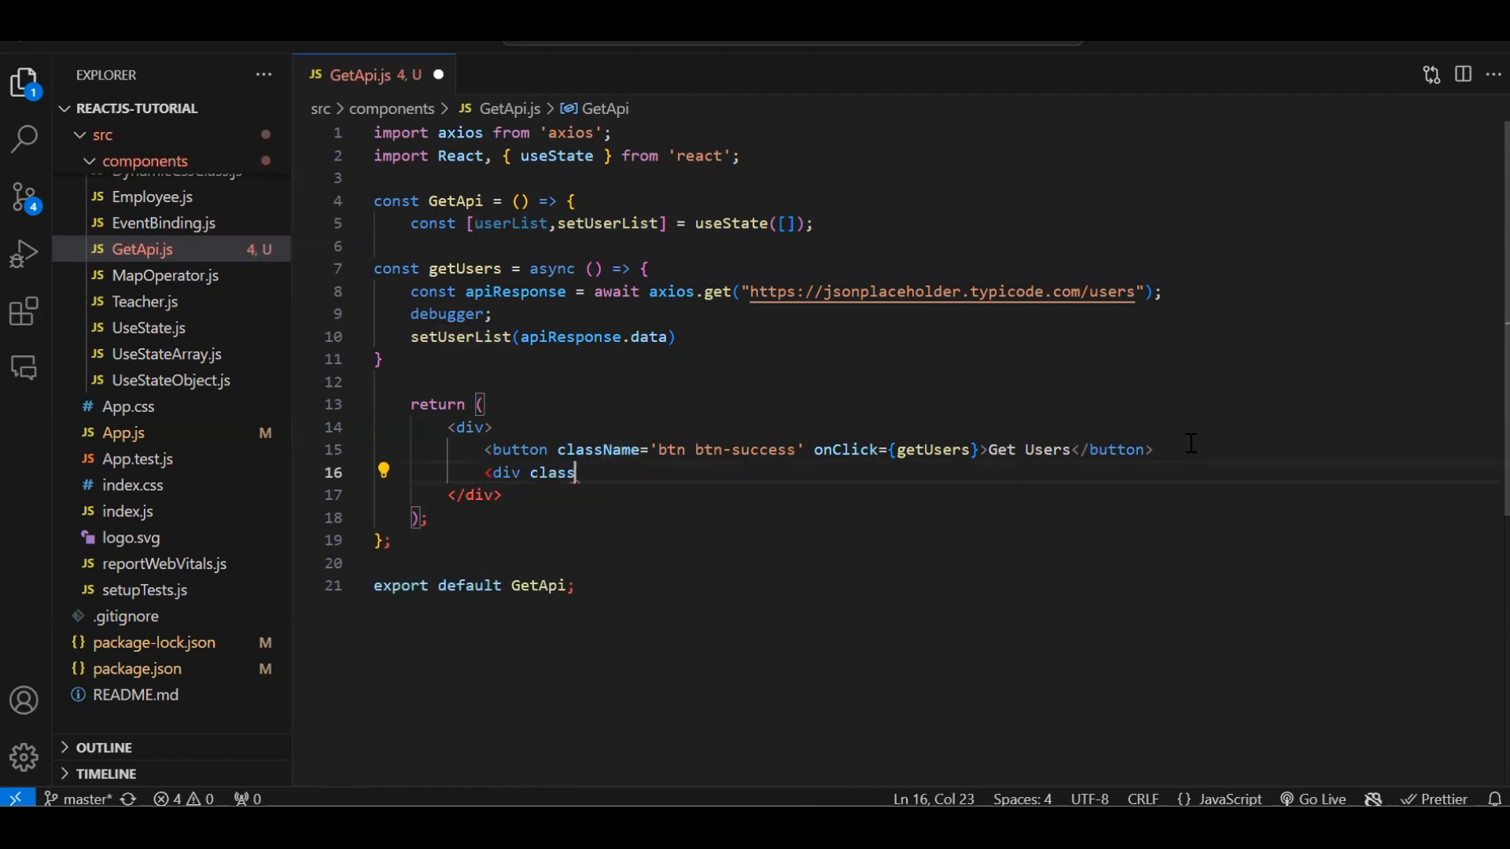
{"action": "type", "text": "Name='row'>"}
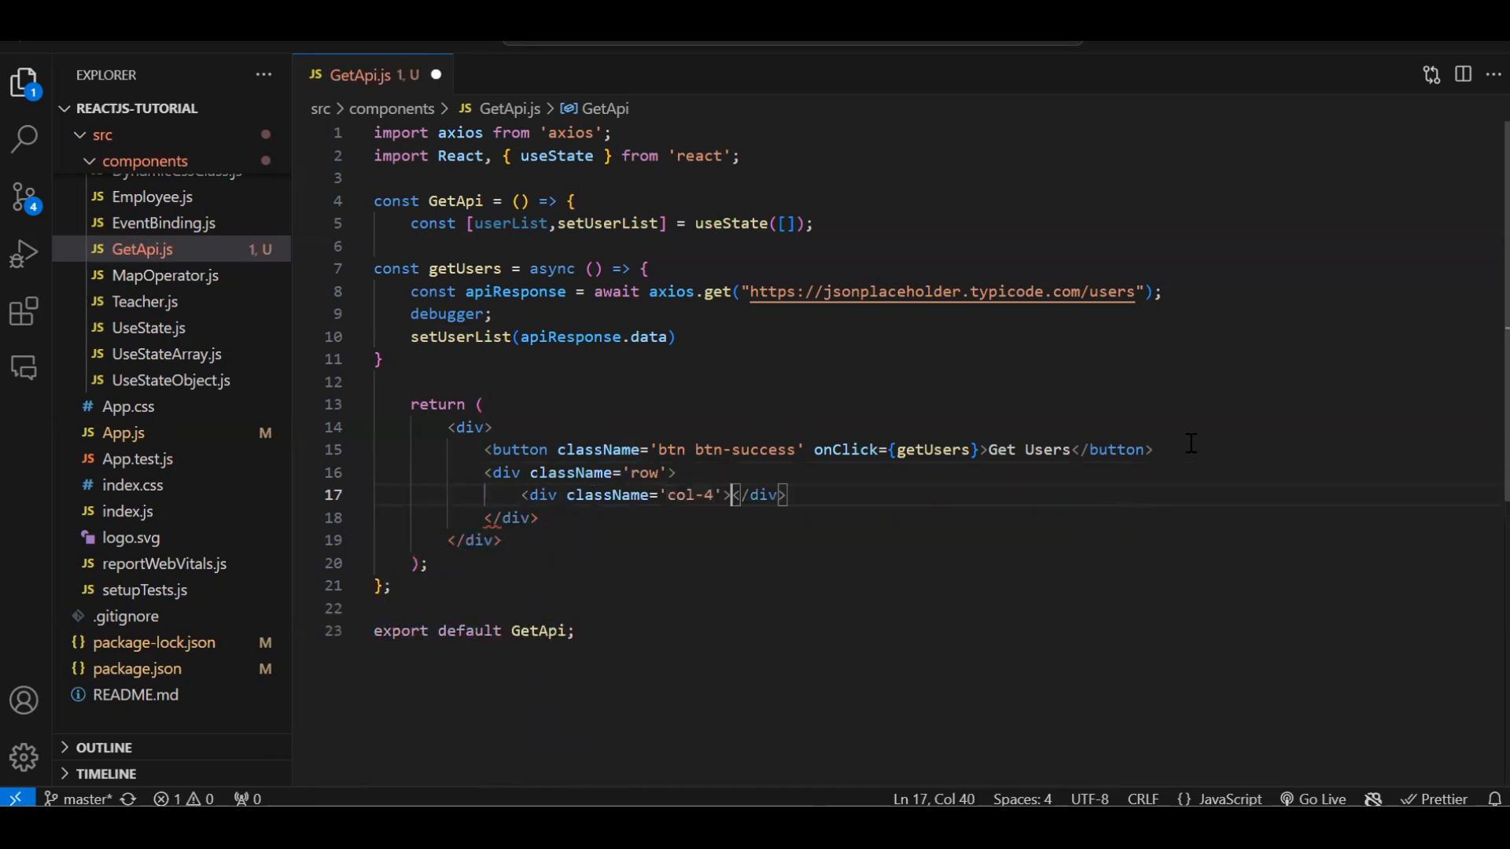
{"action": "key", "text": "Enter"}
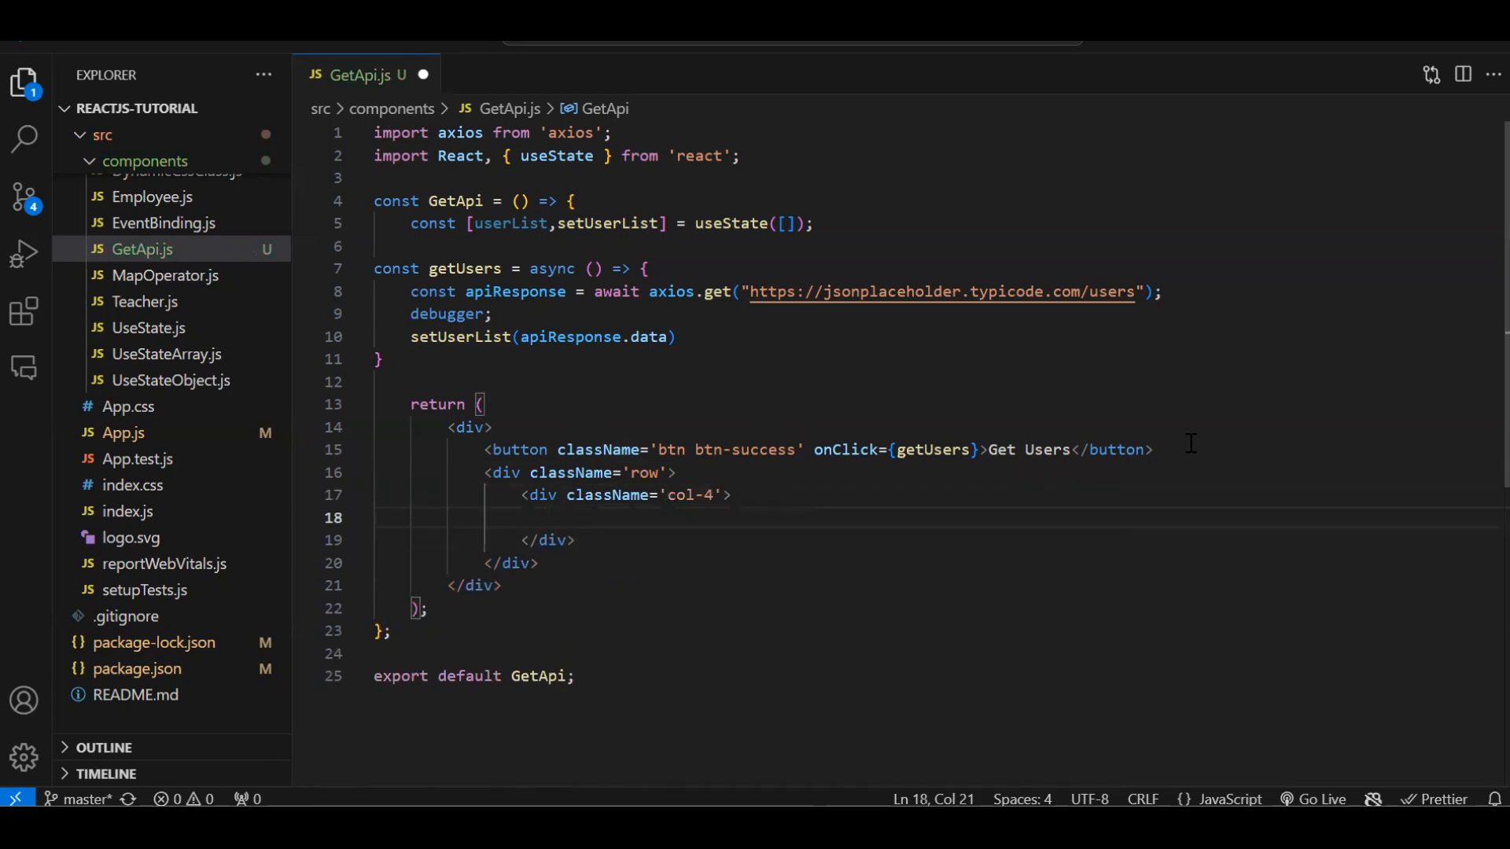
Add a ul that maps userList to <li>{item.name}</li> items.
{"action": "type", "text": "<ul?>"}
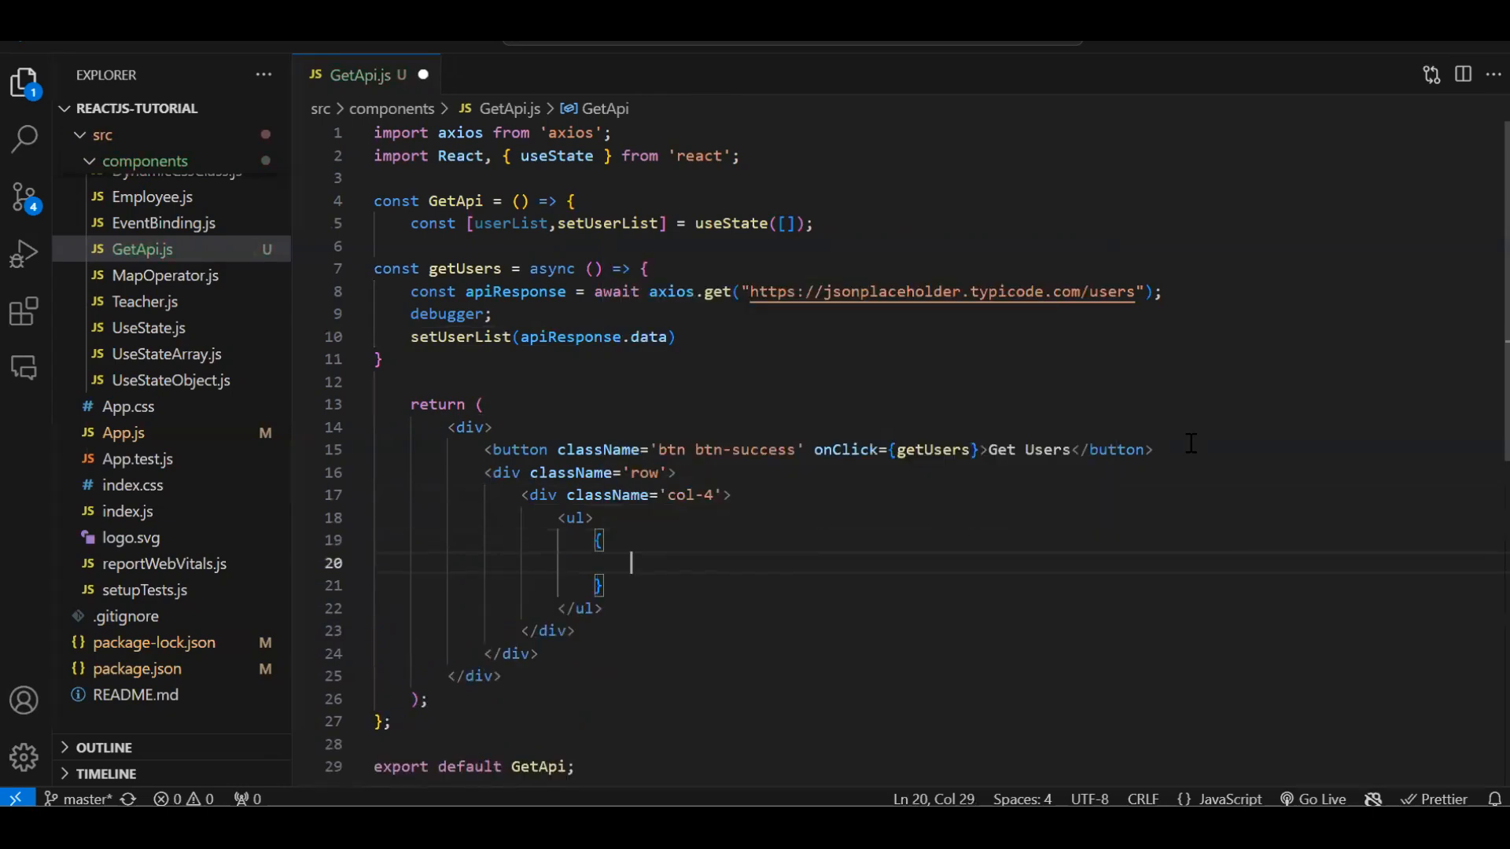
{"action": "type", "text": "userList.map((i"}
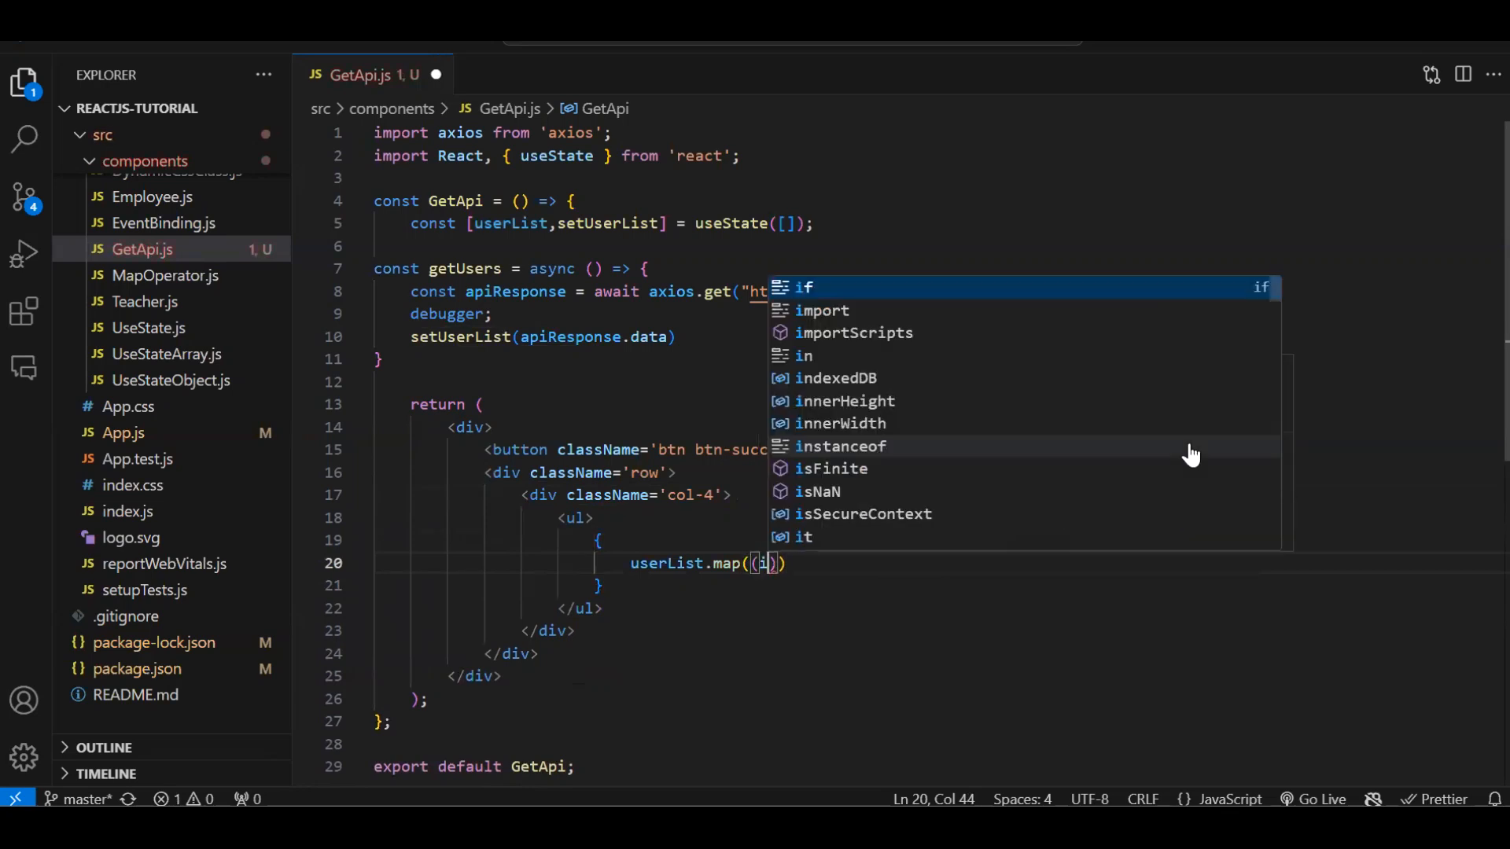
{"action": "type", "text": "item)=>{"}
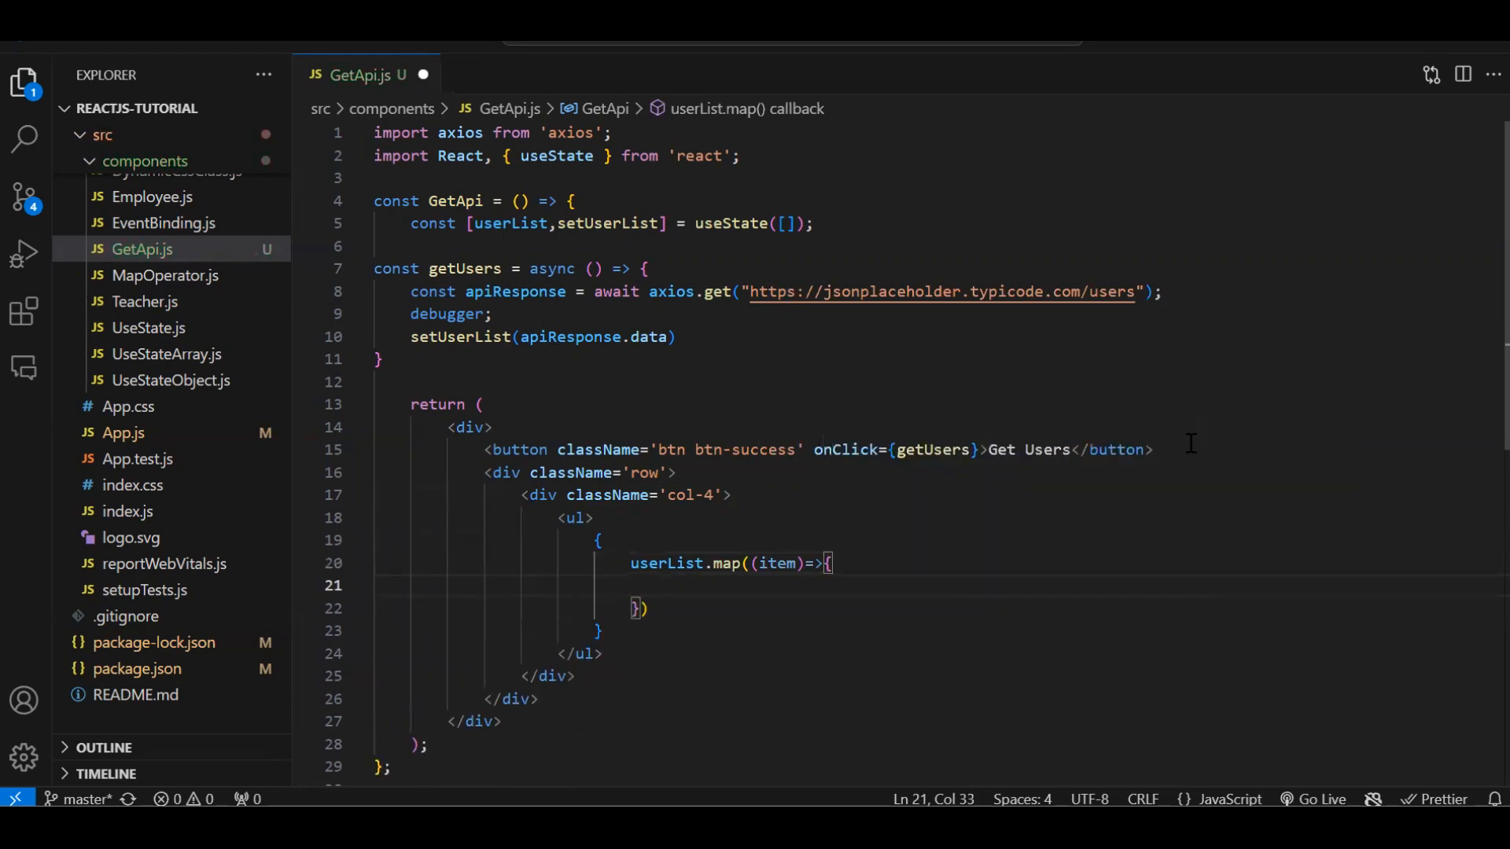
{"action": "type", "text": "return ()"}
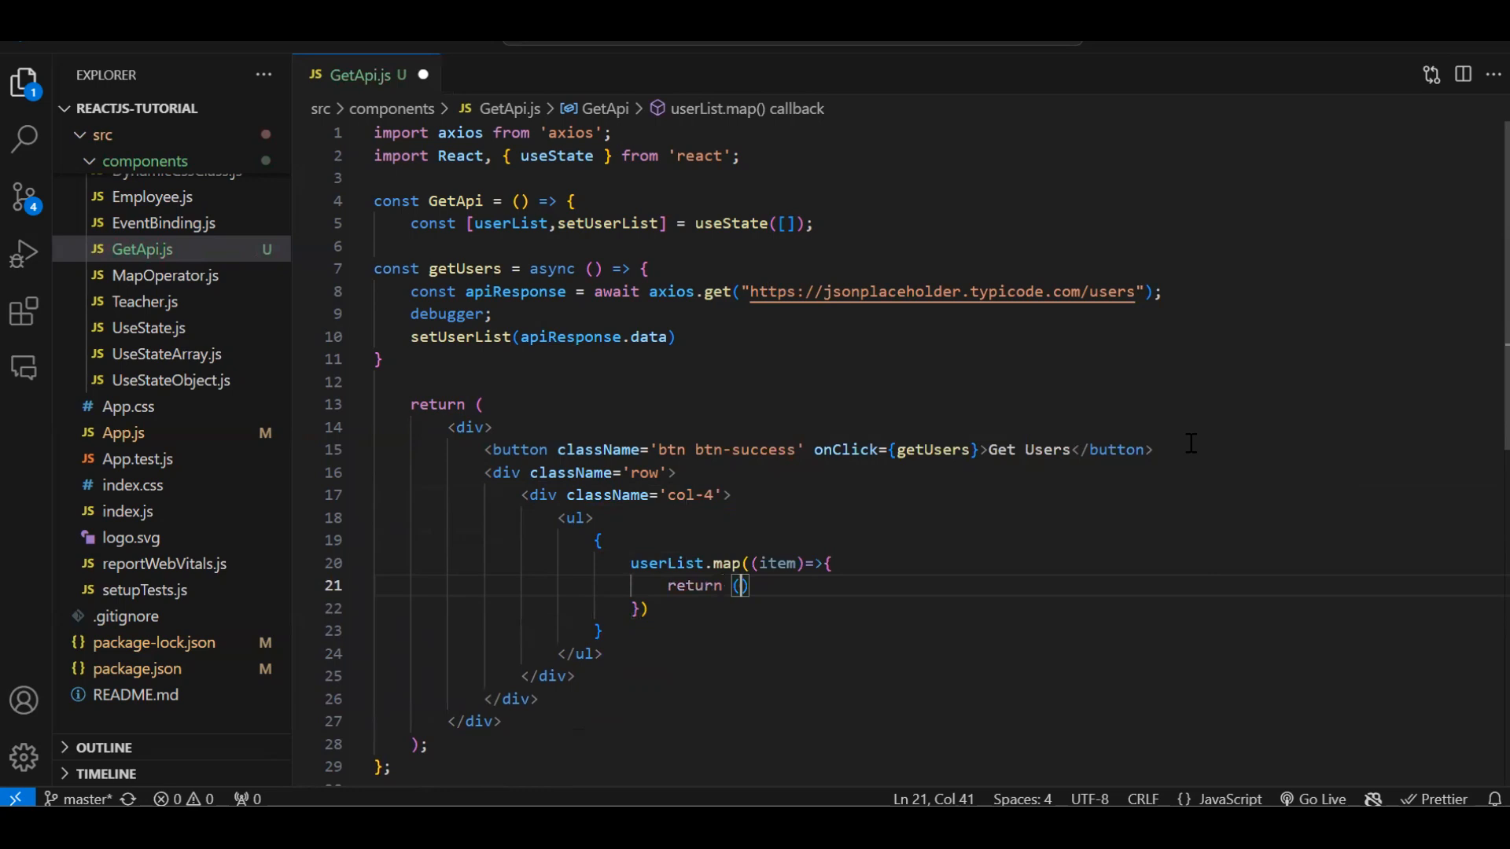
{"action": "type", "text": "<GetApi"}
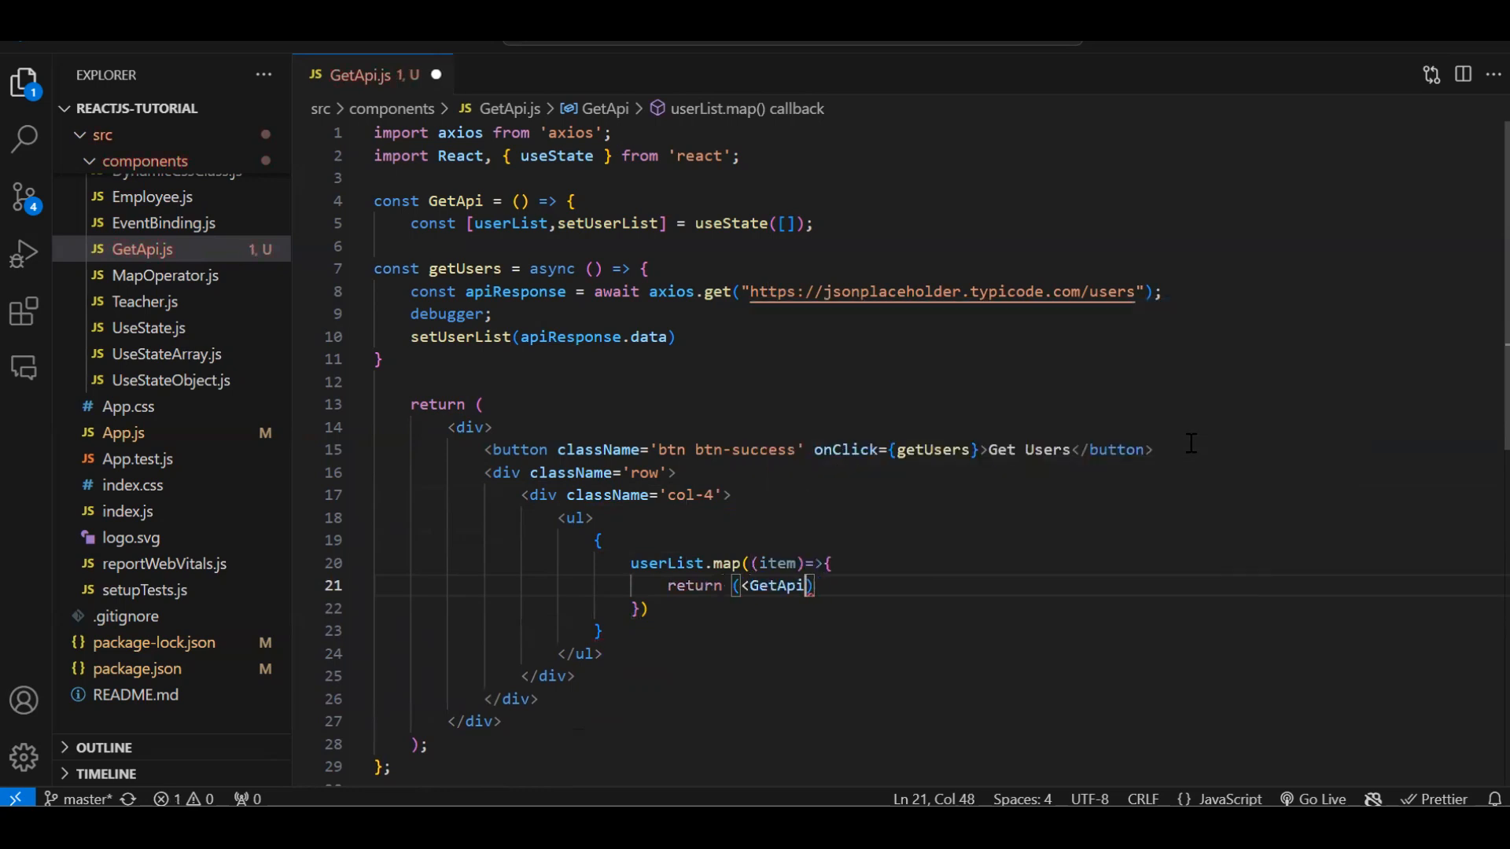
{"action": "type", "text": "k"}
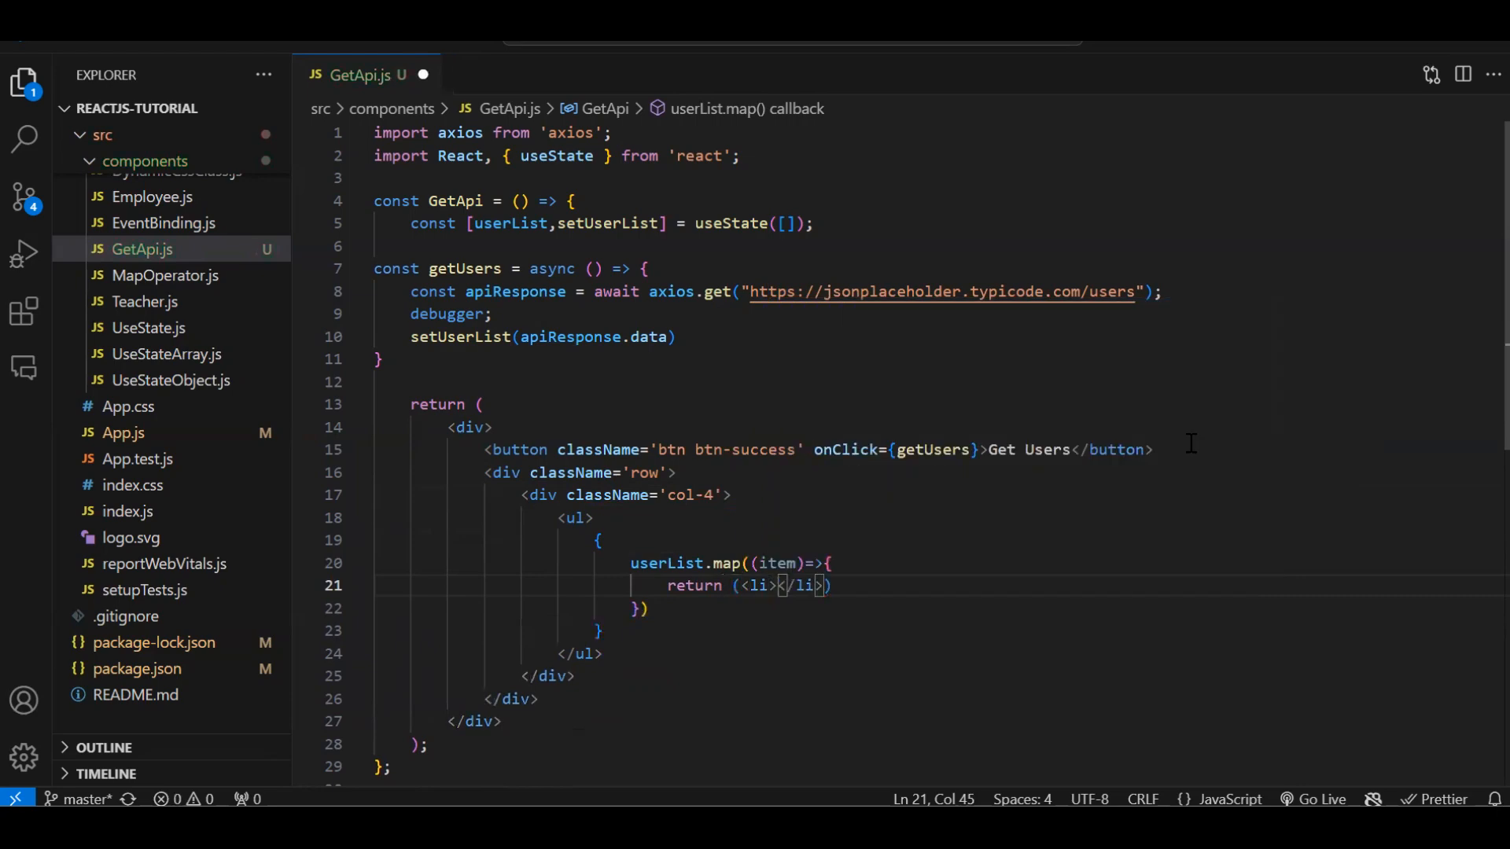
{"action": "type", "text": "{}"}
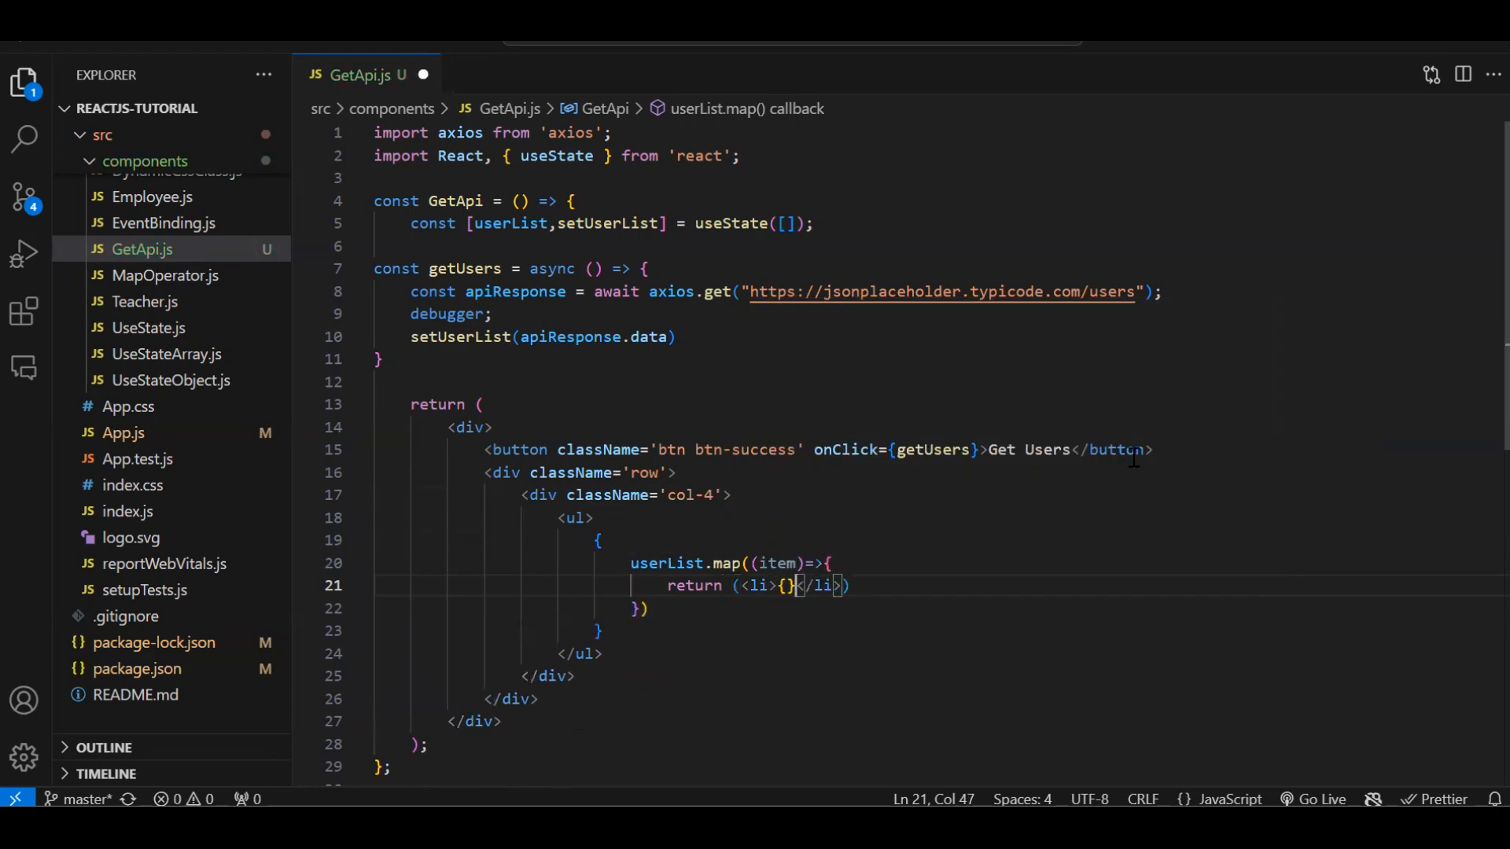
{"action": "double_click", "coordinate": [777, 563]}
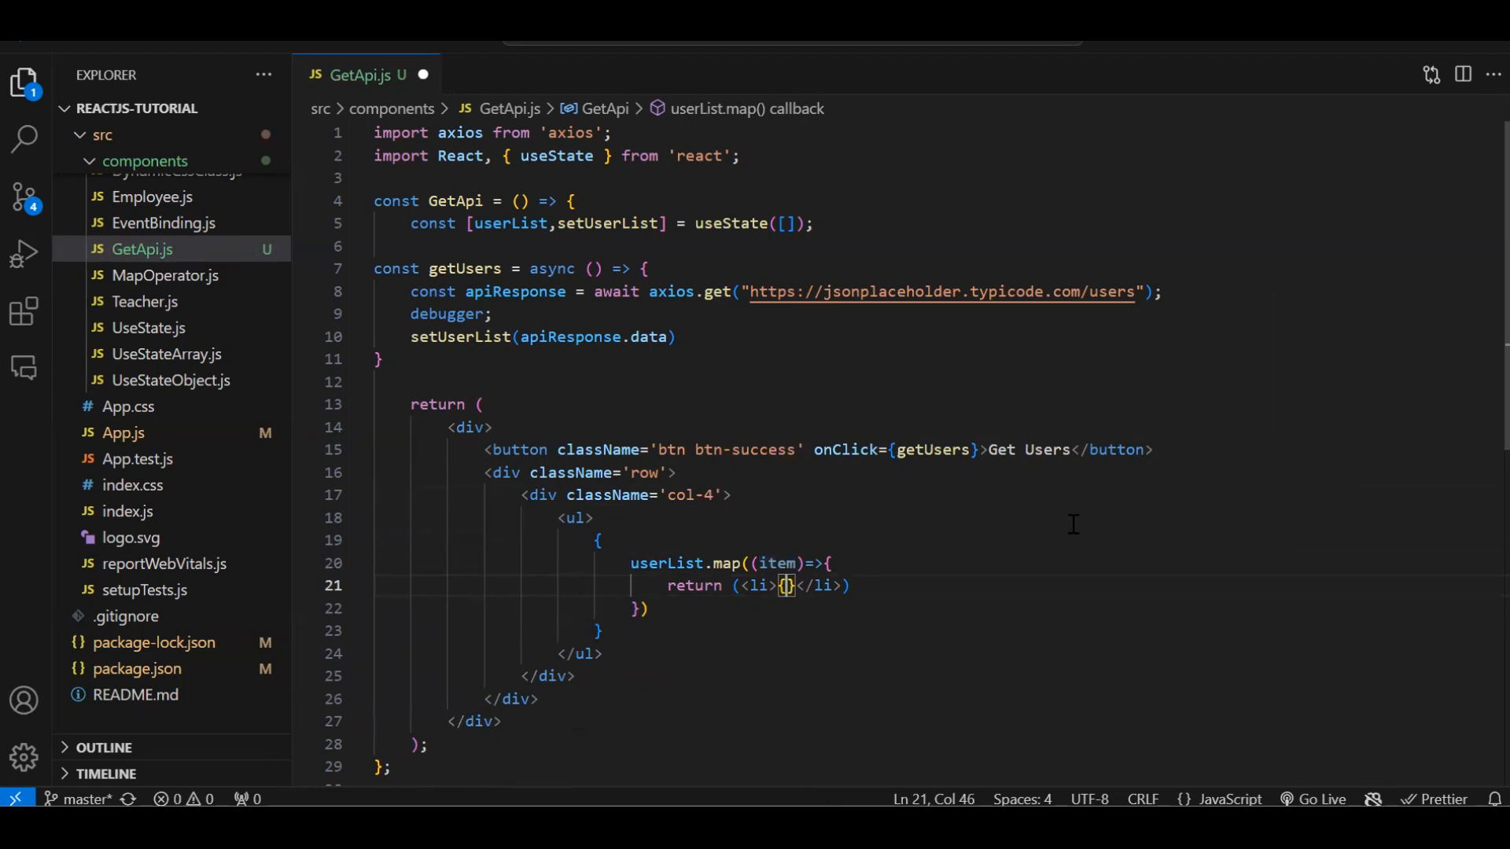
{"action": "type", "text": "item.name"}
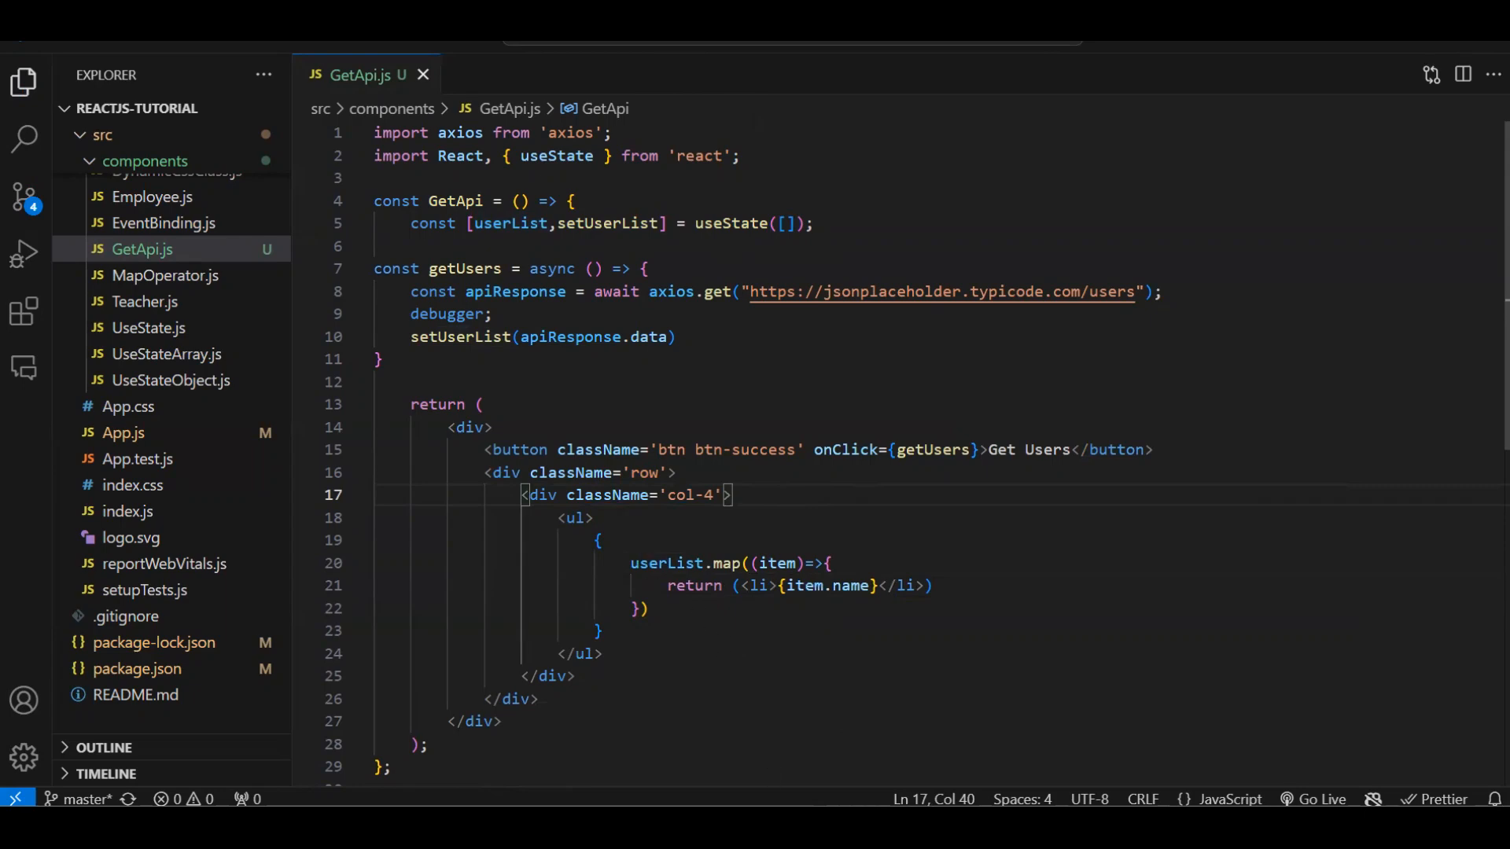
{"action": "mouse_move", "coordinate": [123, 94]}
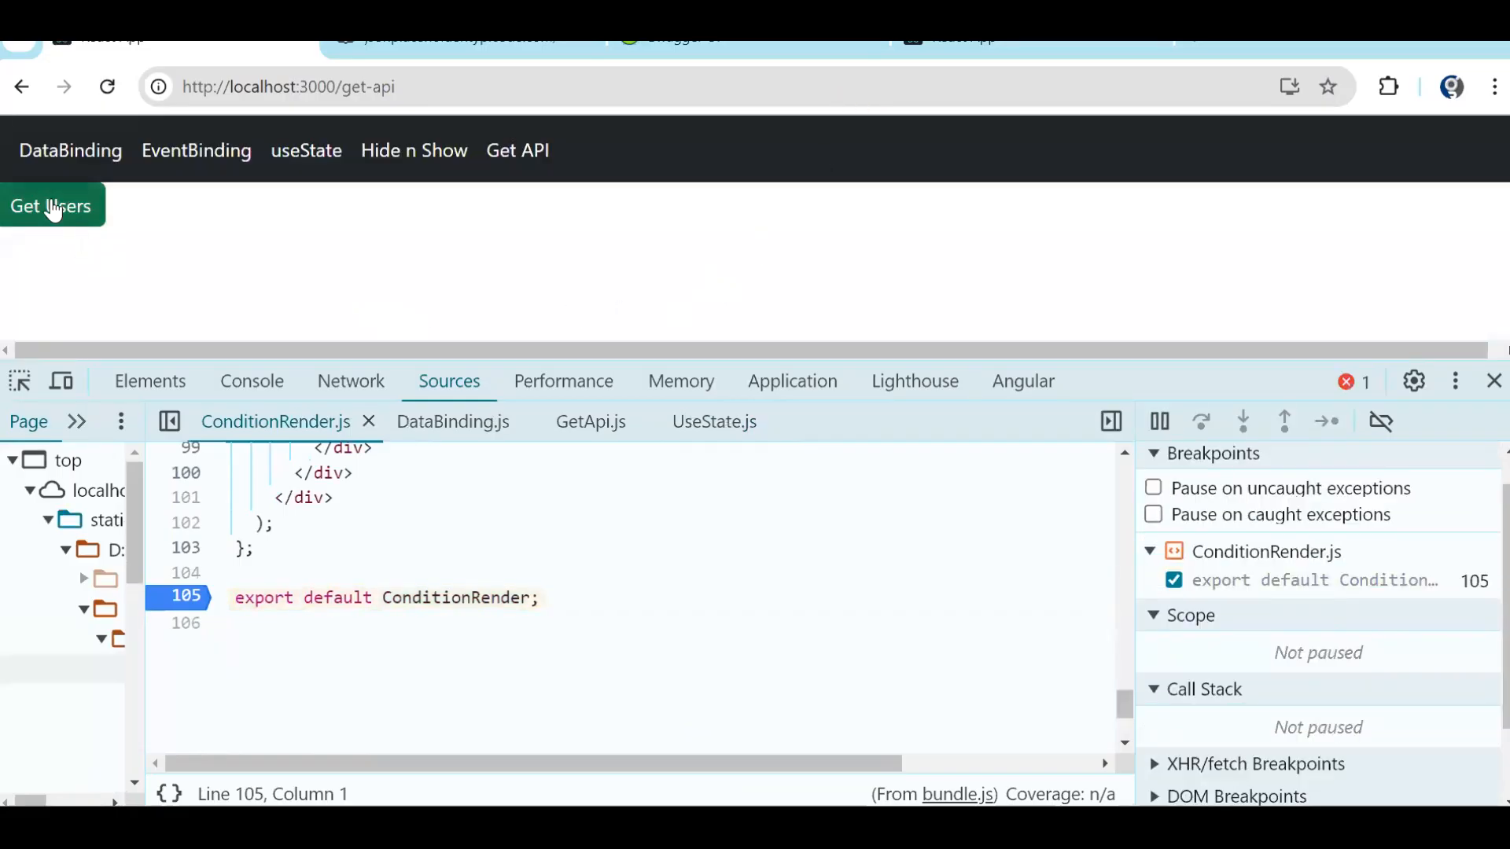
Click Get Users, resume past the debugger pause, and view the ten rendered user names.
{"action": "left_click", "coordinate": [50, 205]}
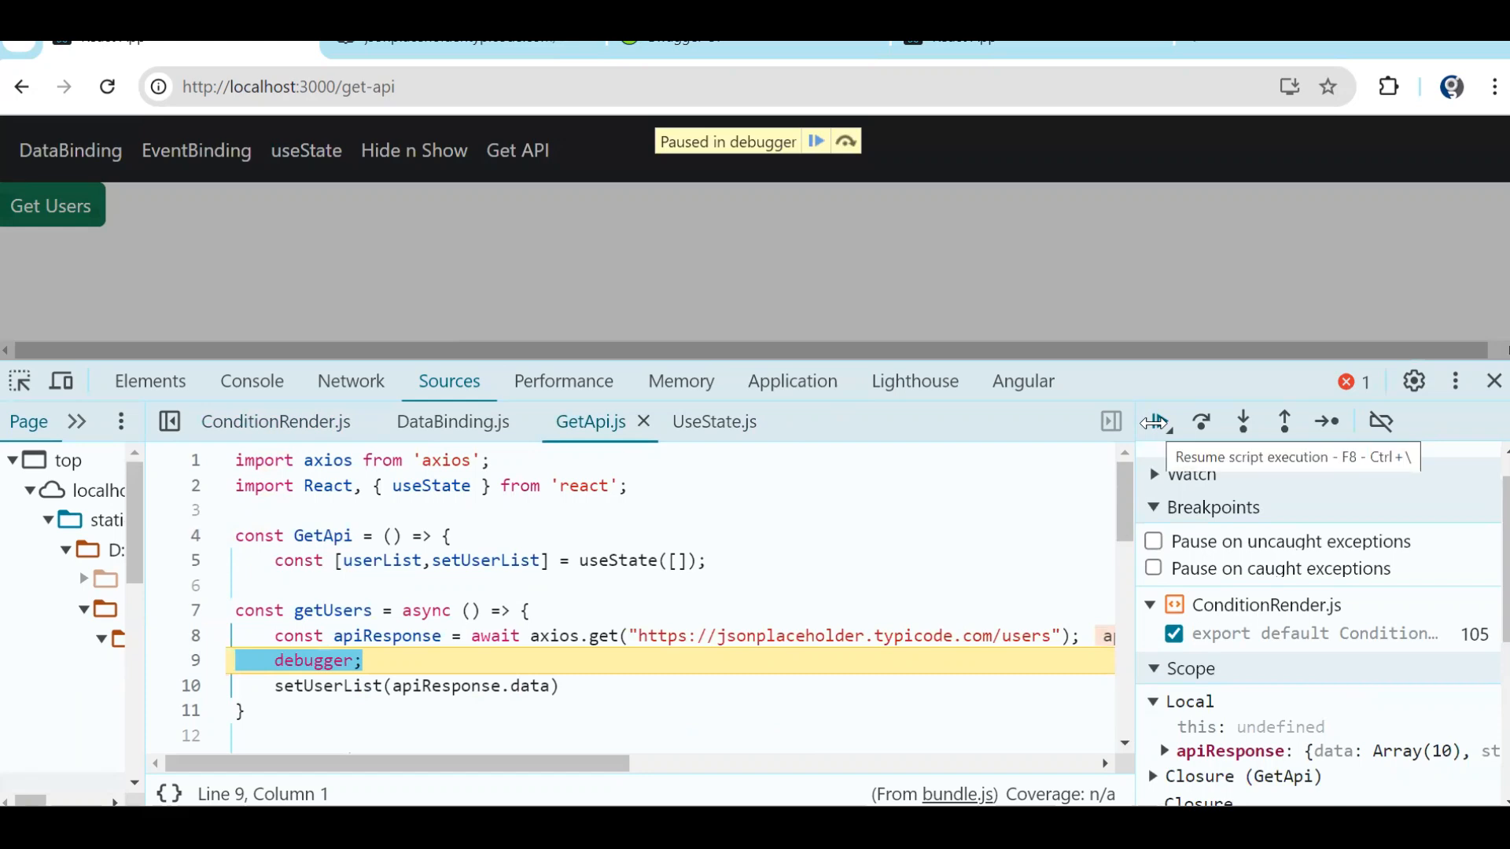
{"action": "left_click", "coordinate": [1154, 421]}
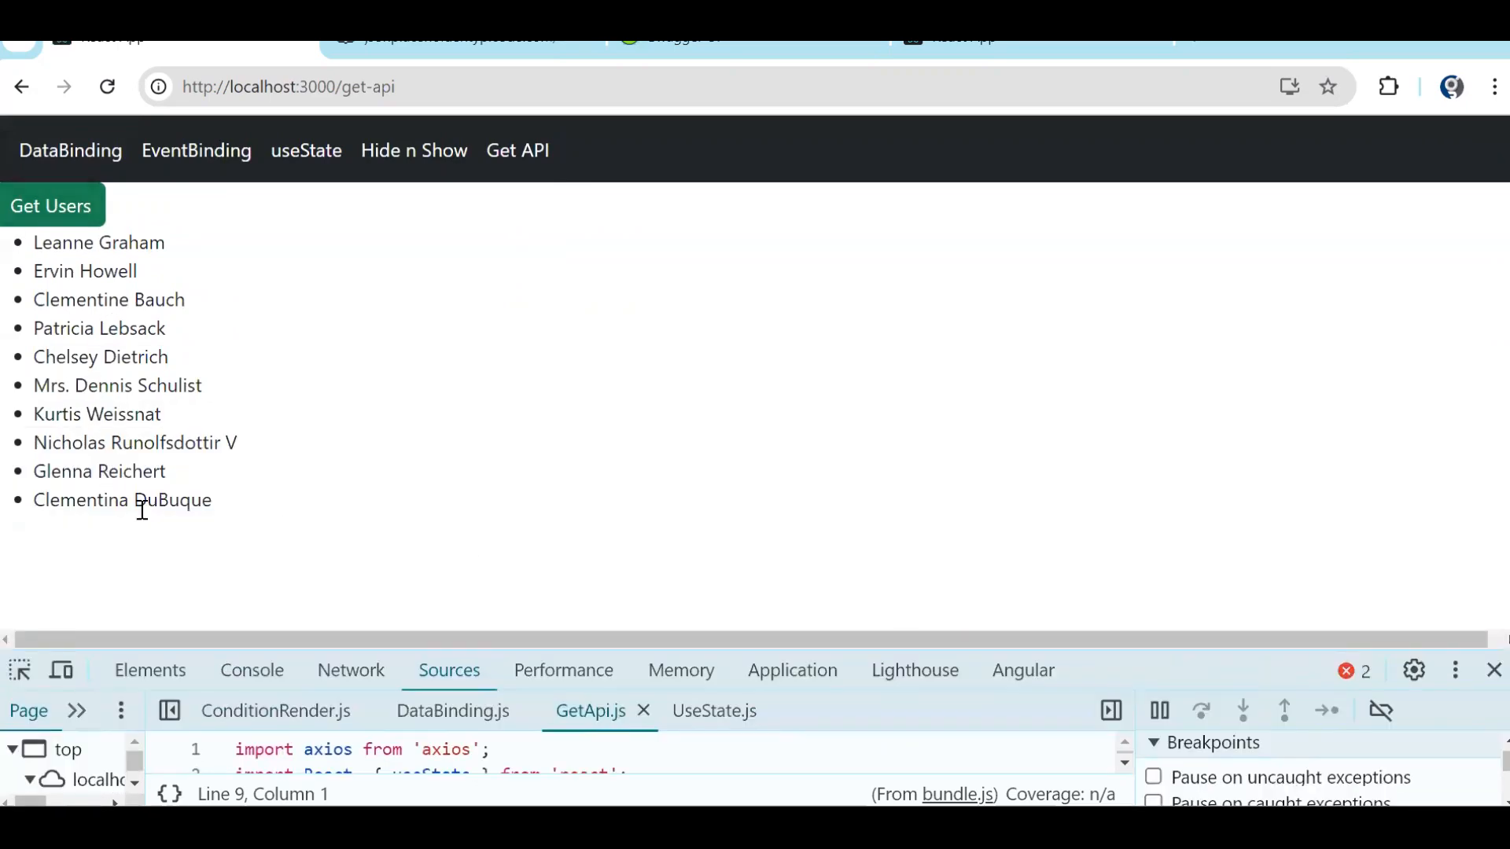
{"action": "left_click", "coordinate": [349, 670]}
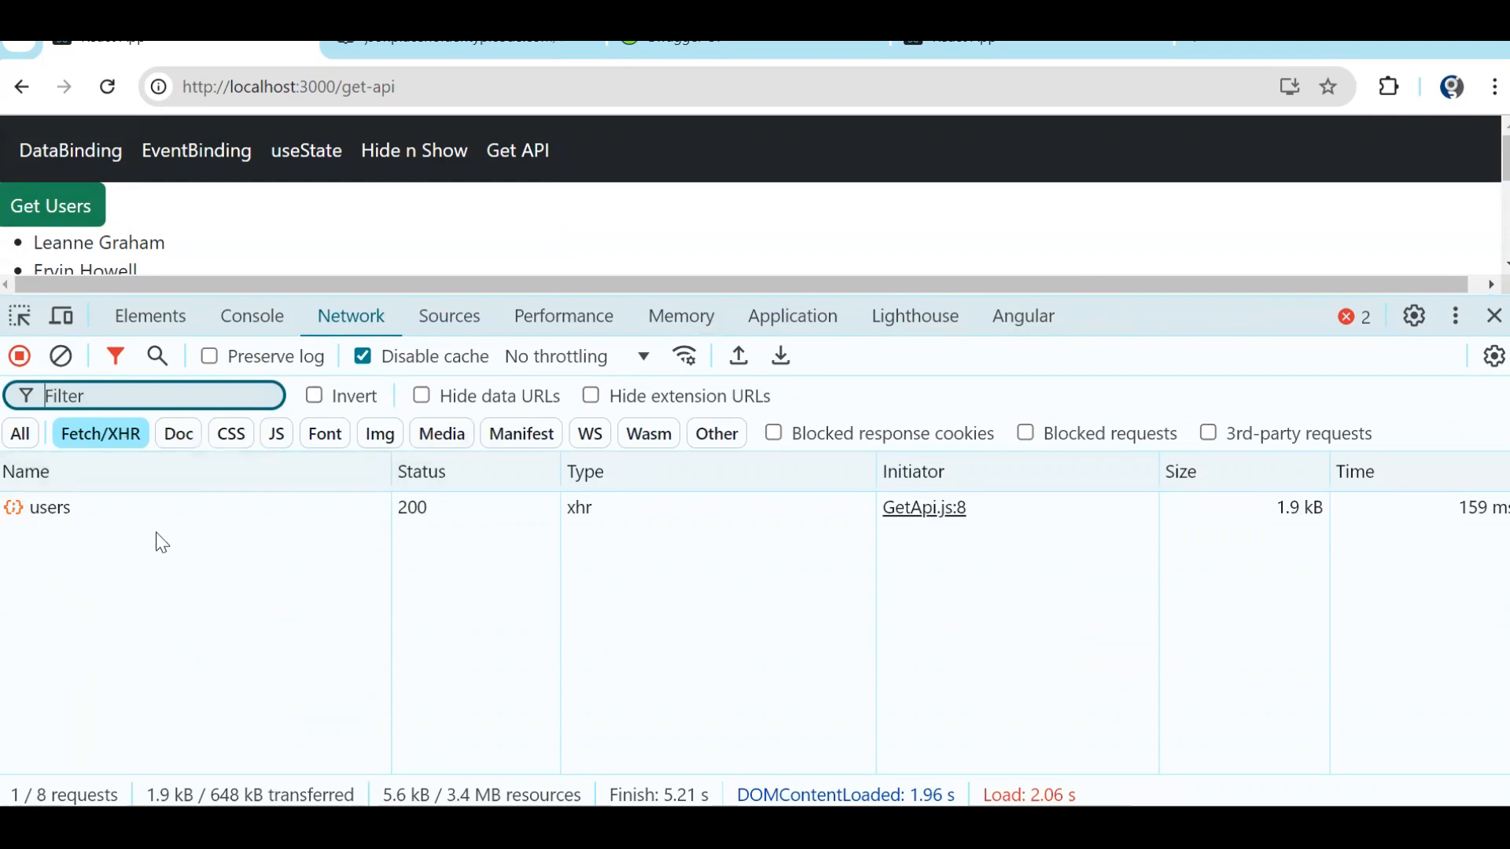
Open the 'users' request in the Network panel and review its Headers, Preview and Response.
{"action": "left_click", "coordinate": [48, 507]}
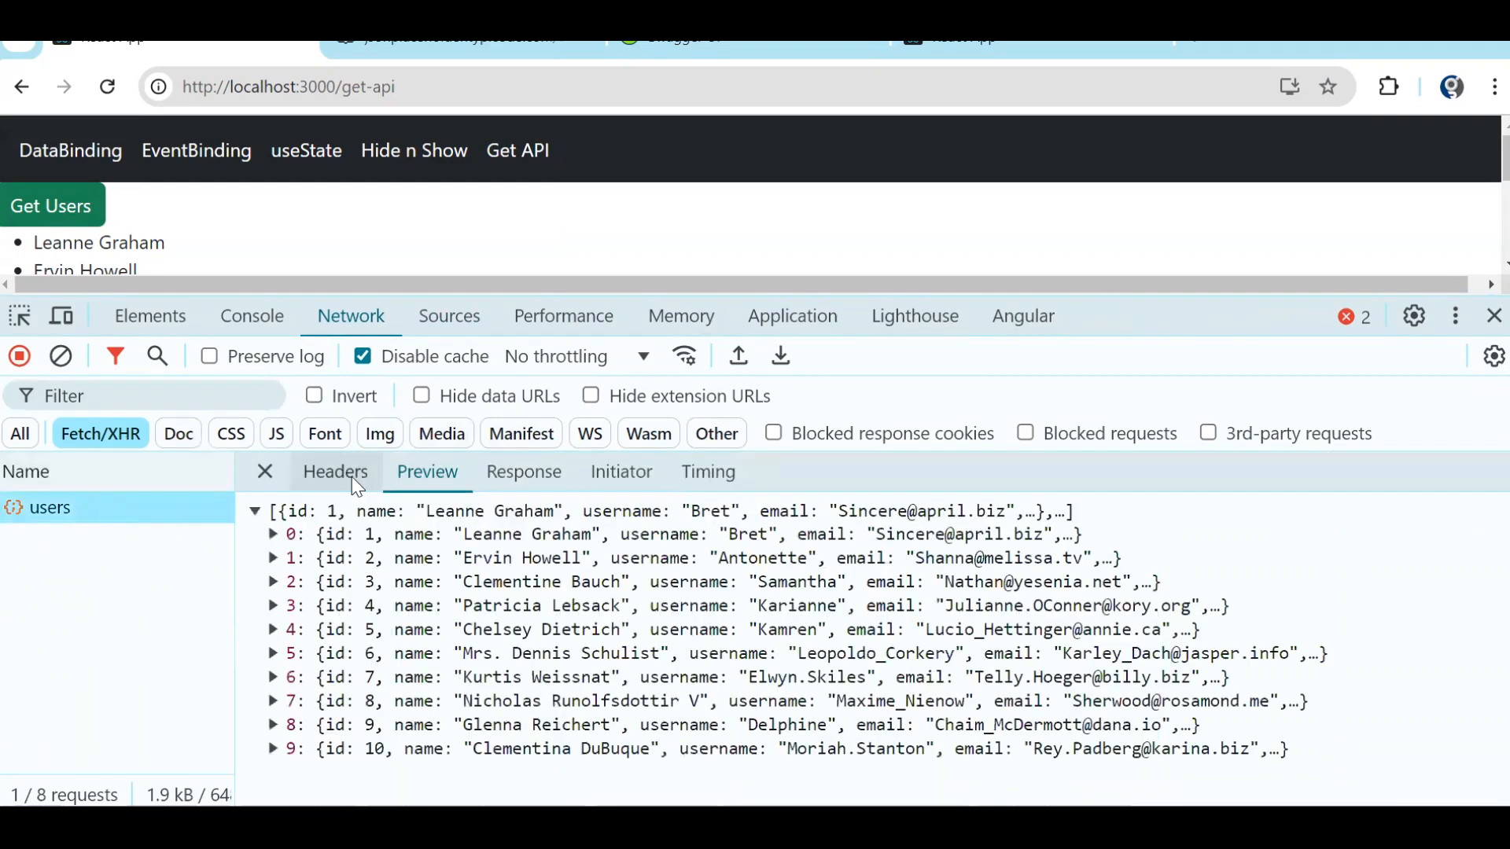
{"action": "left_click", "coordinate": [335, 472]}
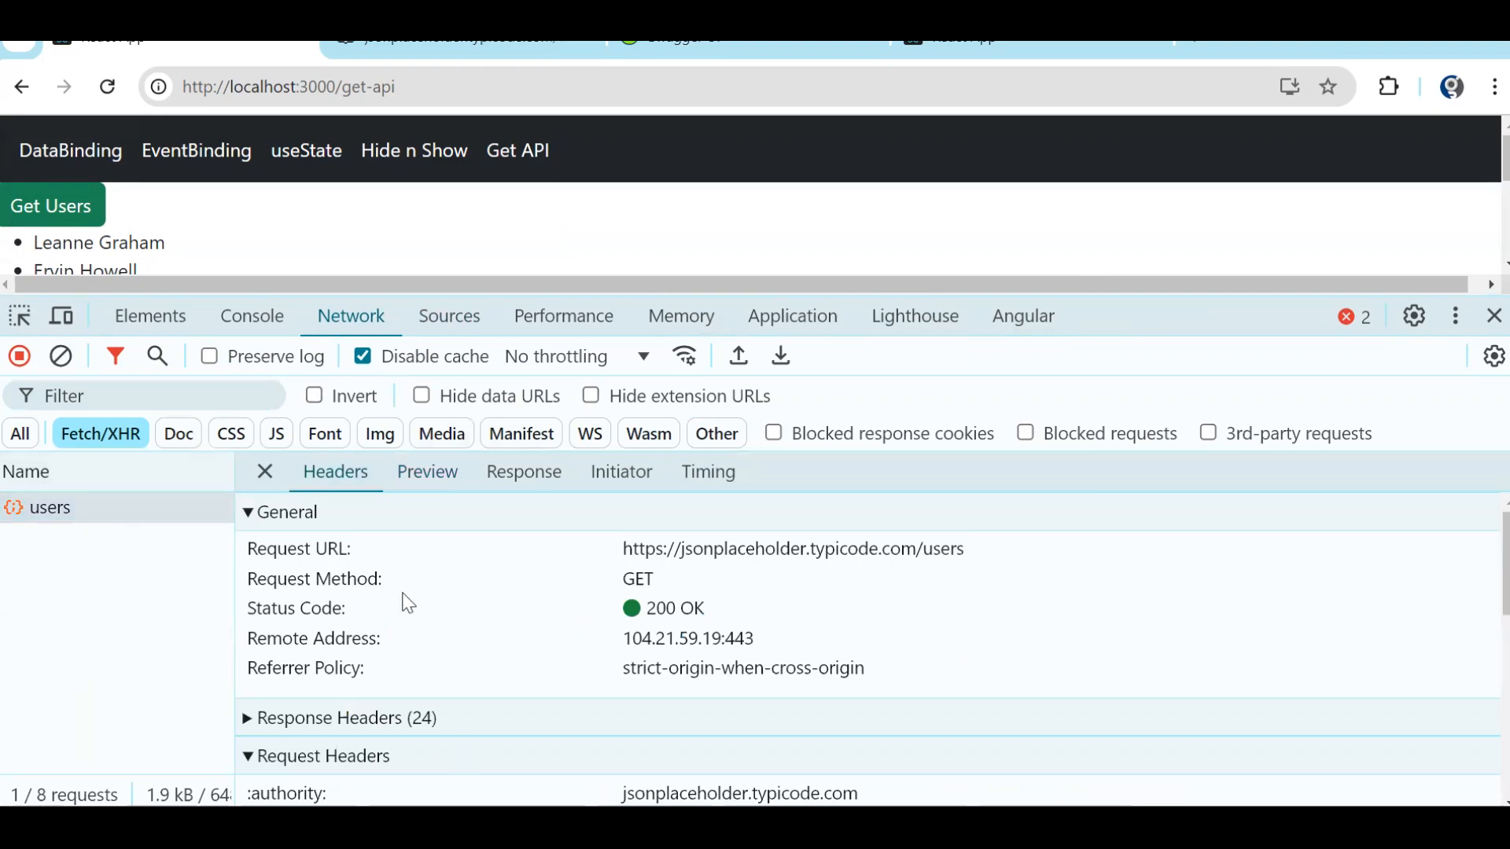
{"action": "left_click", "coordinate": [522, 472]}
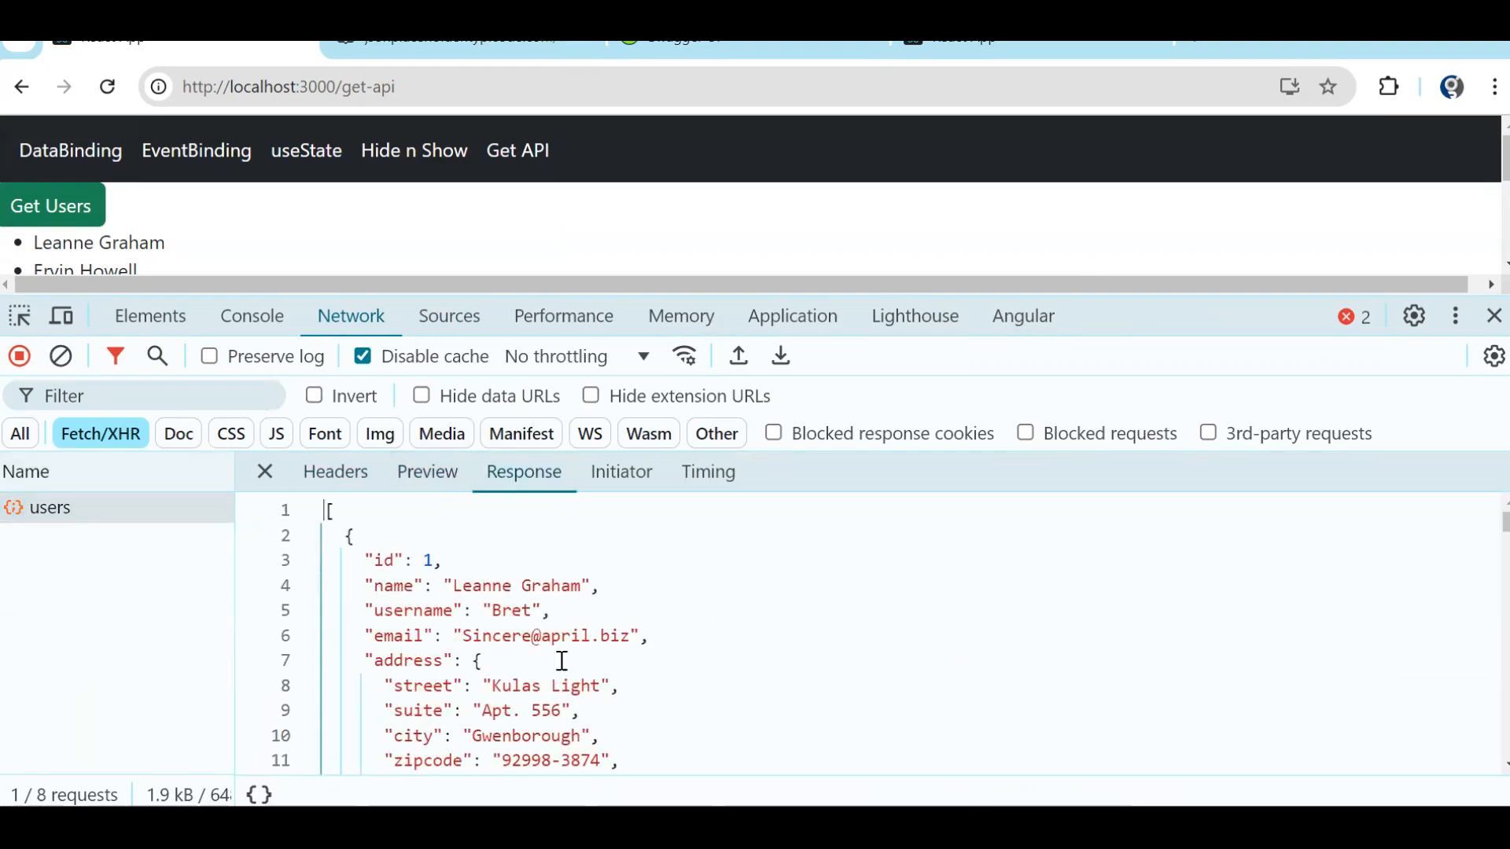
{"action": "left_click", "coordinate": [427, 471]}
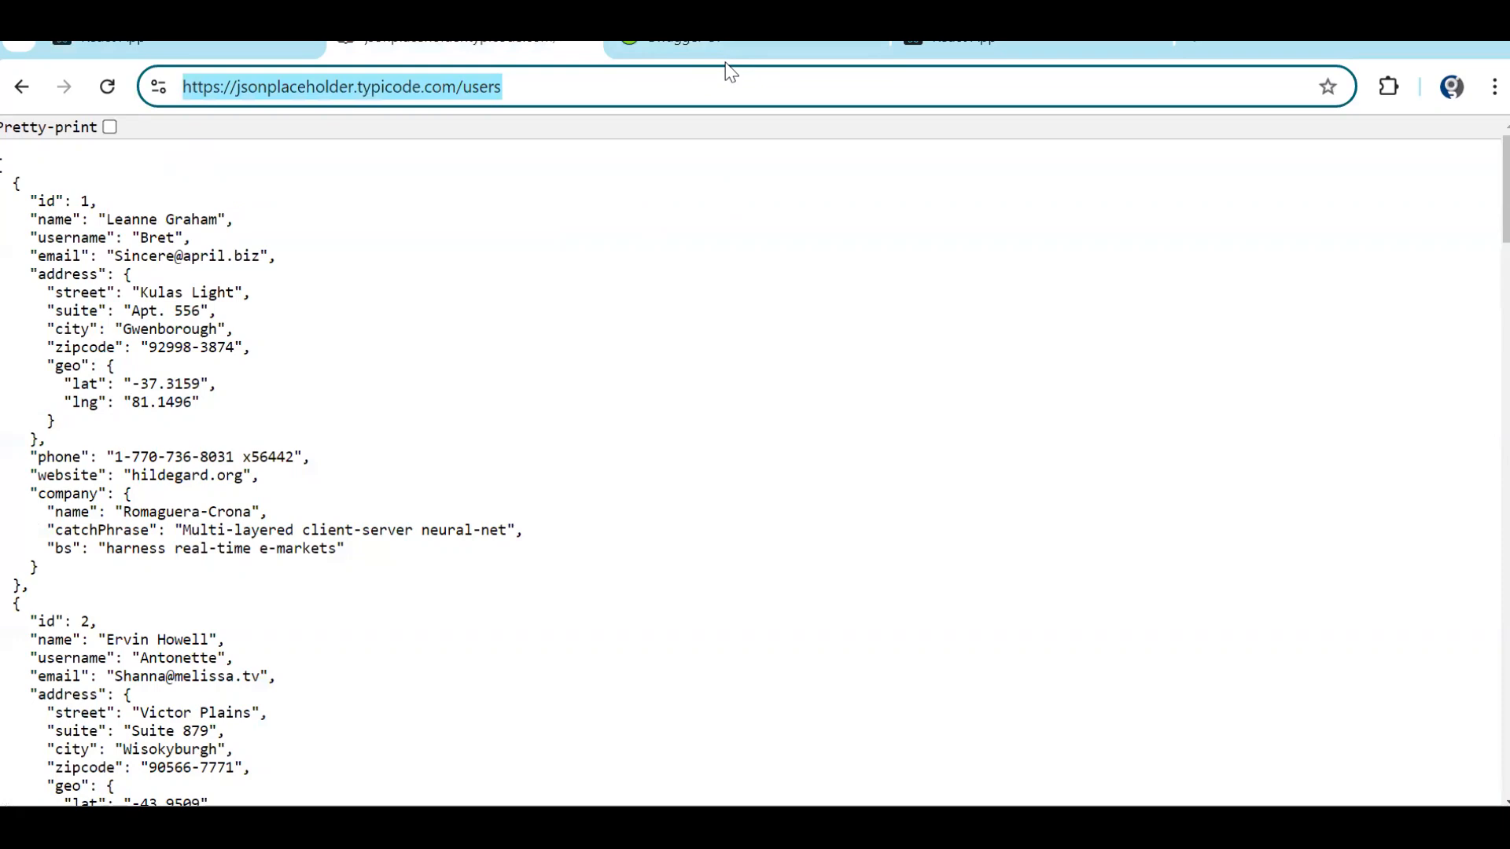
{"action": "mouse_move", "coordinate": [614, 374]}
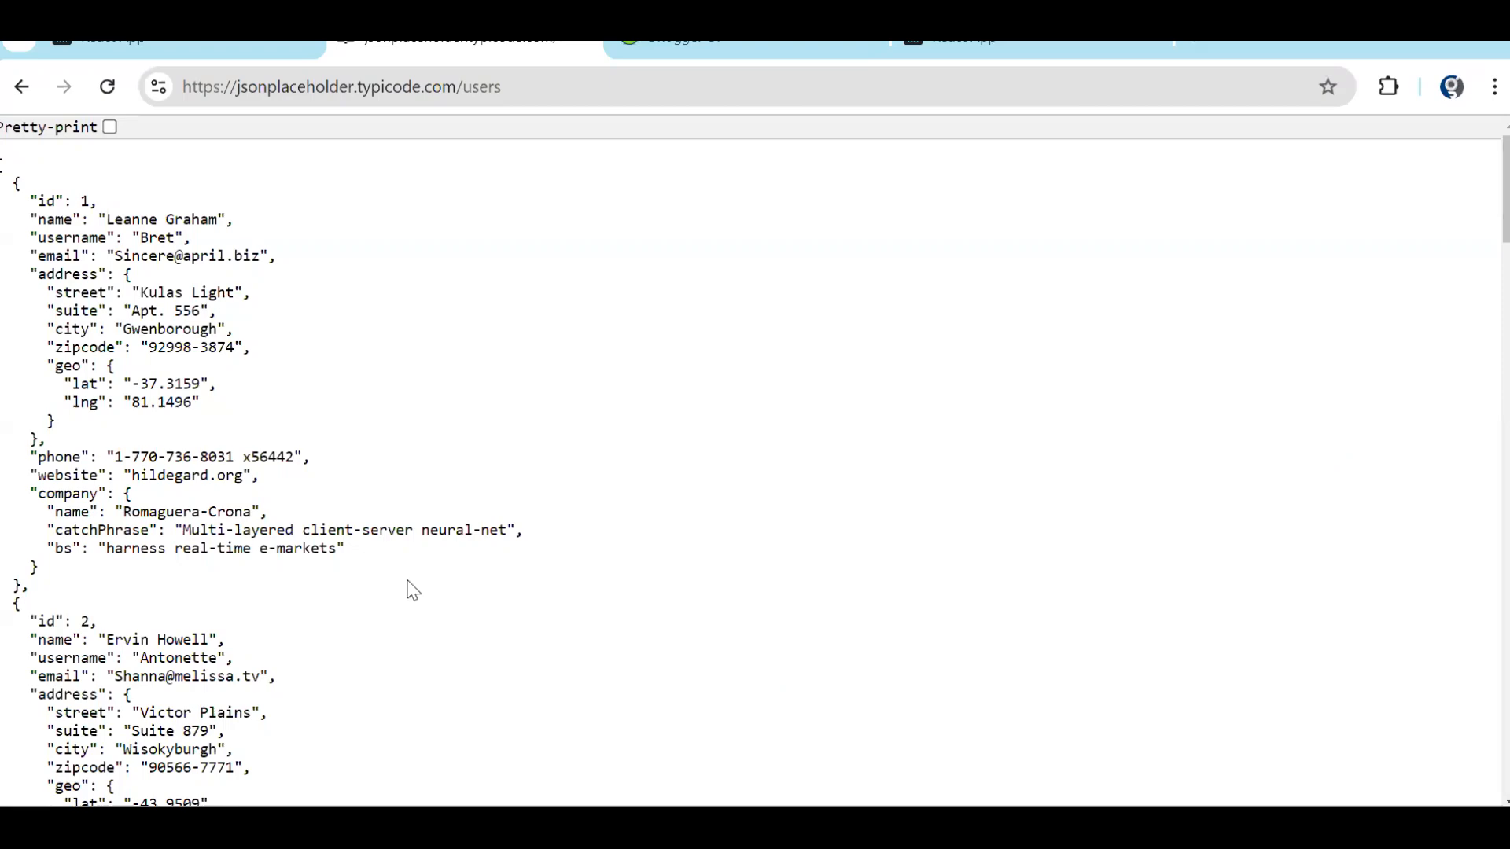
Move from the jsonplaceholder users JSON to the Swagger BudgetPlanner documentation tab.
{"action": "left_click", "coordinate": [703, 38]}
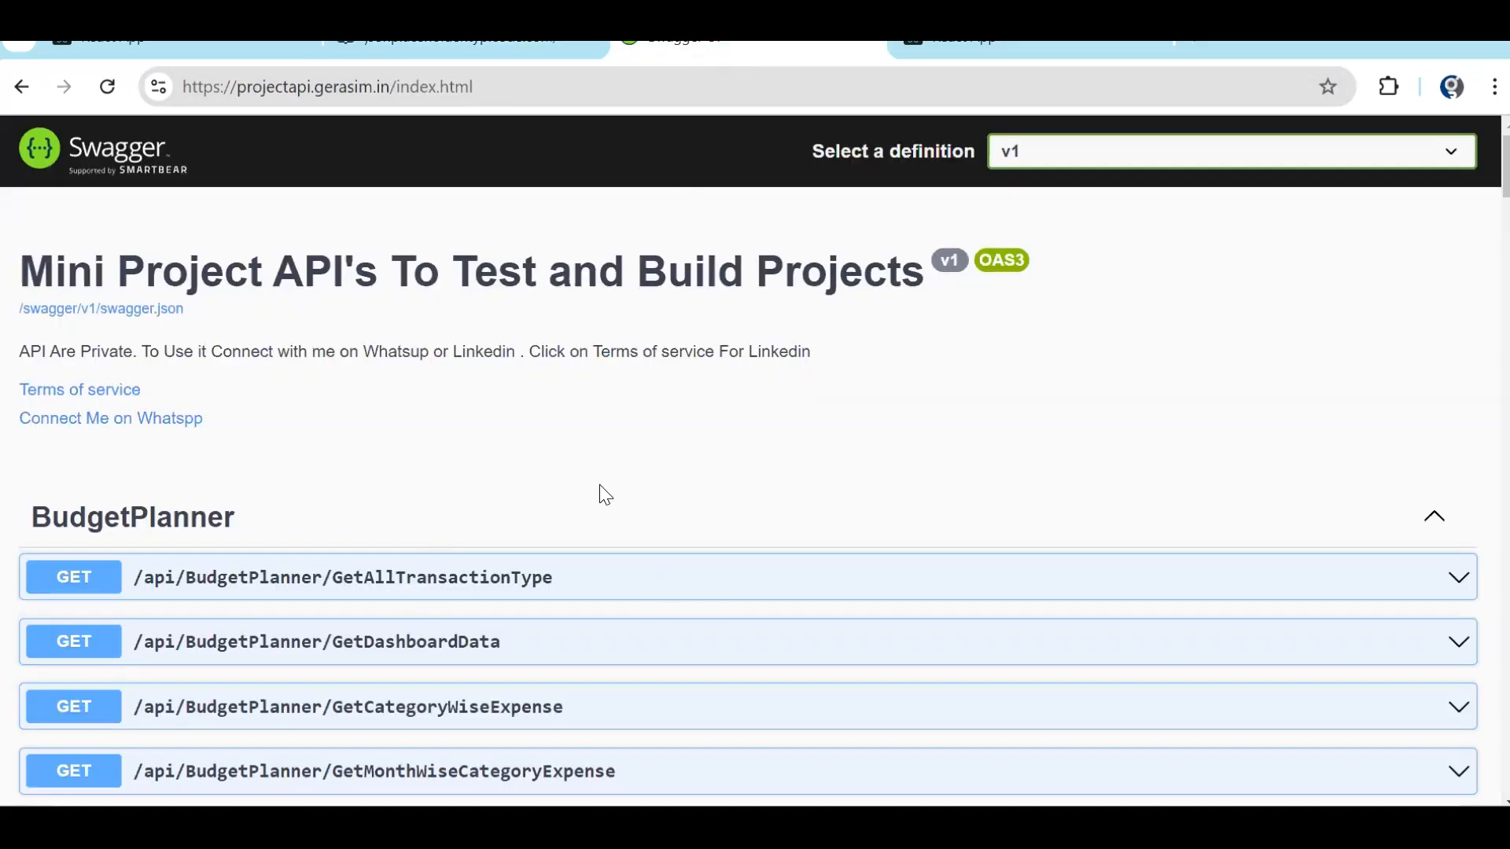
Try out and execute GET /api/BudgetPlanner/GetAllUsers, getting status 200, and select its Request URL.
{"action": "scroll", "scroll_direction": "down", "scroll_amount": 3}
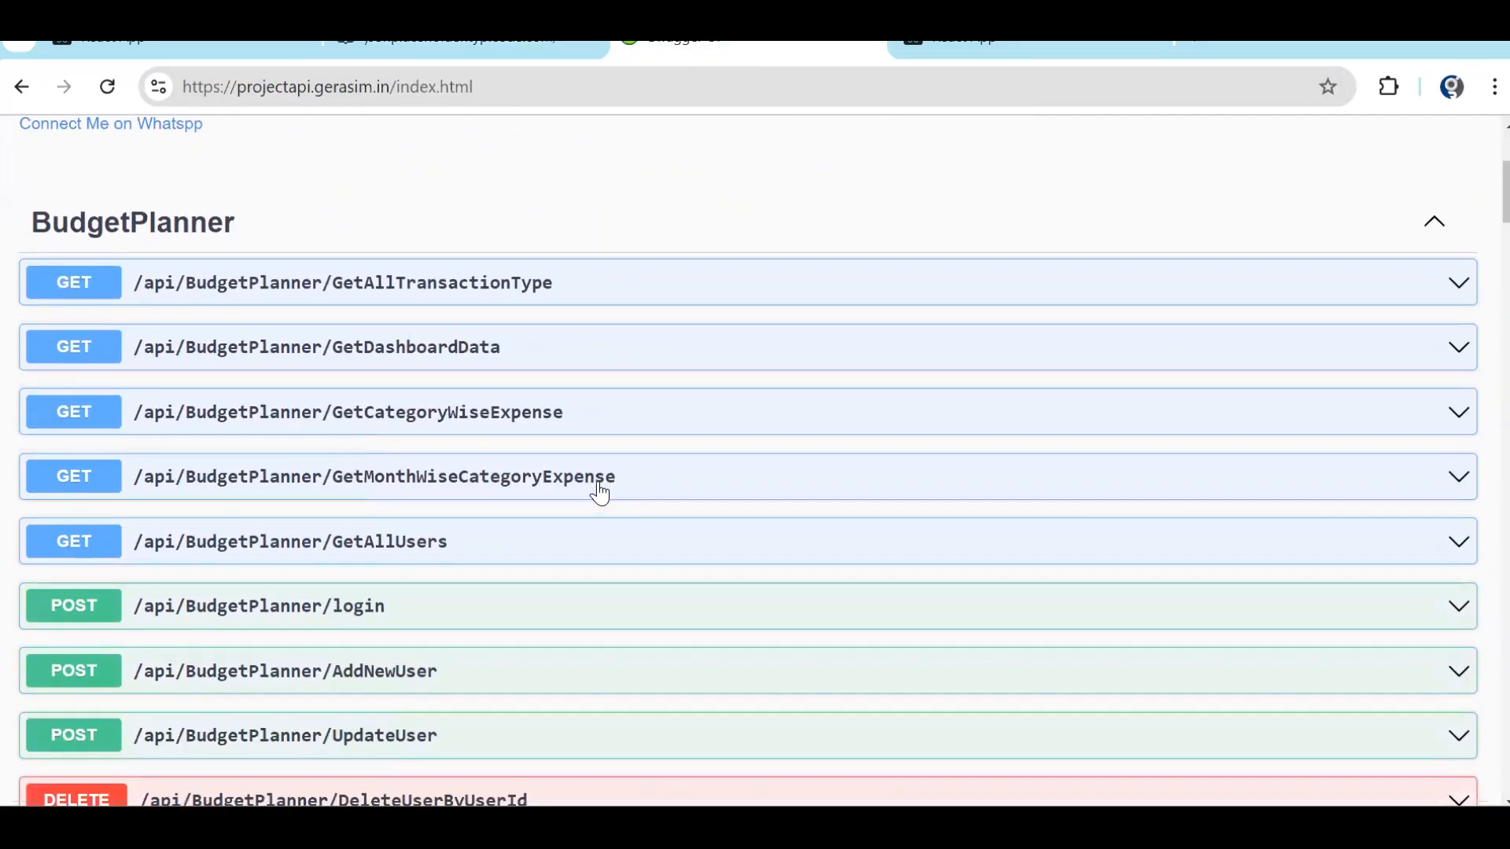
{"action": "mouse_move", "coordinate": [423, 571]}
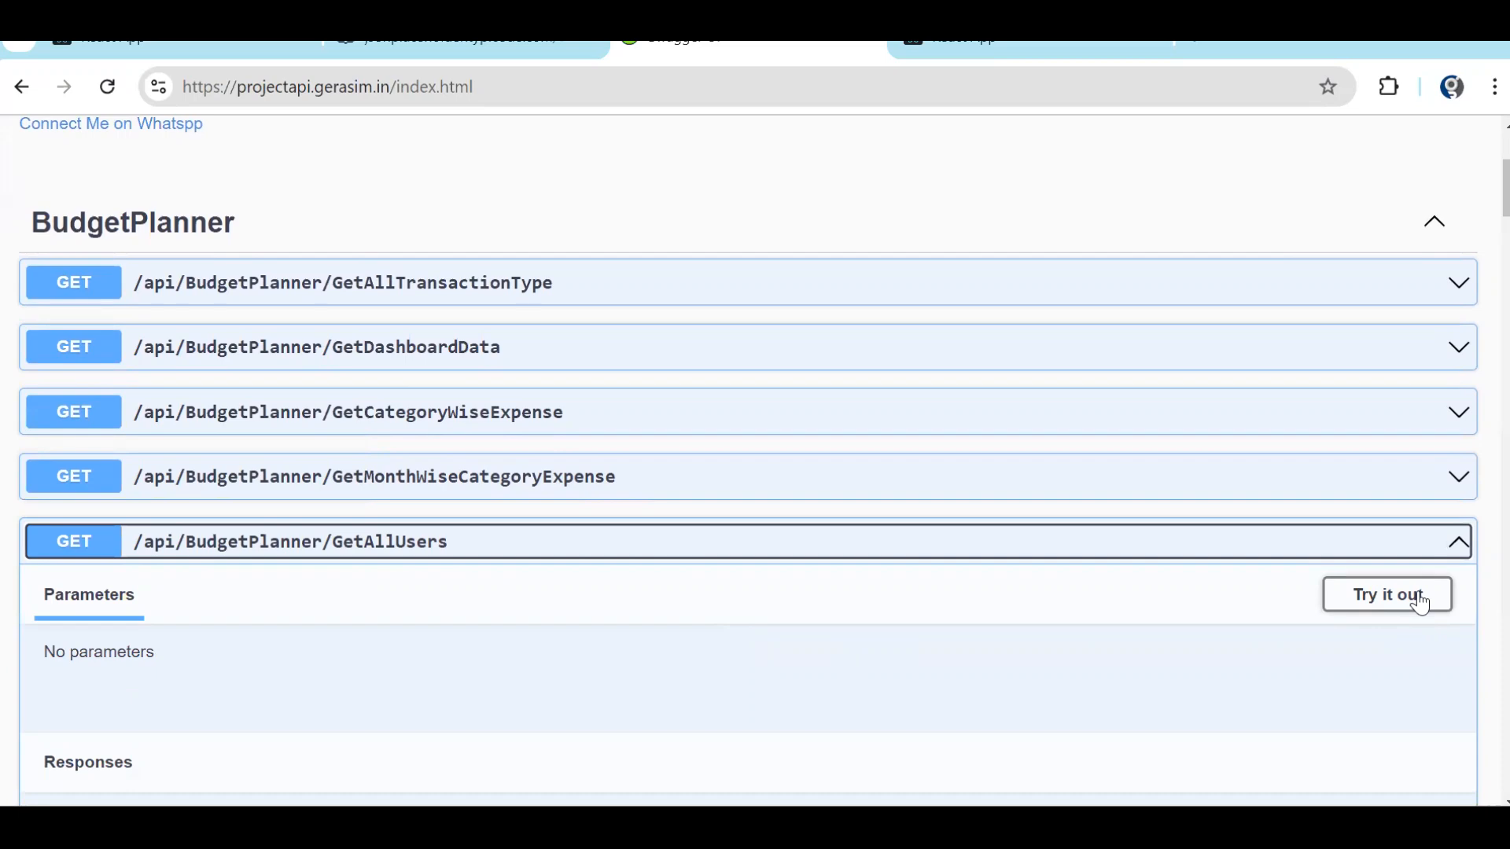
{"action": "left_click", "coordinate": [1388, 595]}
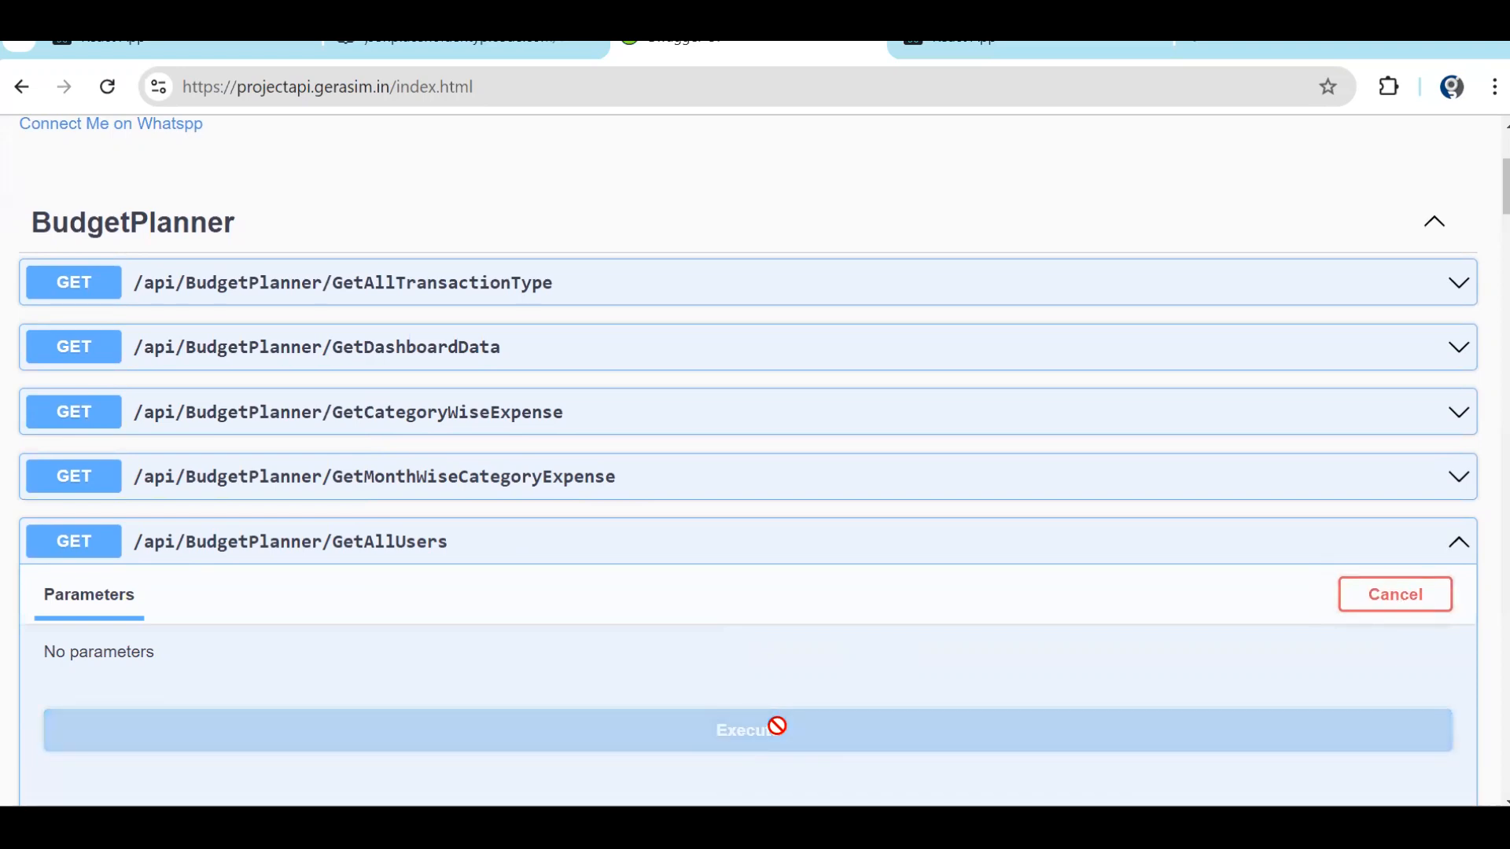
{"action": "left_click", "coordinate": [750, 729]}
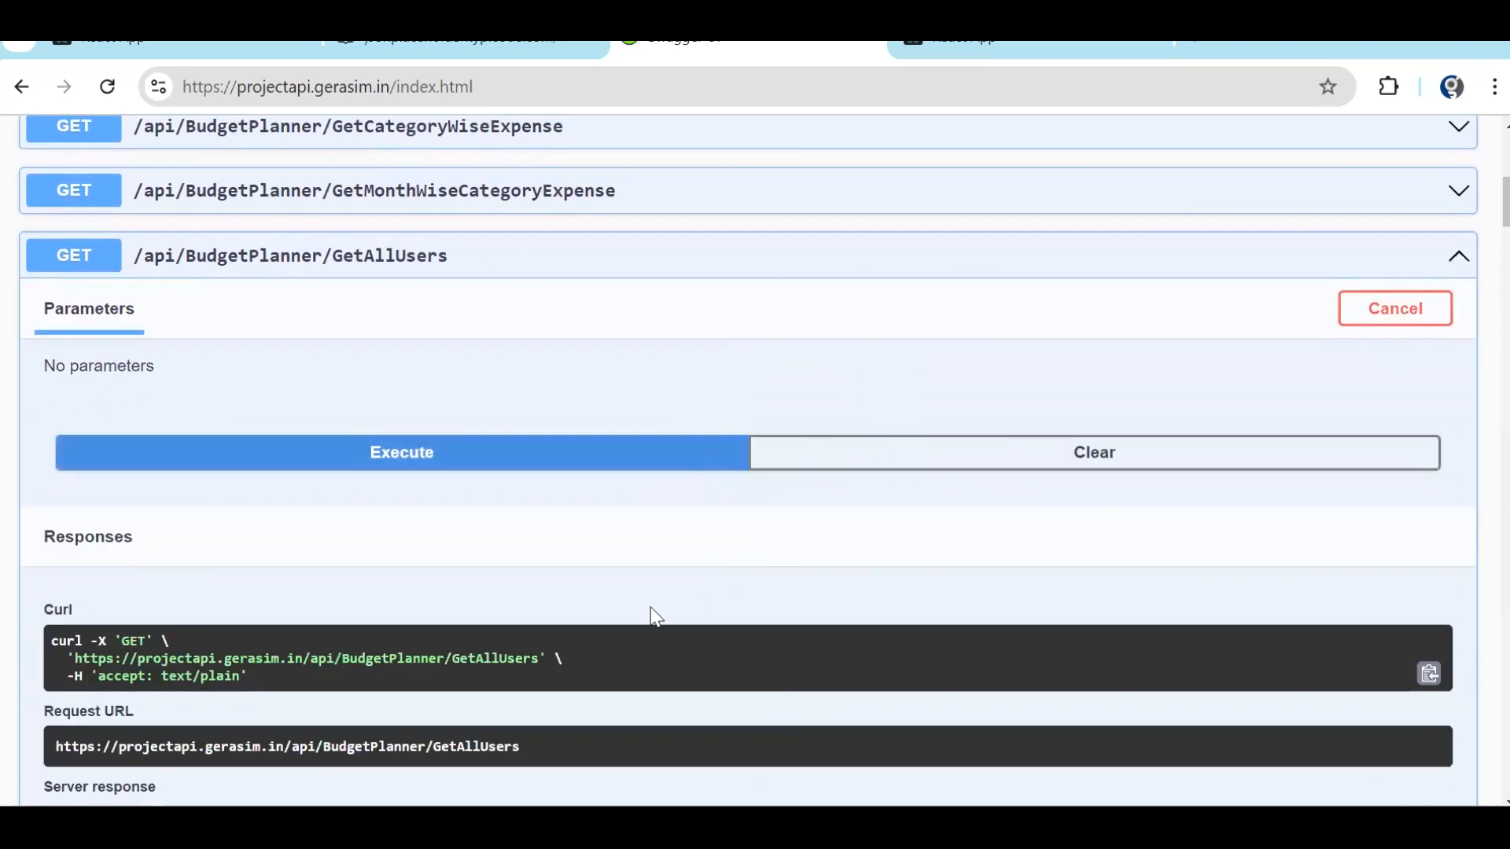
{"action": "left_click", "coordinate": [401, 453]}
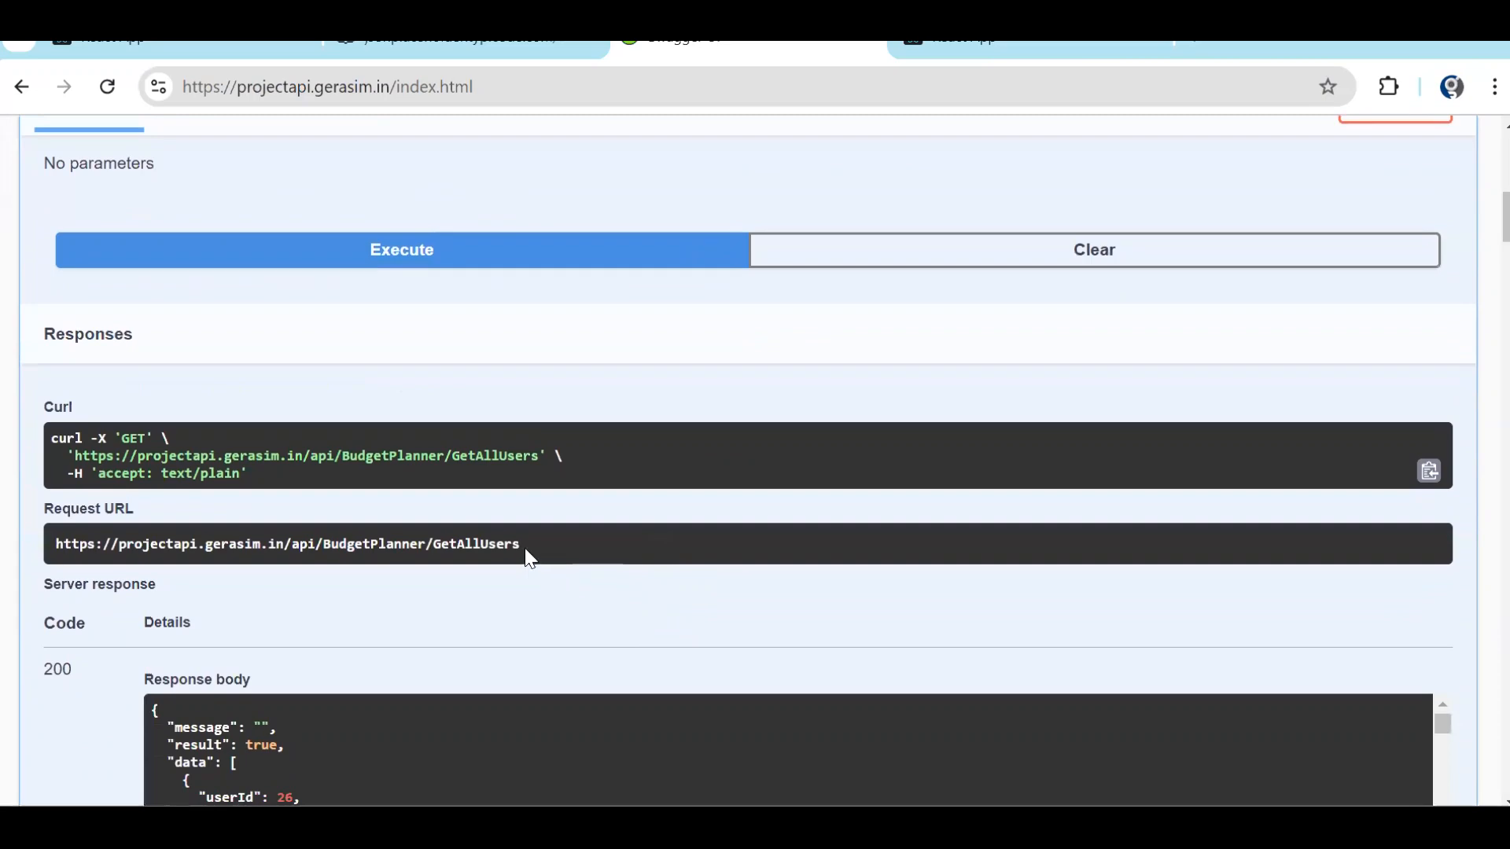
{"action": "double_click", "coordinate": [285, 544]}
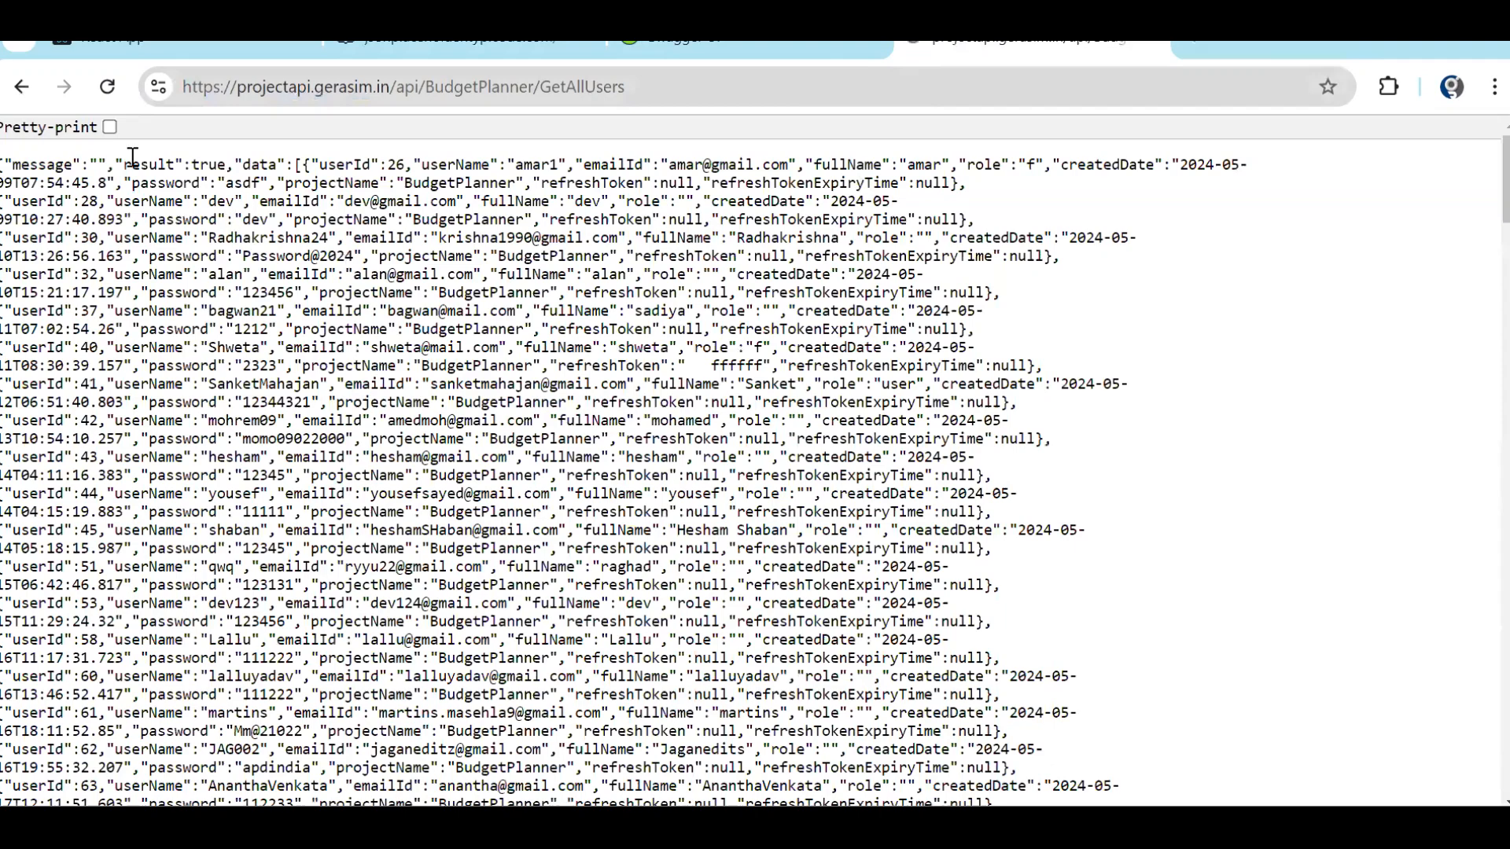
Switch back to the jsonplaceholder users tab to compare its pretty-printed JSON.
{"action": "left_click", "coordinate": [110, 125]}
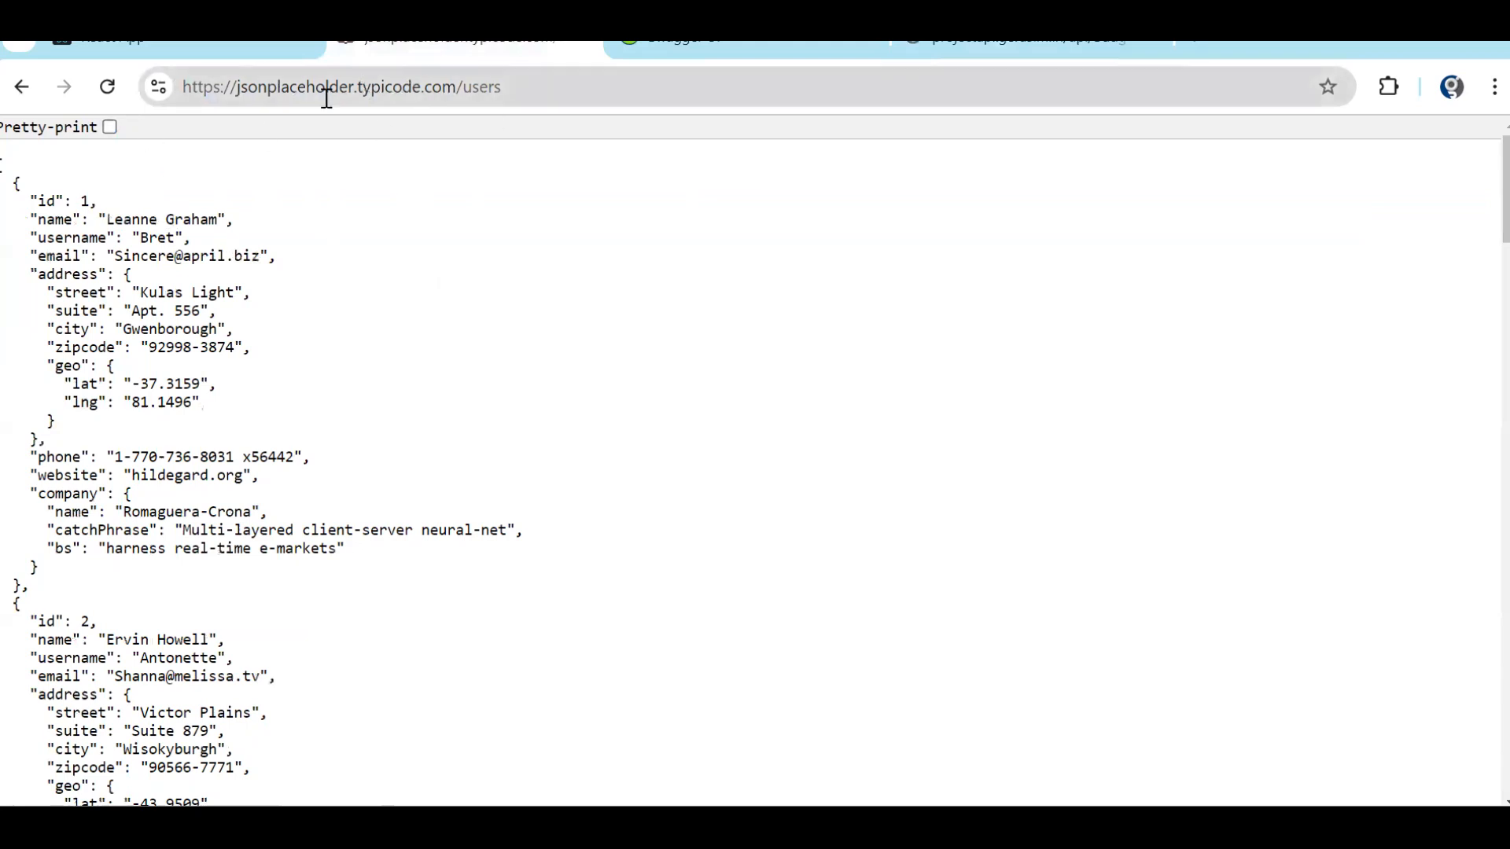
{"action": "mouse_move", "coordinate": [21, 166]}
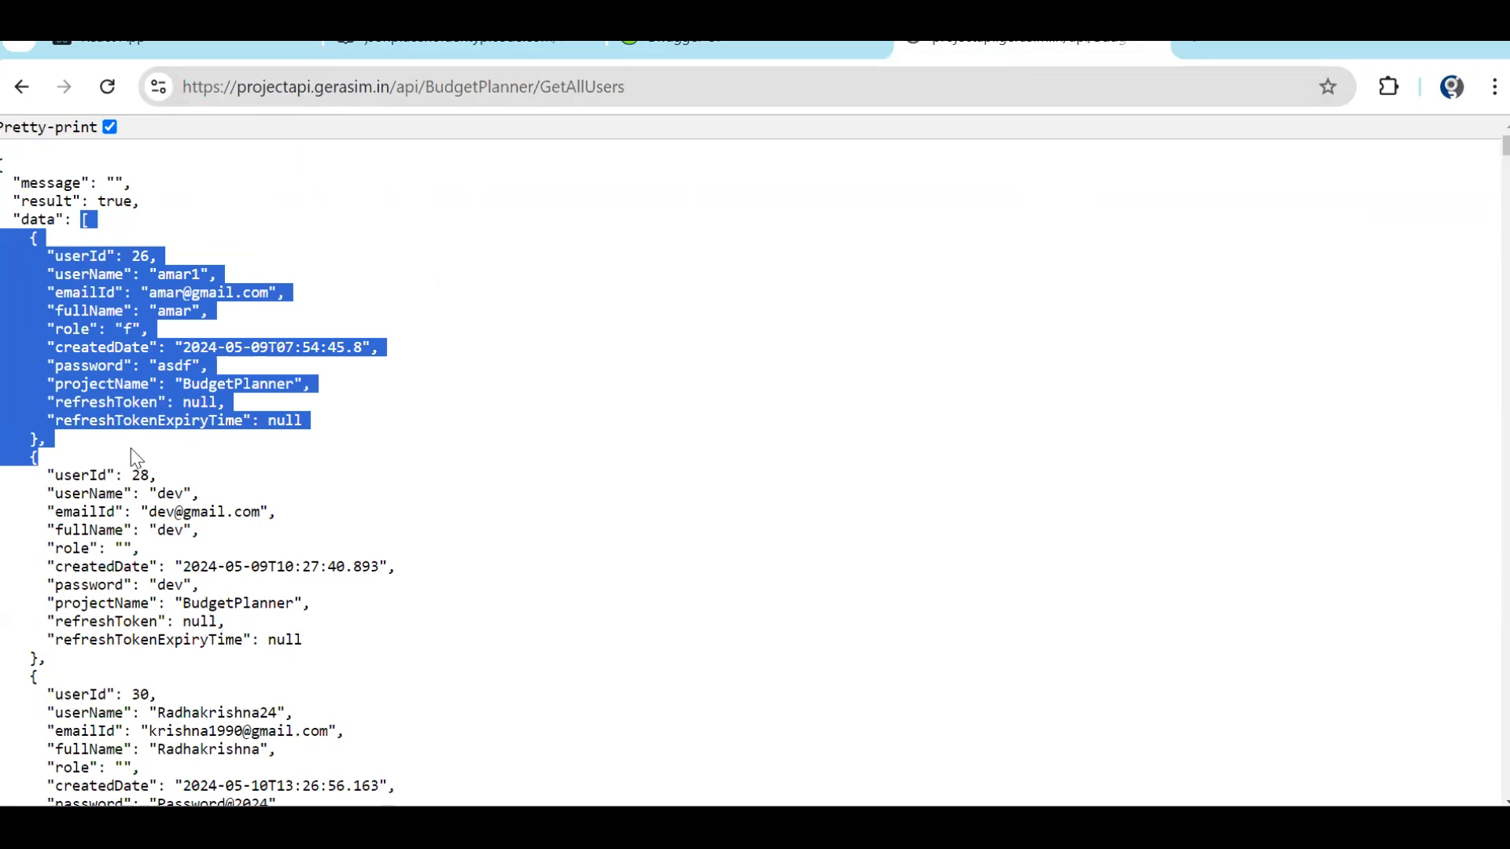
{"action": "mouse_move", "coordinate": [639, 570]}
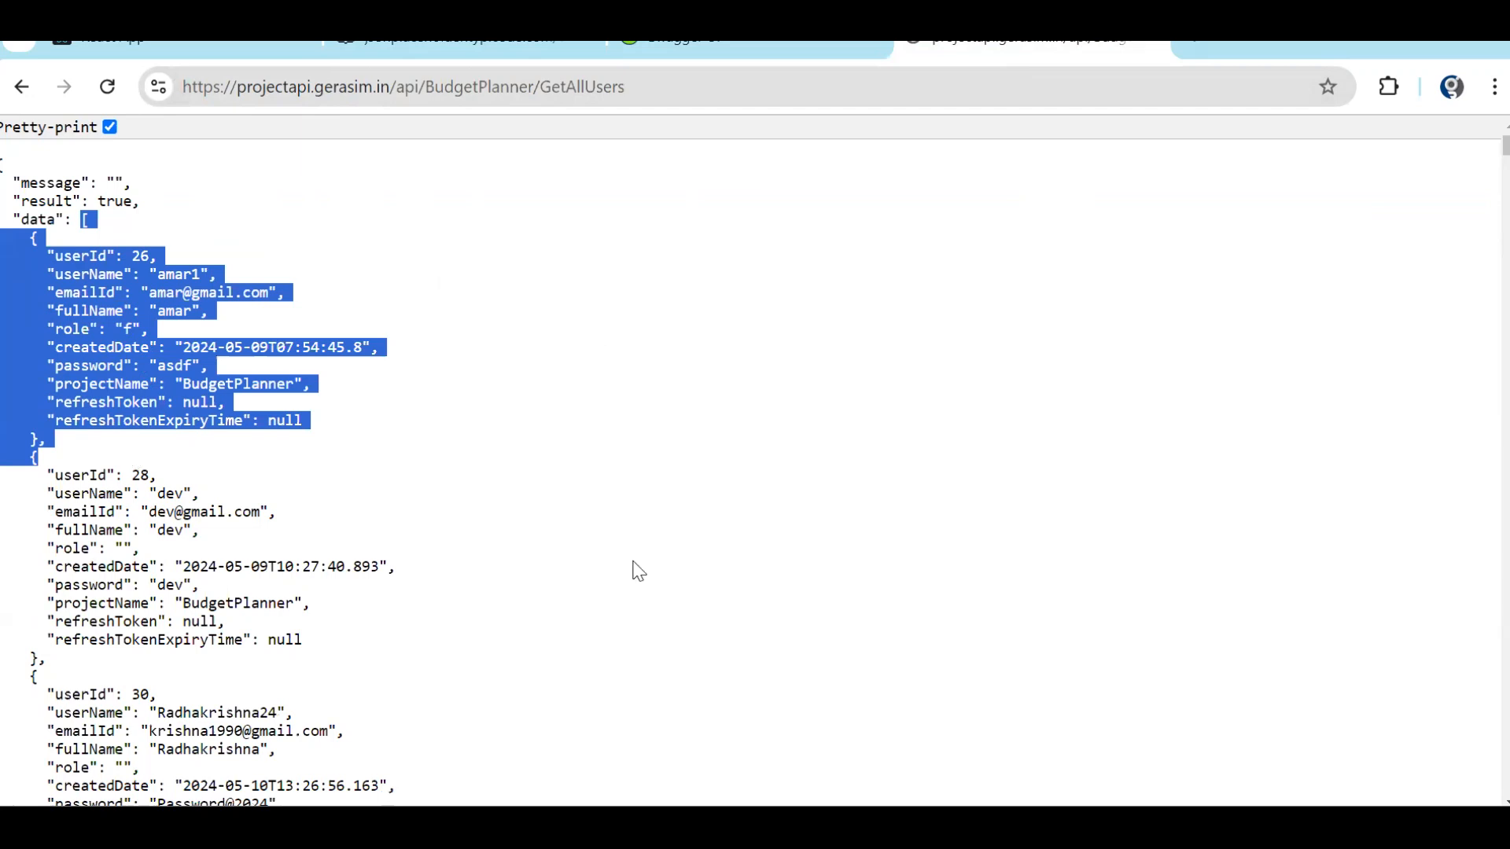
{"action": "mouse_move", "coordinate": [664, 474]}
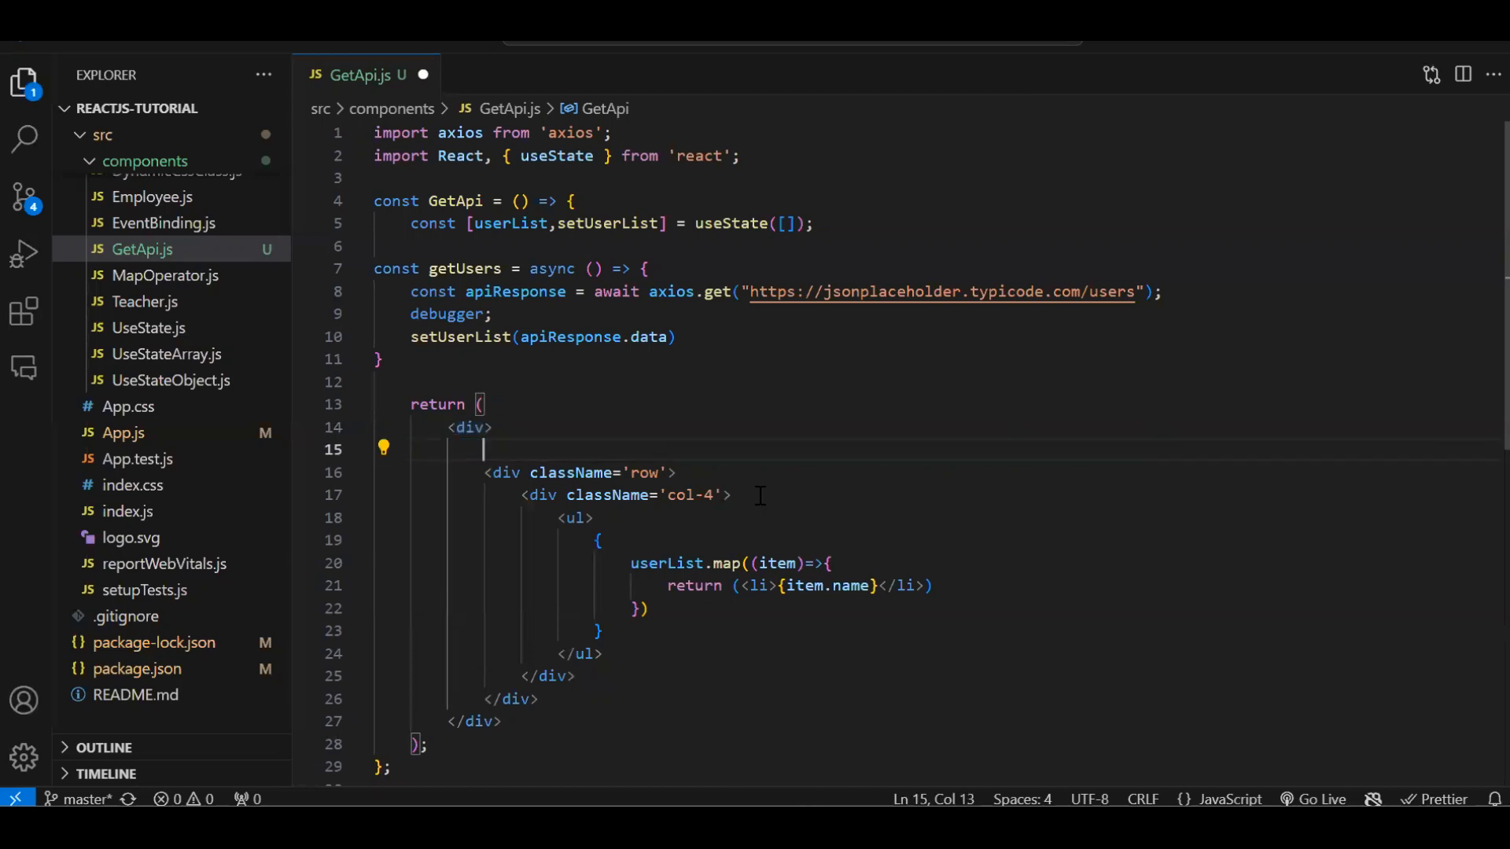
Add a Get Users button and duplicate its column as a Get Users 2 button.
{"action": "type", "text": "<button className='btn btn-success' onClick={getUsers}>Get Users</button>"}
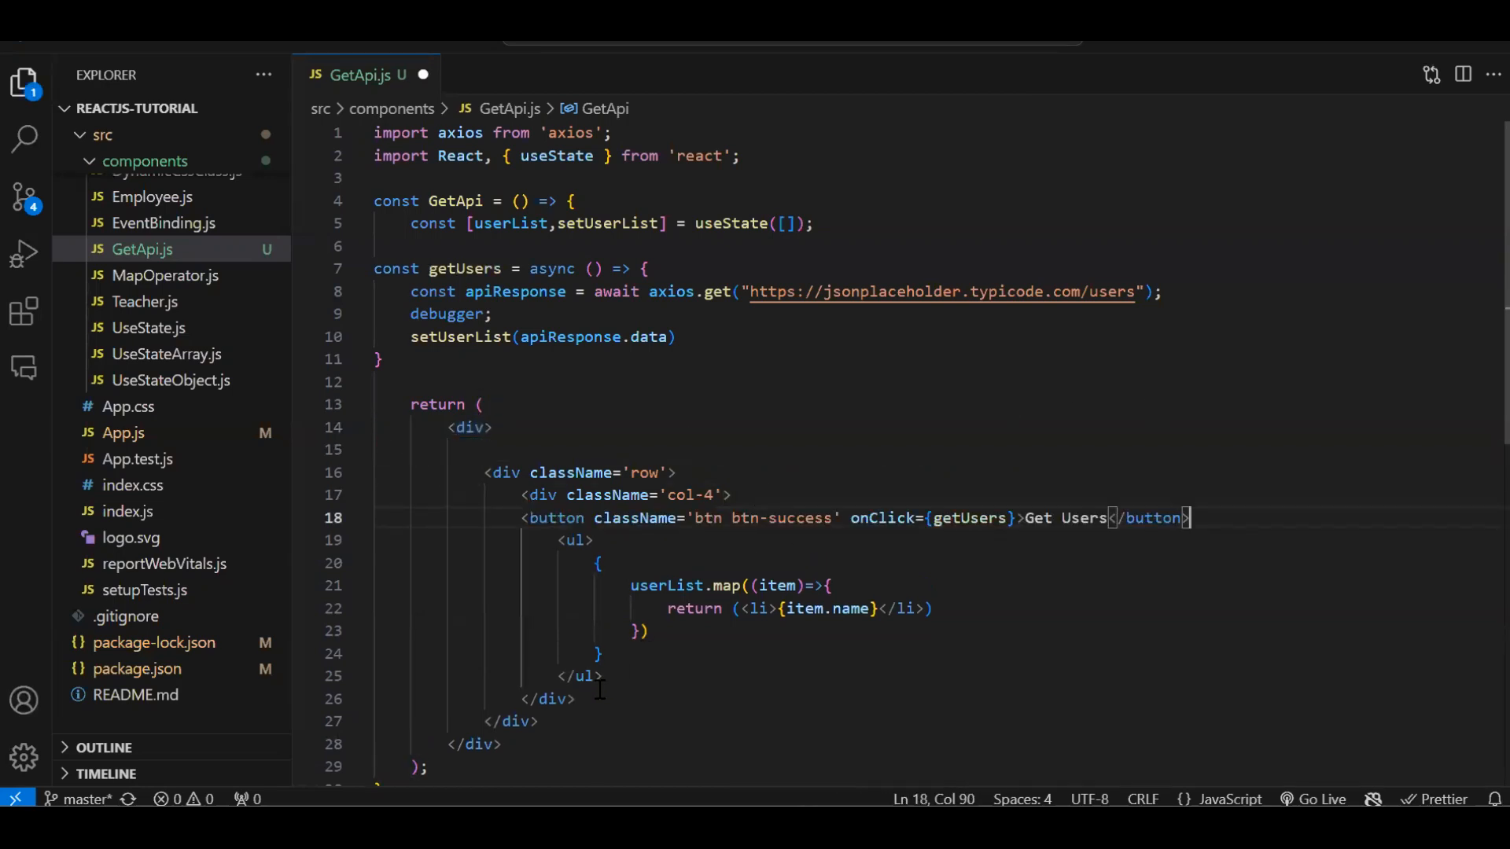
{"action": "left_click_drag", "start_coordinate": [505, 495], "coordinate": [575, 699]}
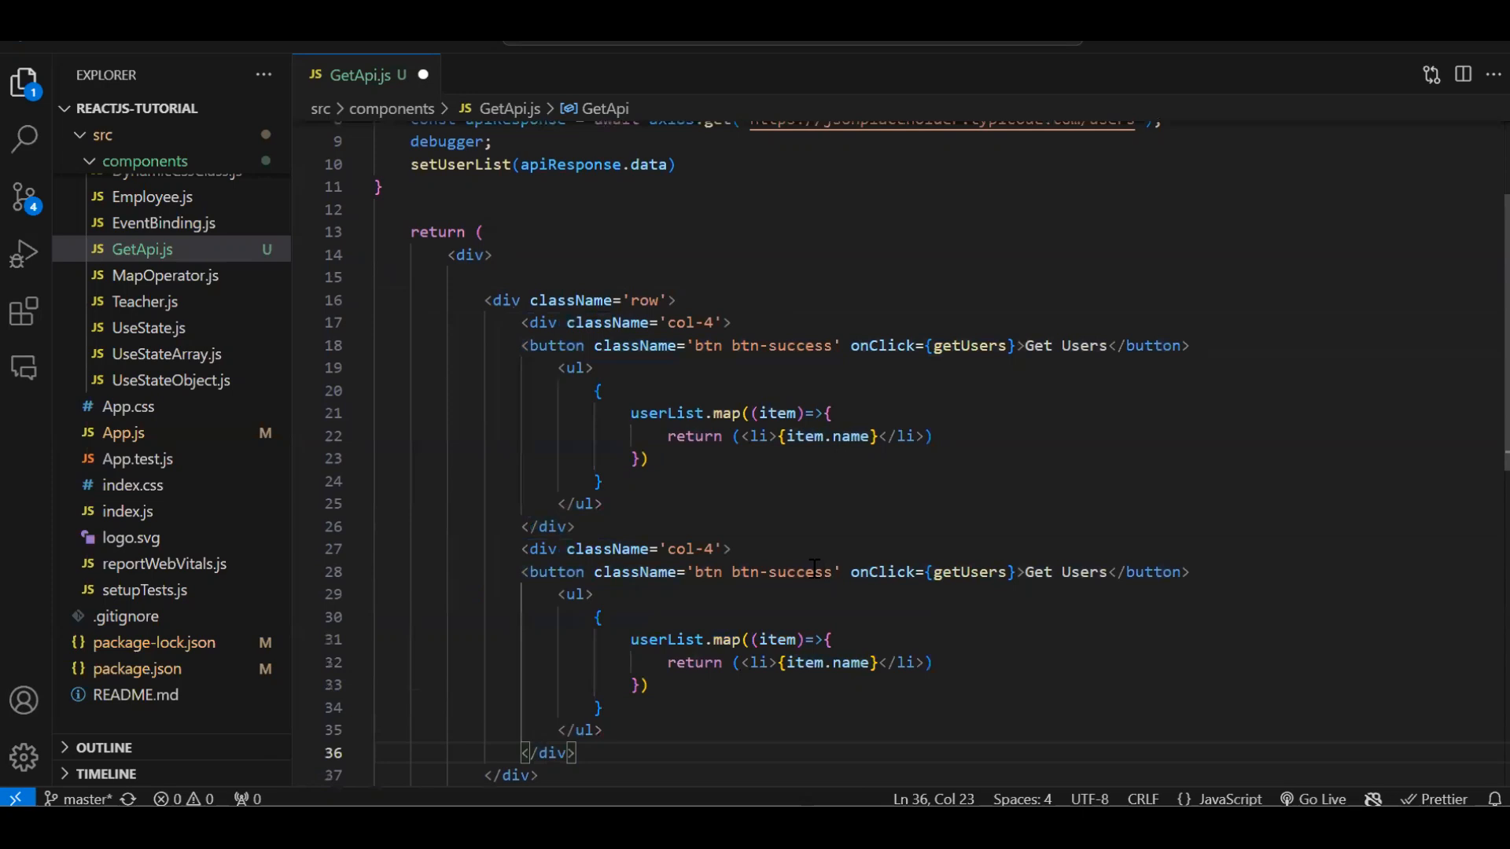
{"action": "double_click", "coordinate": [1082, 571]}
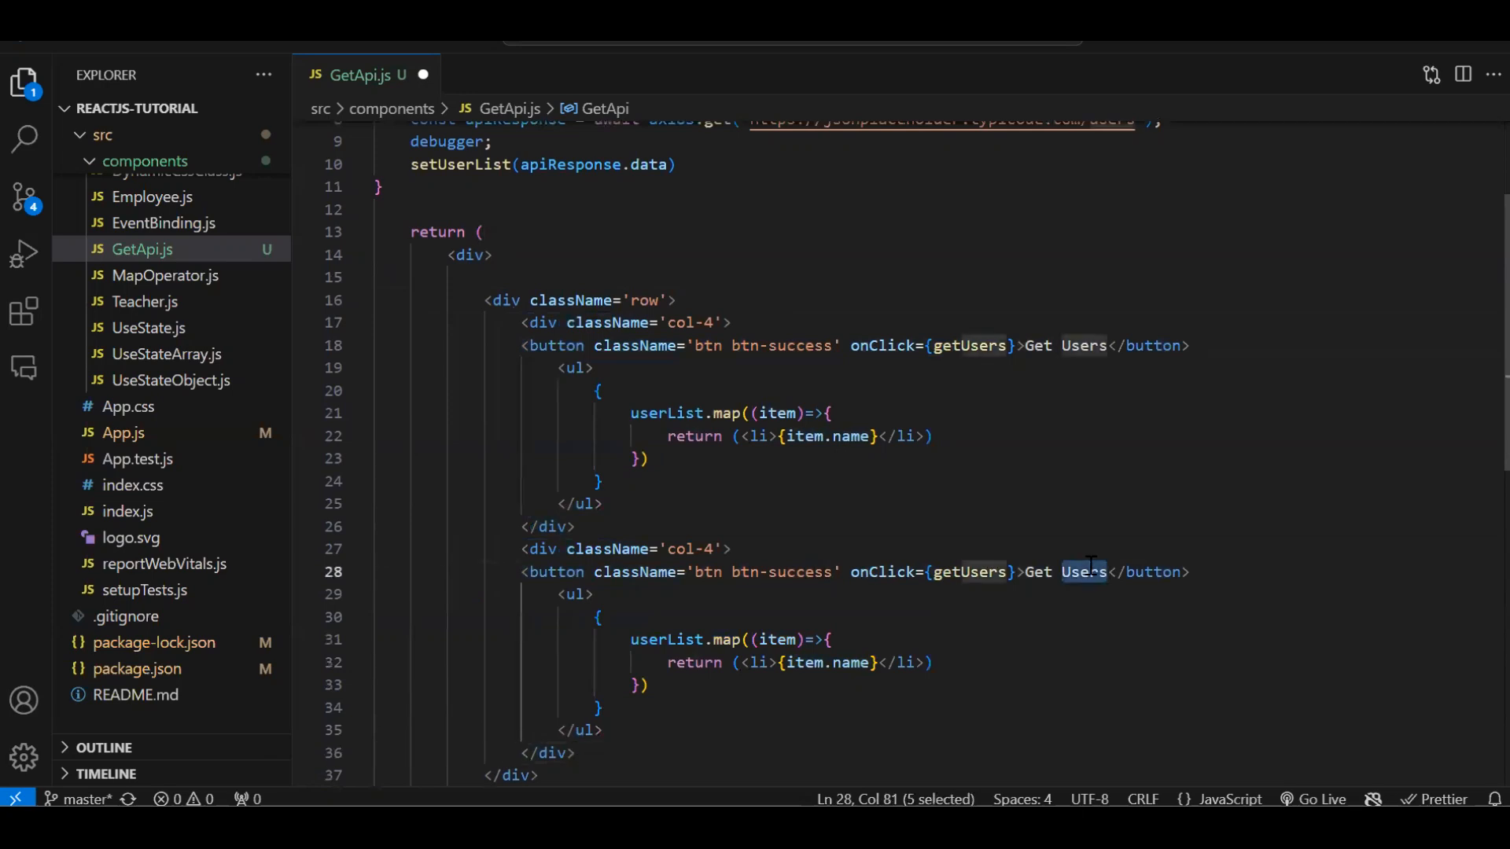
{"action": "type", "text": "2"}
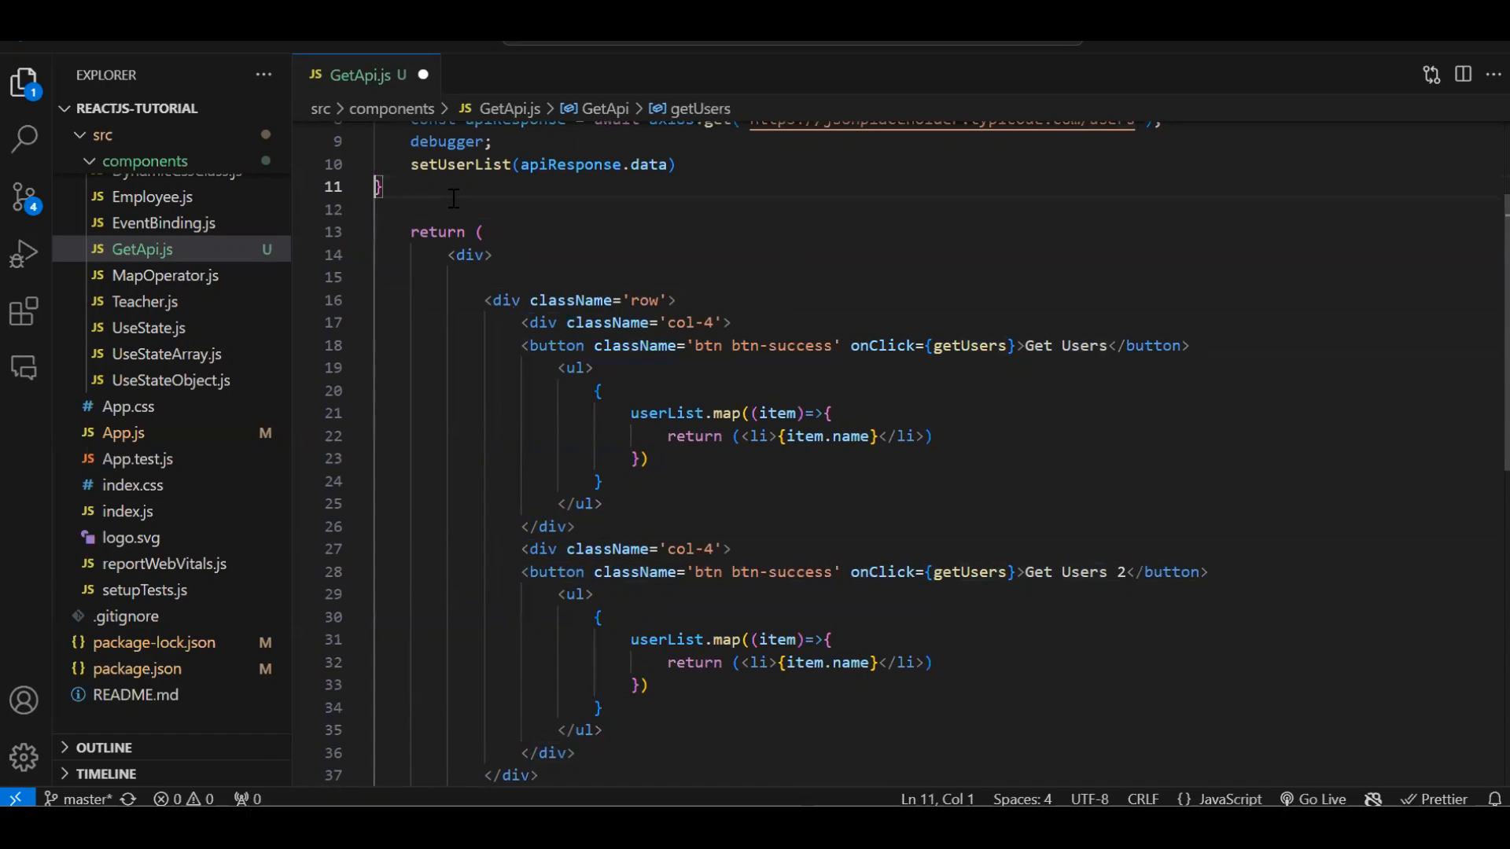
Start an async getUserList function with a response variable awaiting axios.get.
{"action": "type", "text": "const"}
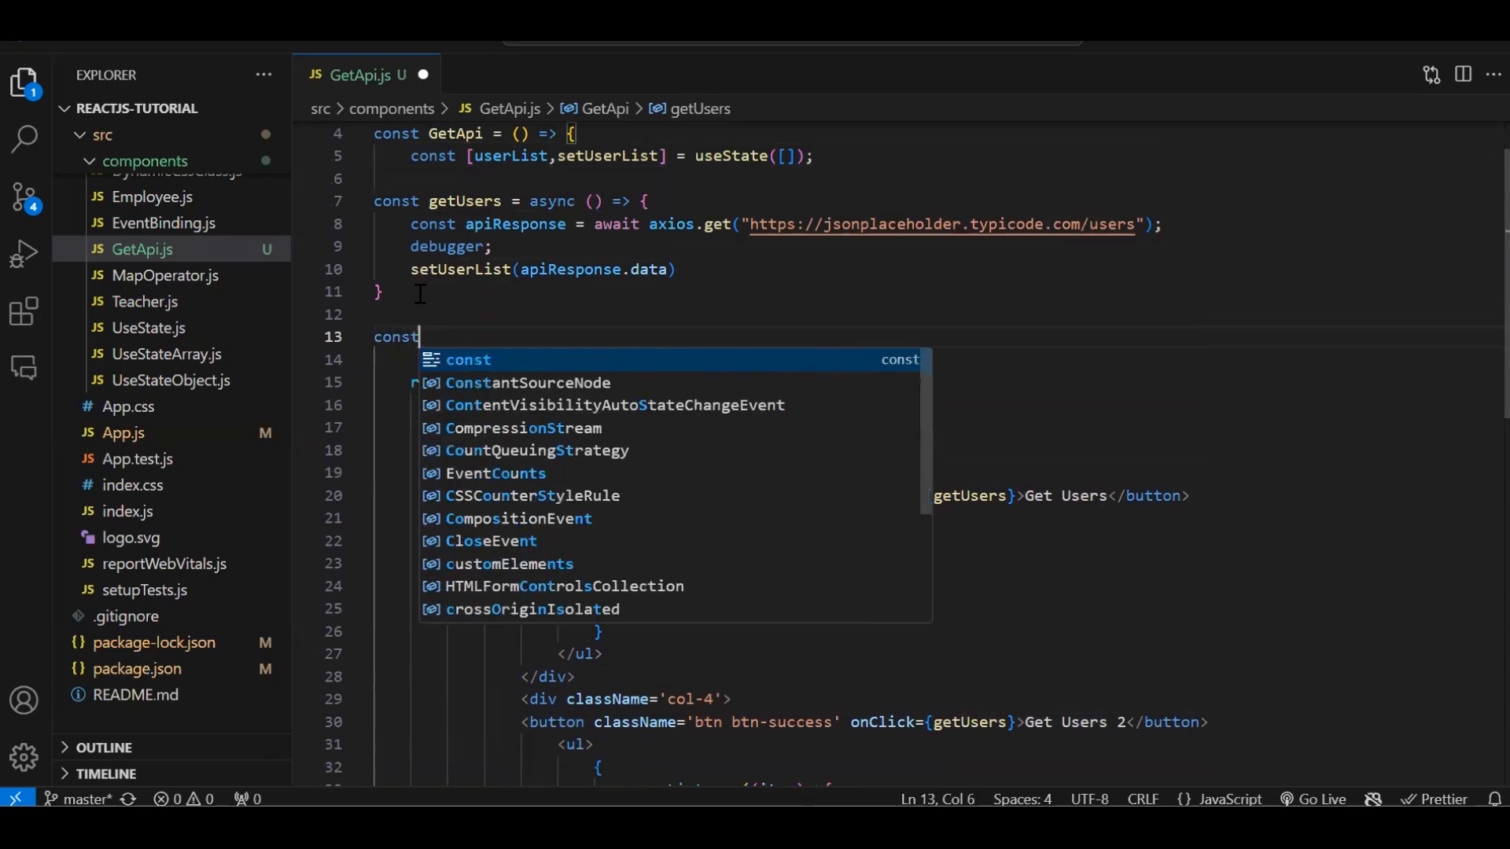
{"action": "type", "text": "getUserList ="}
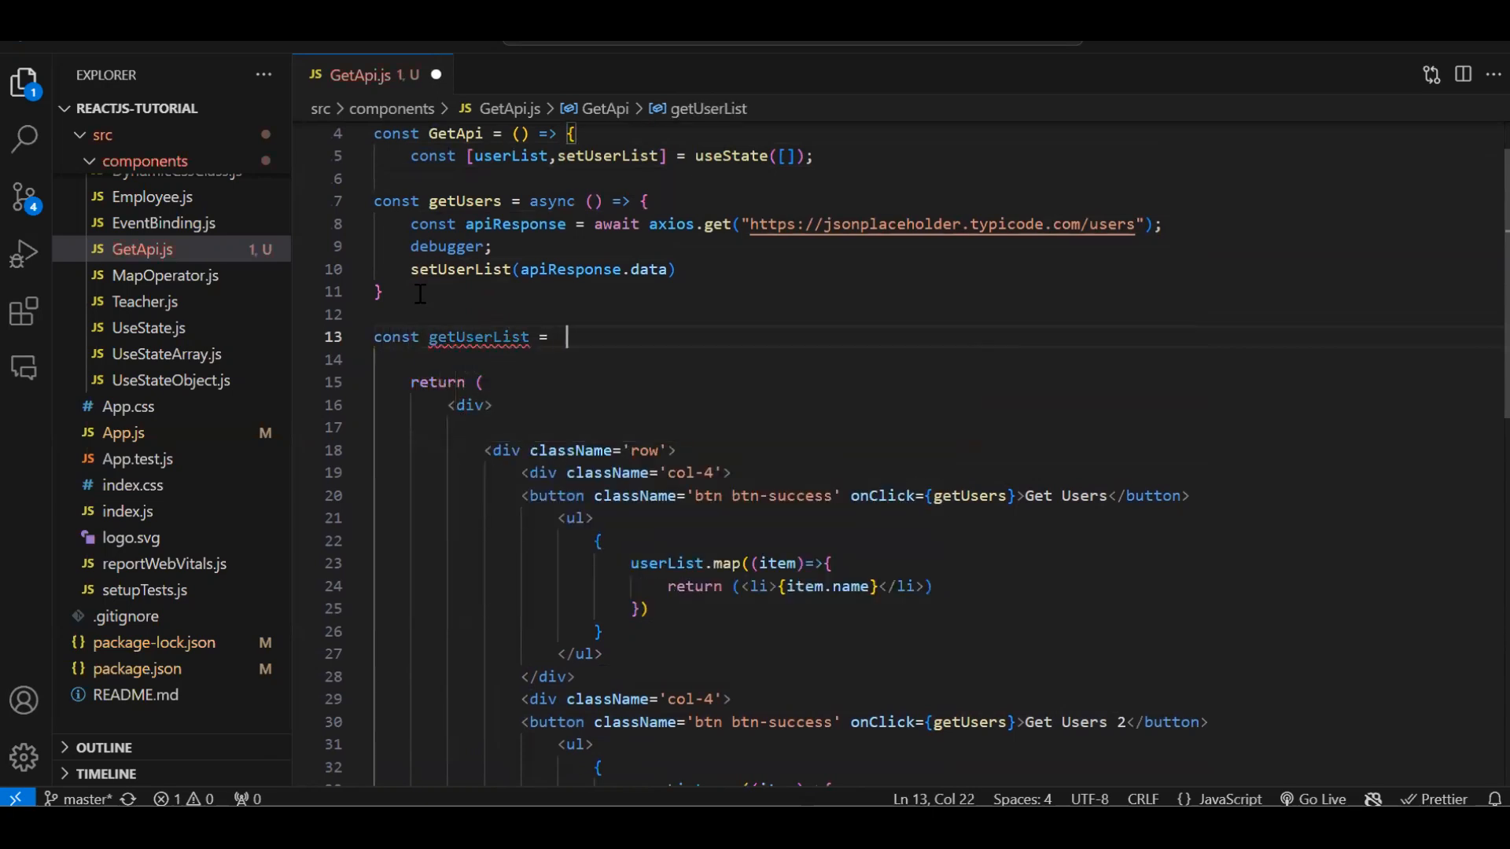
{"action": "type", "text": "async )_"}
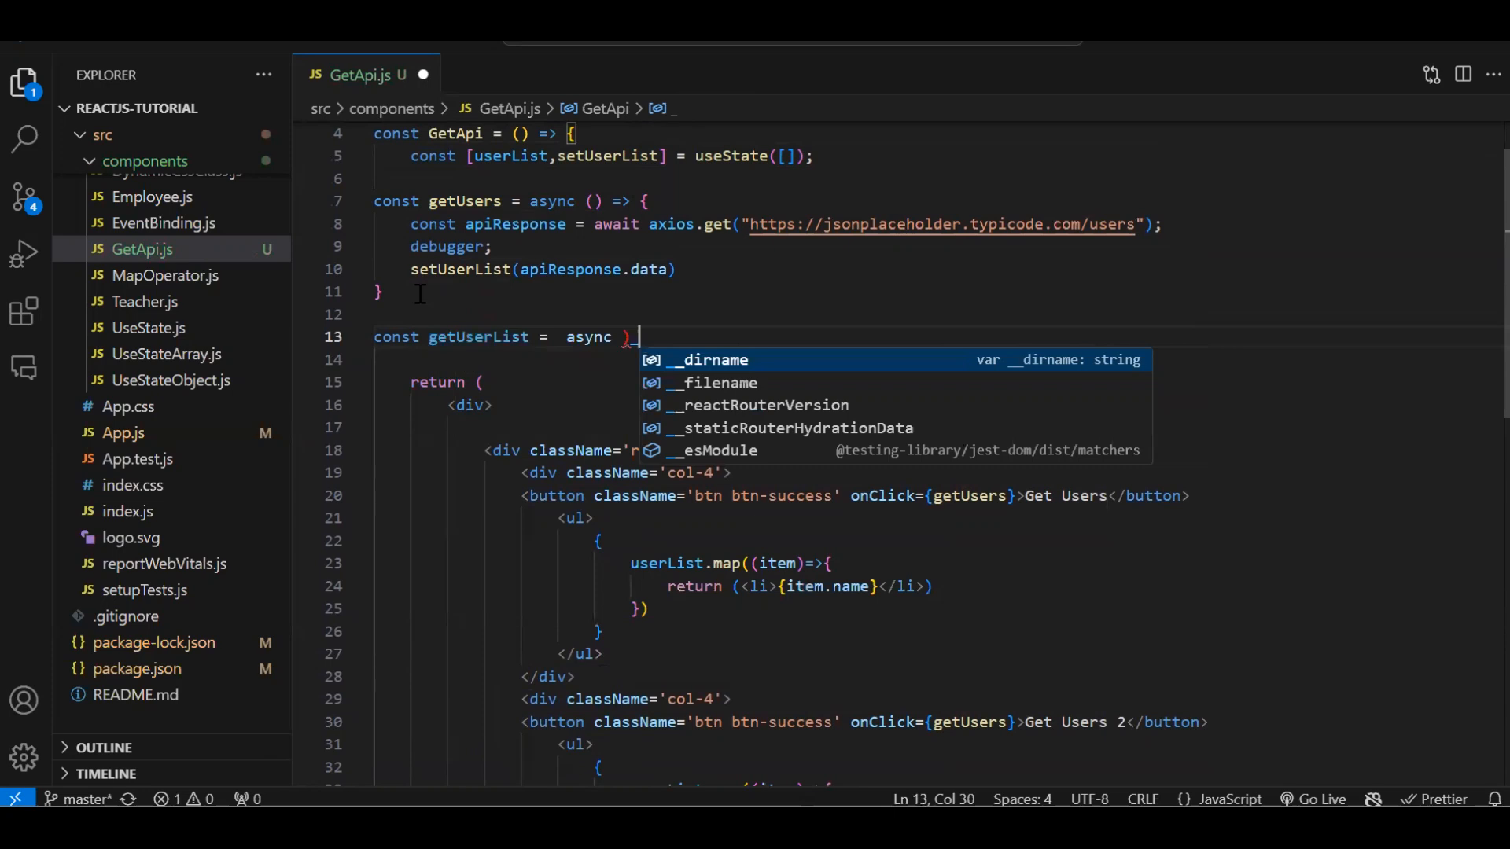
{"action": "type", "text": "() => {"}
{"action": "type", "text": "cons"}
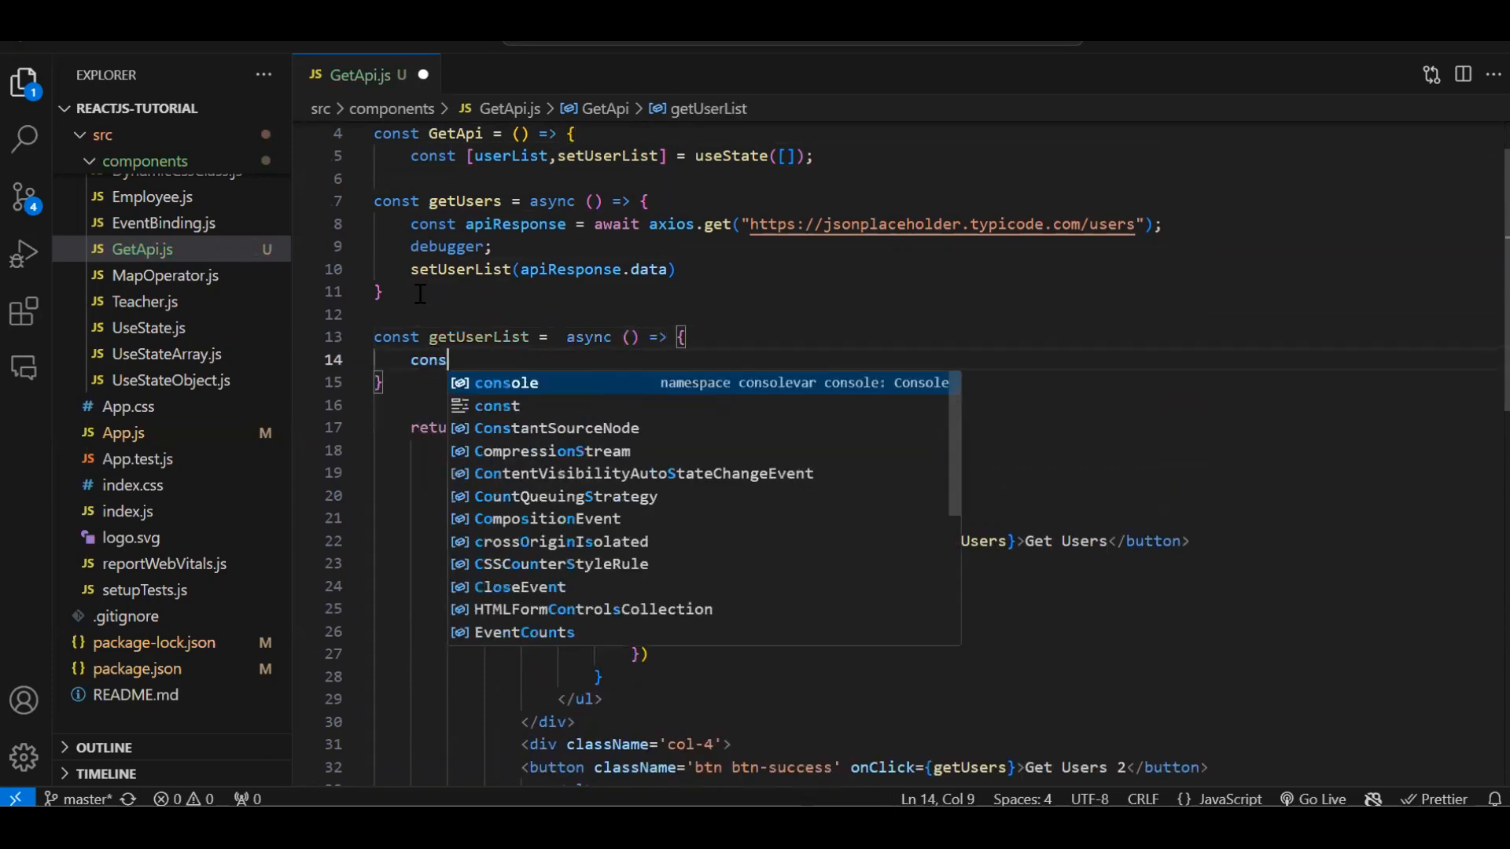
{"action": "type", "text": "resposn"}
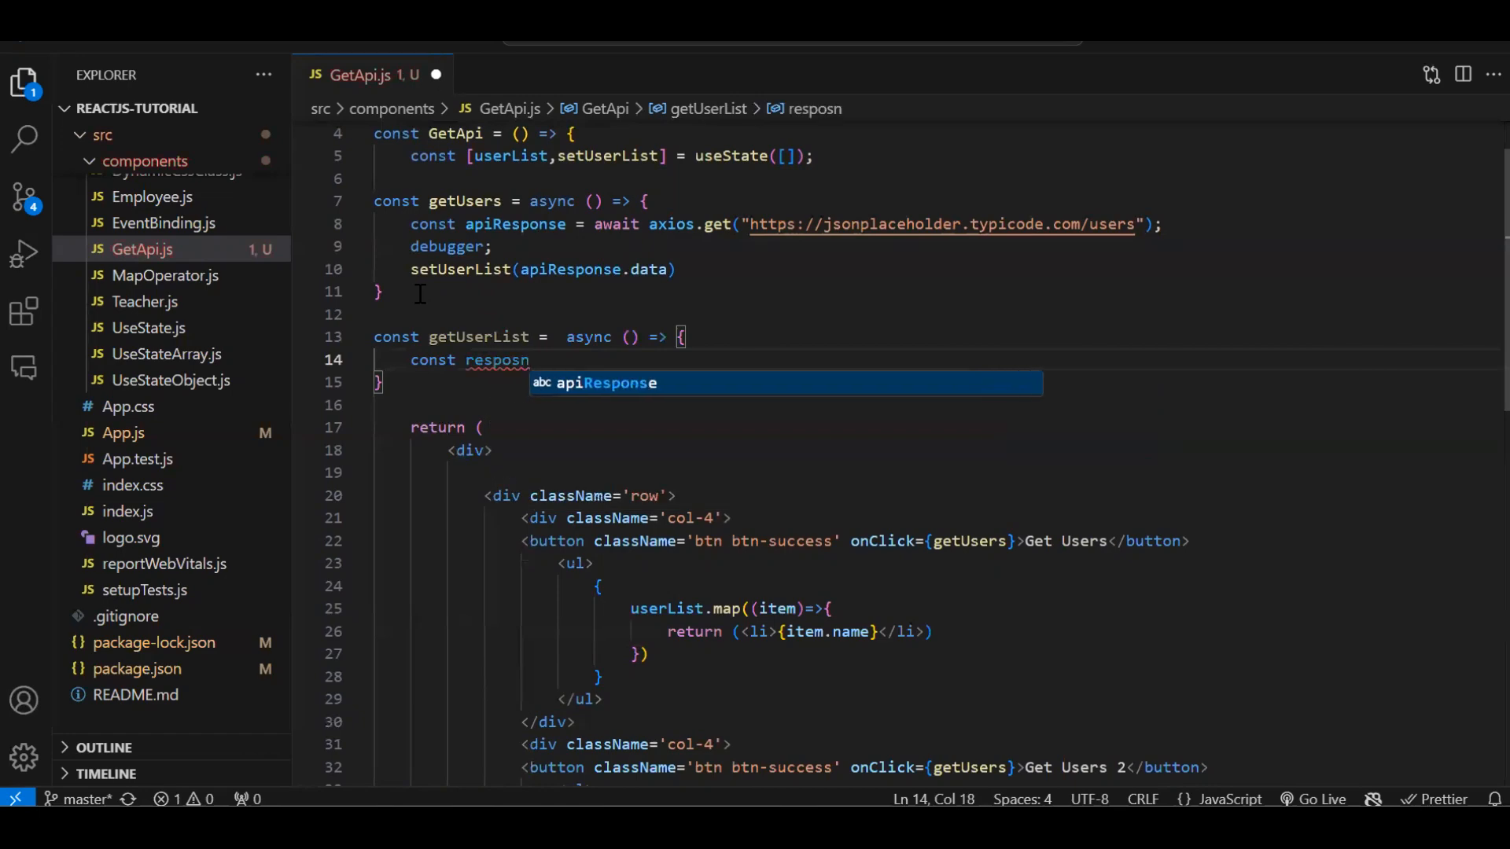
{"action": "key", "text": "Backspace"}
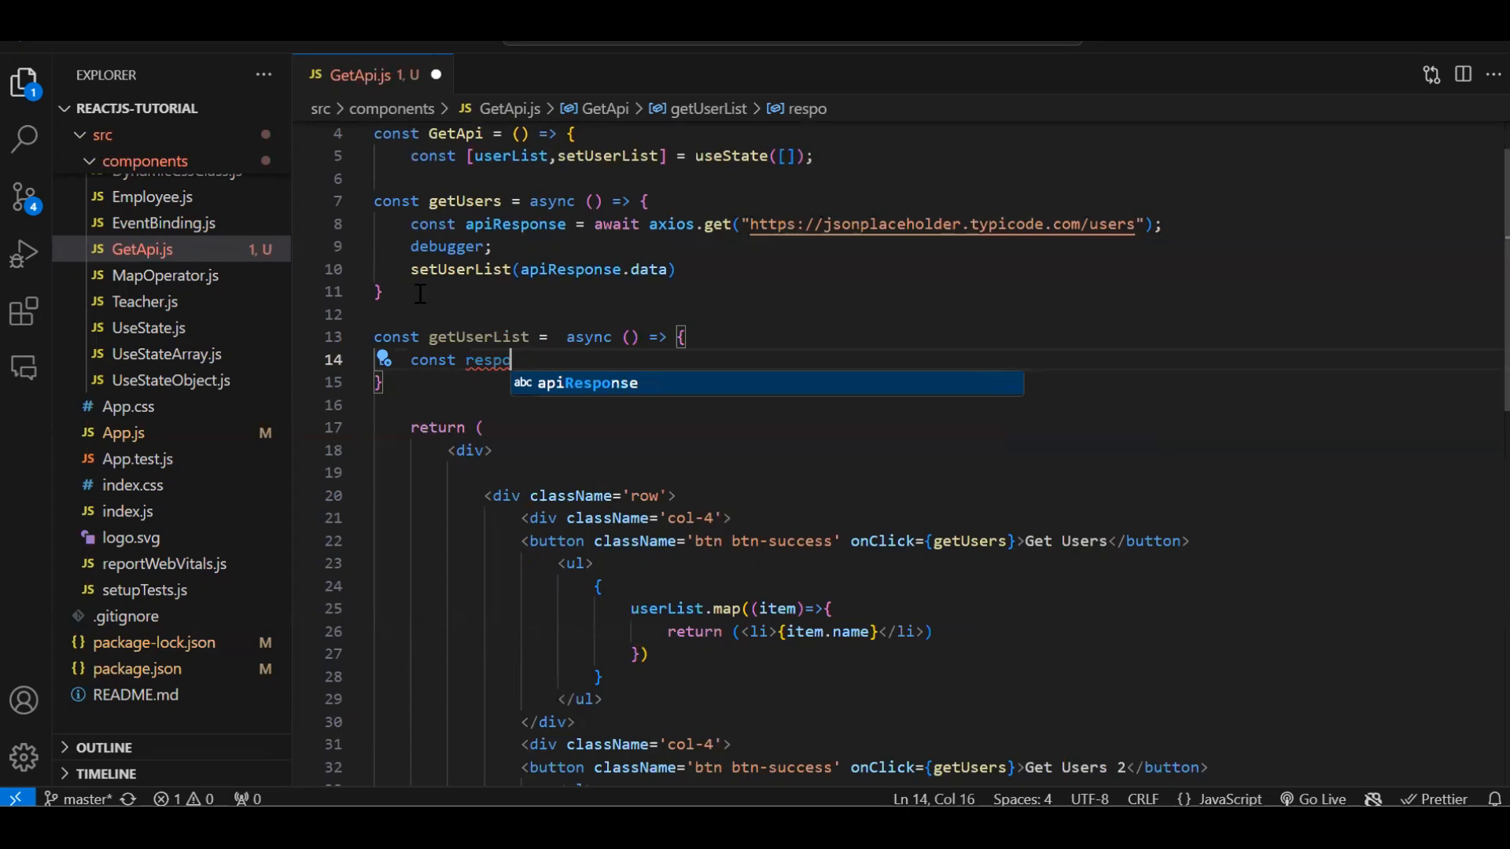
{"action": "type", "text": "on"}
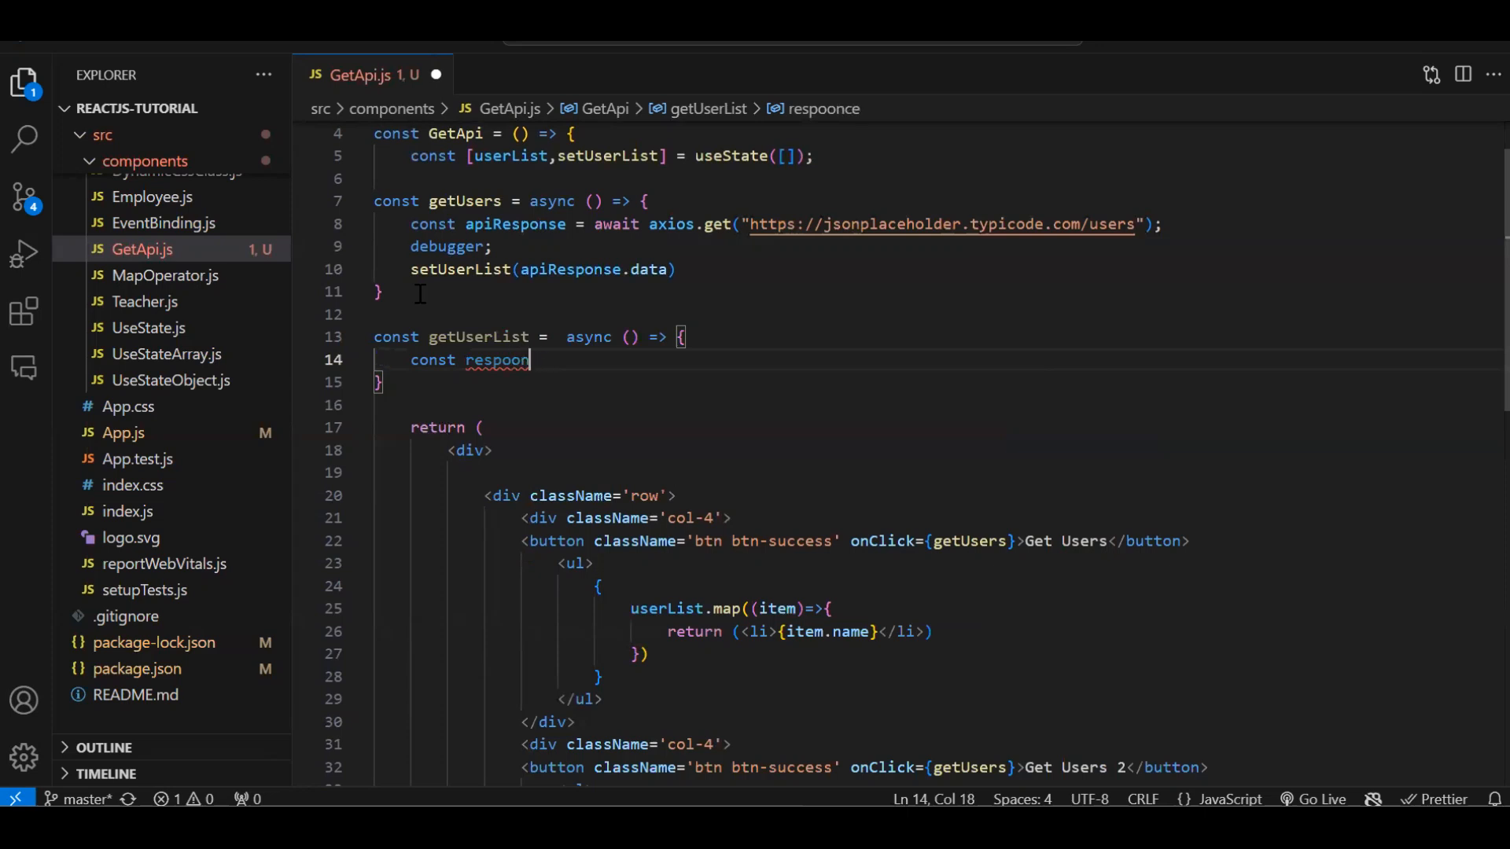
{"action": "key", "text": "Backspace"}
{"action": "type", "text": "nse =  await axios.get(\"\")"}
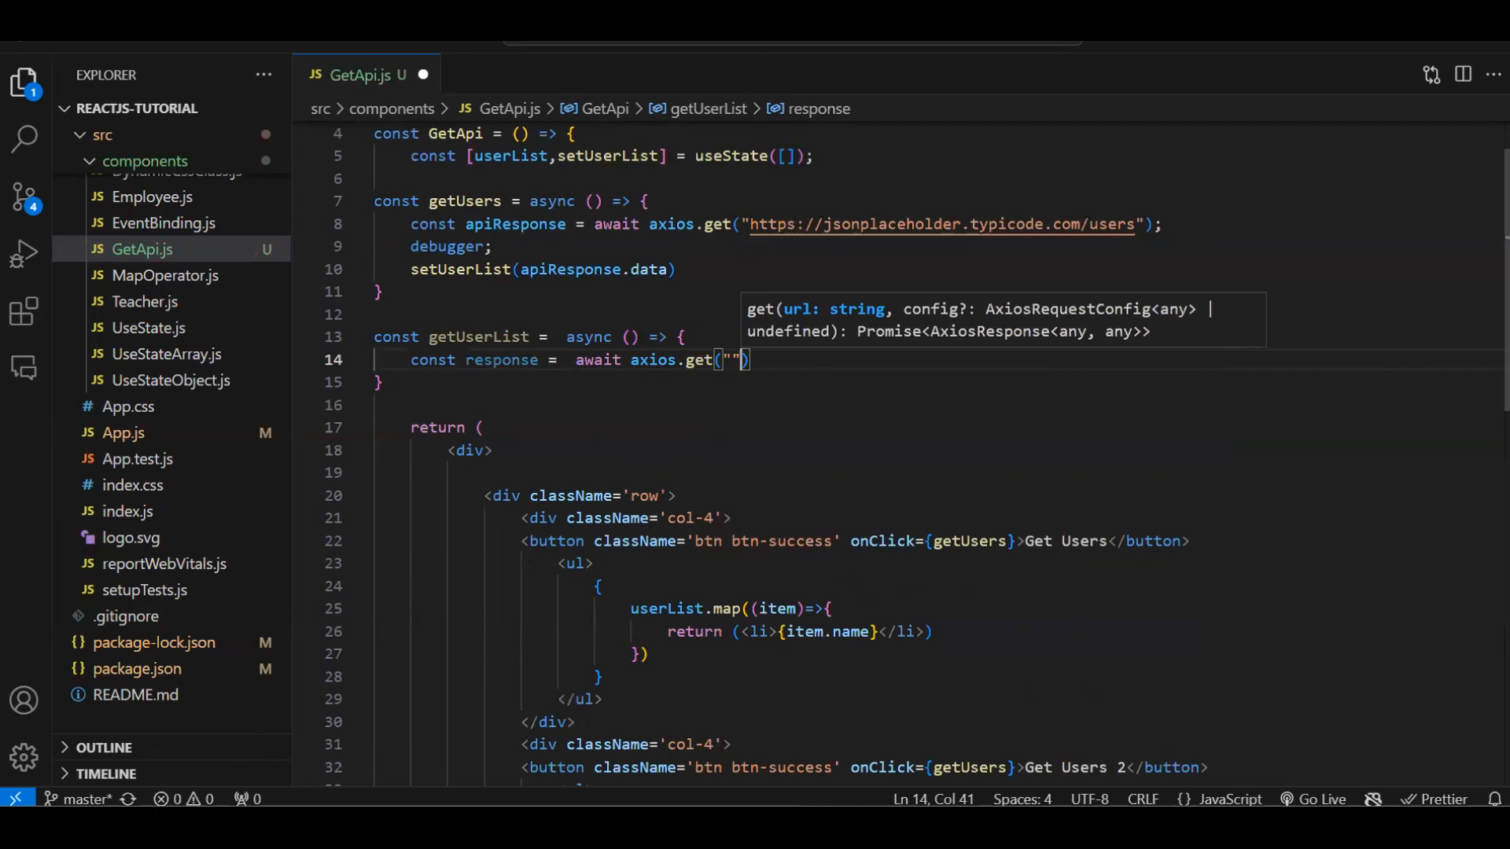
{"action": "mouse_move", "coordinate": [704, 108]}
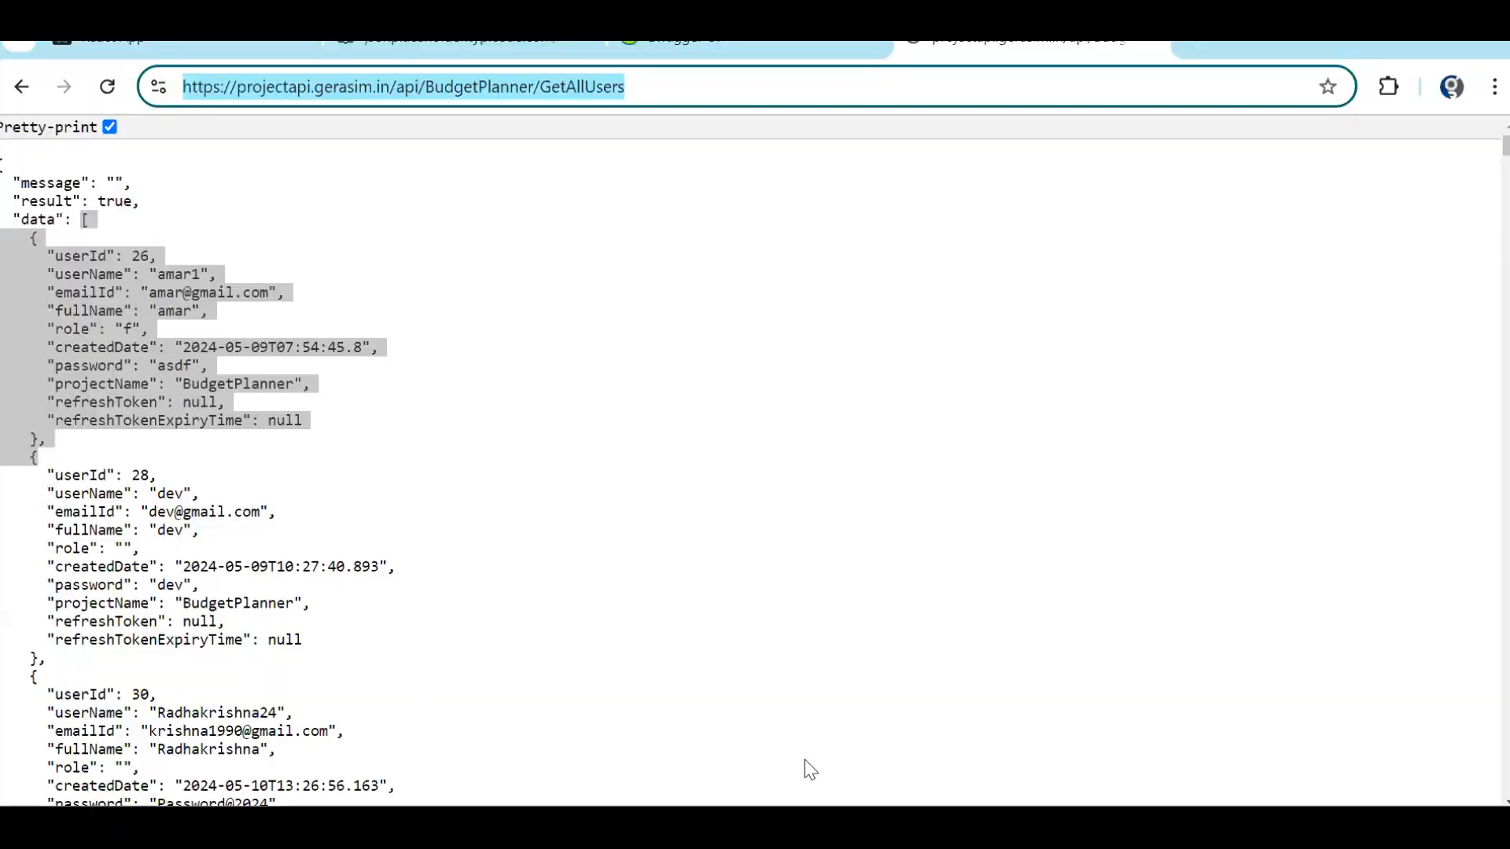
{"action": "mouse_move", "coordinate": [745, 395]}
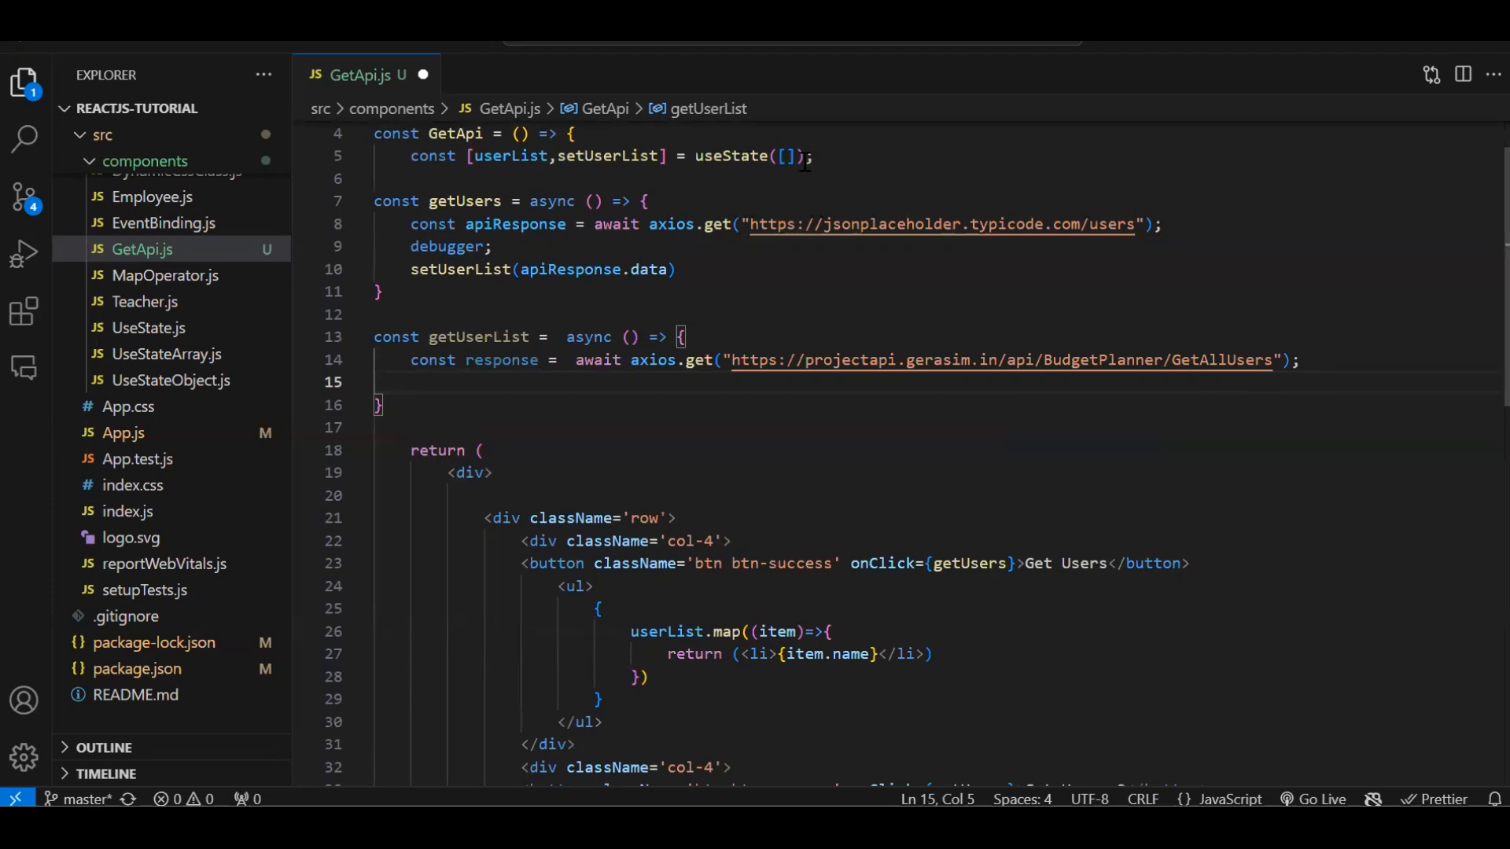
Declare const [userData, setUserData] = useState([]).
{"action": "type", "text": "const [yus"}
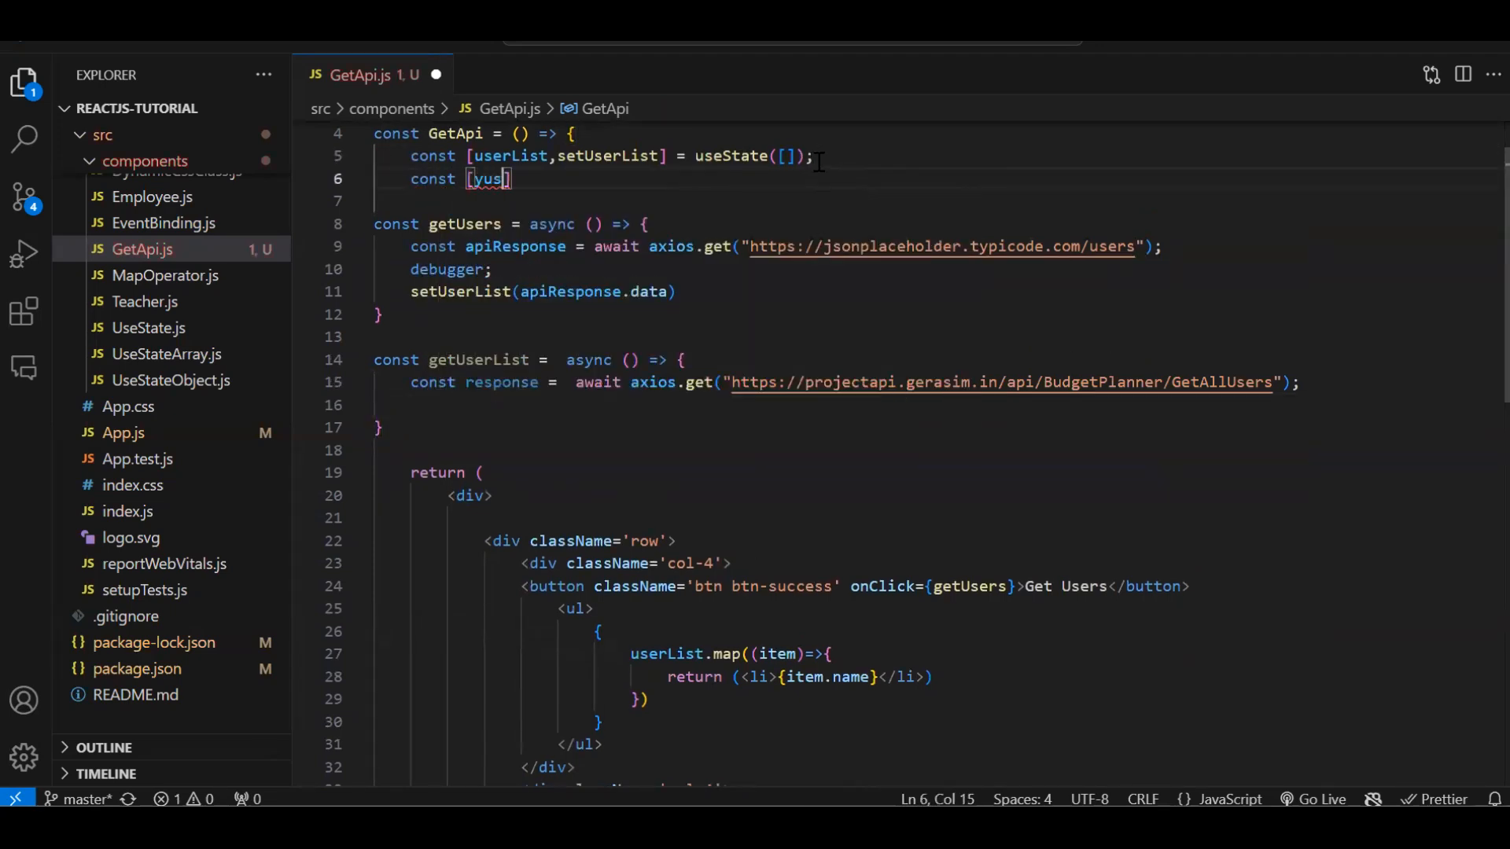
{"action": "type", "text": "userData"}
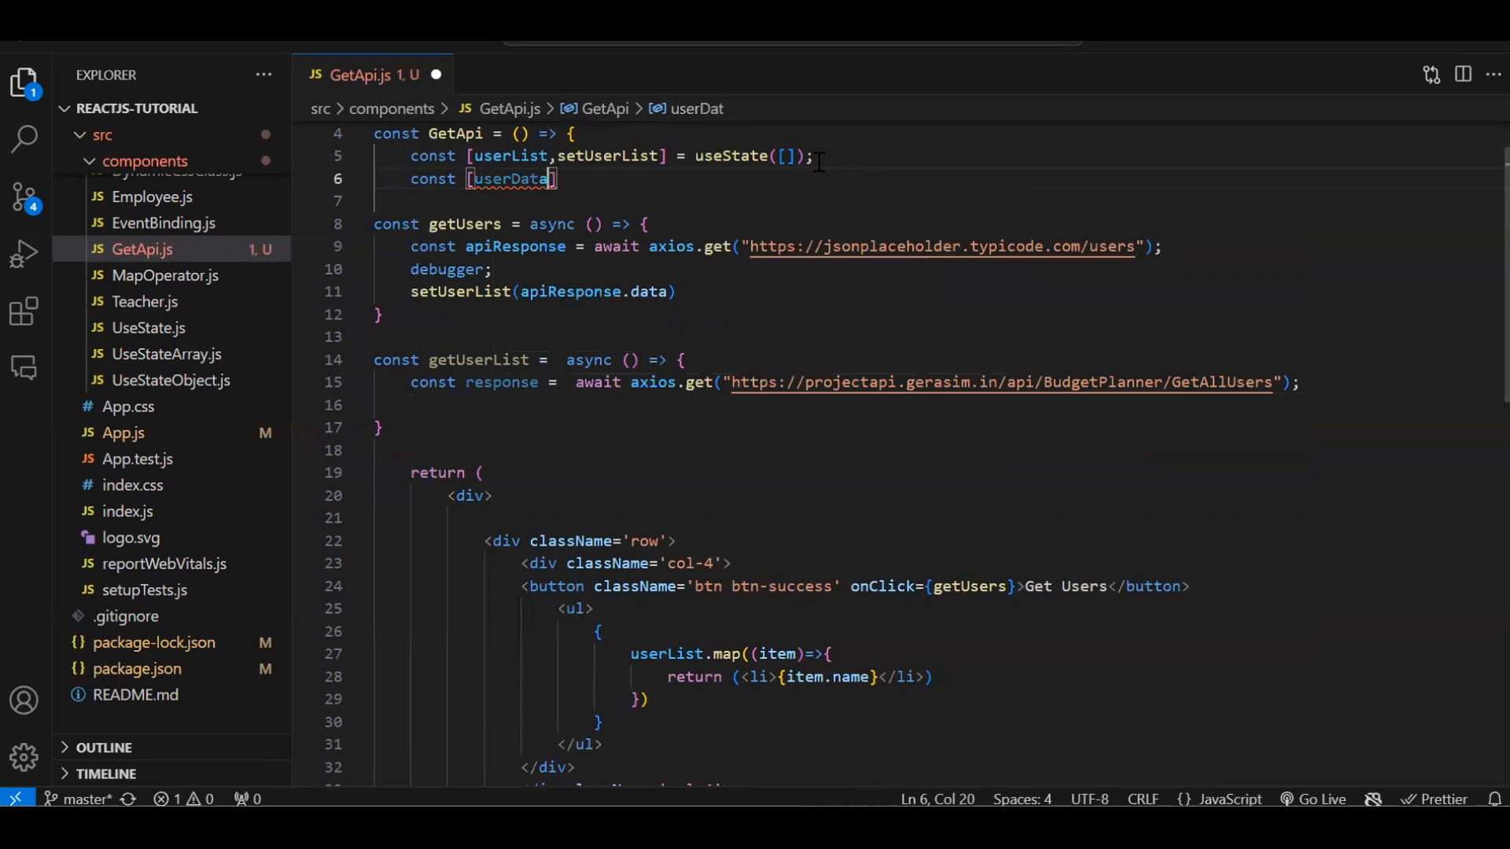
{"action": "type", "text": ", setUse"}
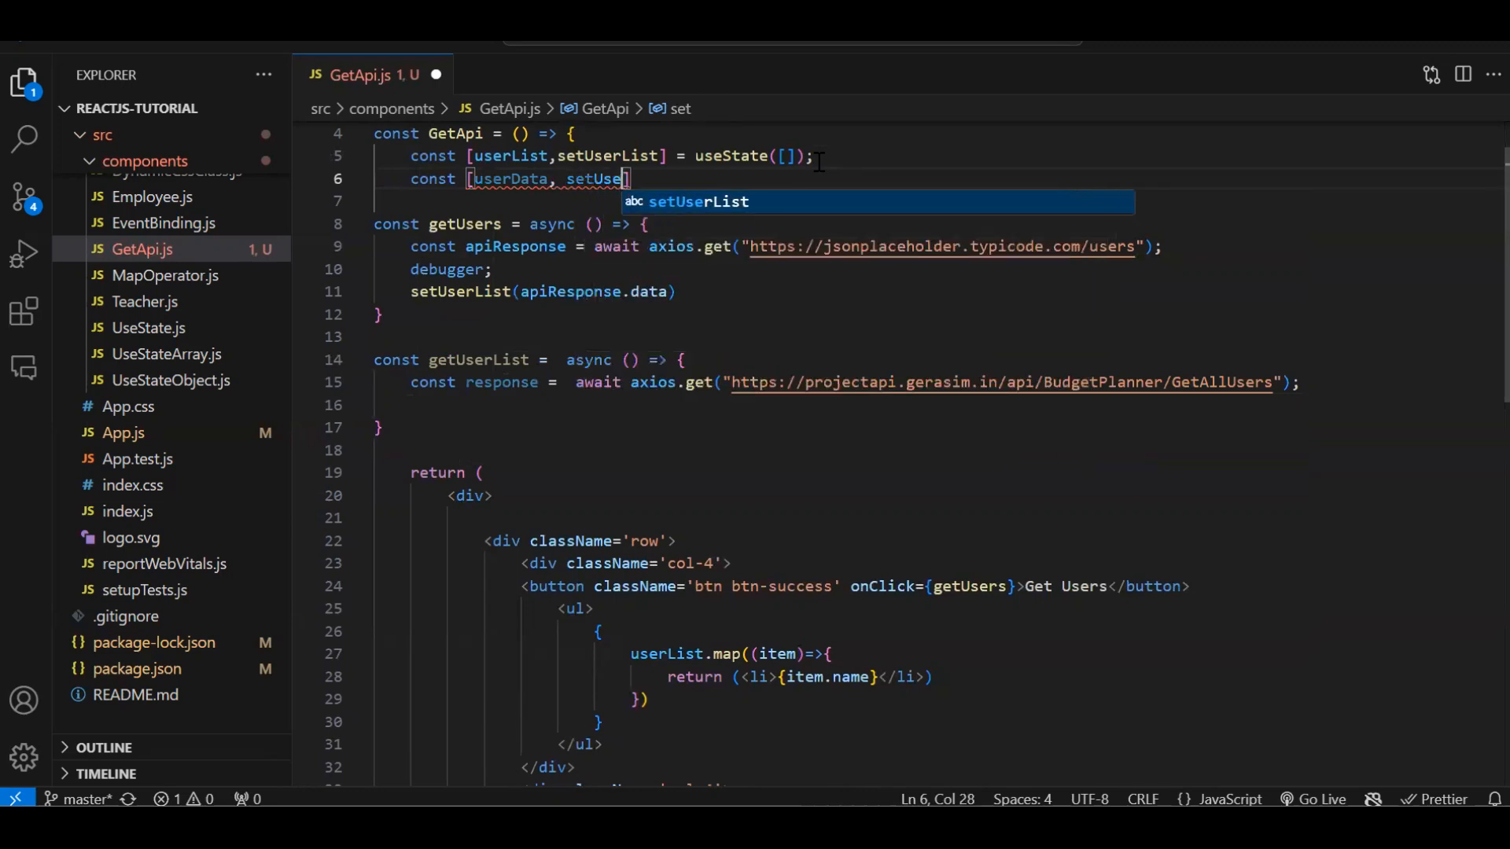
{"action": "type", "text": "rData]"}
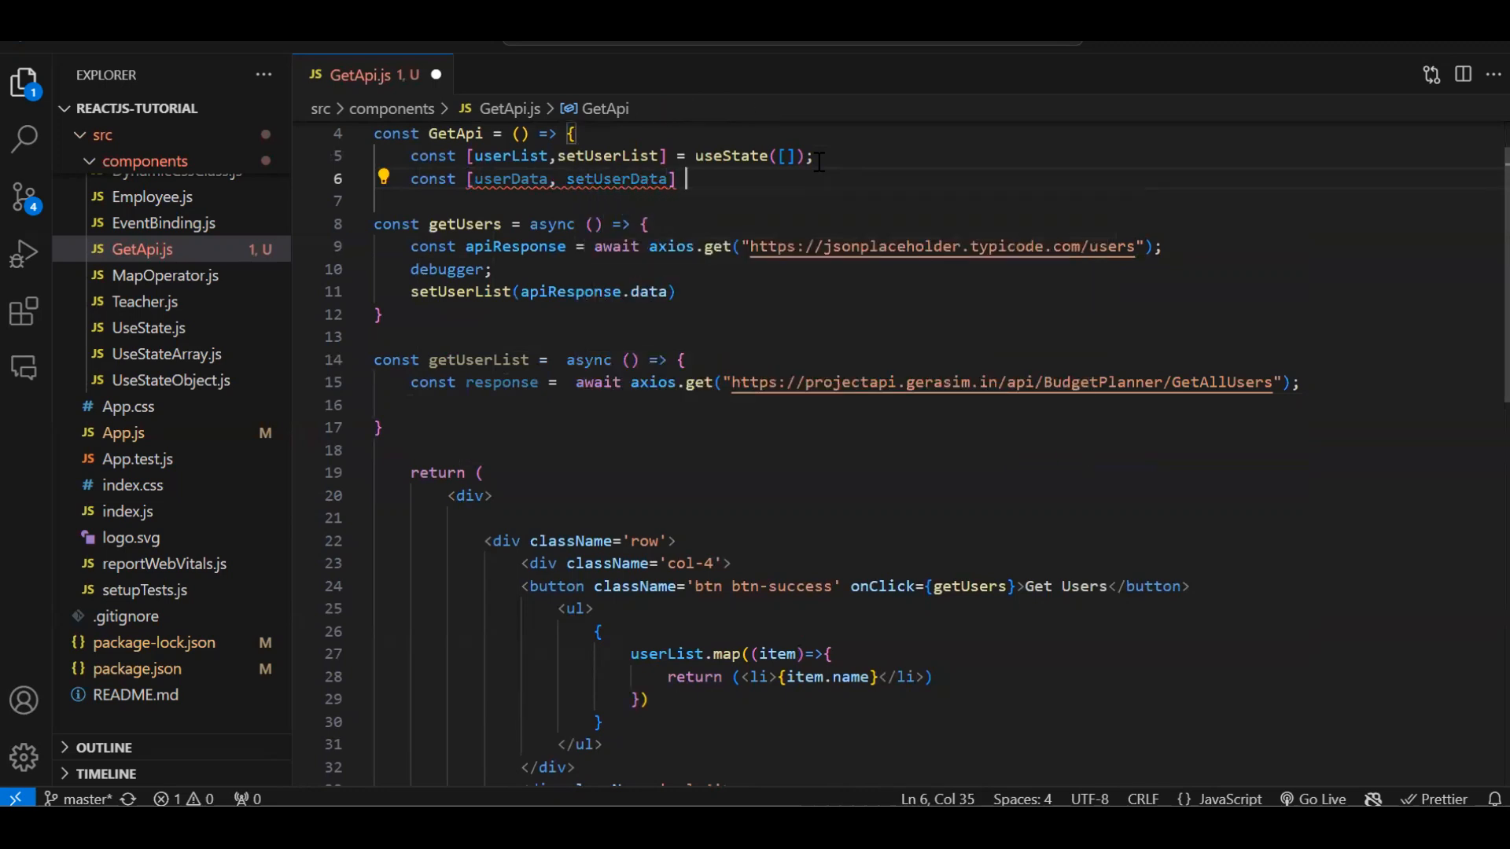
{"action": "type", "text": "= useState([]);"}
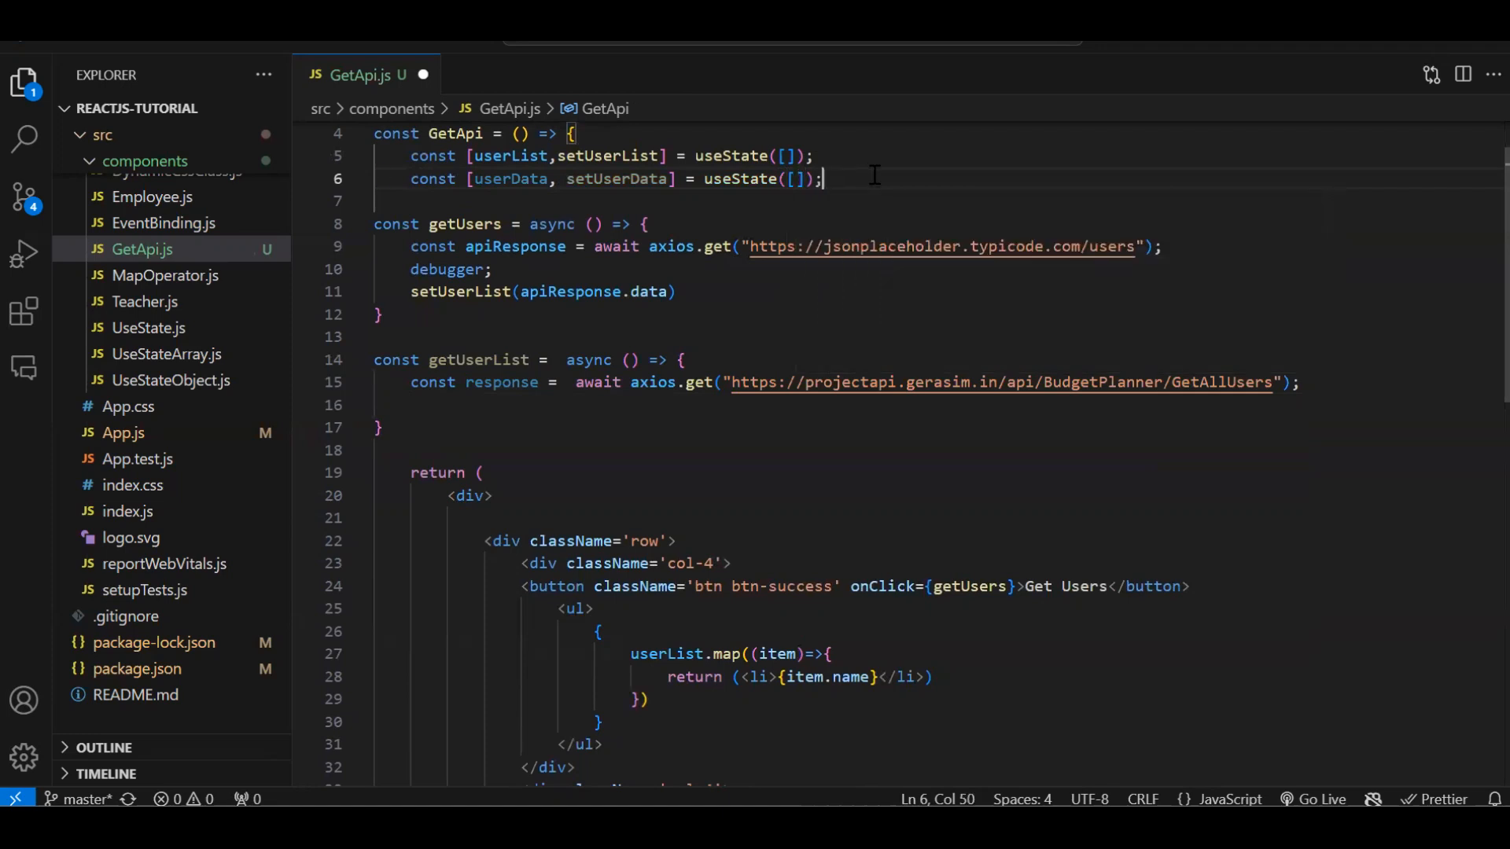
In getUserList, add a debugger; line and call setUserData(response.data.data).
{"action": "double_click", "coordinate": [616, 179]}
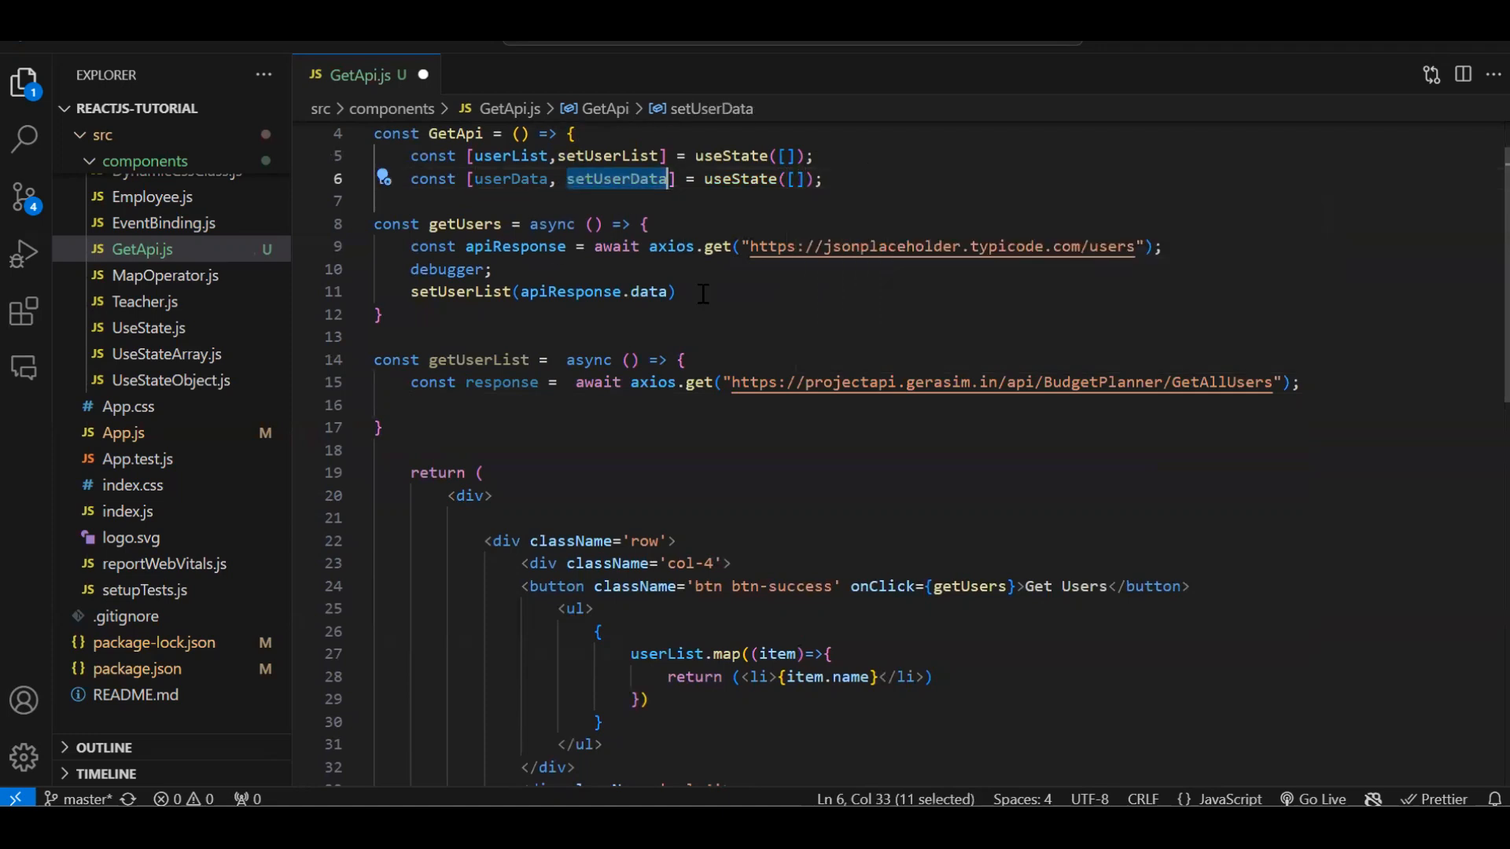
{"action": "type", "text": "setUserData"}
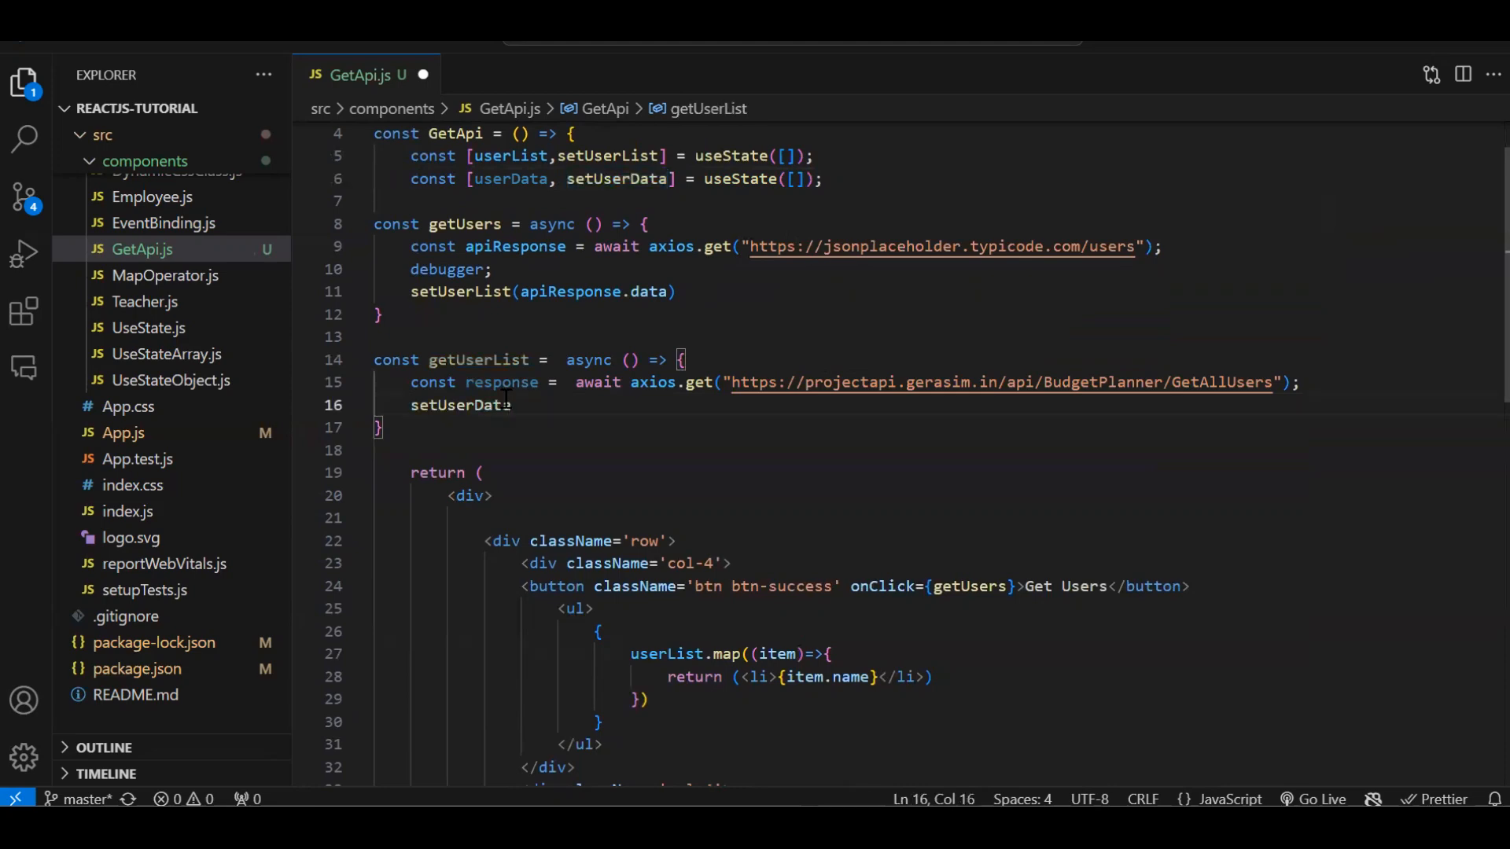
{"action": "type", "text": "()"}
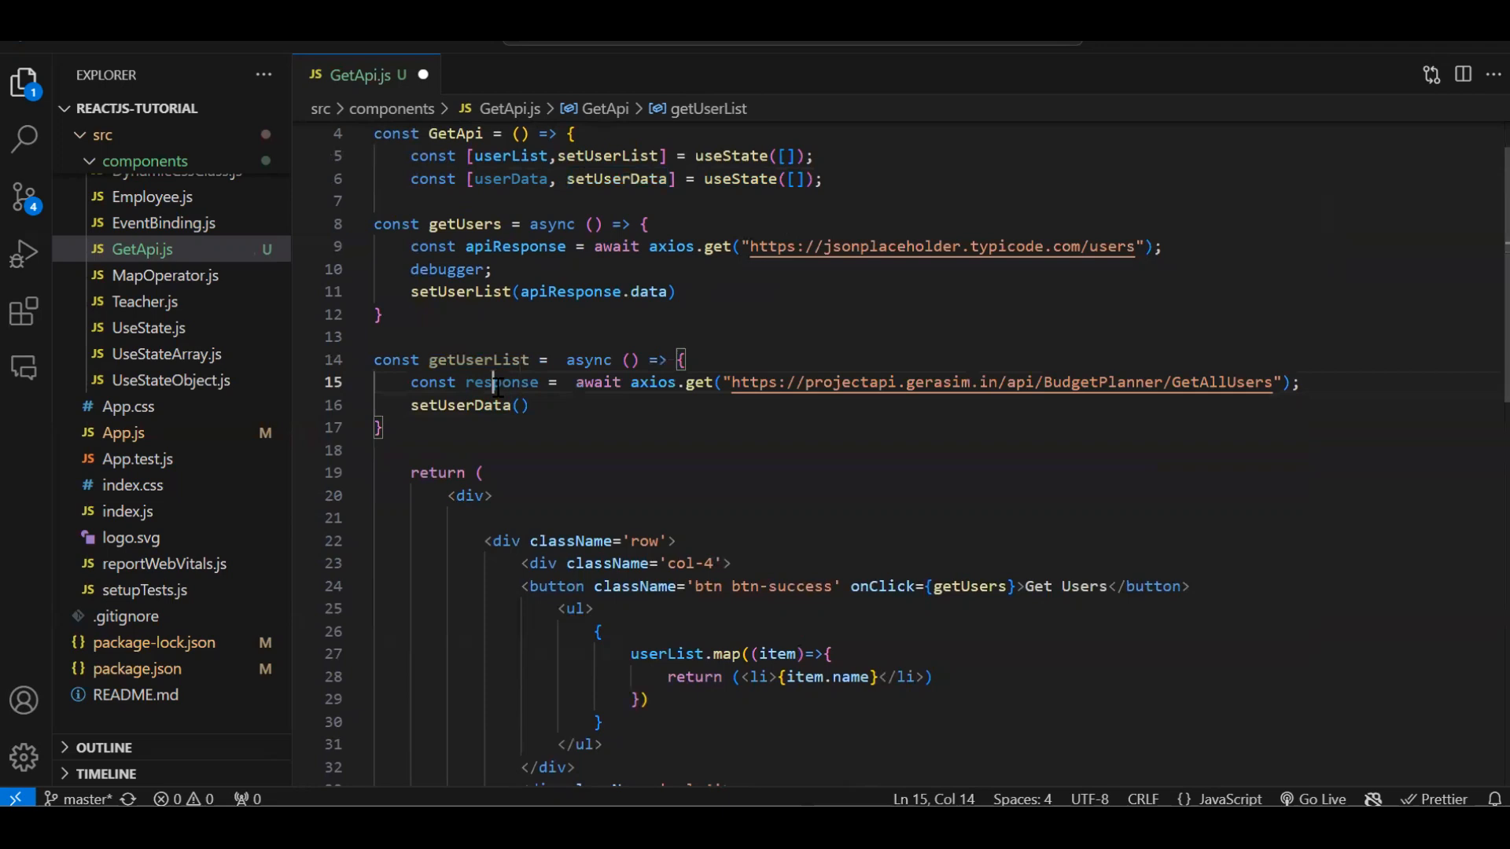
{"action": "type", "text": "response"}
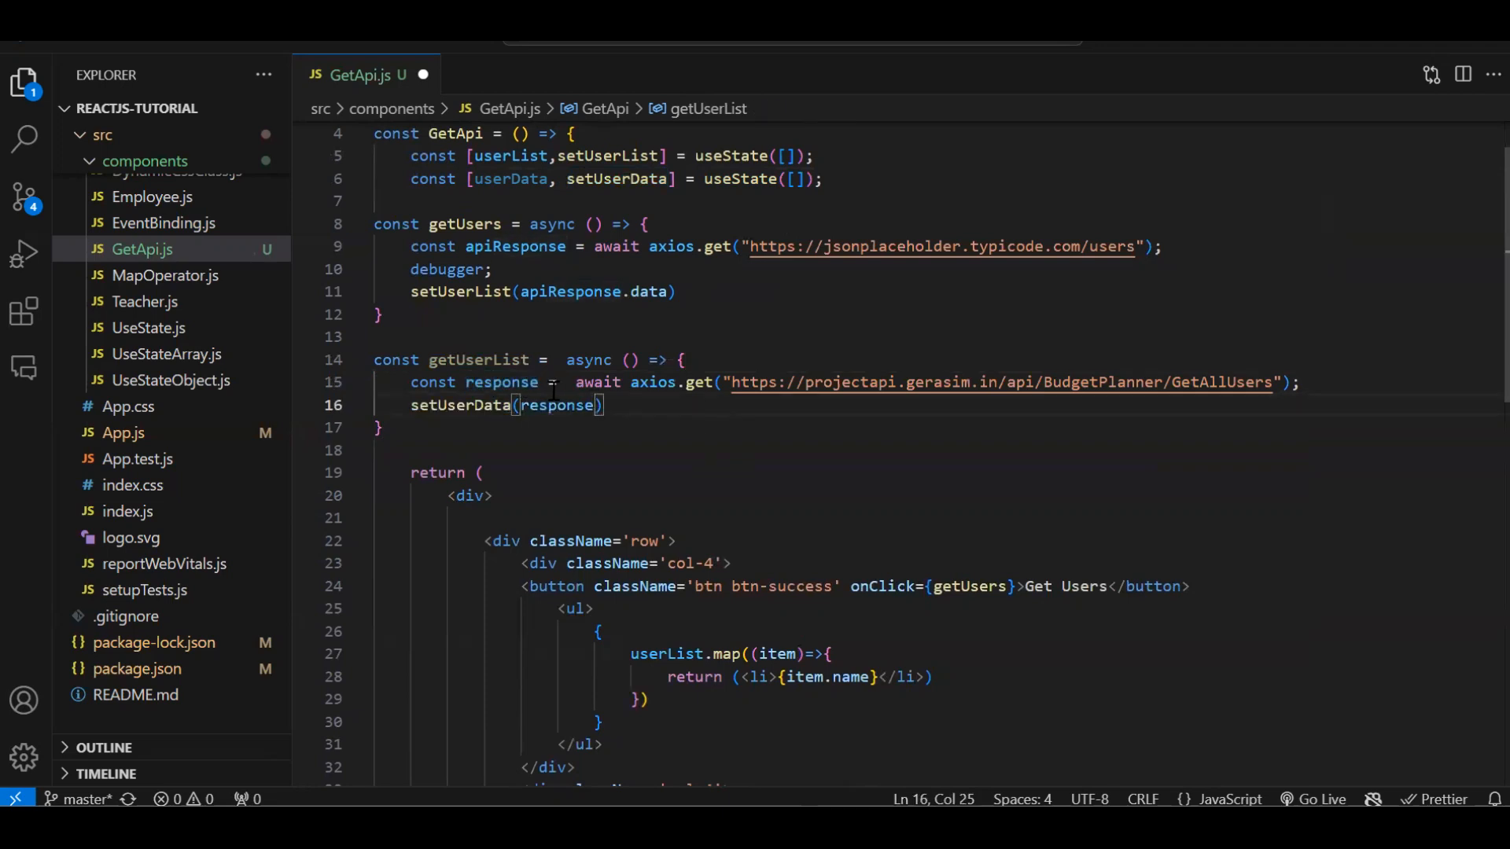
{"action": "double_click", "coordinate": [502, 382]}
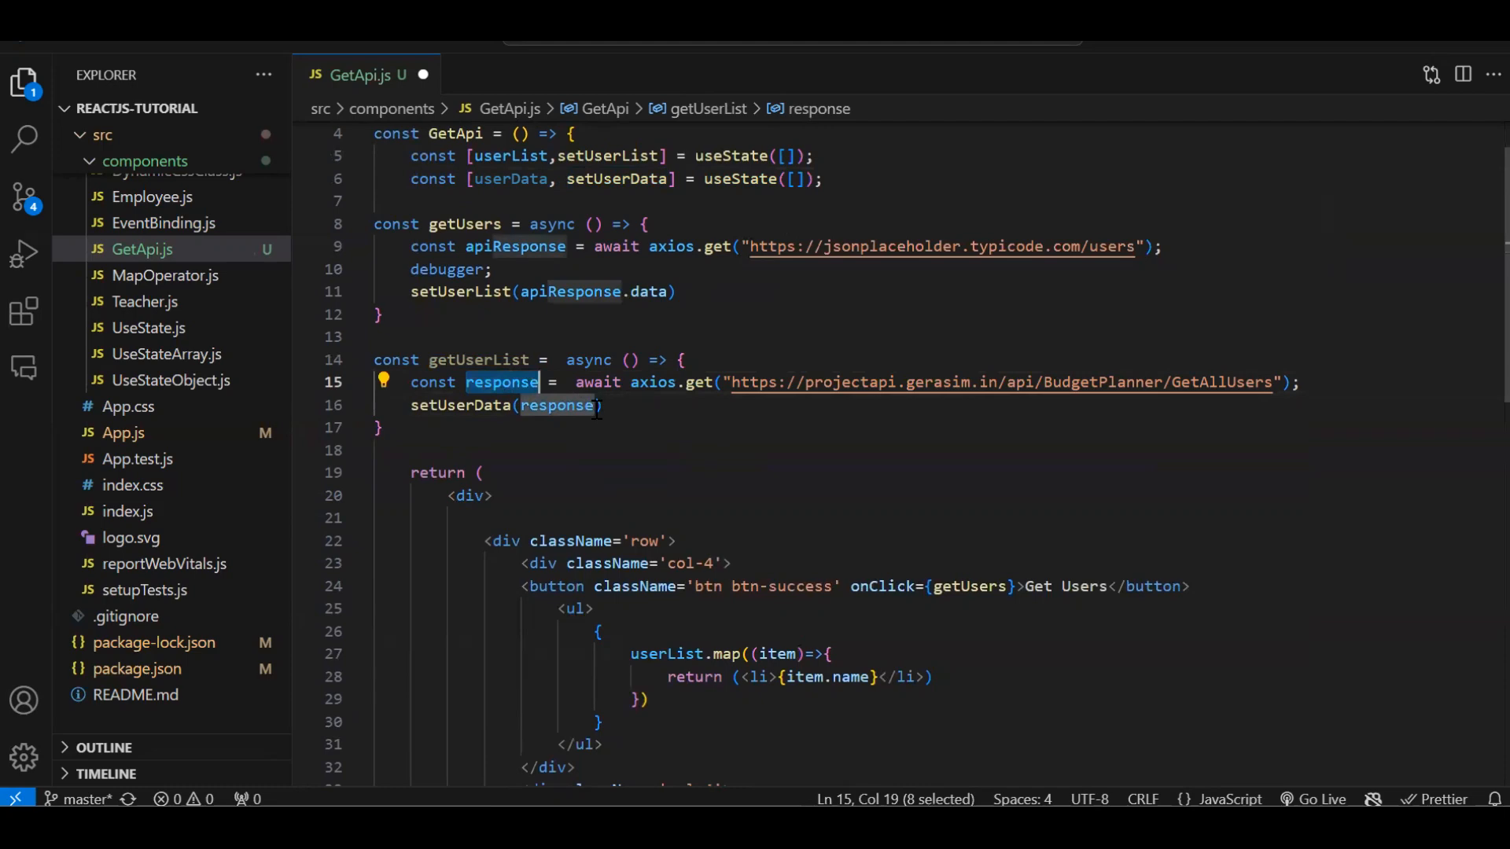
{"action": "type", "text": ".data"}
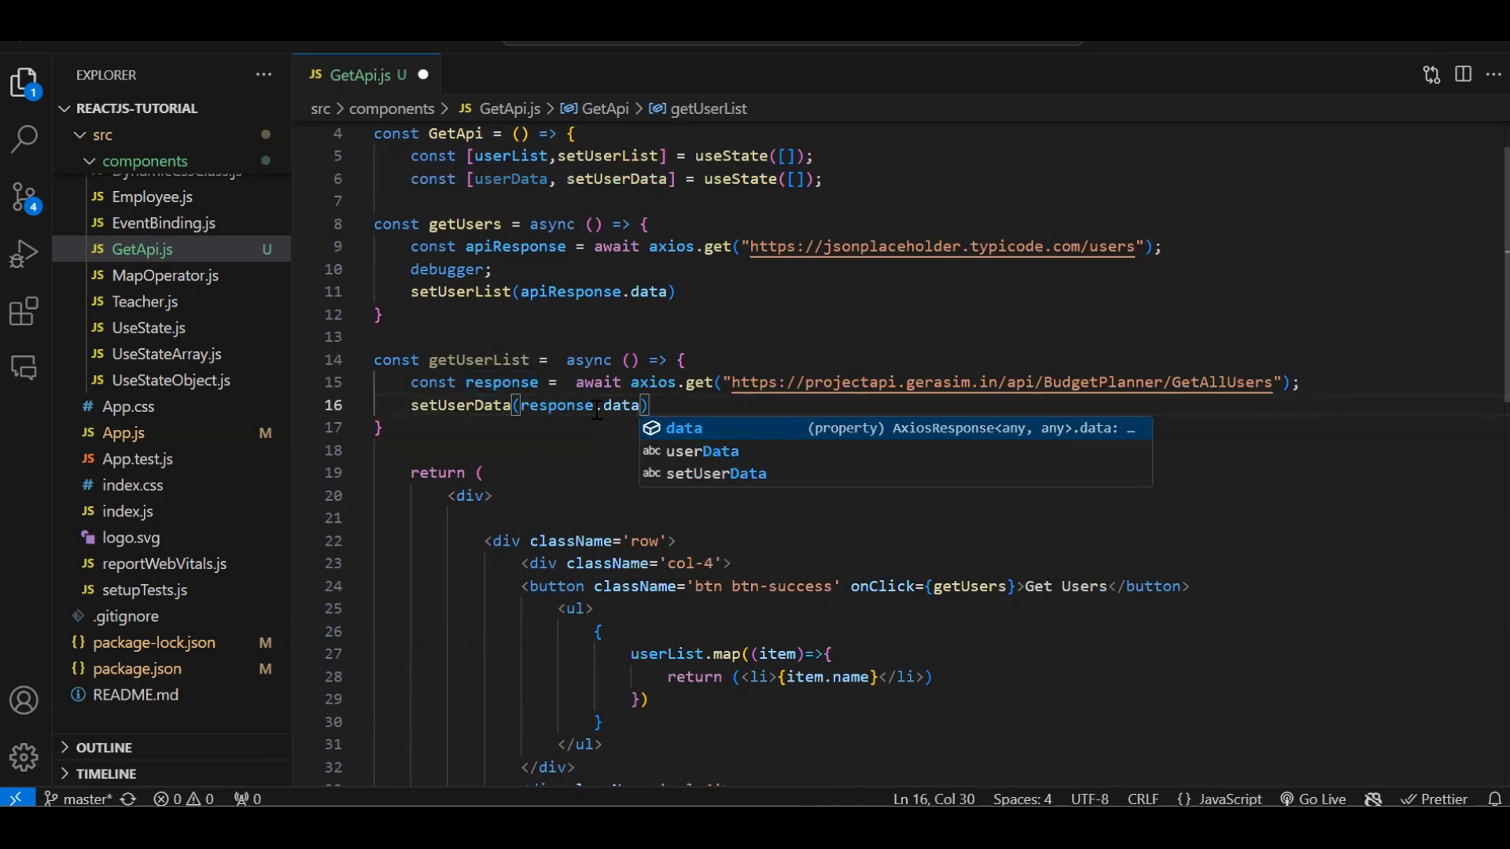
{"action": "type", "text": ".data"}
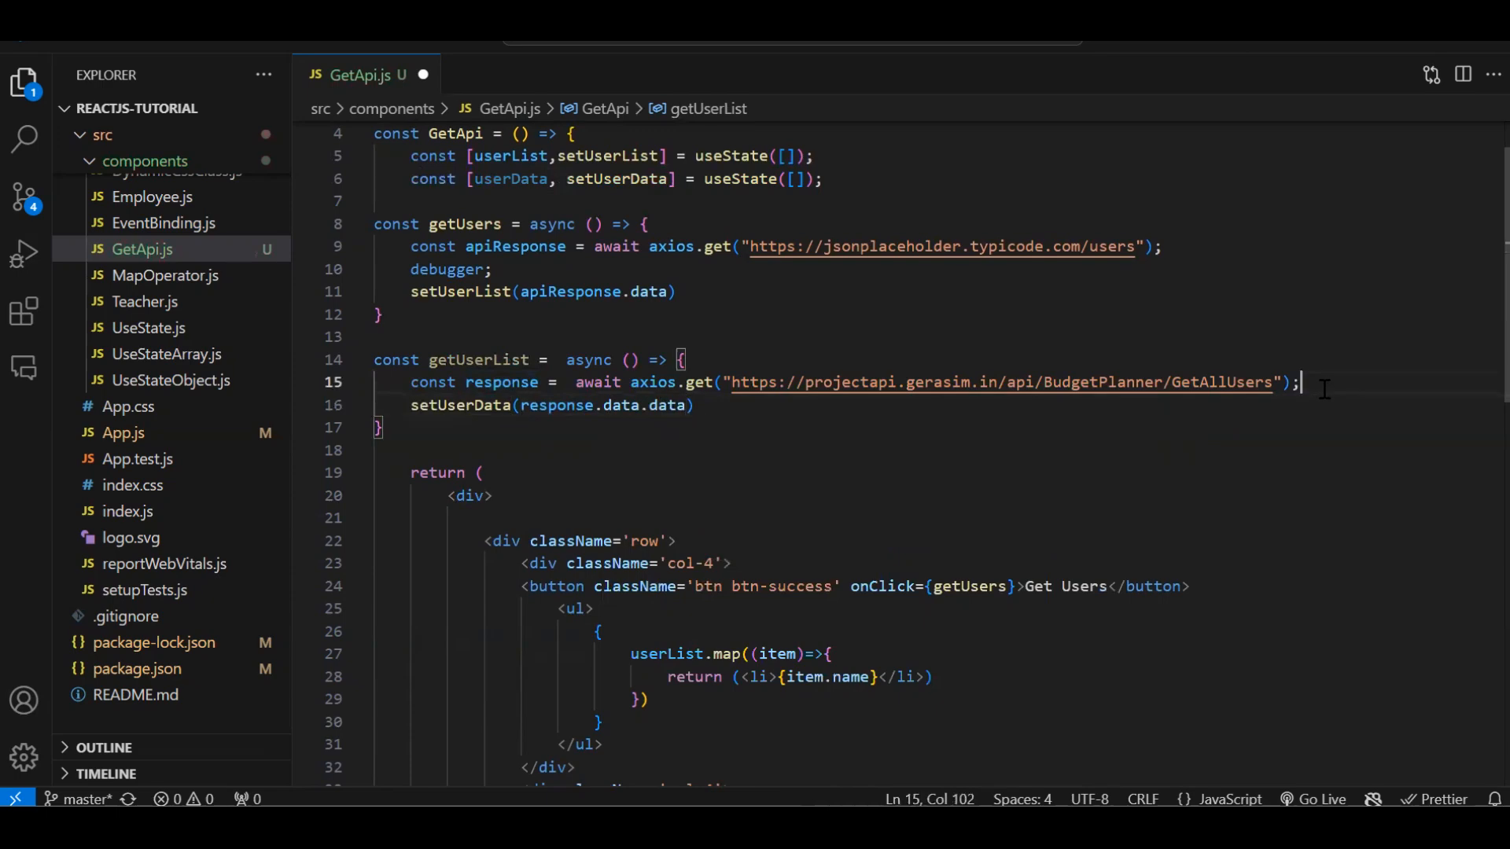
{"action": "type", "text": "debugger;"}
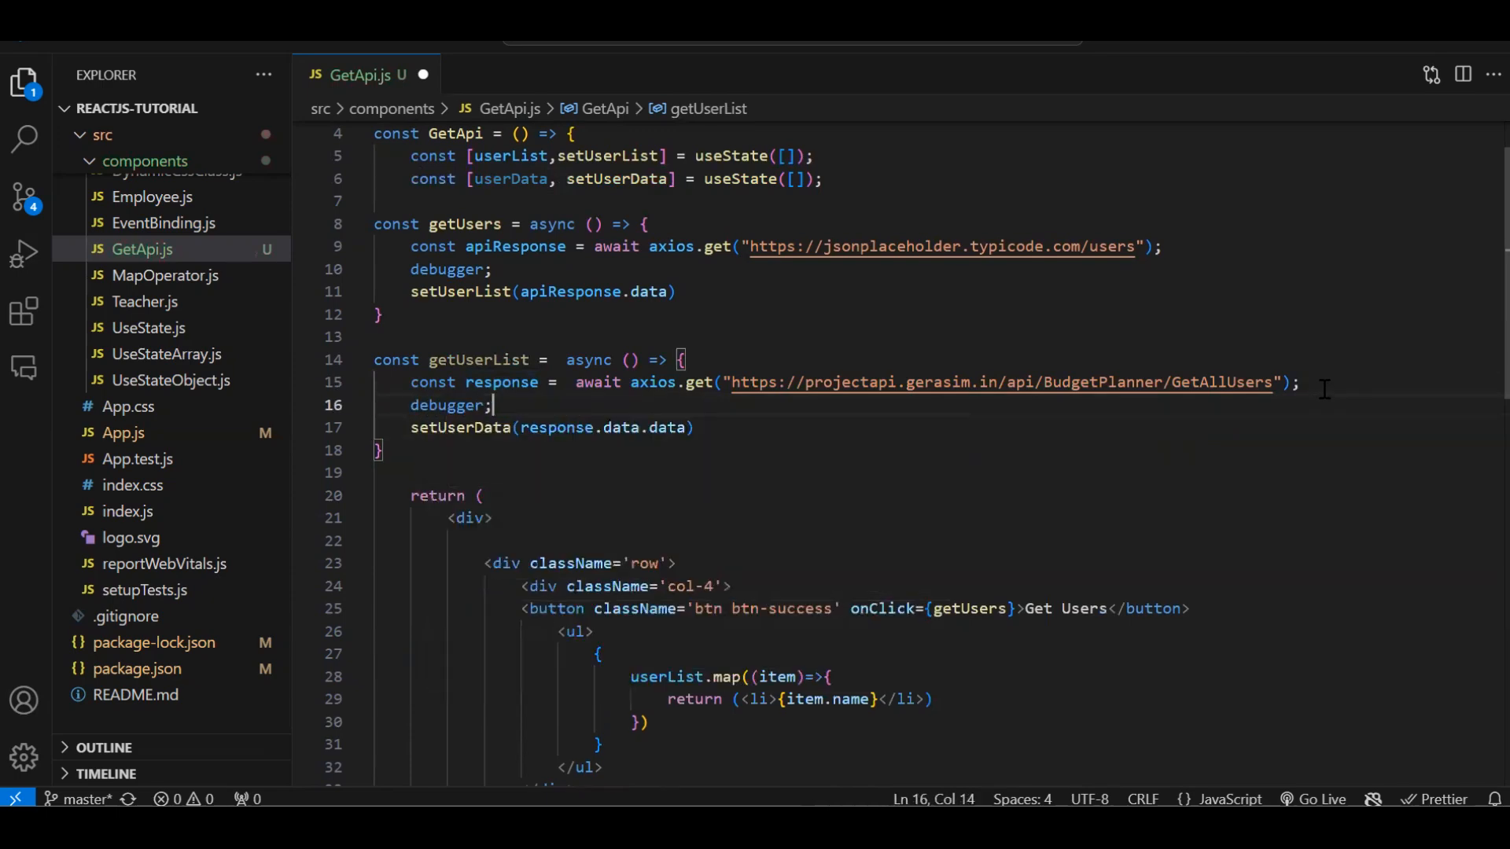
{"action": "double_click", "coordinate": [468, 359]}
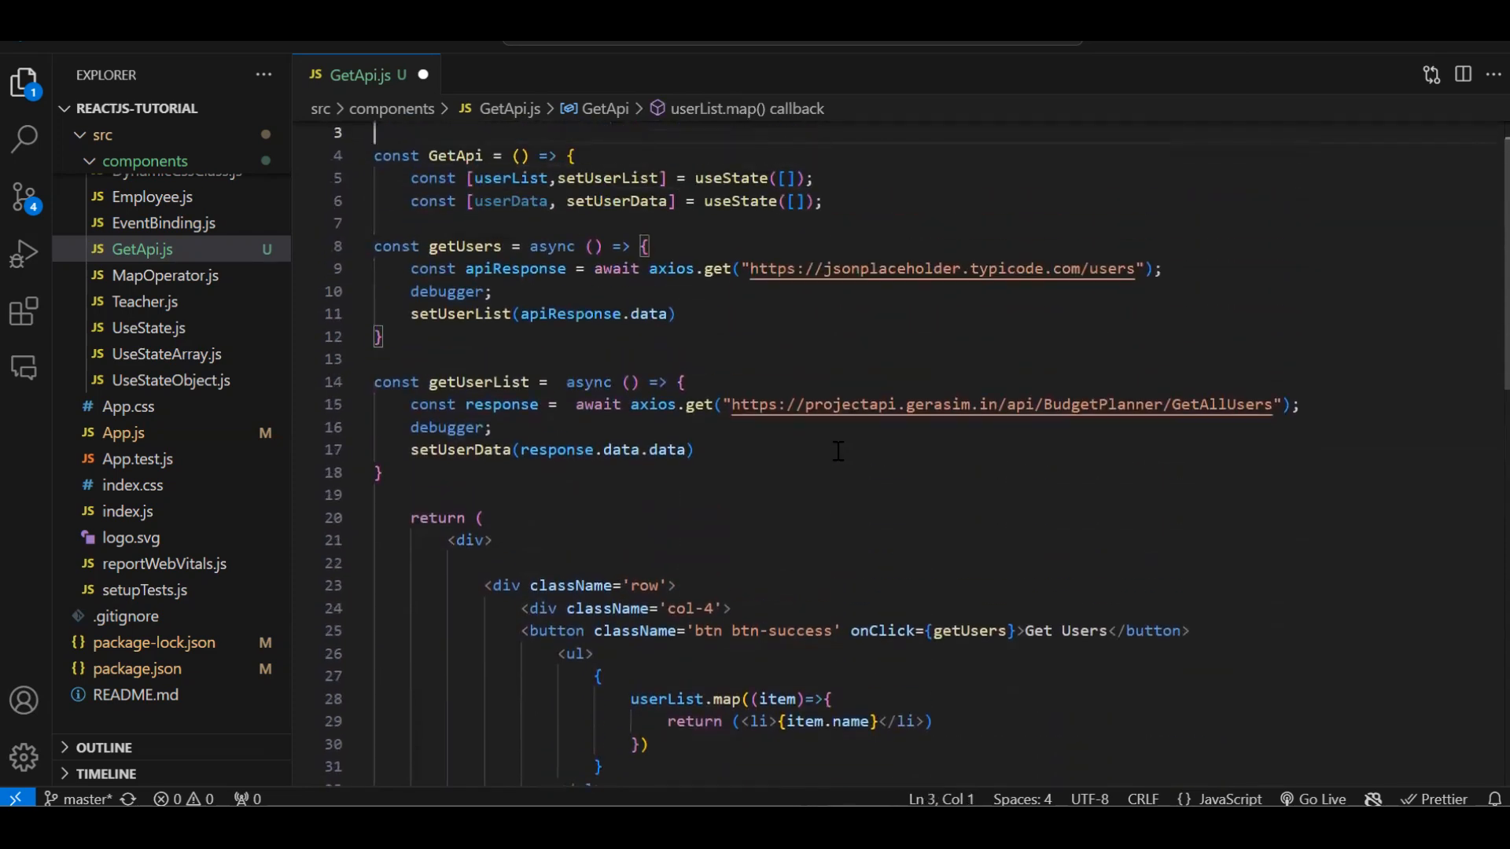
Pause on Get Users 2 in Sources, inspect the status-200 response object, then resume.
{"action": "left_click", "coordinate": [501, 201]}
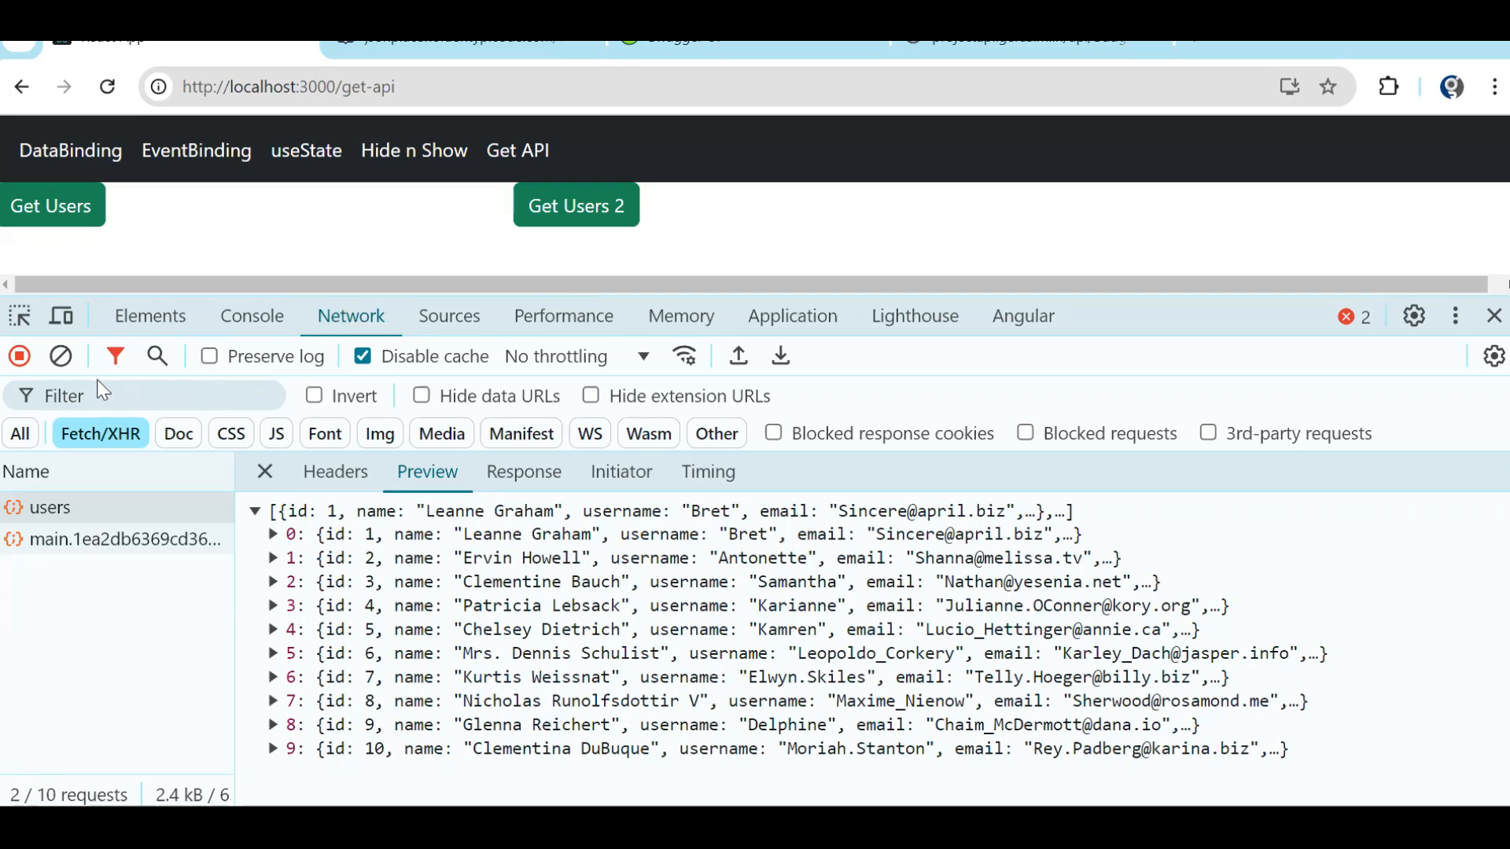
{"action": "left_click", "coordinate": [60, 356]}
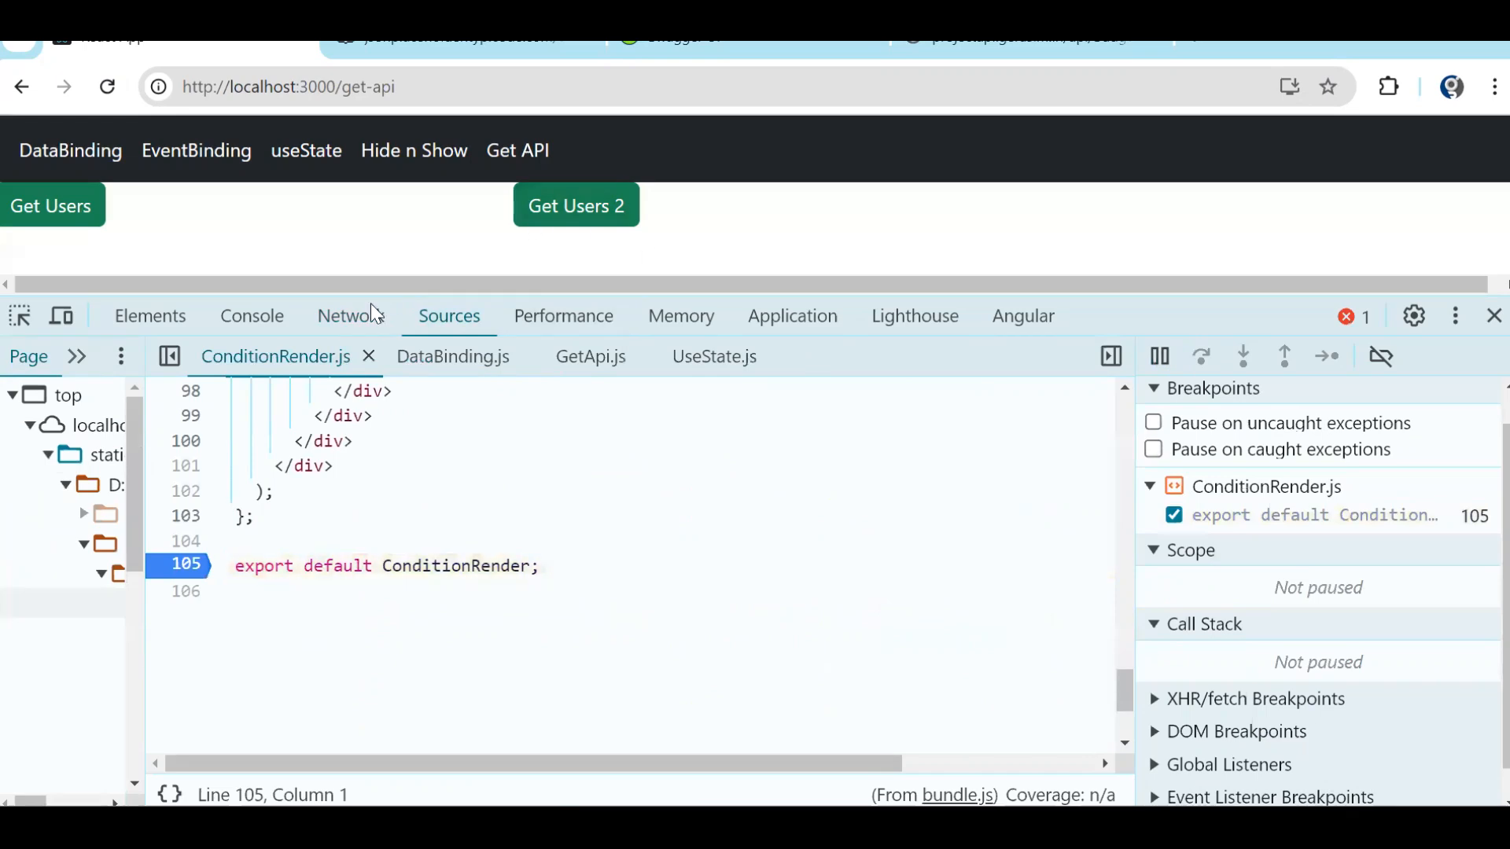
{"action": "left_click", "coordinate": [575, 206]}
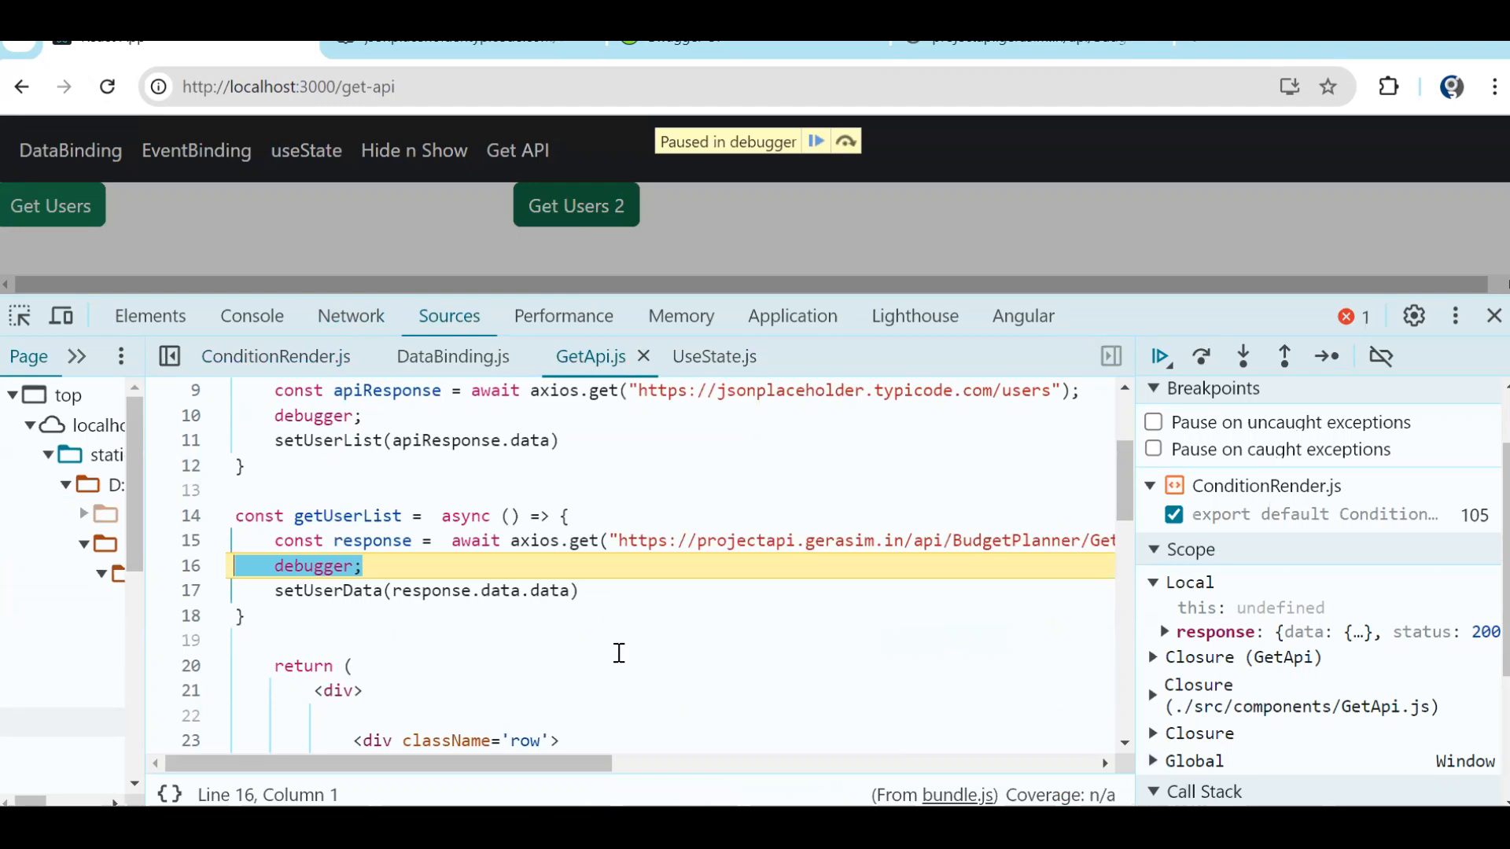
{"action": "left_click", "coordinate": [1241, 356]}
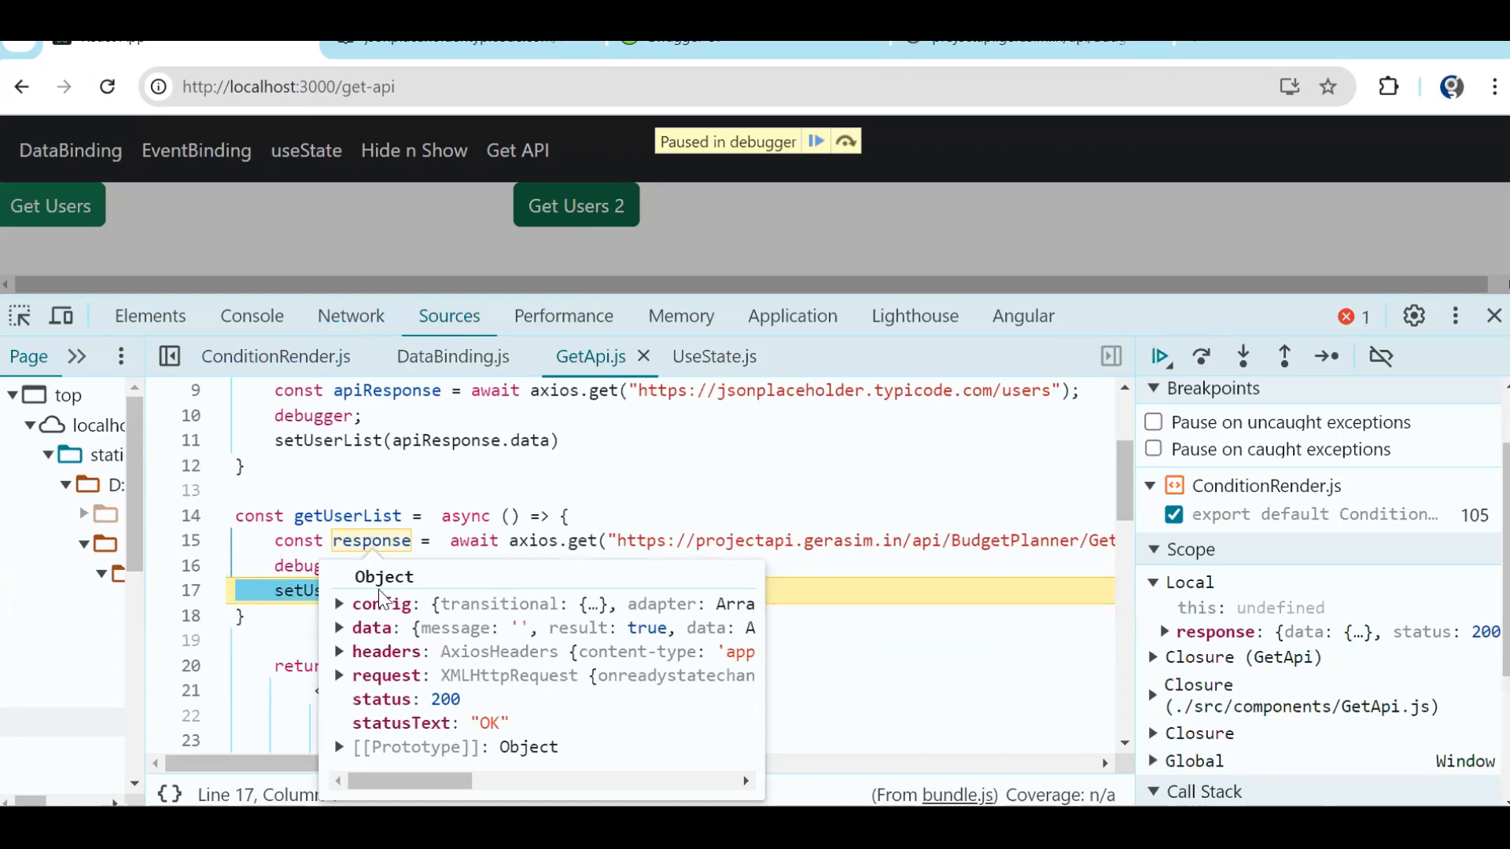
{"action": "left_click", "coordinate": [339, 627]}
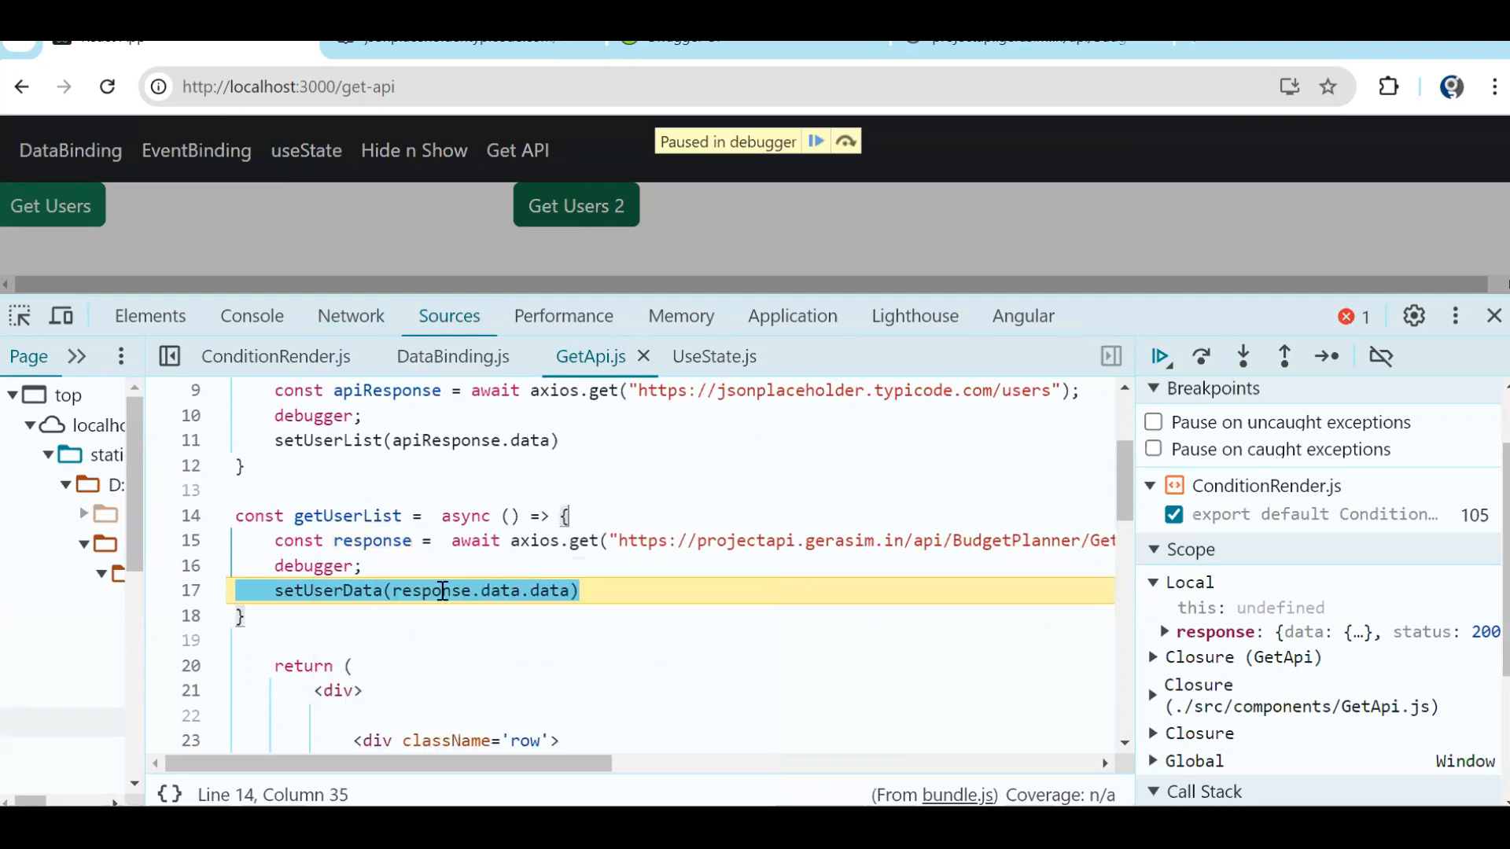
{"action": "mouse_move", "coordinate": [549, 591]}
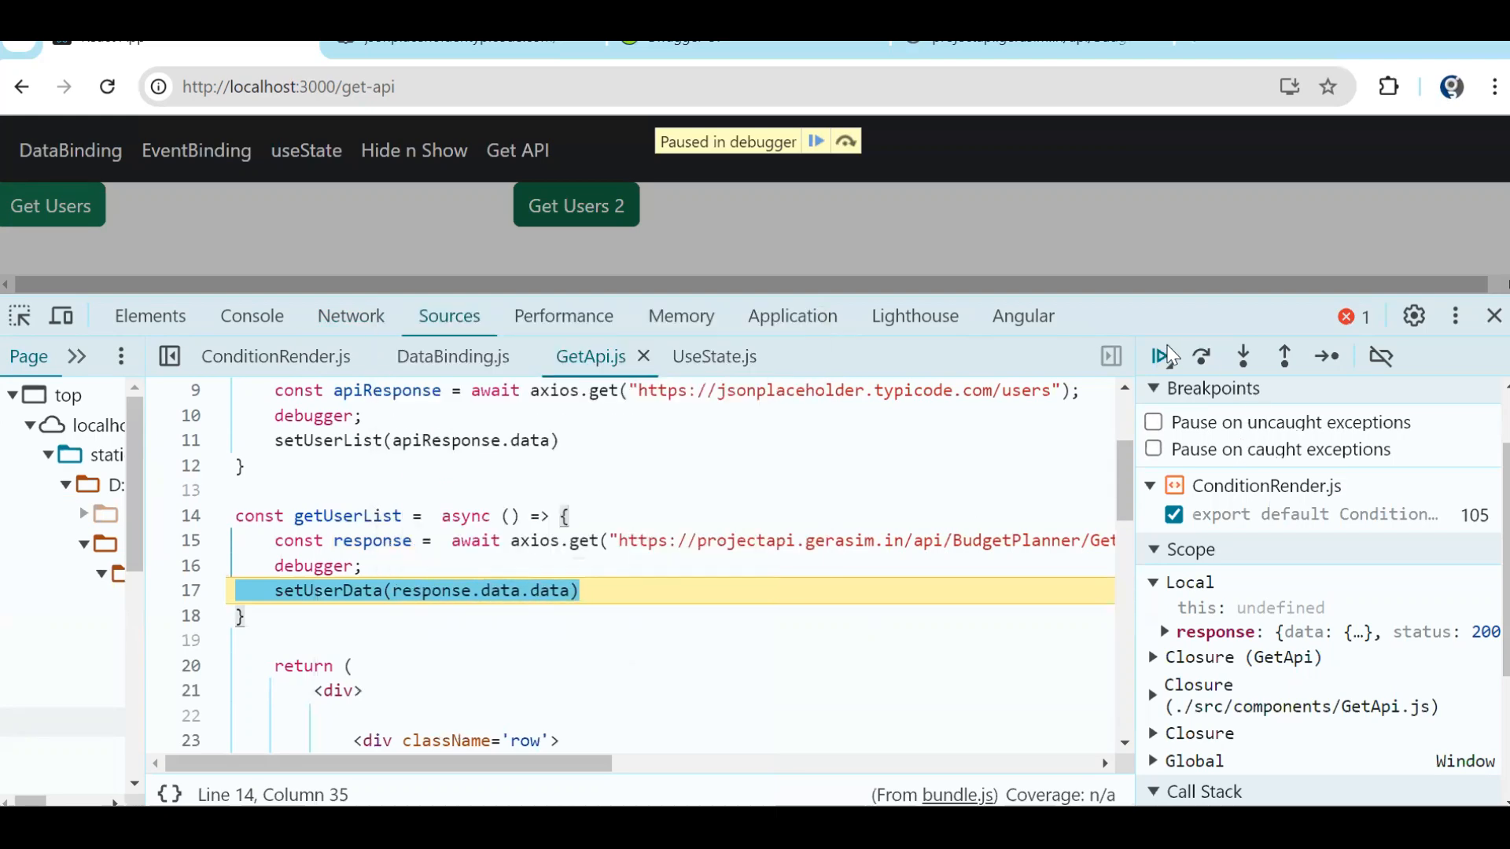
{"action": "left_click", "coordinate": [1158, 356]}
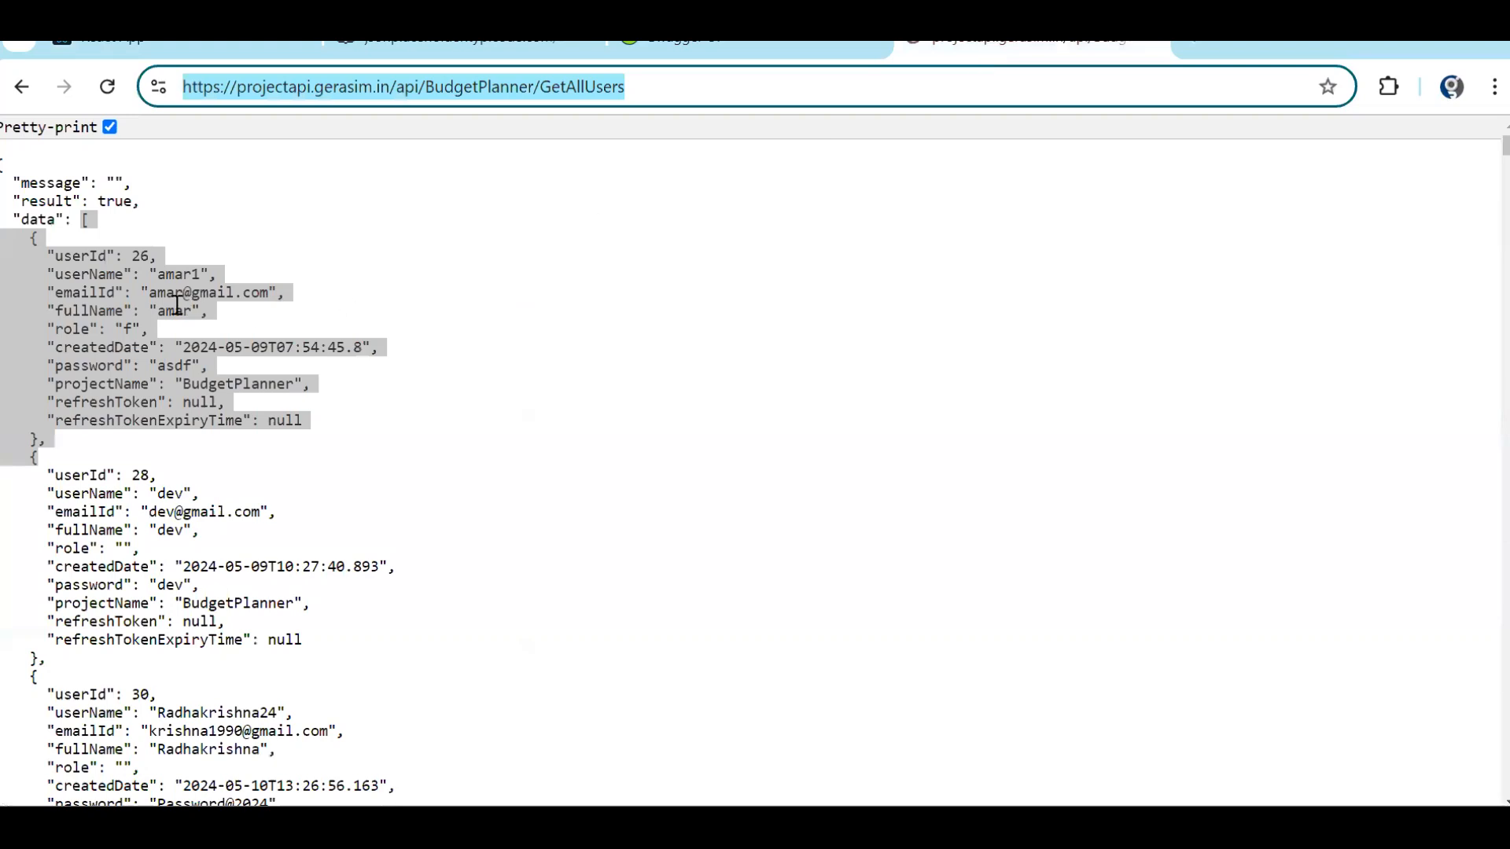
Select the userName key in the API's JSON output to confirm the field name.
{"action": "double_click", "coordinate": [89, 274]}
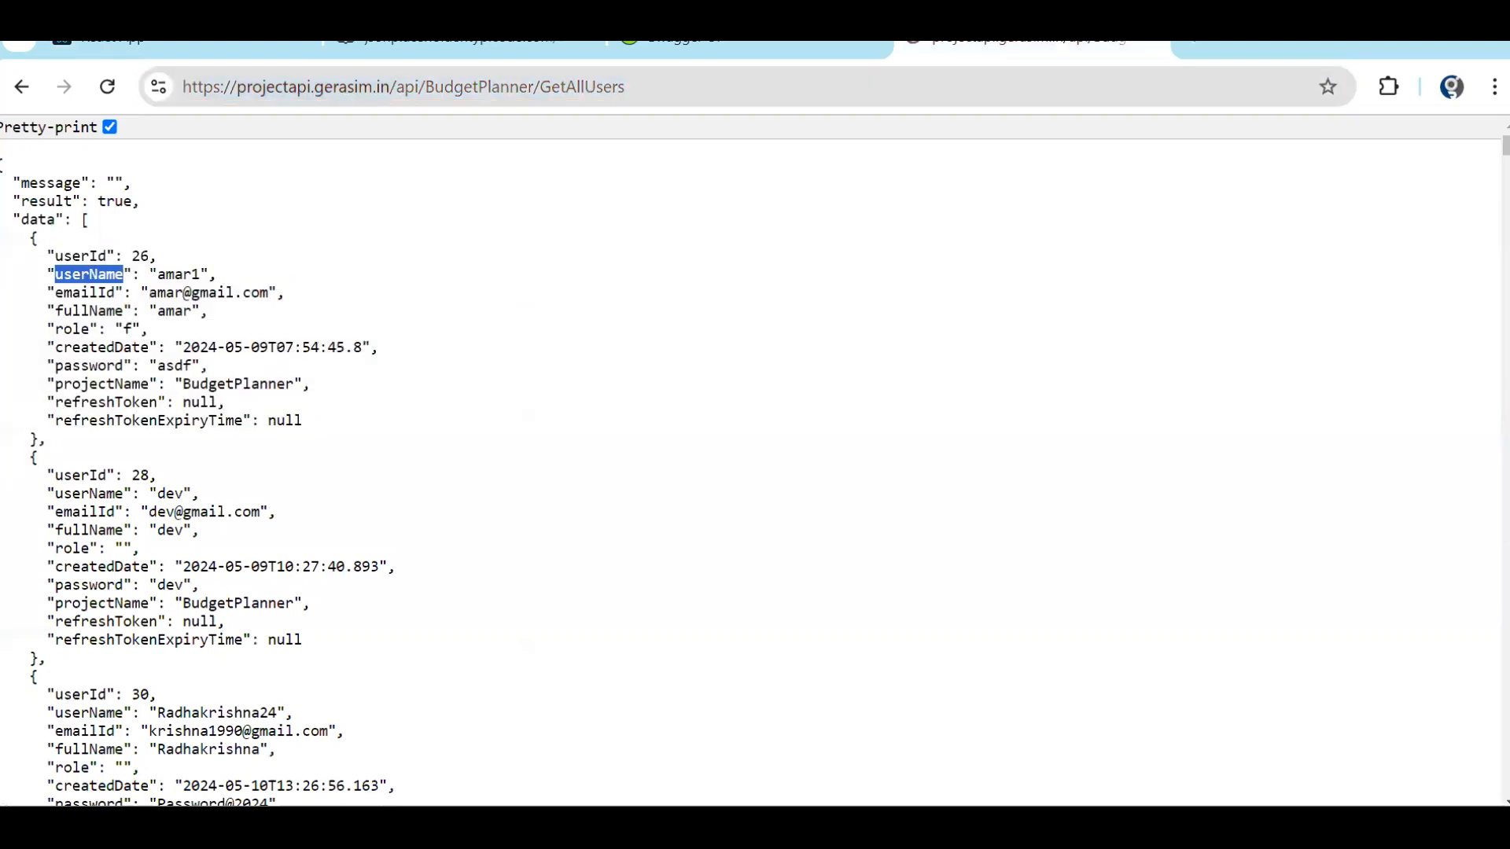
{"action": "mouse_move", "coordinate": [760, 656]}
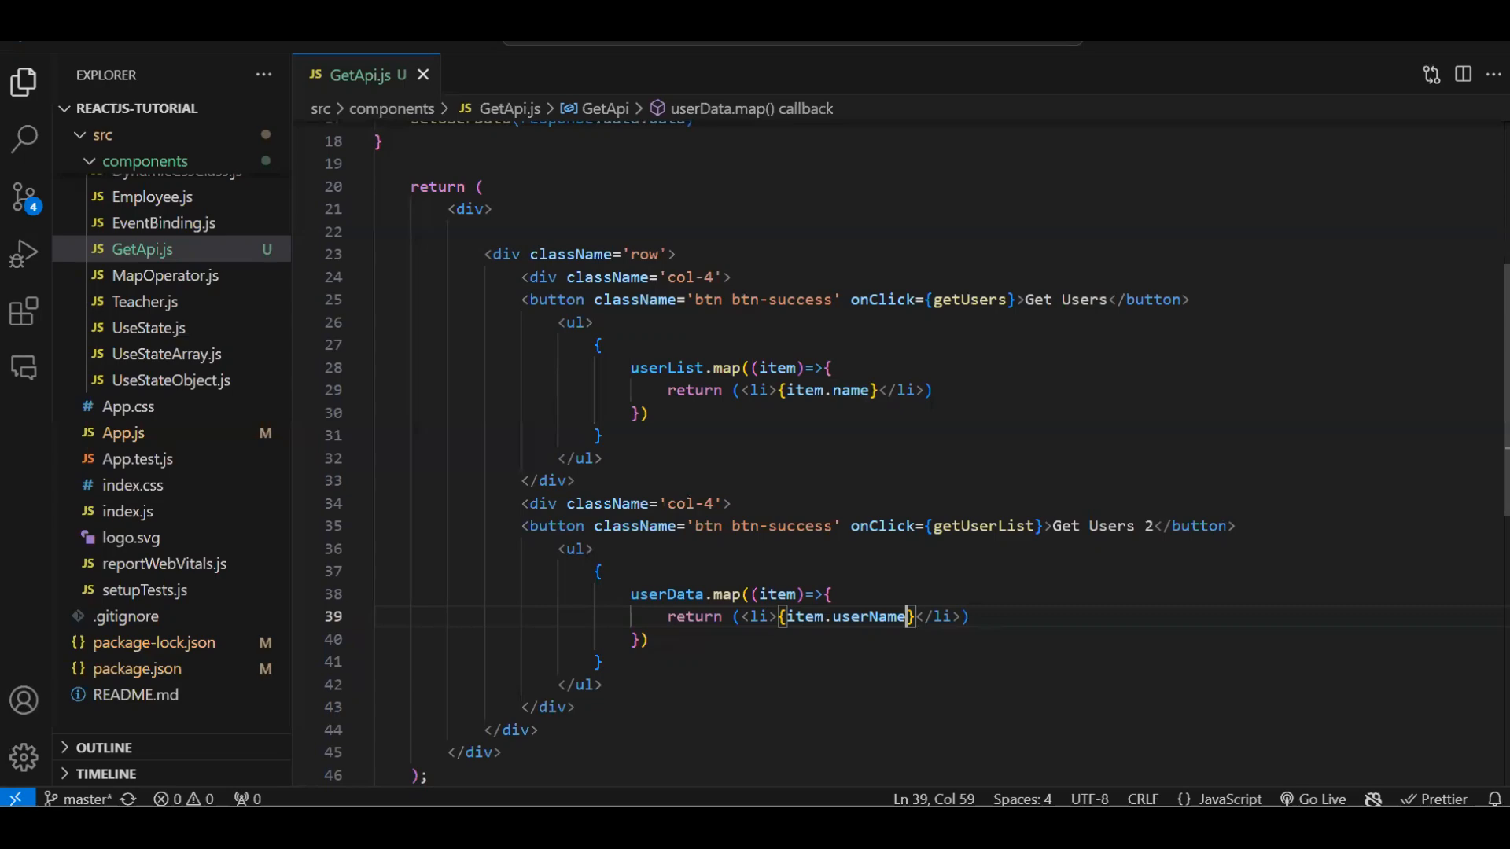
{"action": "mouse_move", "coordinate": [236, 60]}
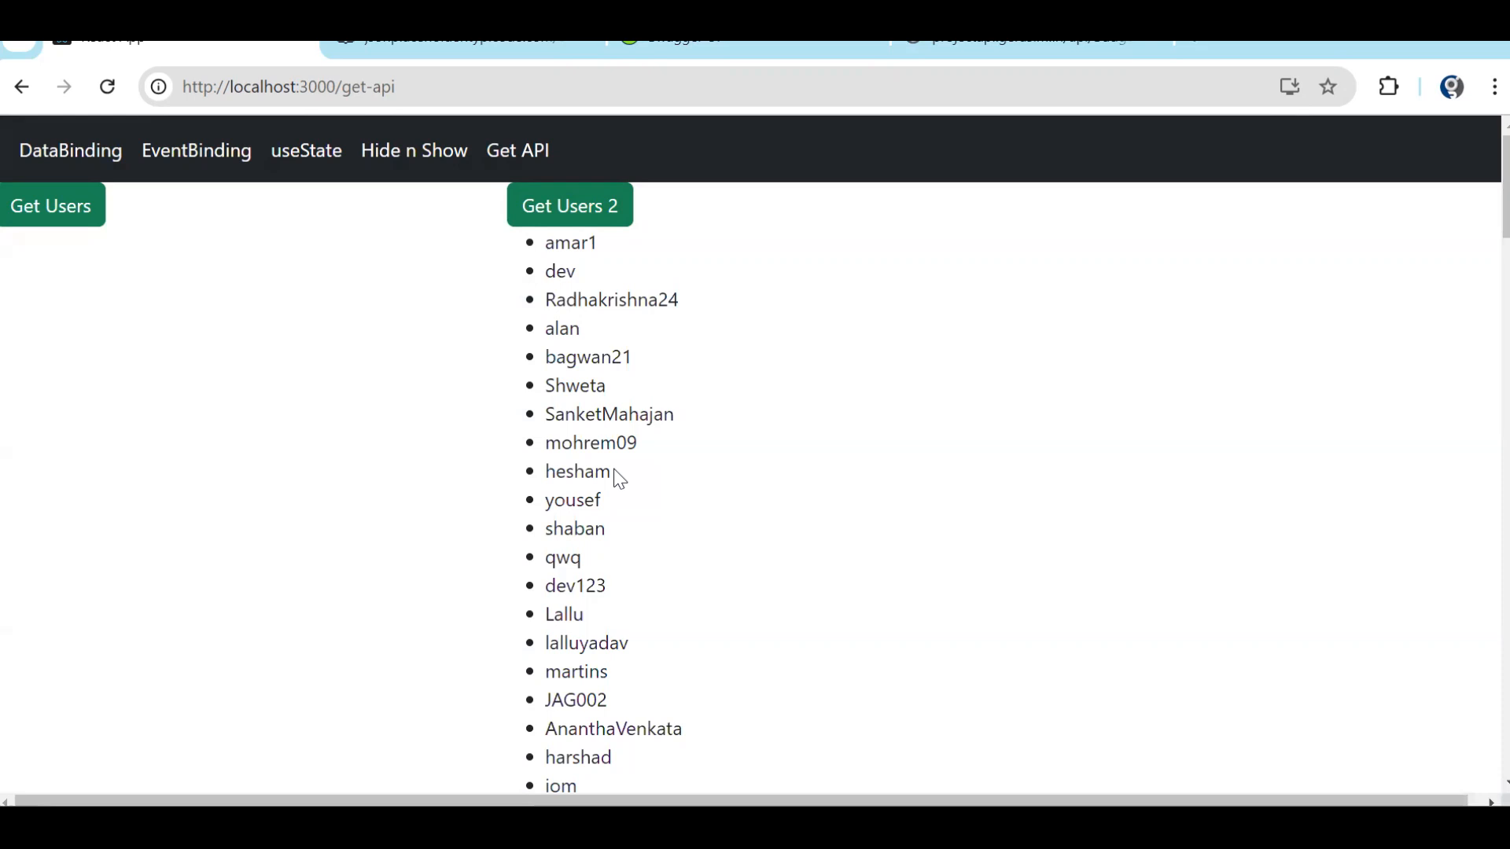
{"action": "mouse_move", "coordinate": [690, 617]}
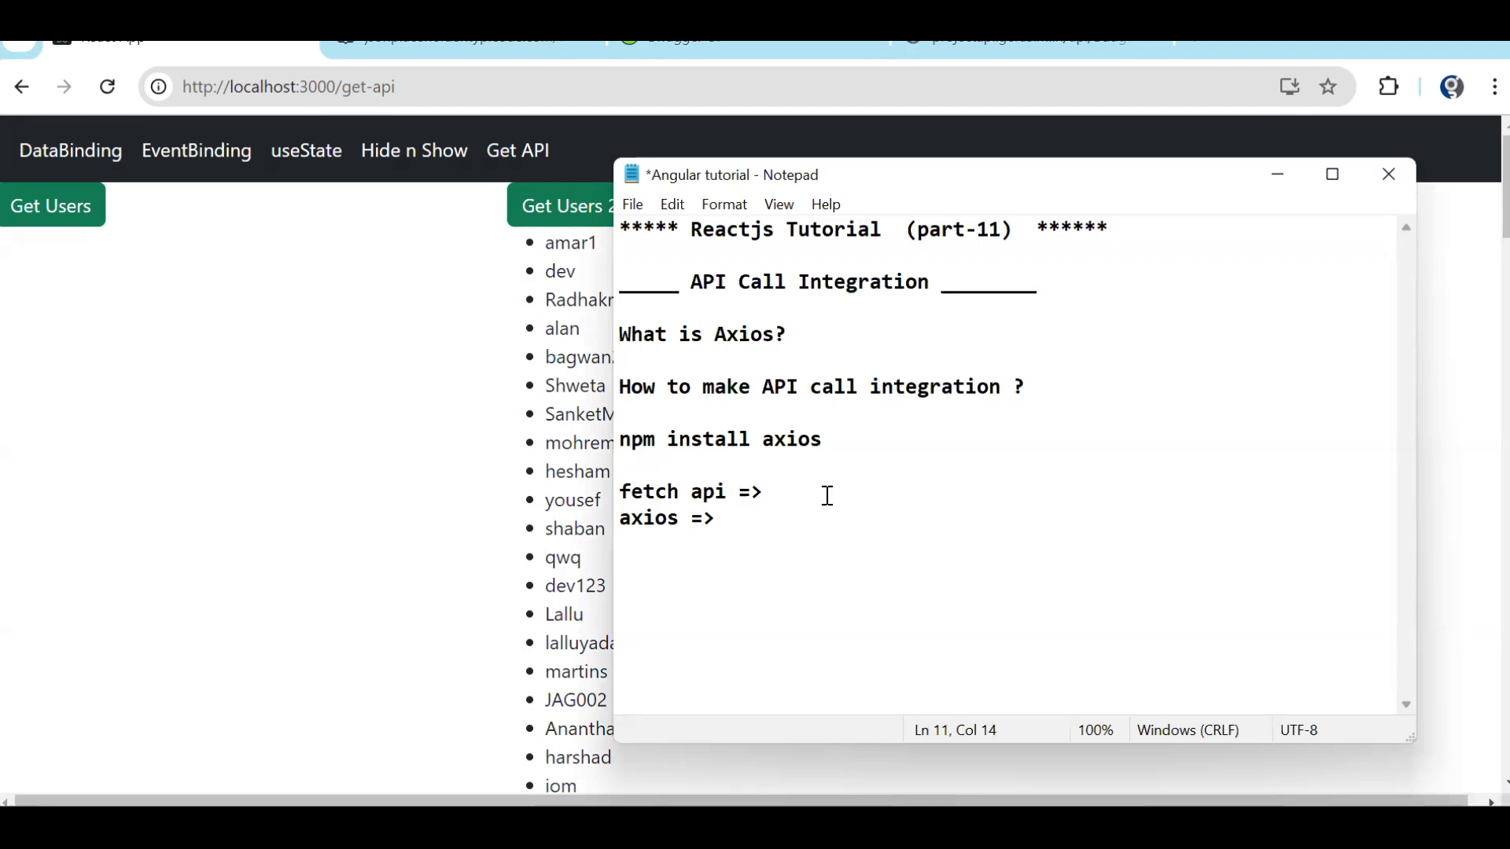
{"action": "left_click", "coordinate": [770, 492]}
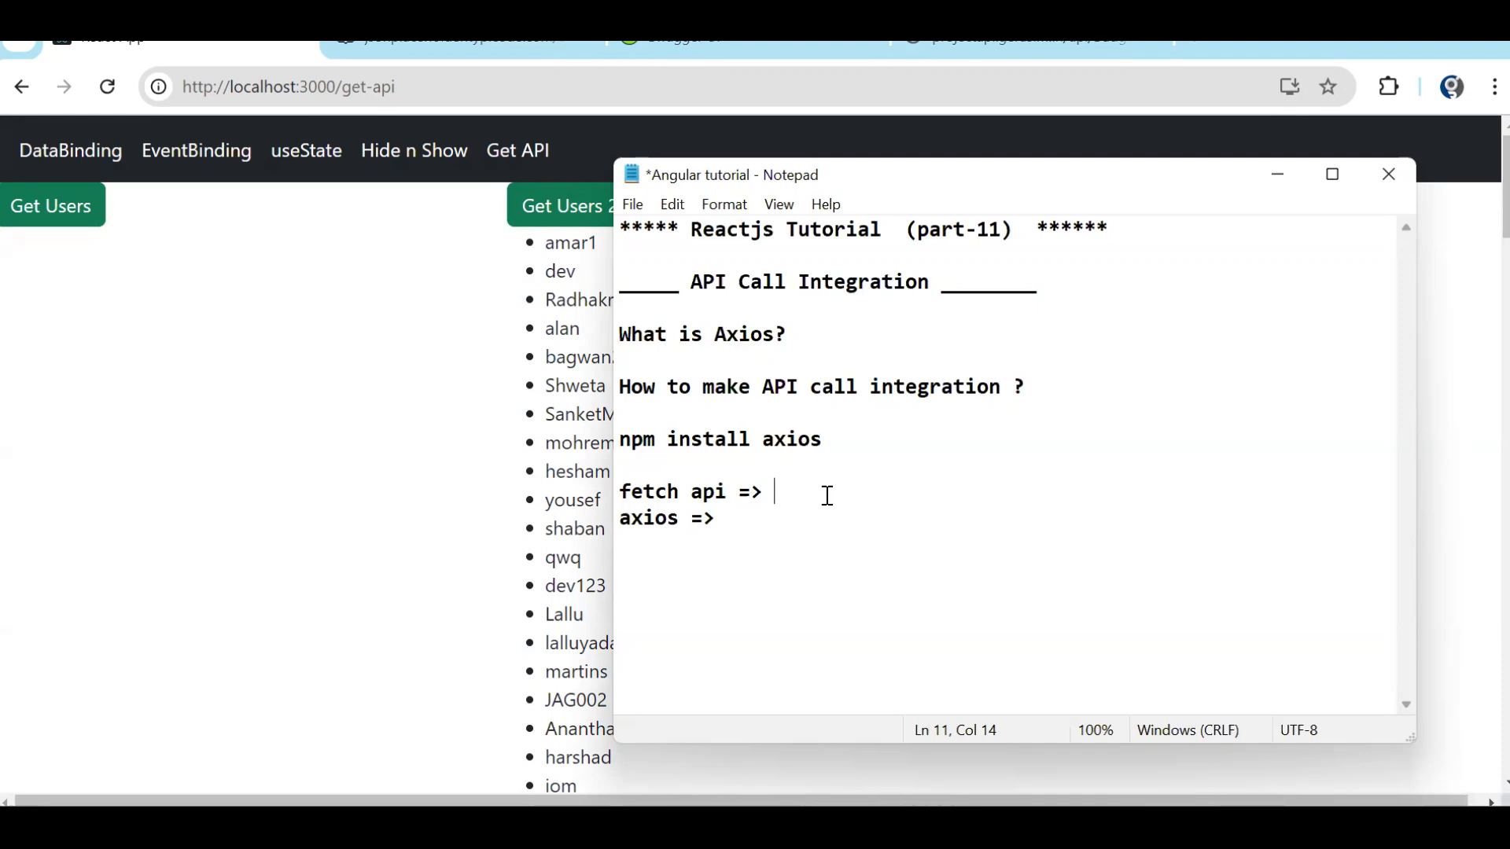
{"action": "mouse_move", "coordinate": [826, 460]}
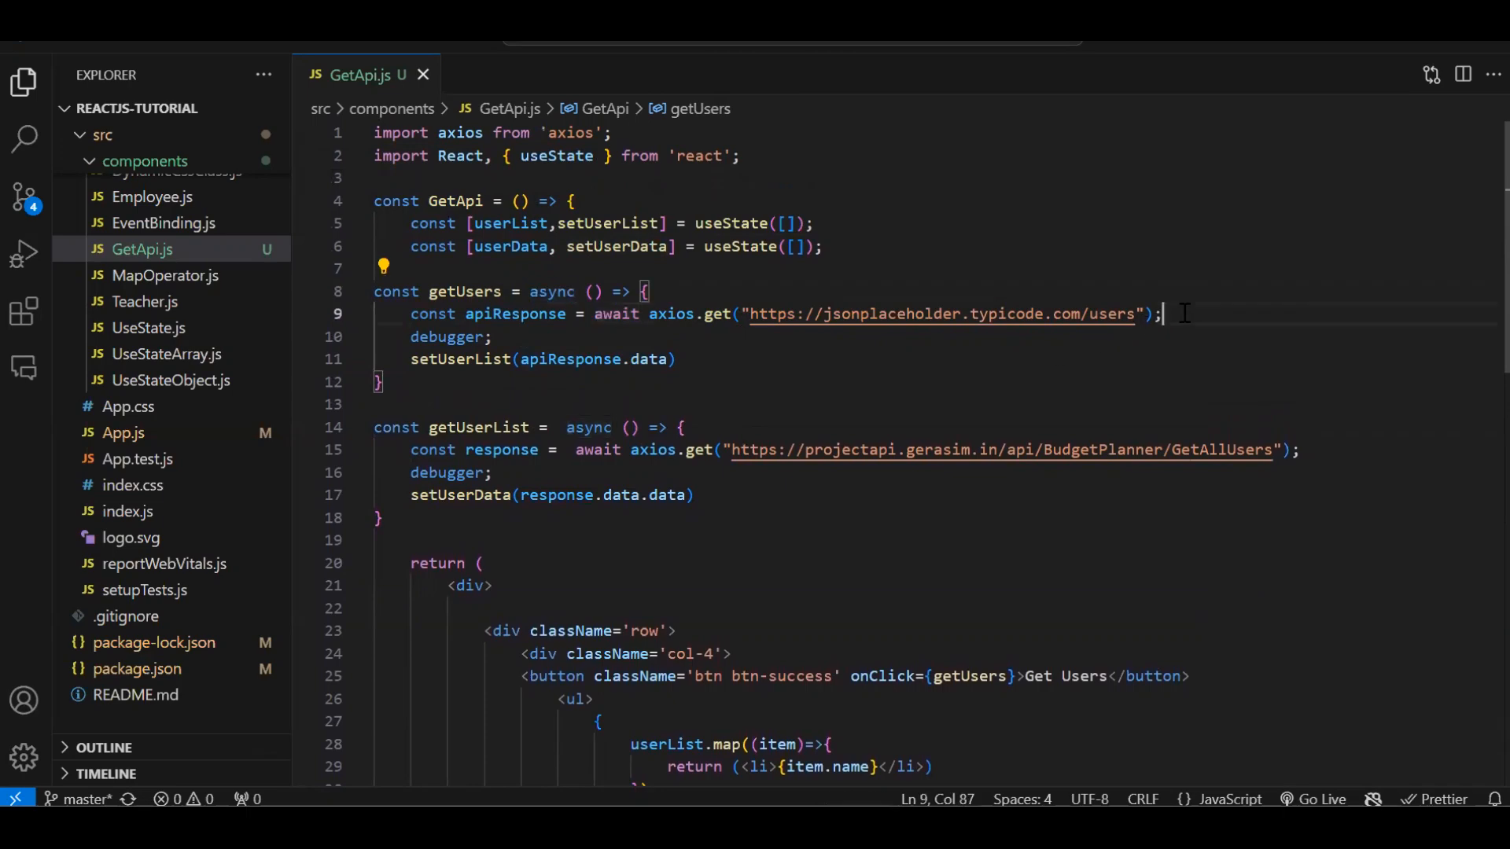
{"action": "left_click_drag", "start_coordinate": [1163, 313], "coordinate": [410, 314]}
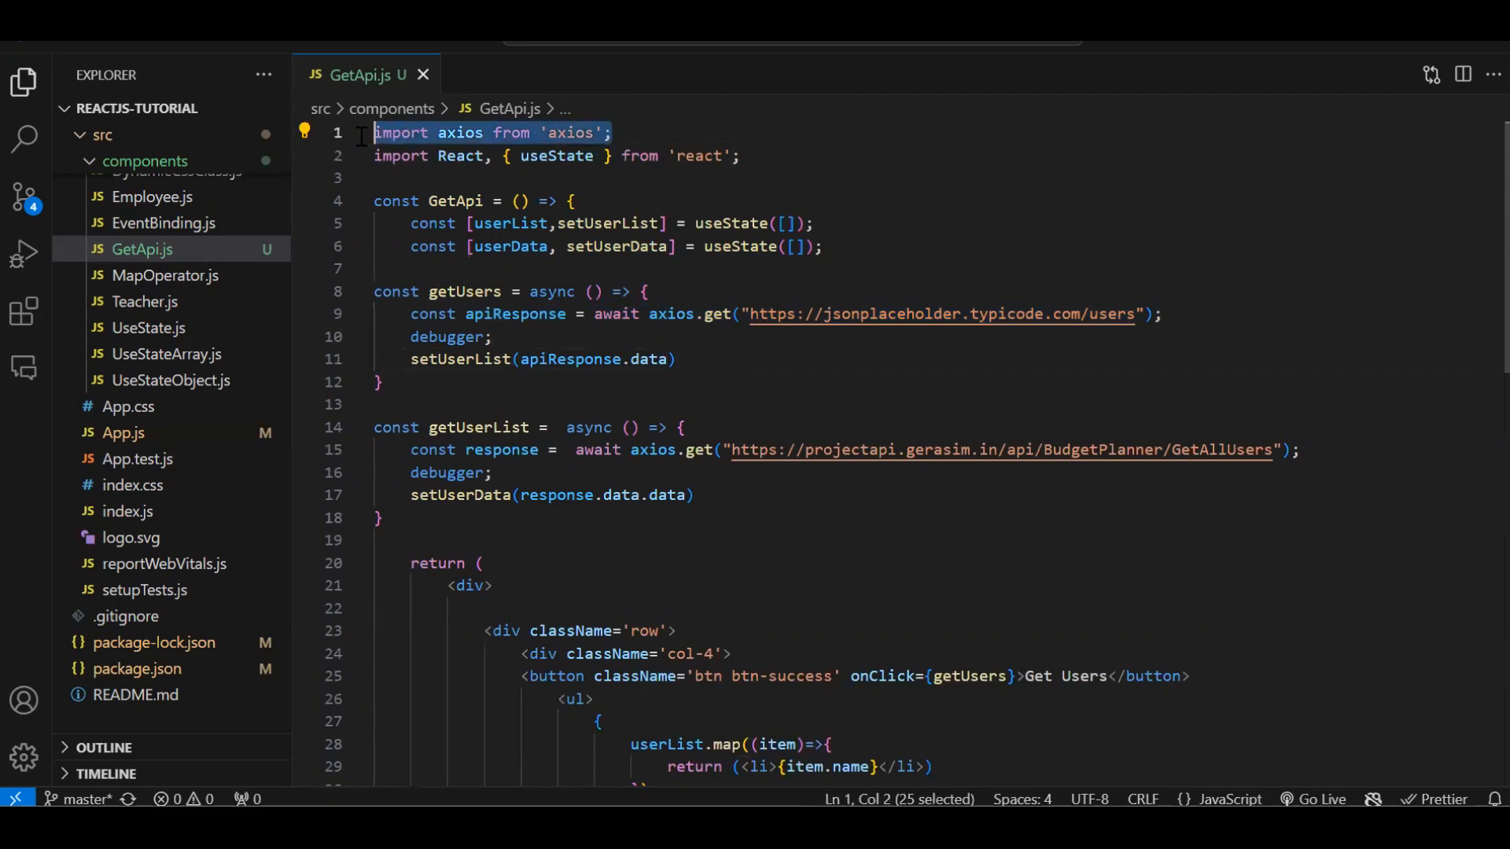
{"action": "left_click", "coordinate": [674, 359]}
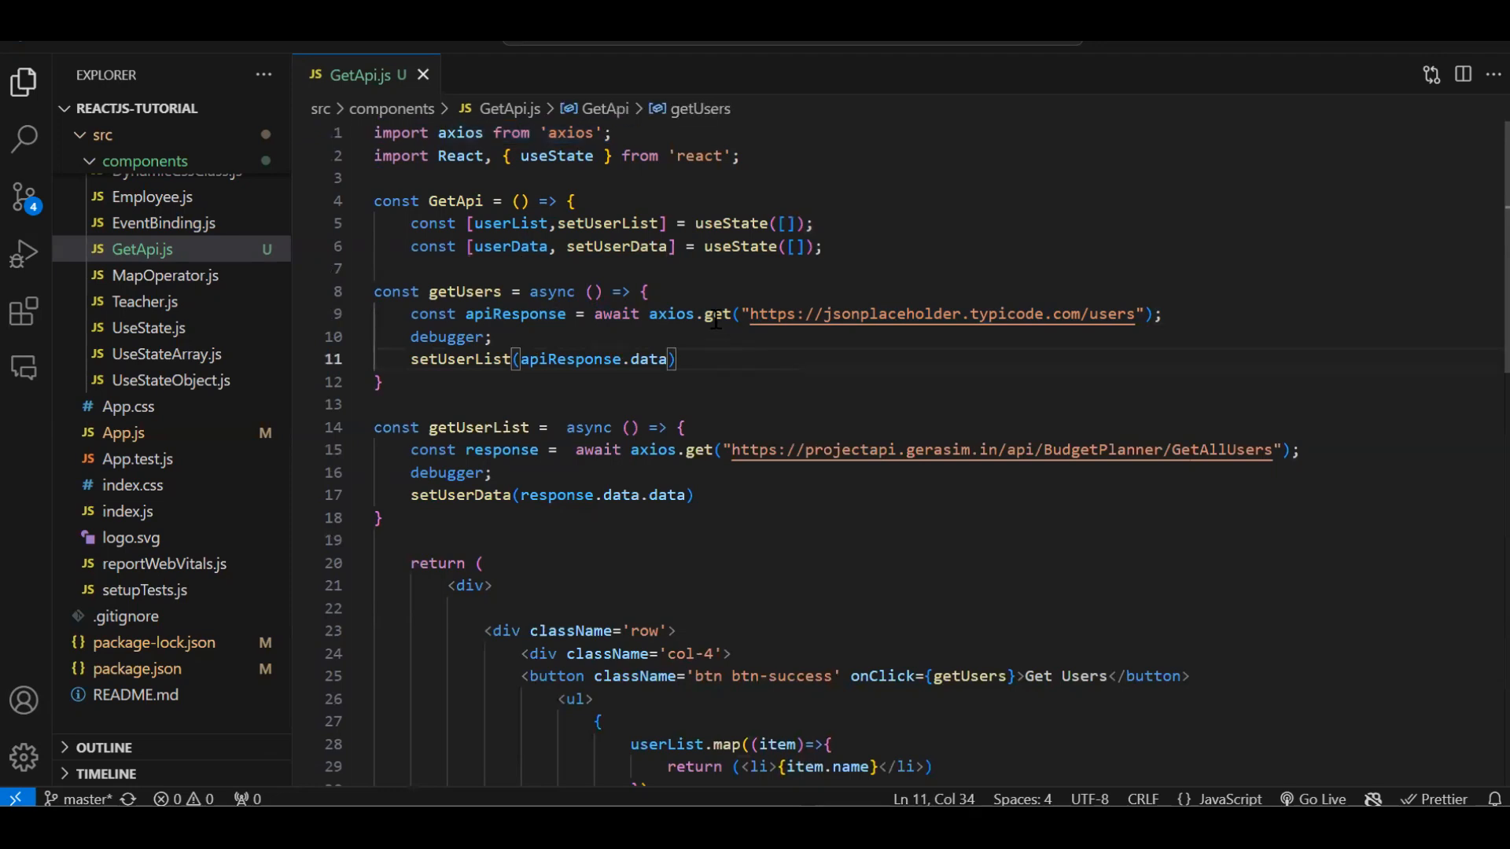
{"action": "mouse_move", "coordinate": [709, 313]}
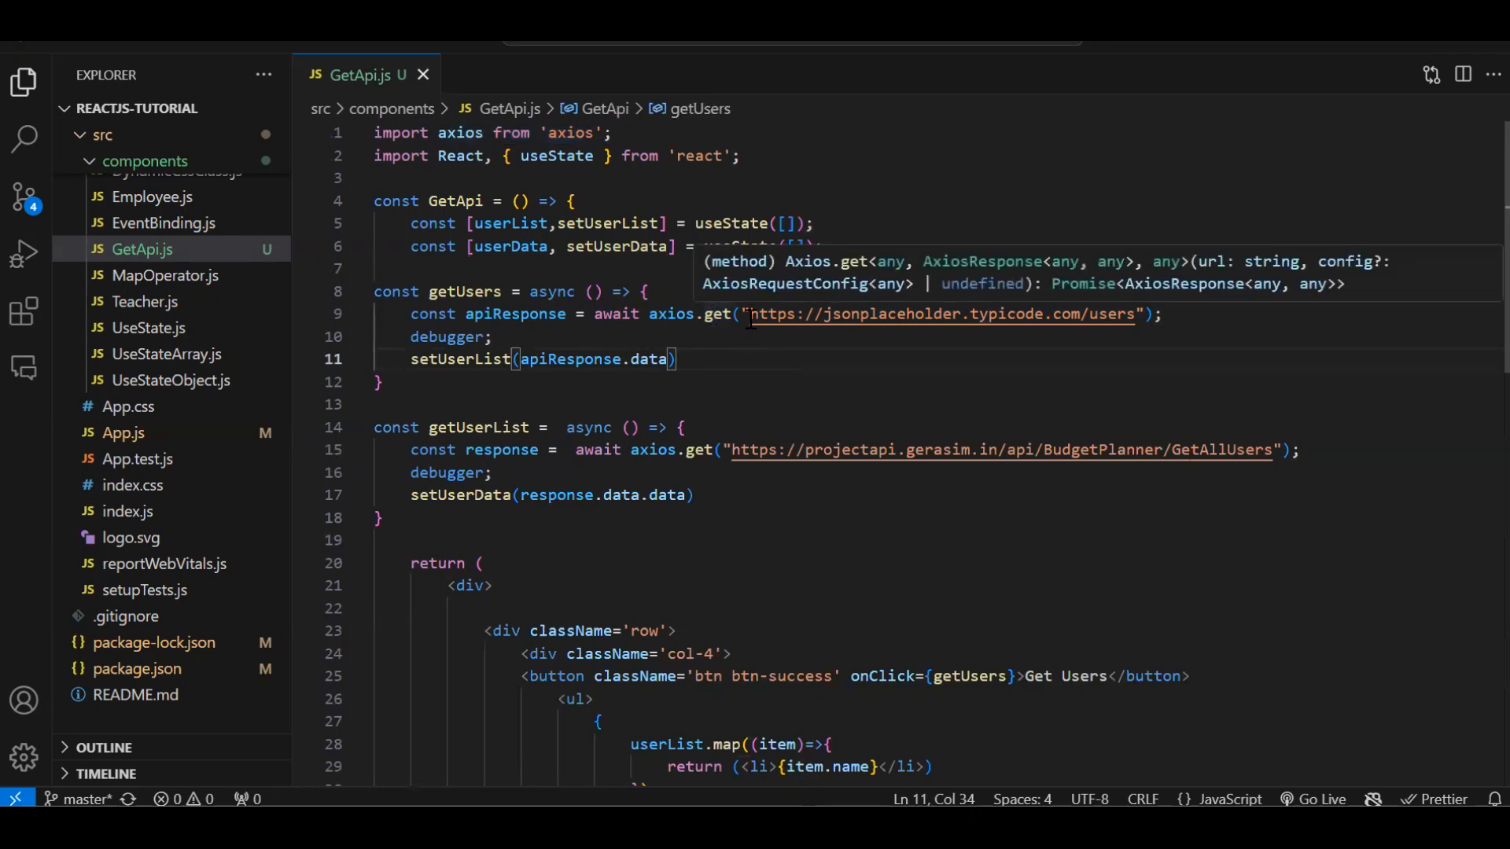
{"action": "left_click_drag", "start_coordinate": [754, 314], "coordinate": [1132, 314]}
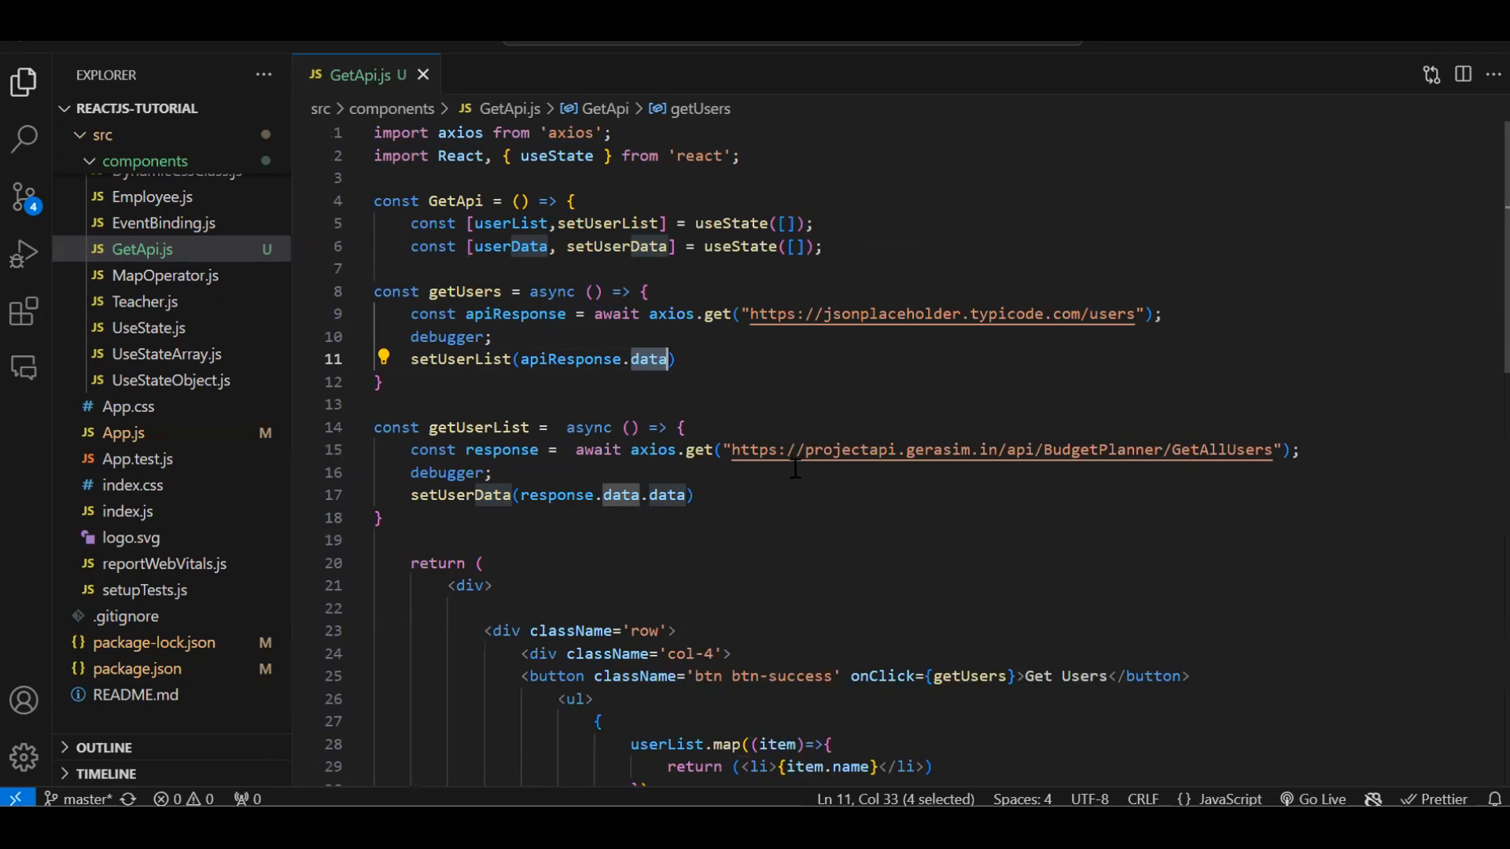
{"action": "double_click", "coordinate": [666, 495]}
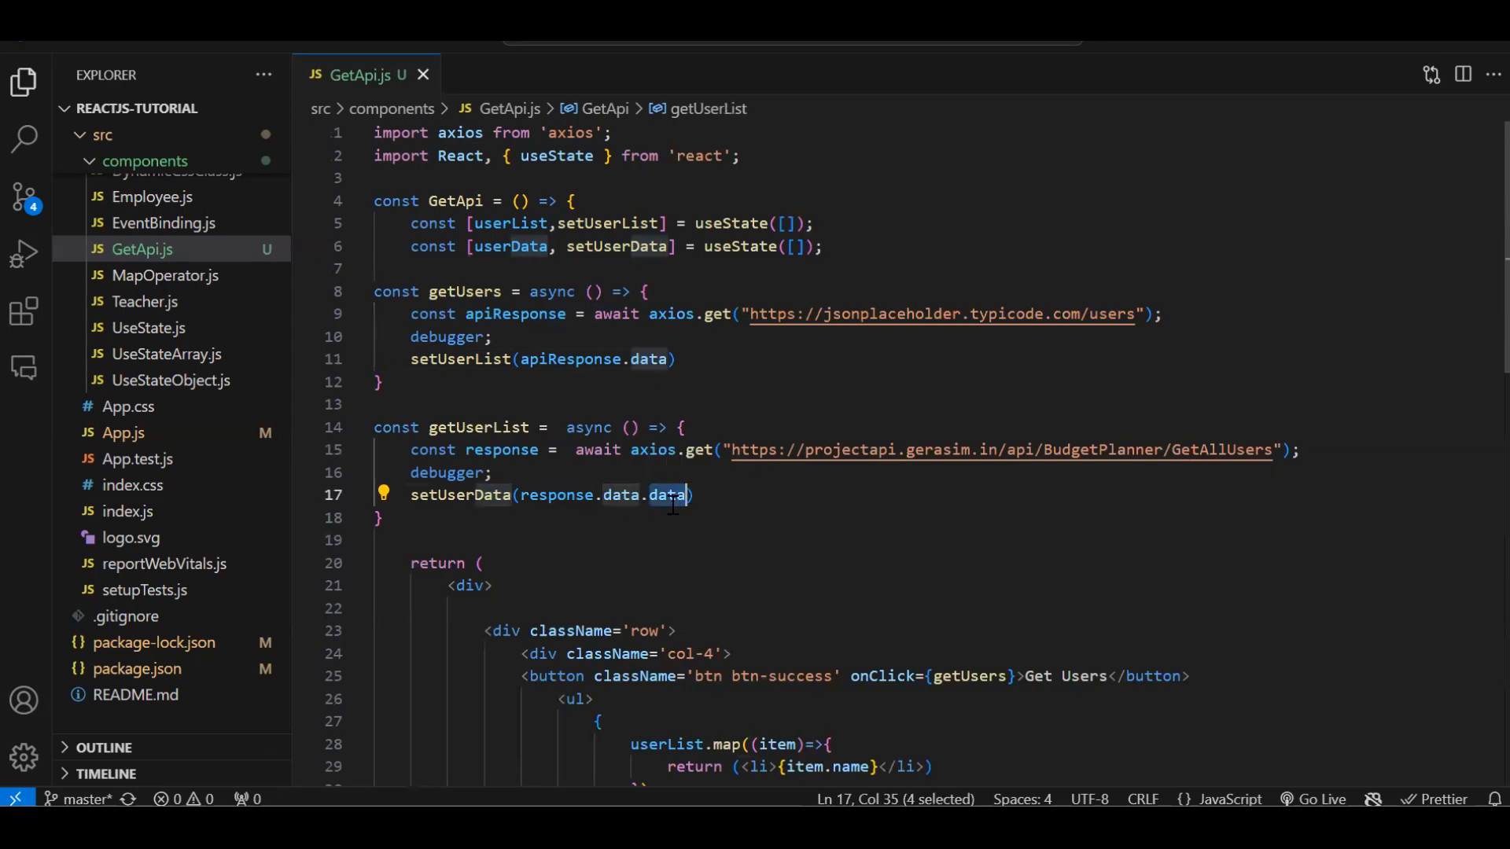
{"action": "left_click", "coordinate": [560, 540]}
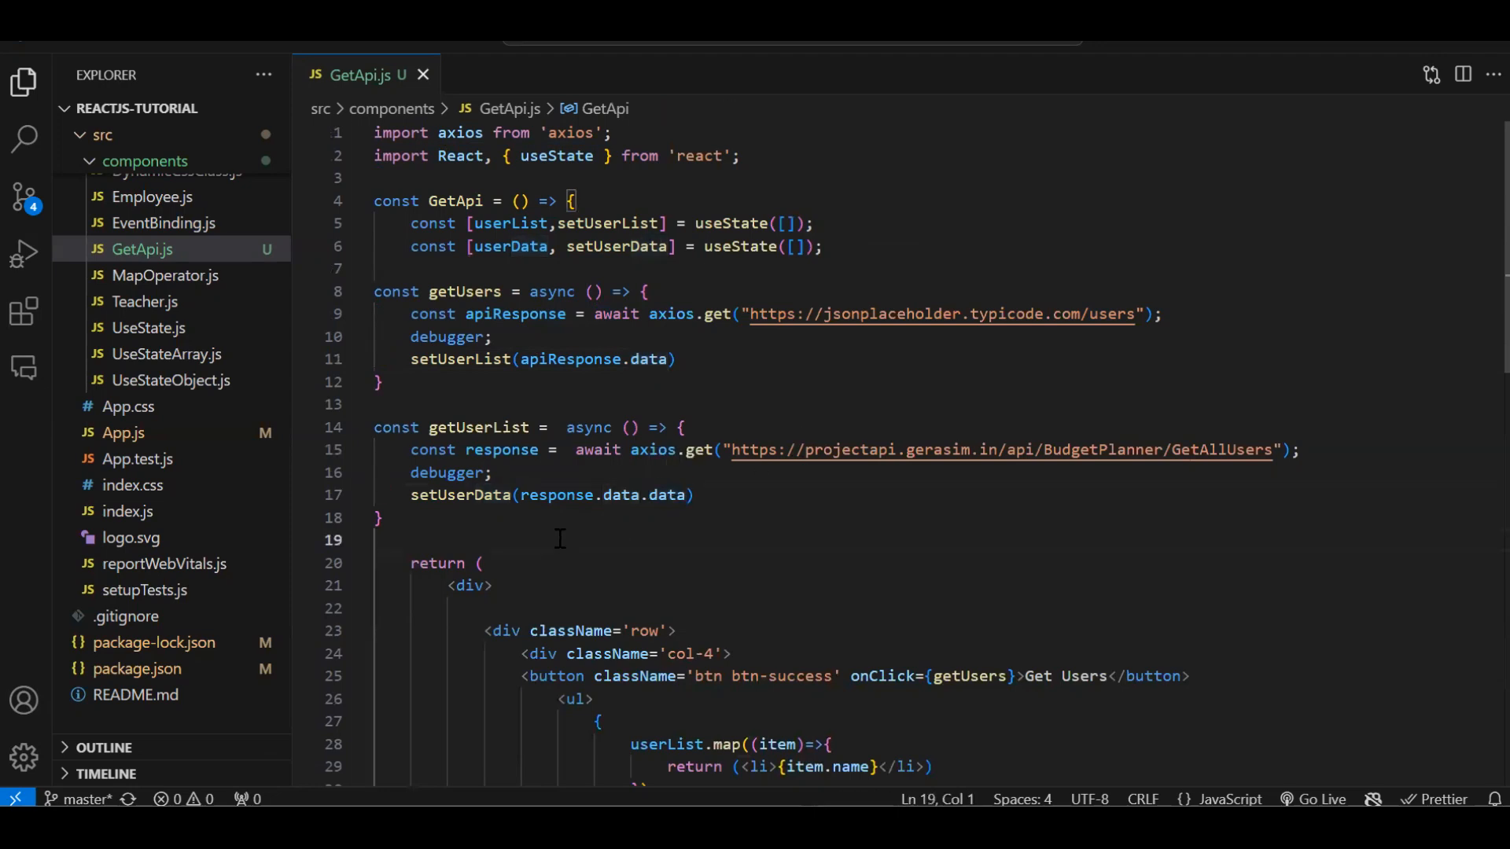